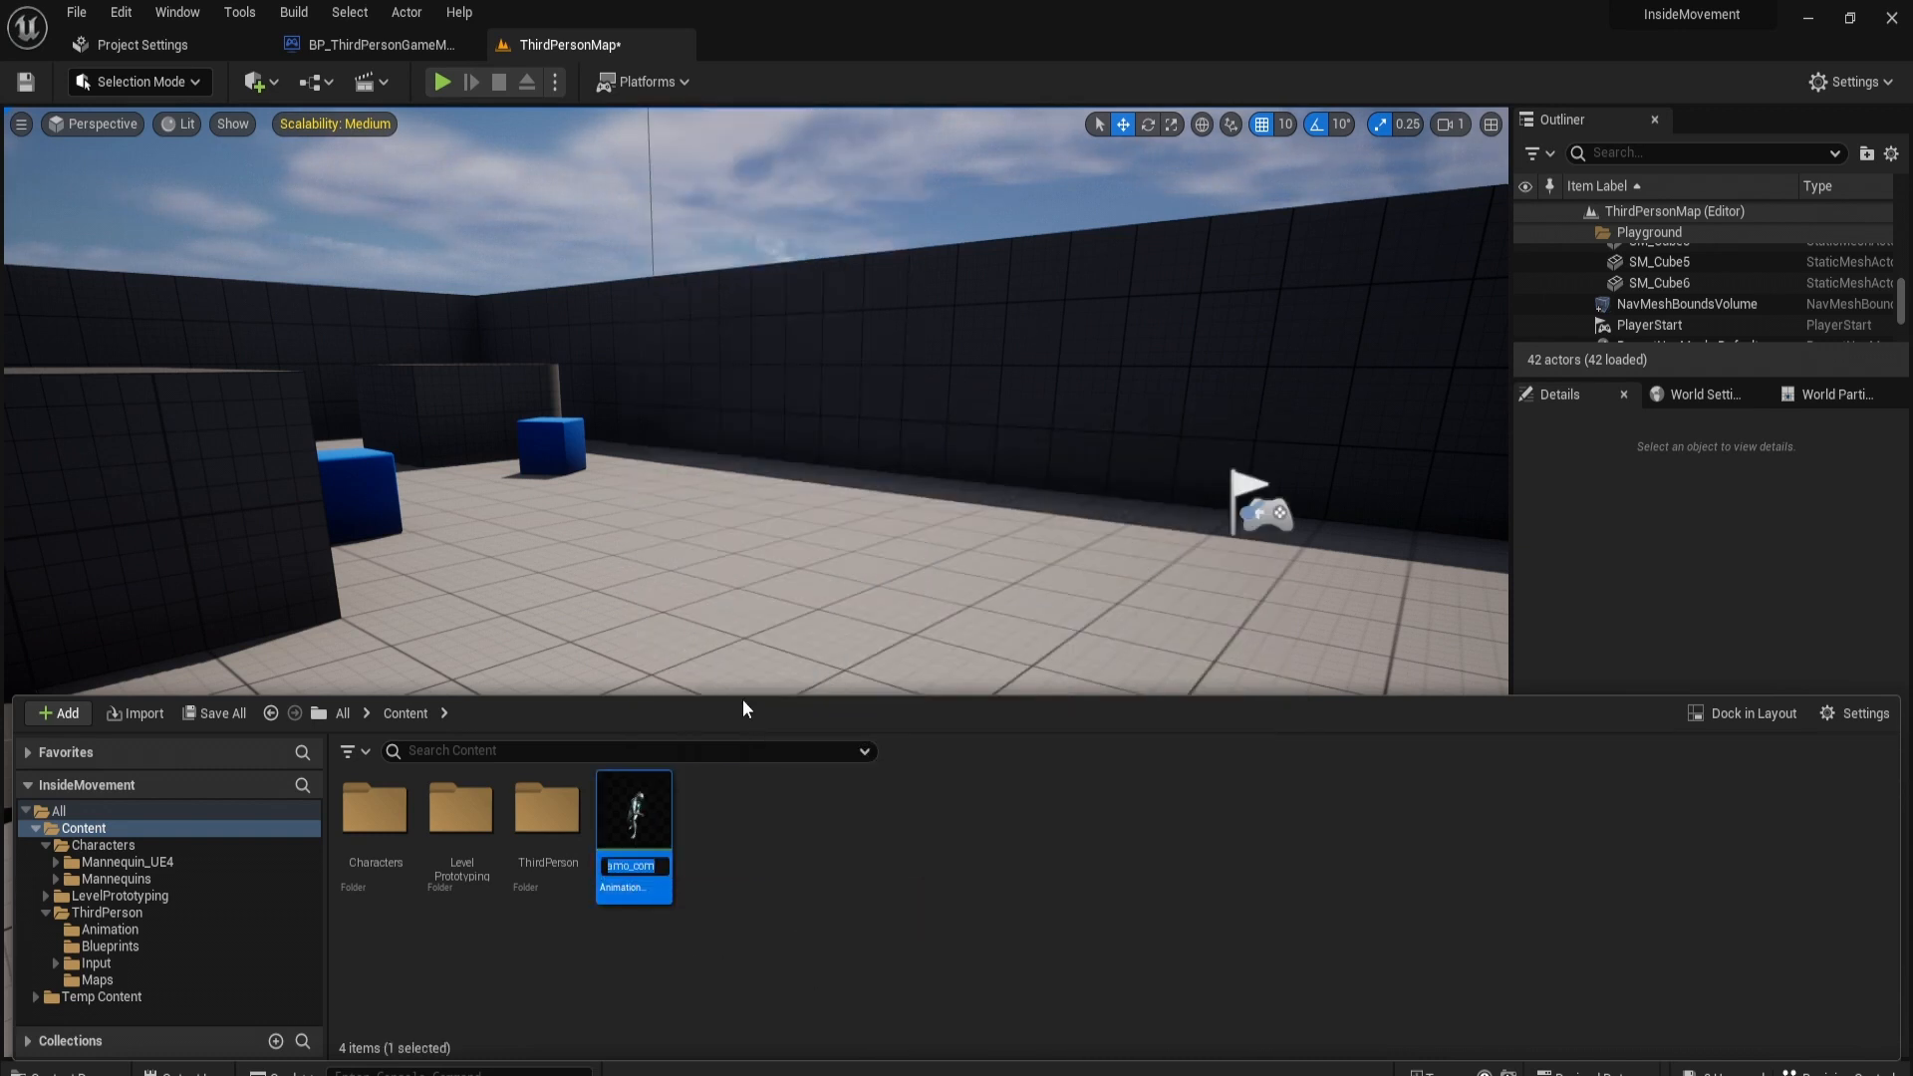
# Step: Name the asset Attack Animation and duplicate it in the Content folder
pyautogui.write('Attack.. Animation')
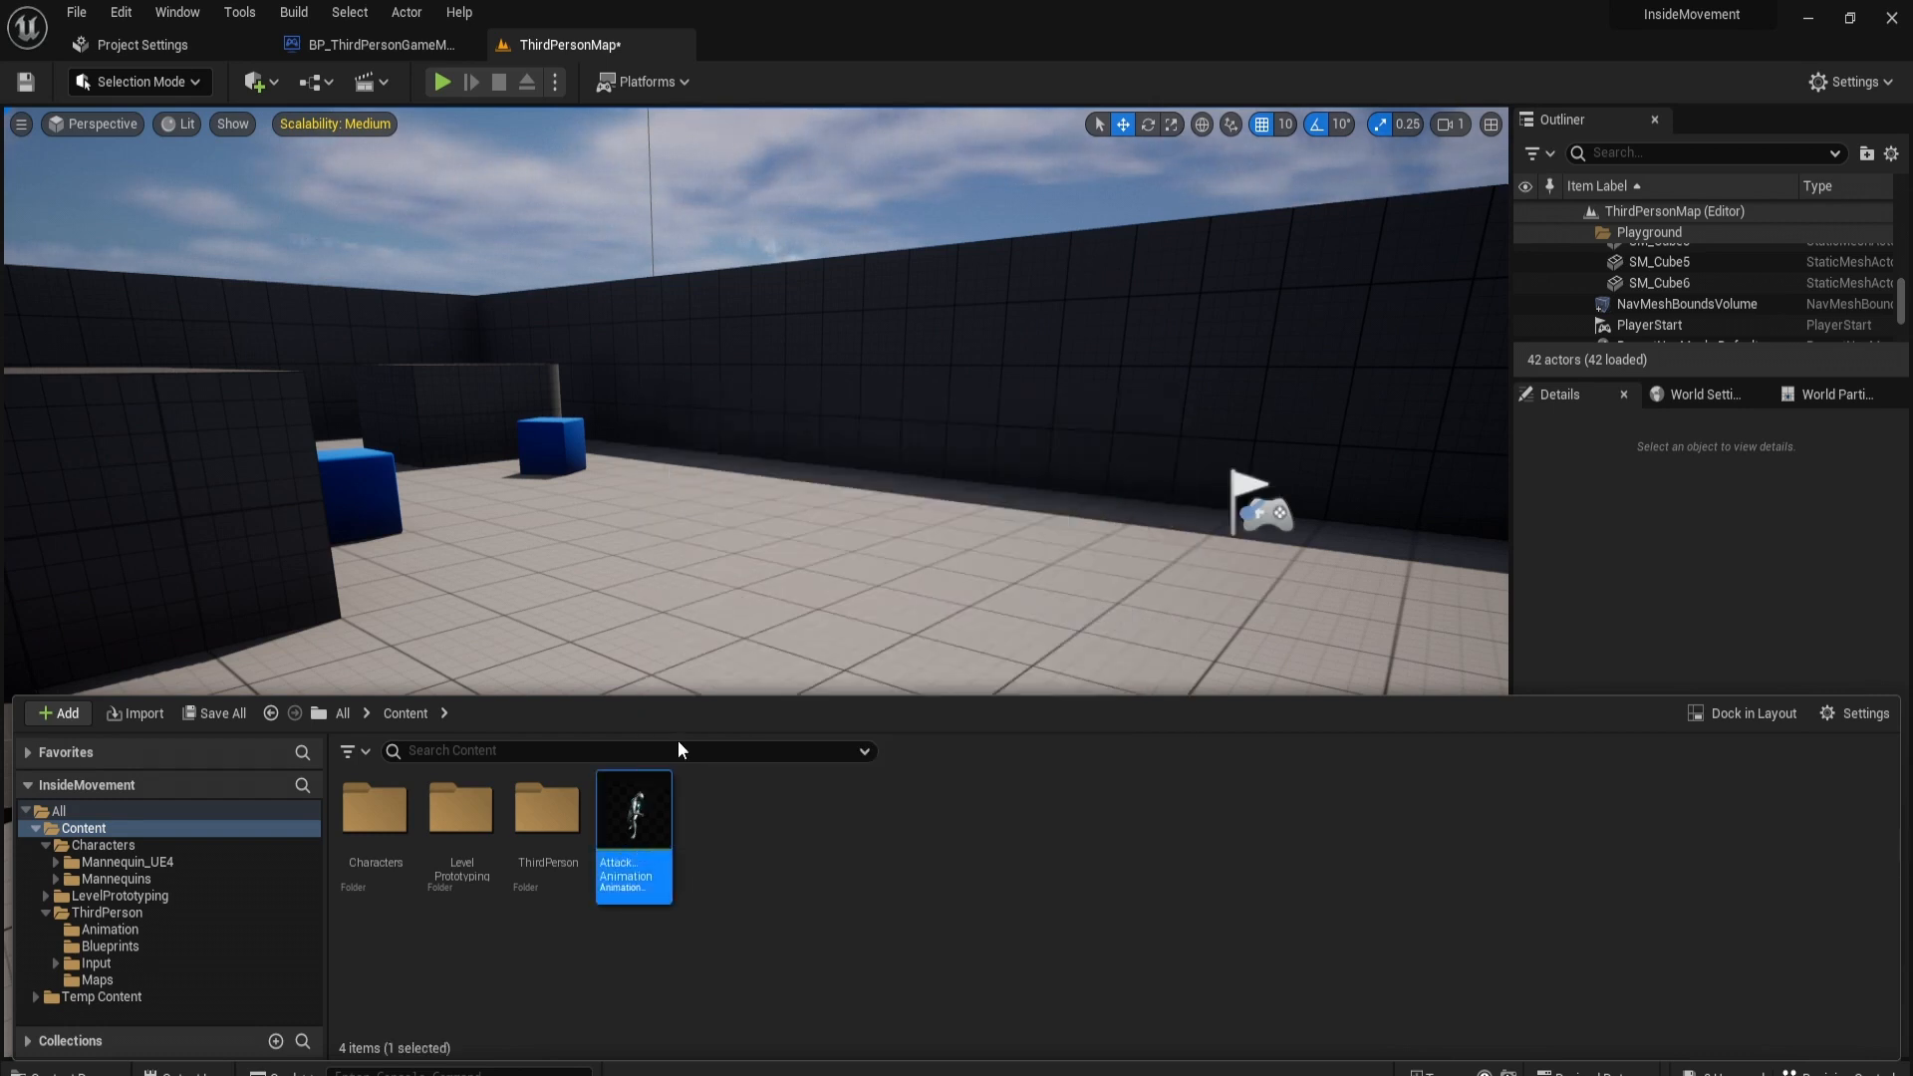
pyautogui.rightClick(631, 809)
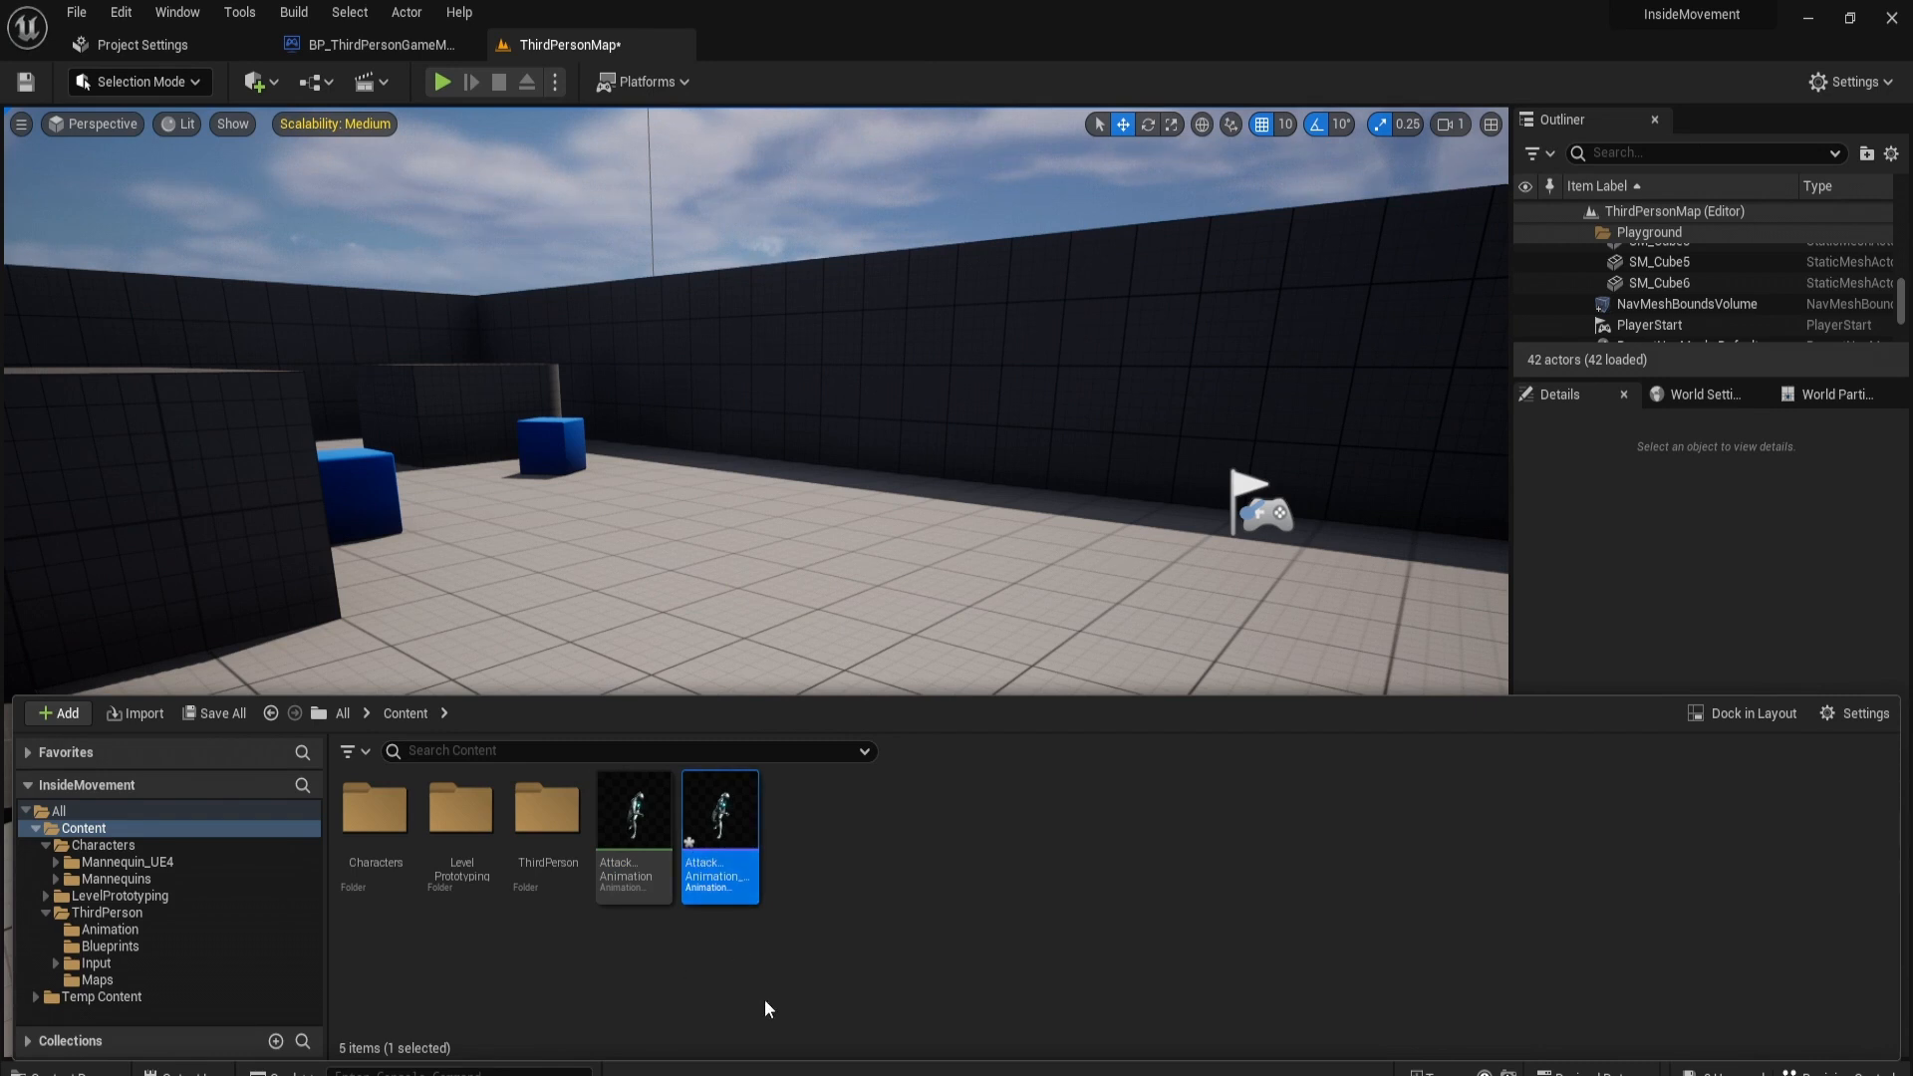
pyautogui.click(817, 944)
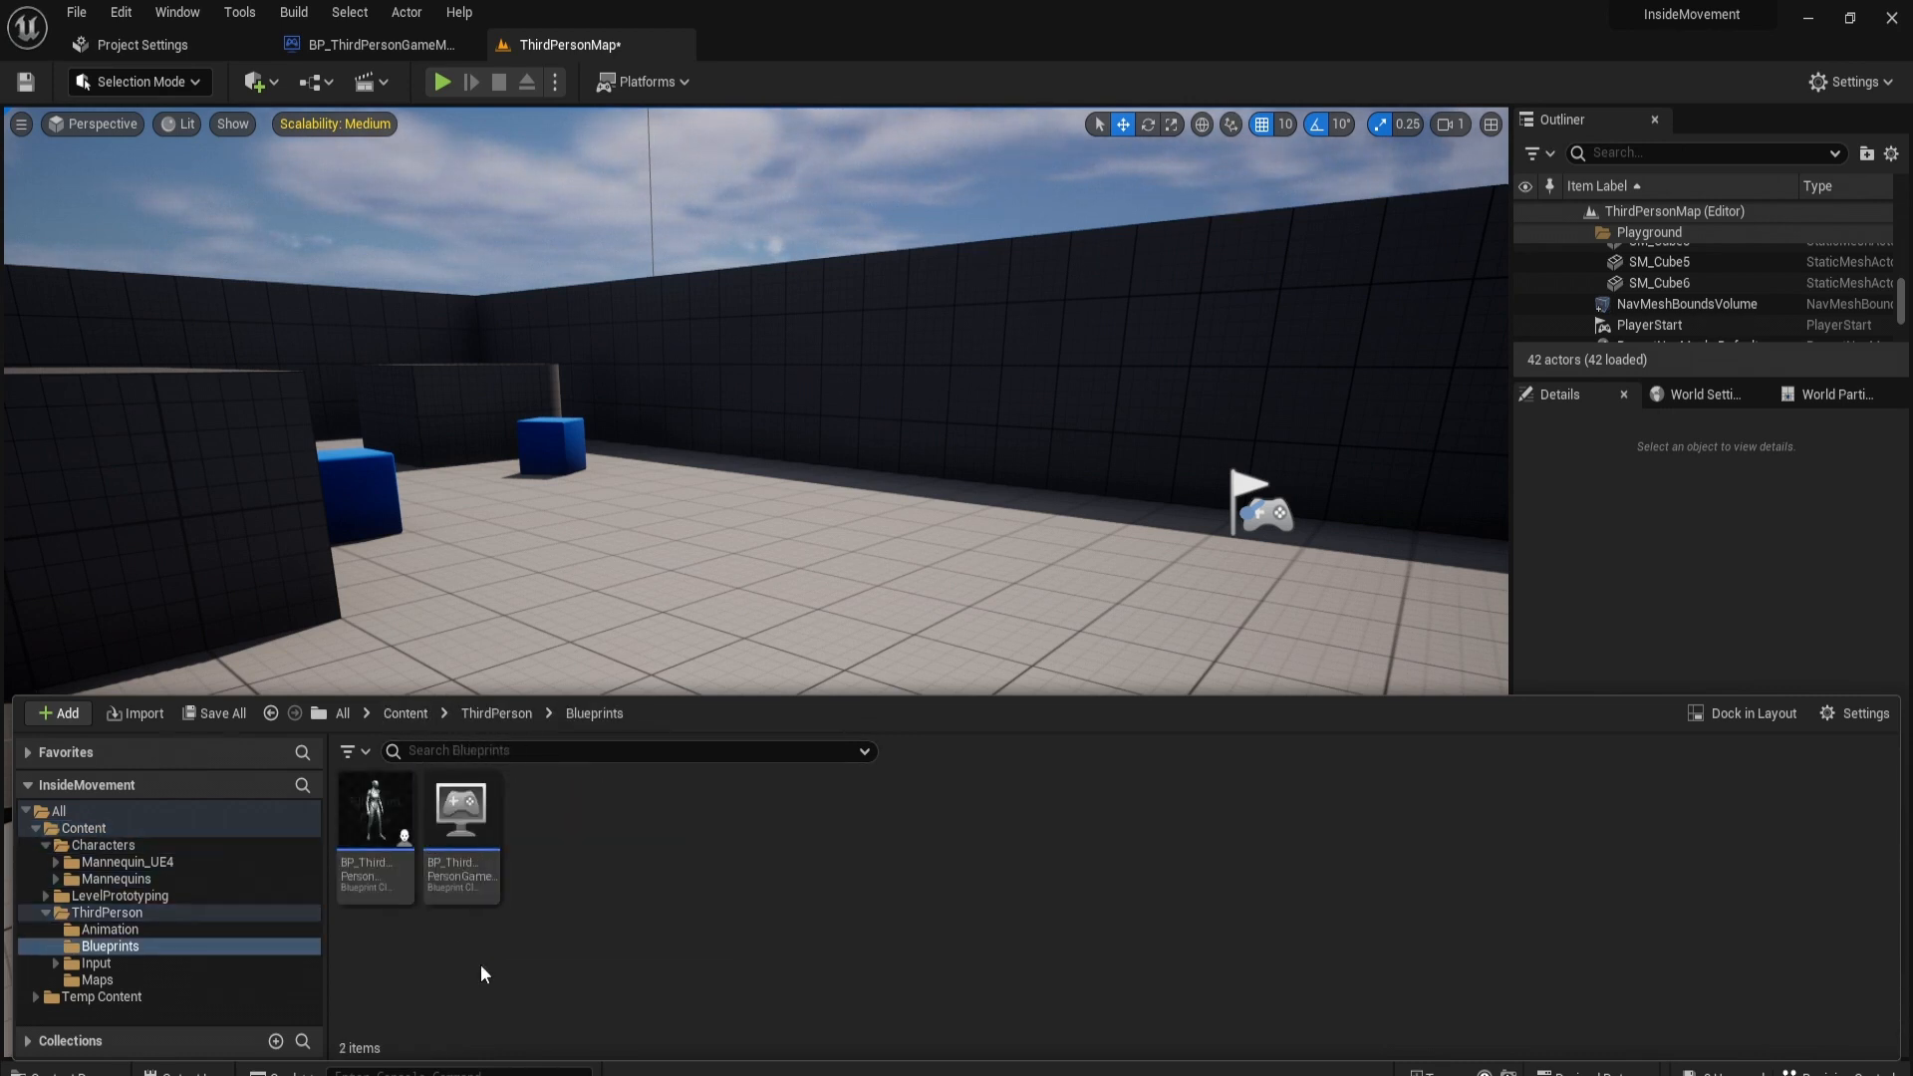
# Step: Duplicate BP_ThirdPersonCharacter as BP_EnemyAI and open it in the blueprint editor
pyautogui.click(375, 811)
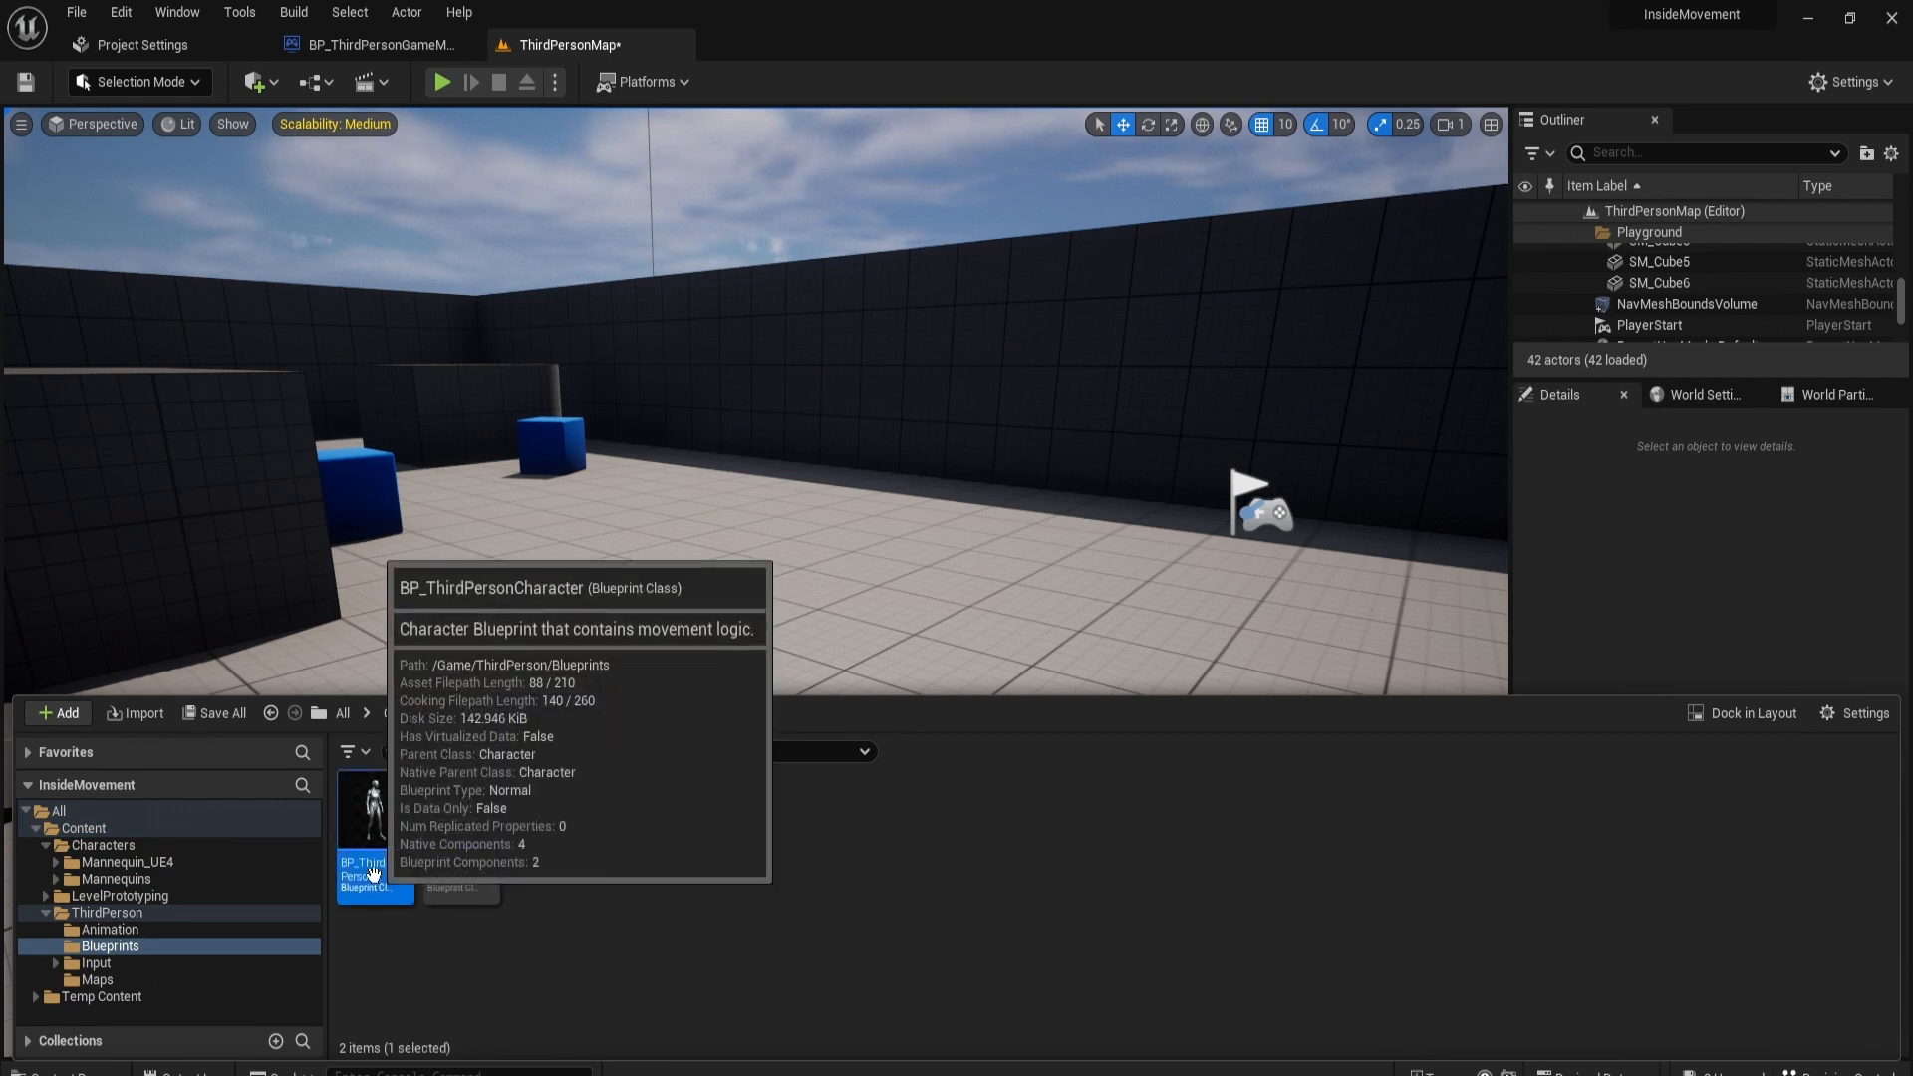
pyautogui.moveTo(574, 932)
pyautogui.write('_EnemyAI')
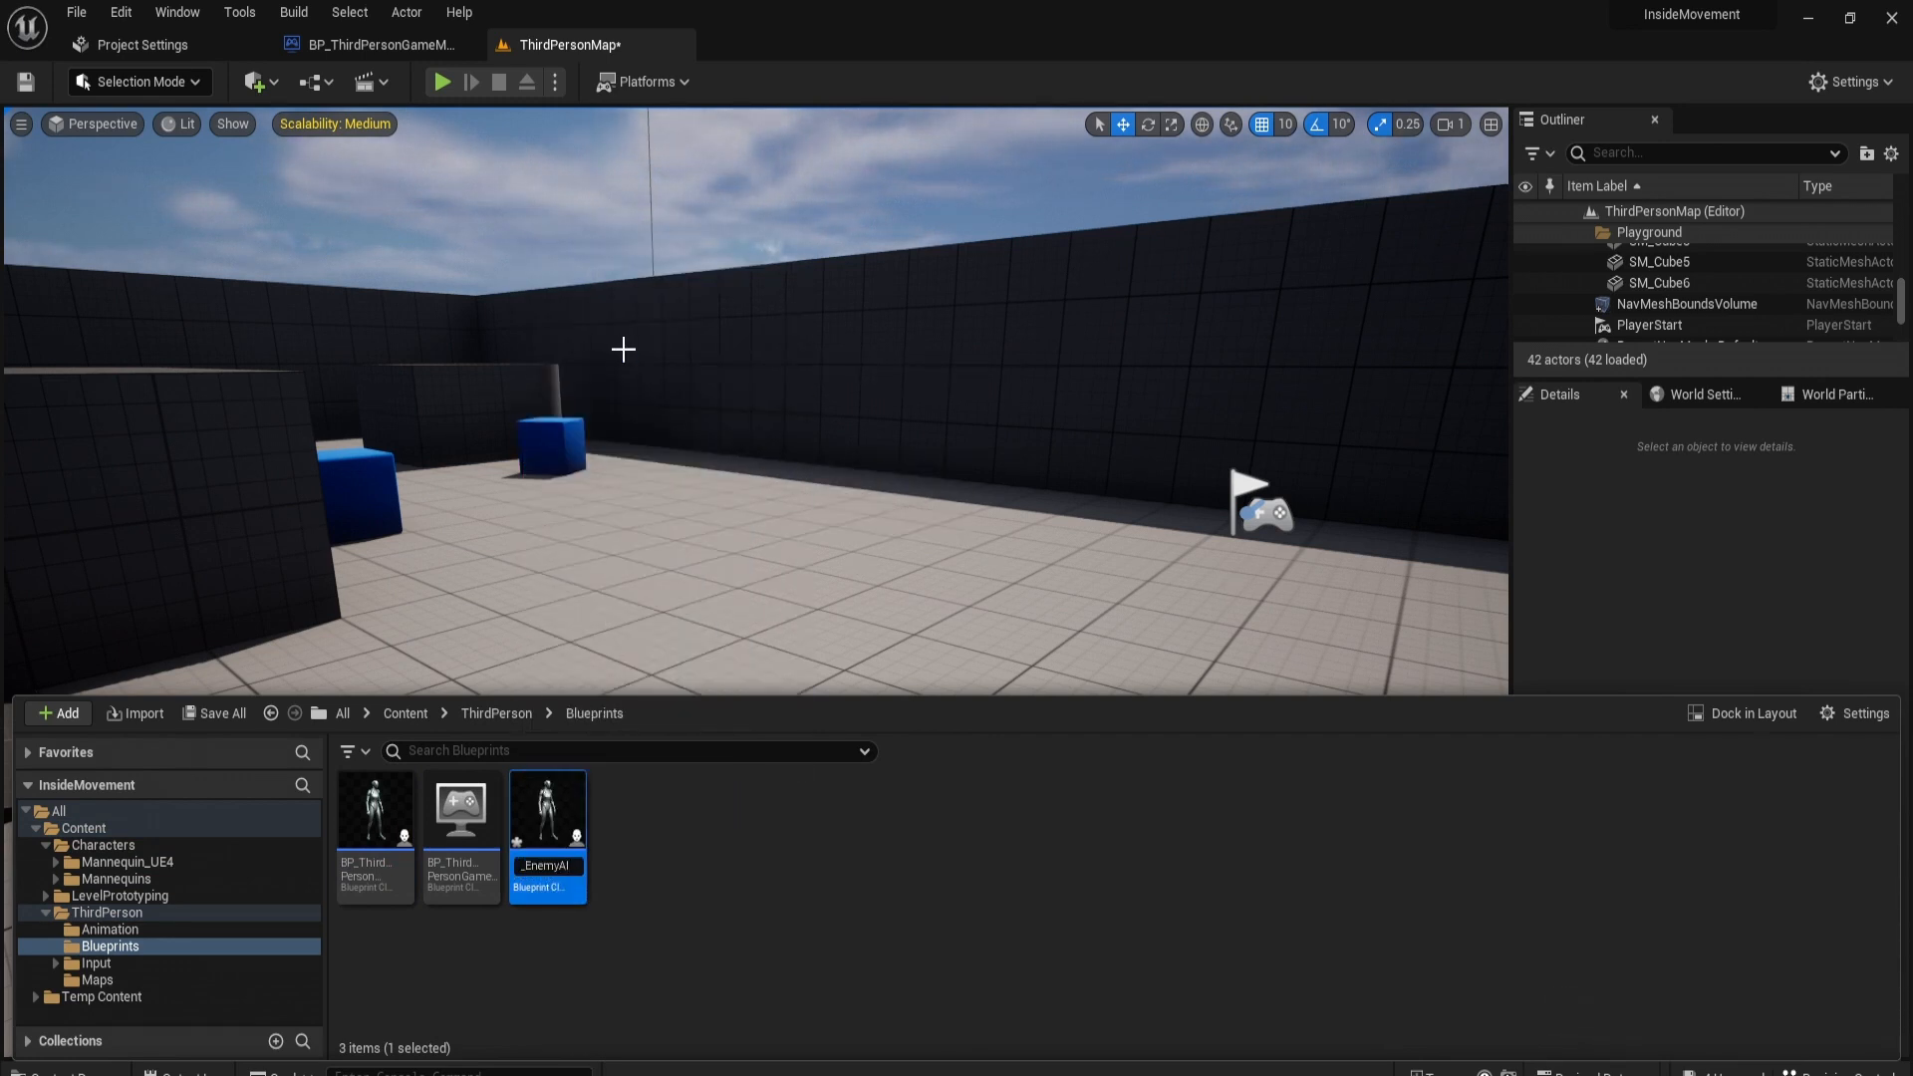
pyautogui.doubleClick(546, 809)
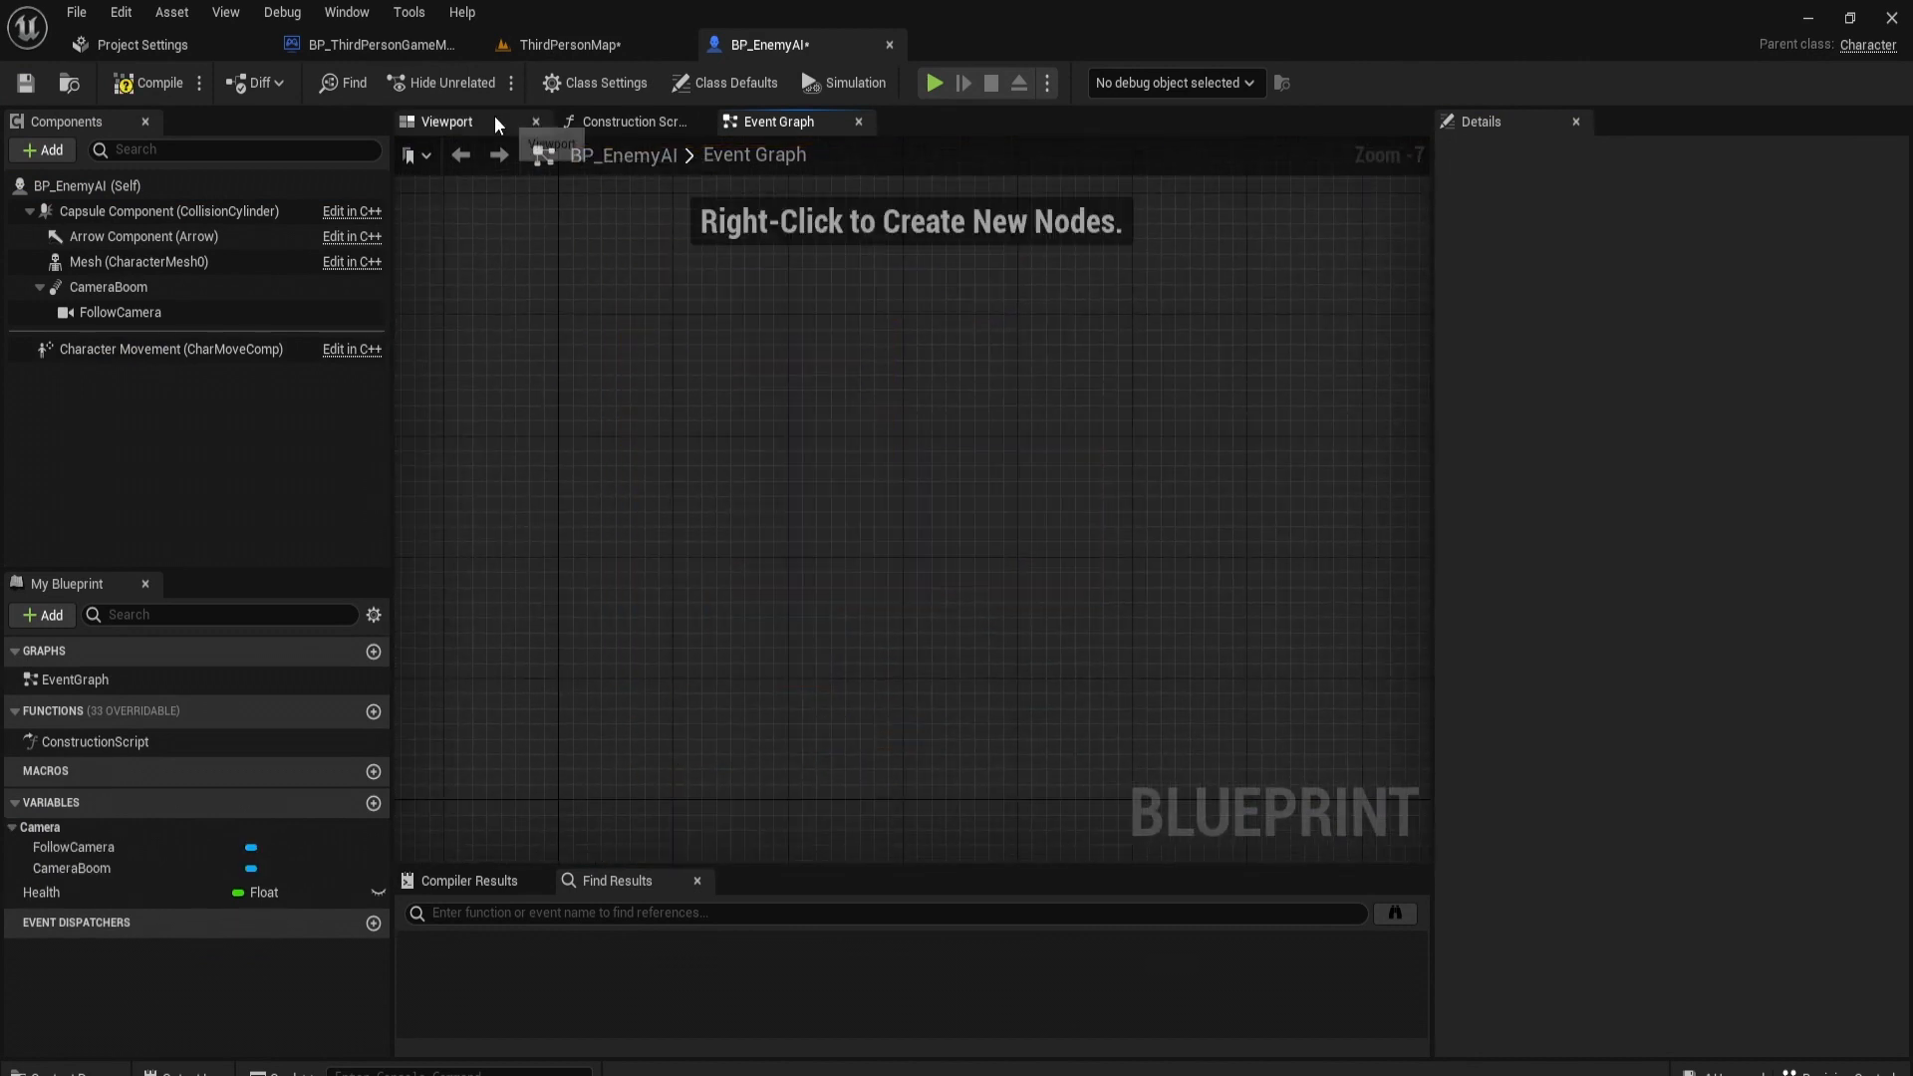
# Step: Remove the camera components from BP_EnemyAI and add a PawnSensing component
pyautogui.click(444, 121)
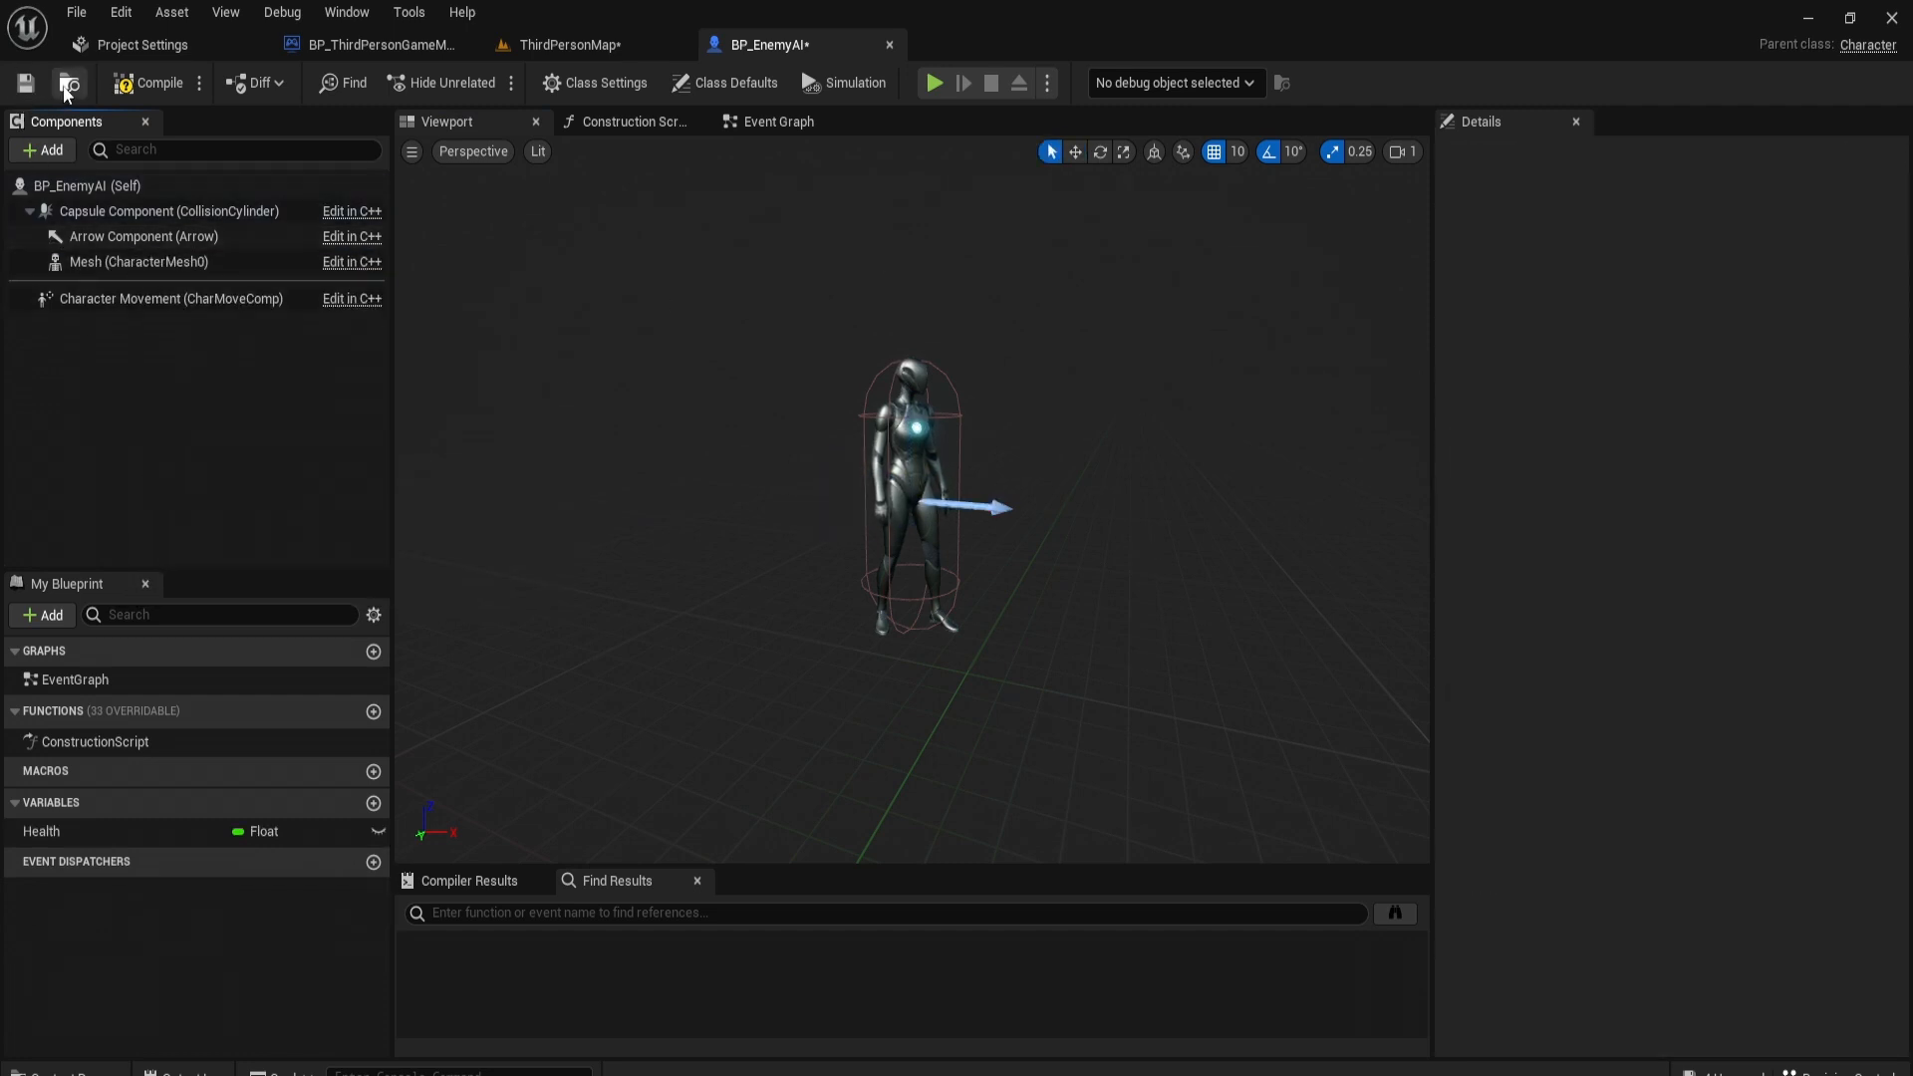
pyautogui.click(42, 150)
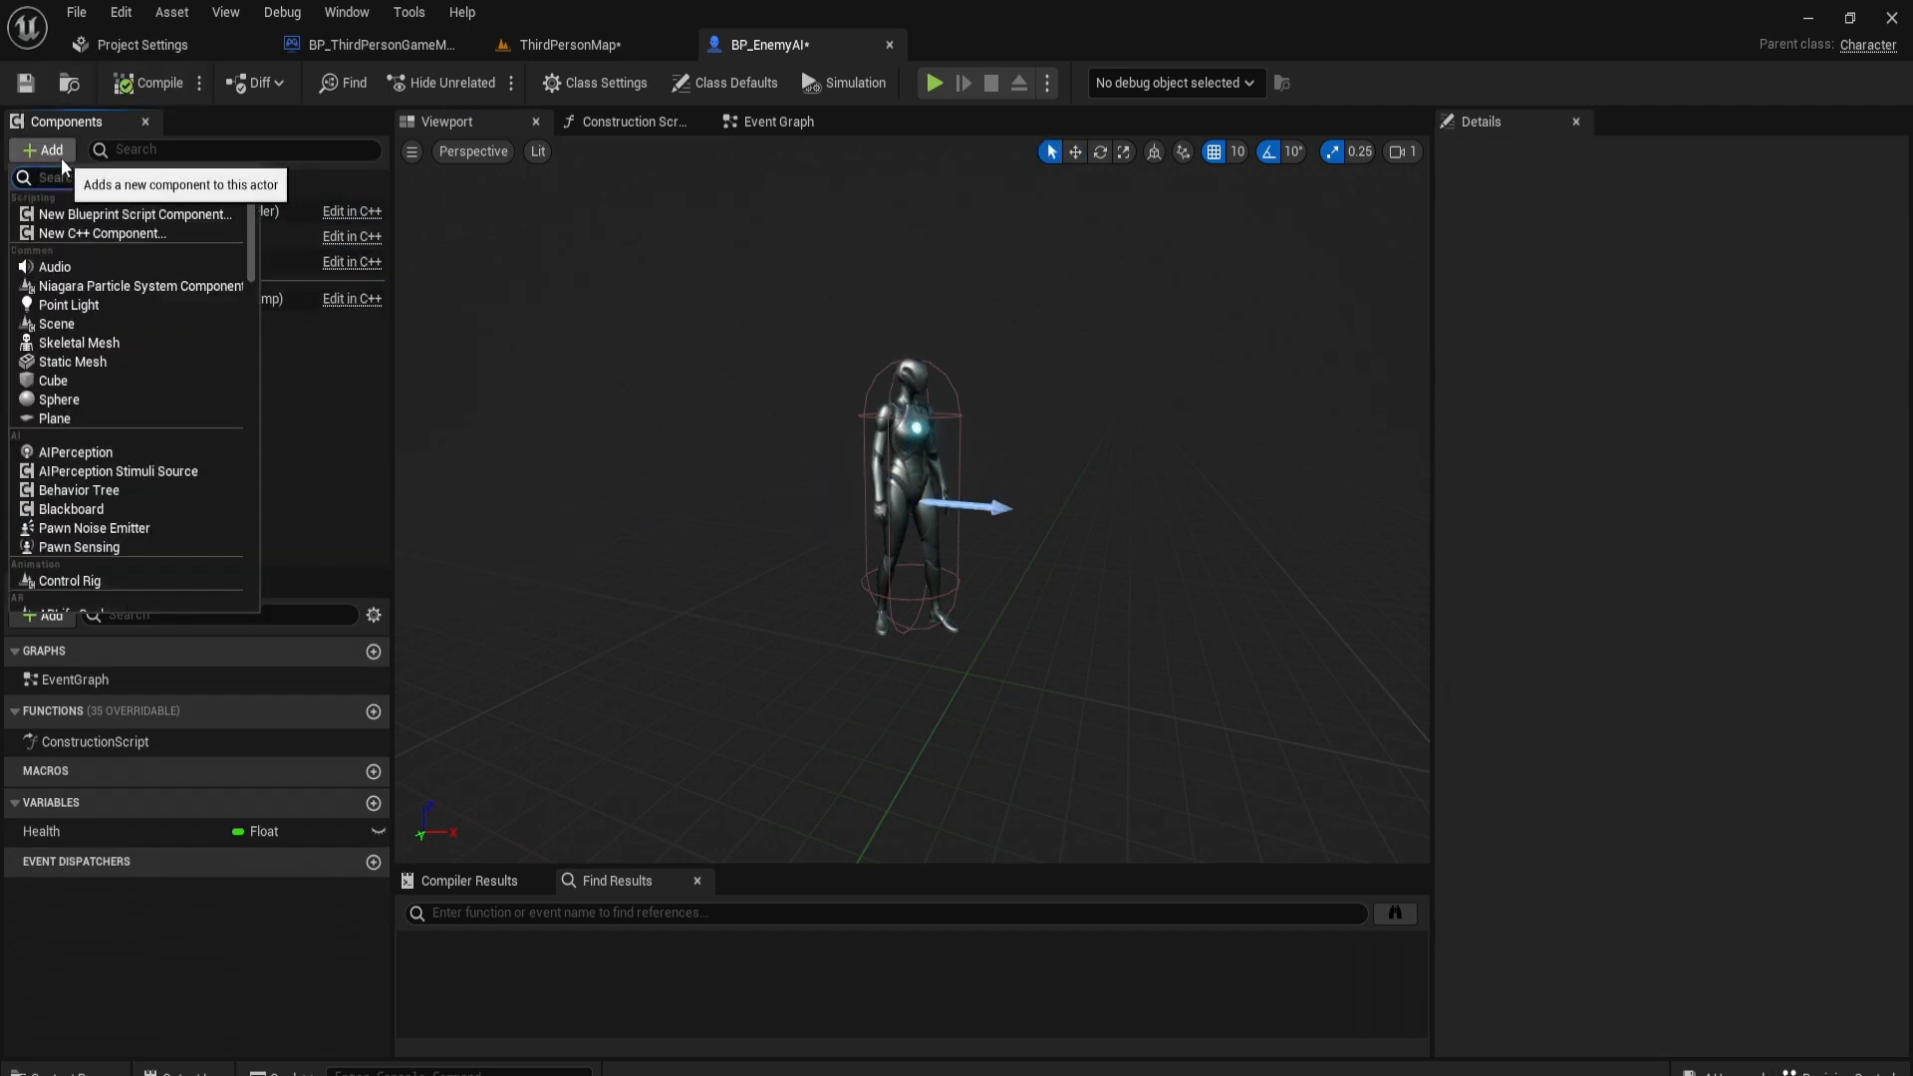
pyautogui.write('pawn')
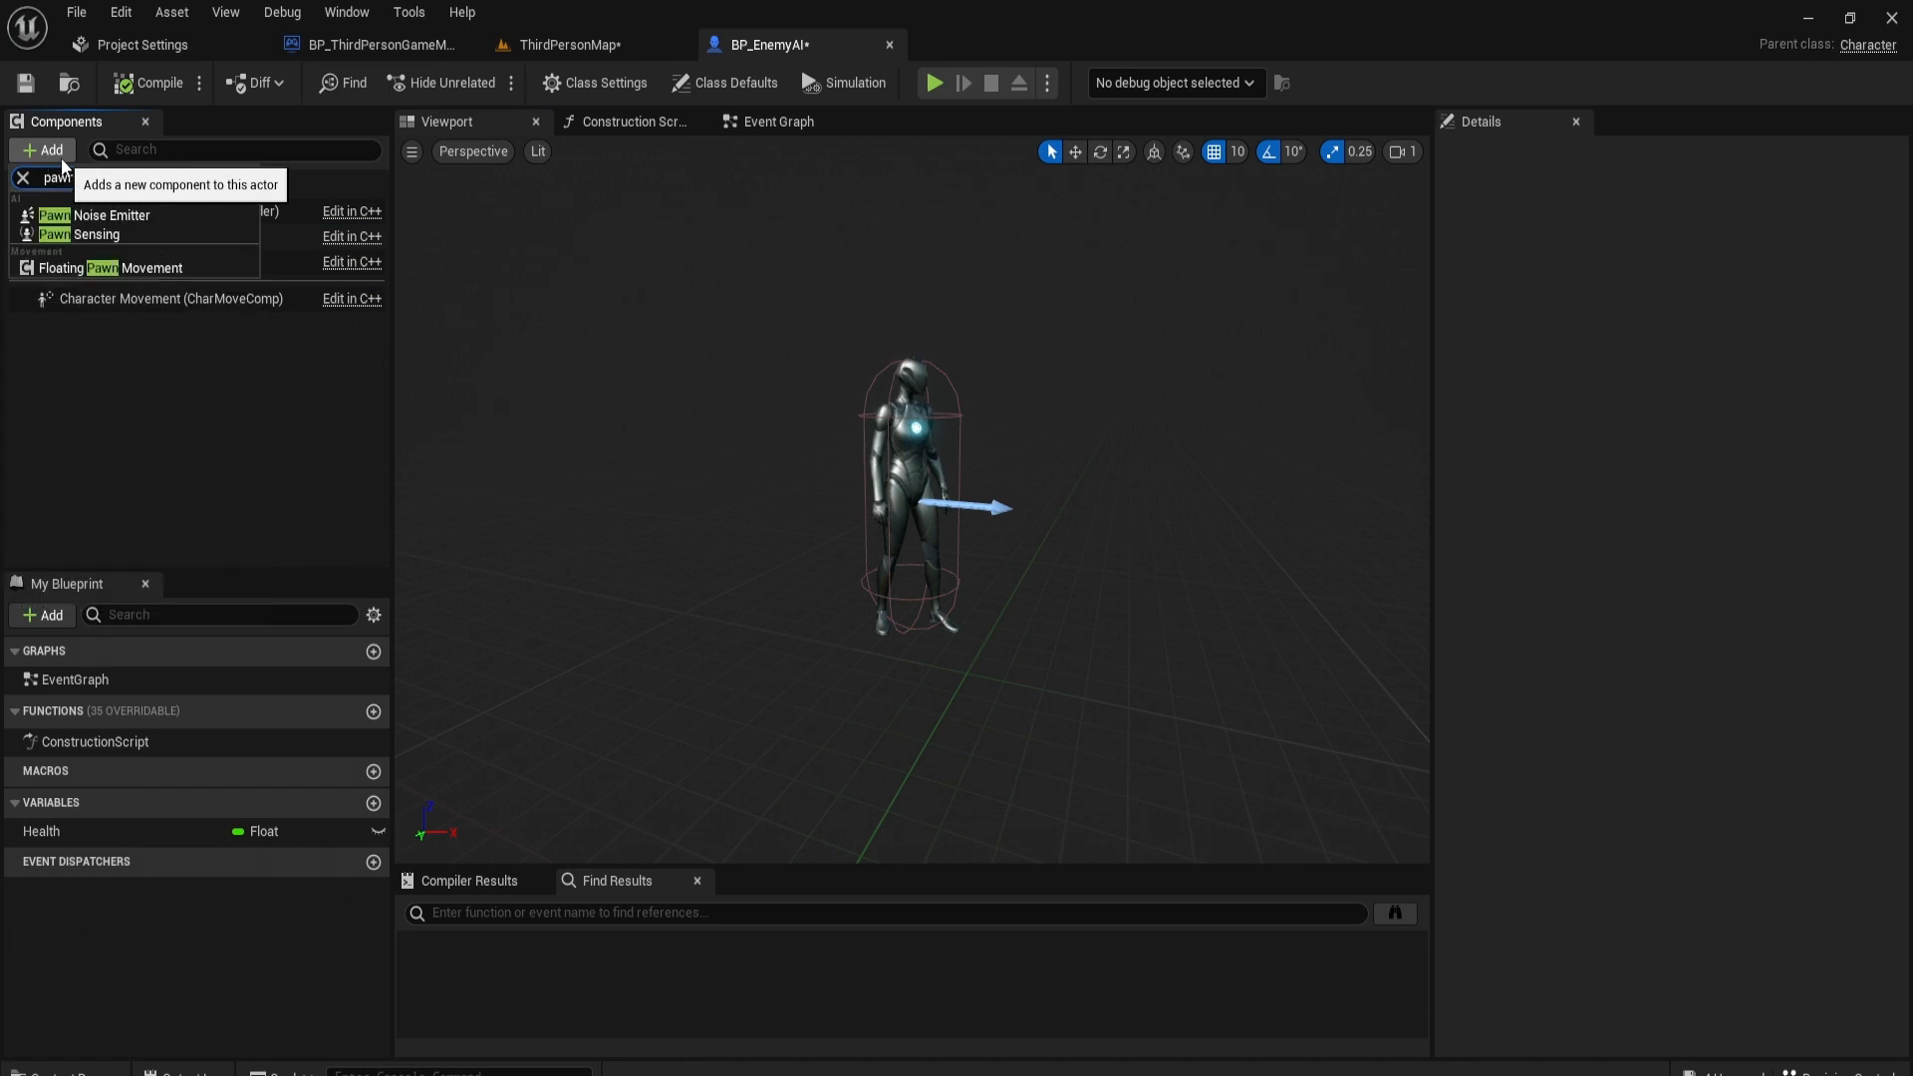
pyautogui.click(20, 177)
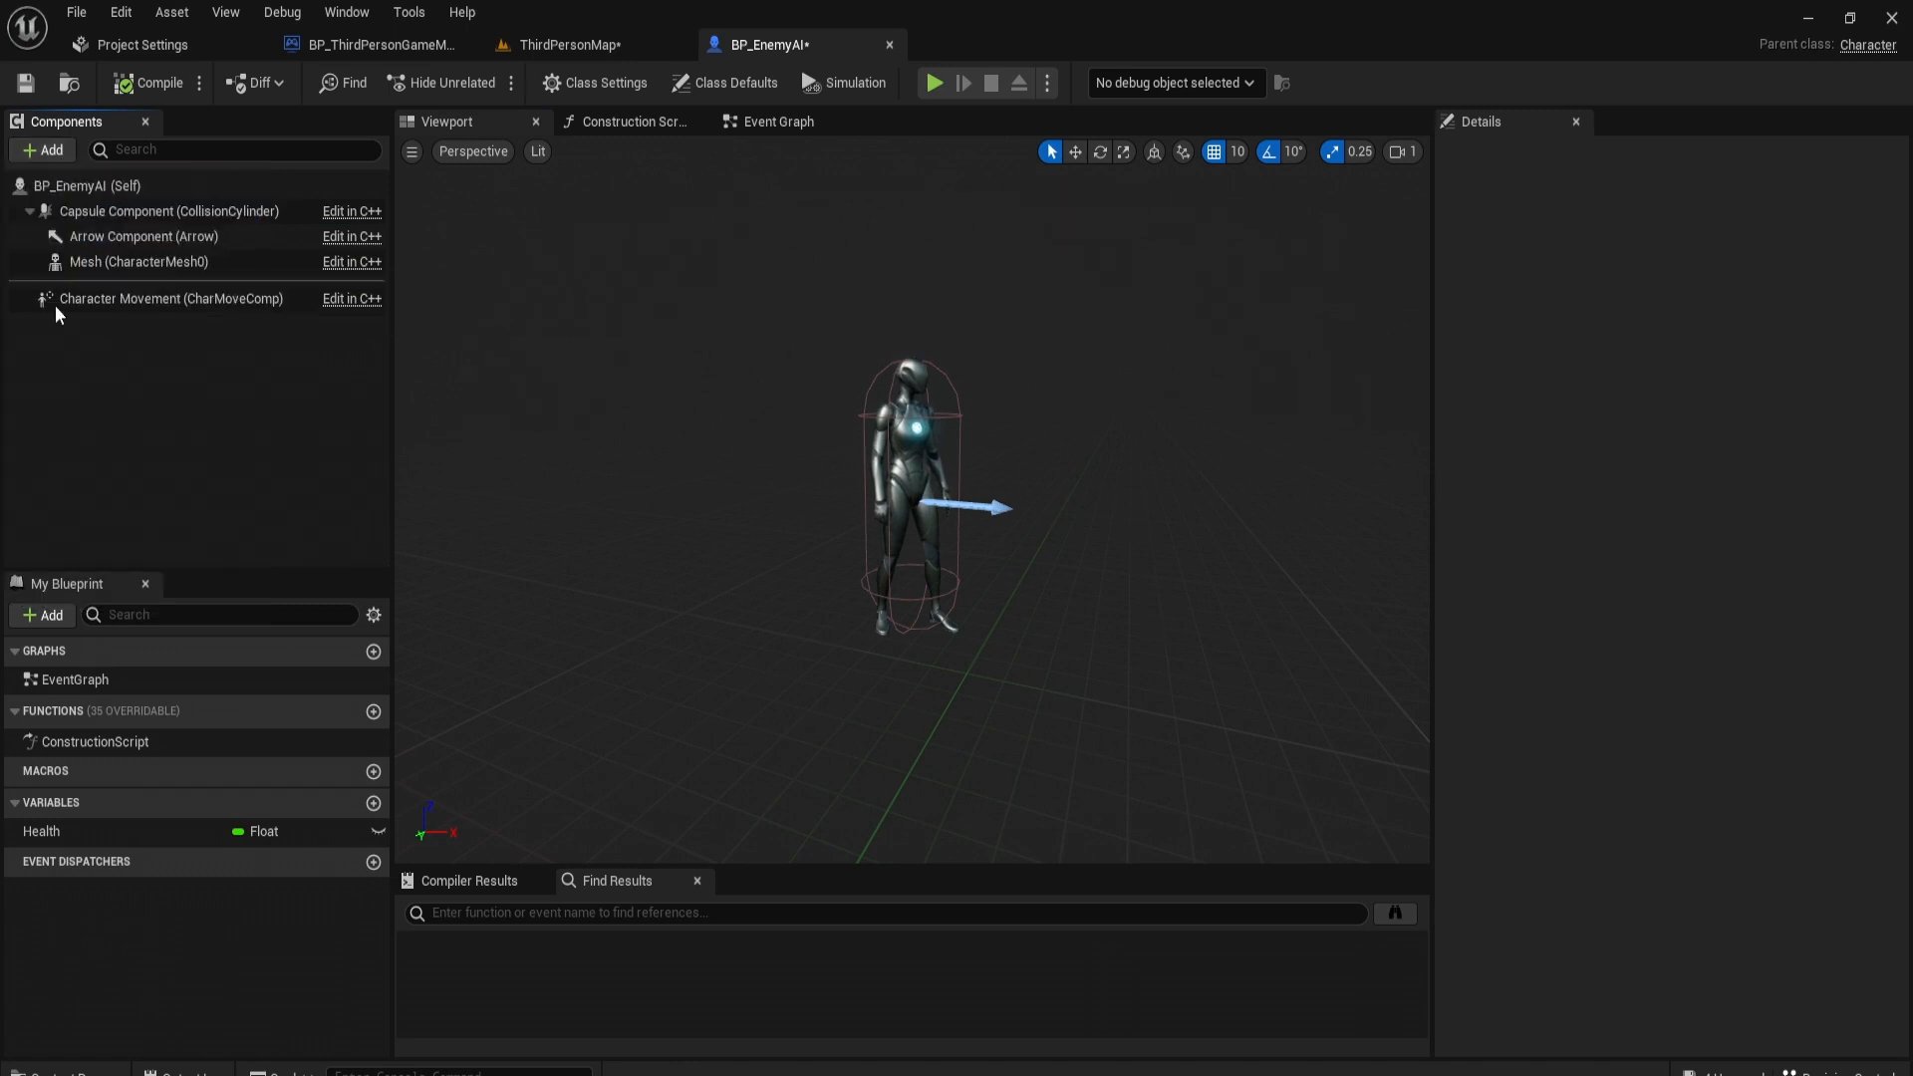
pyautogui.click(42, 149)
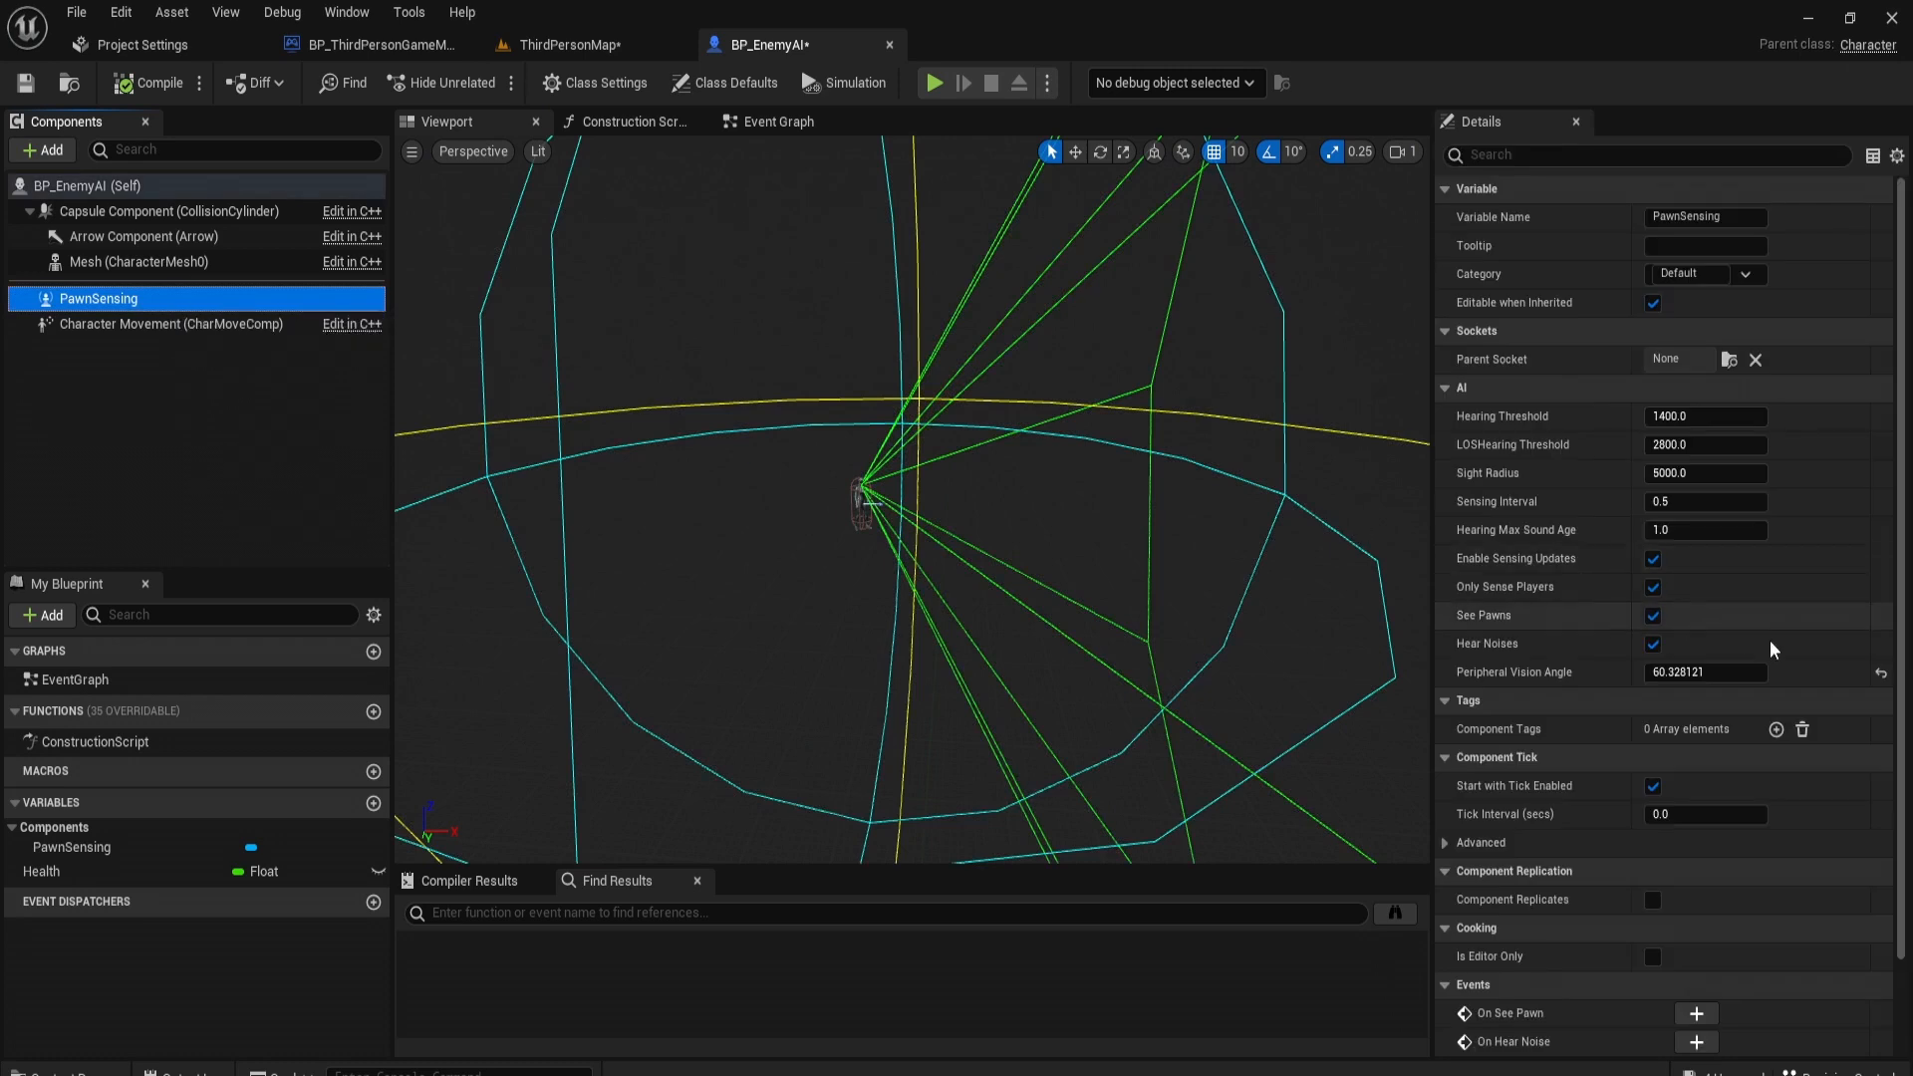
# Step: Create the PawnSensing On See Pawn event in BP_EnemyAI's Event Graph
pyautogui.scroll(-3)
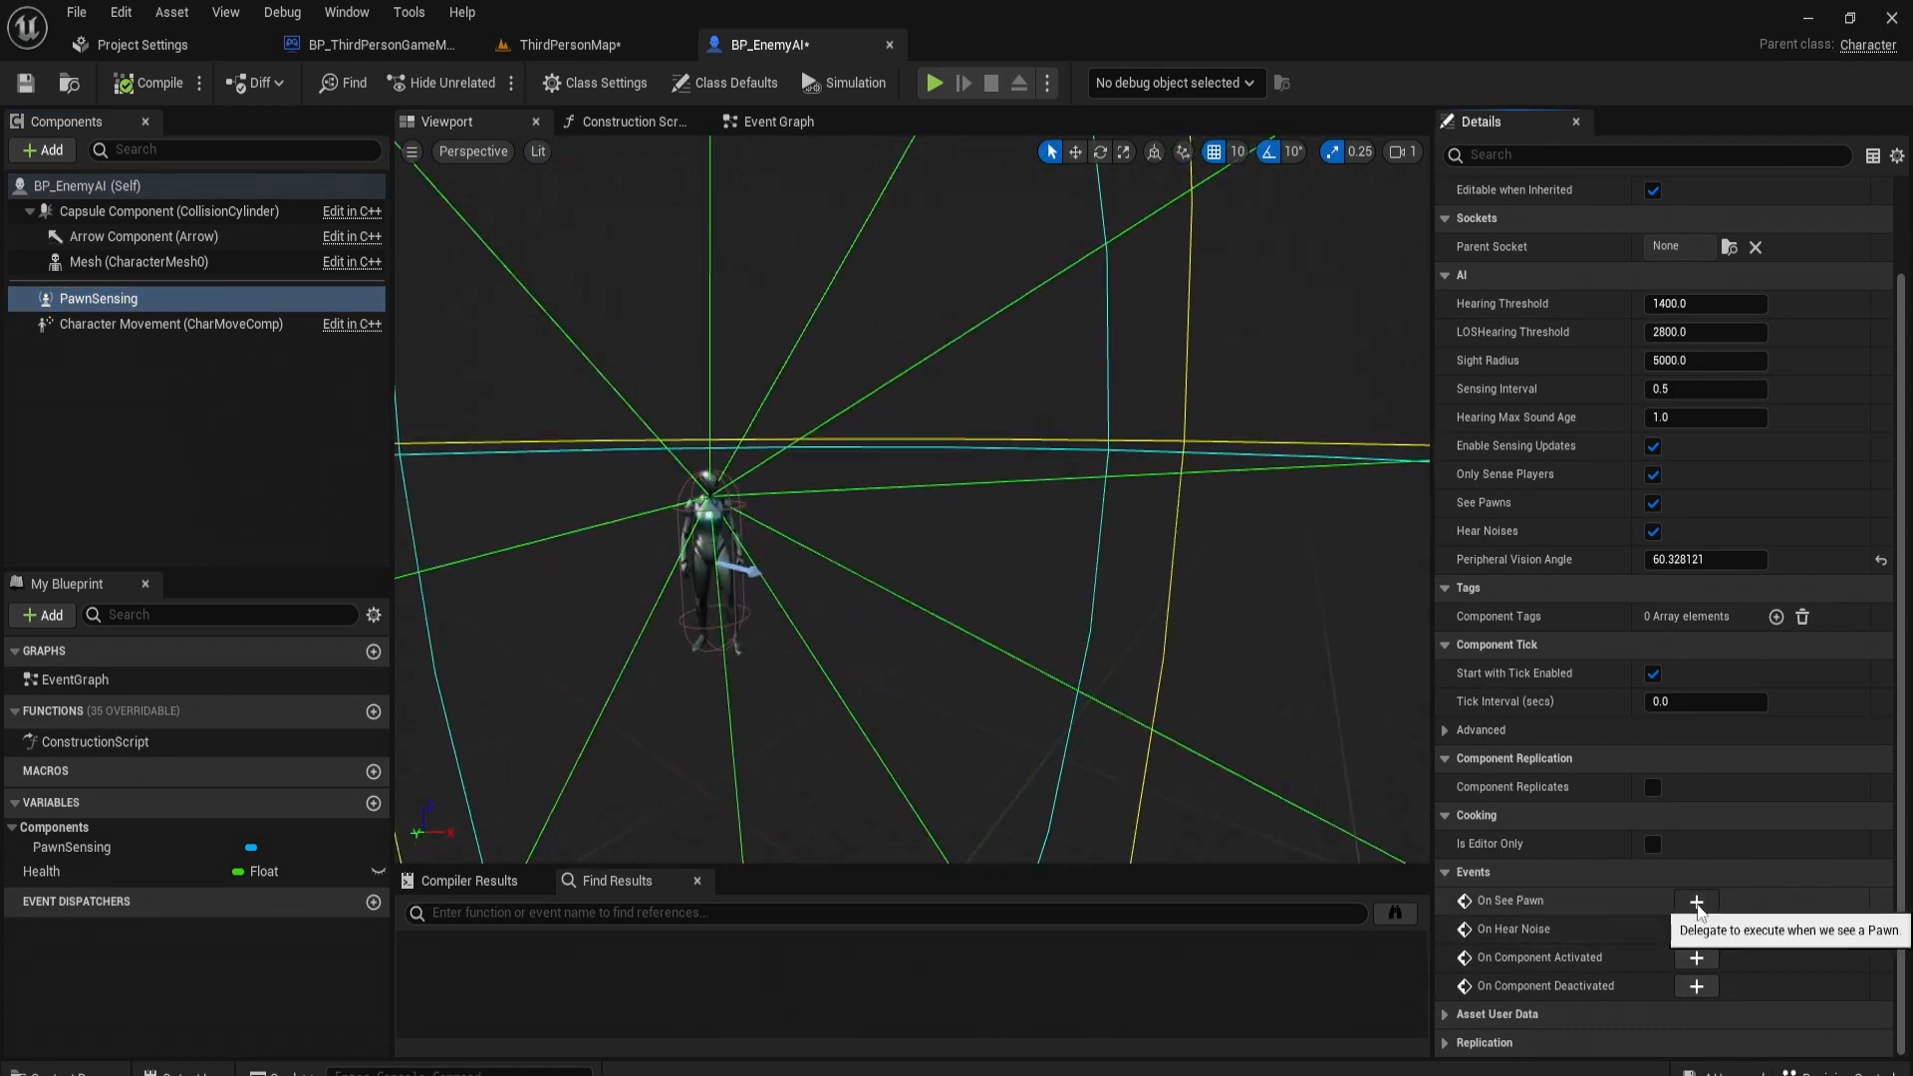
pyautogui.click(1693, 902)
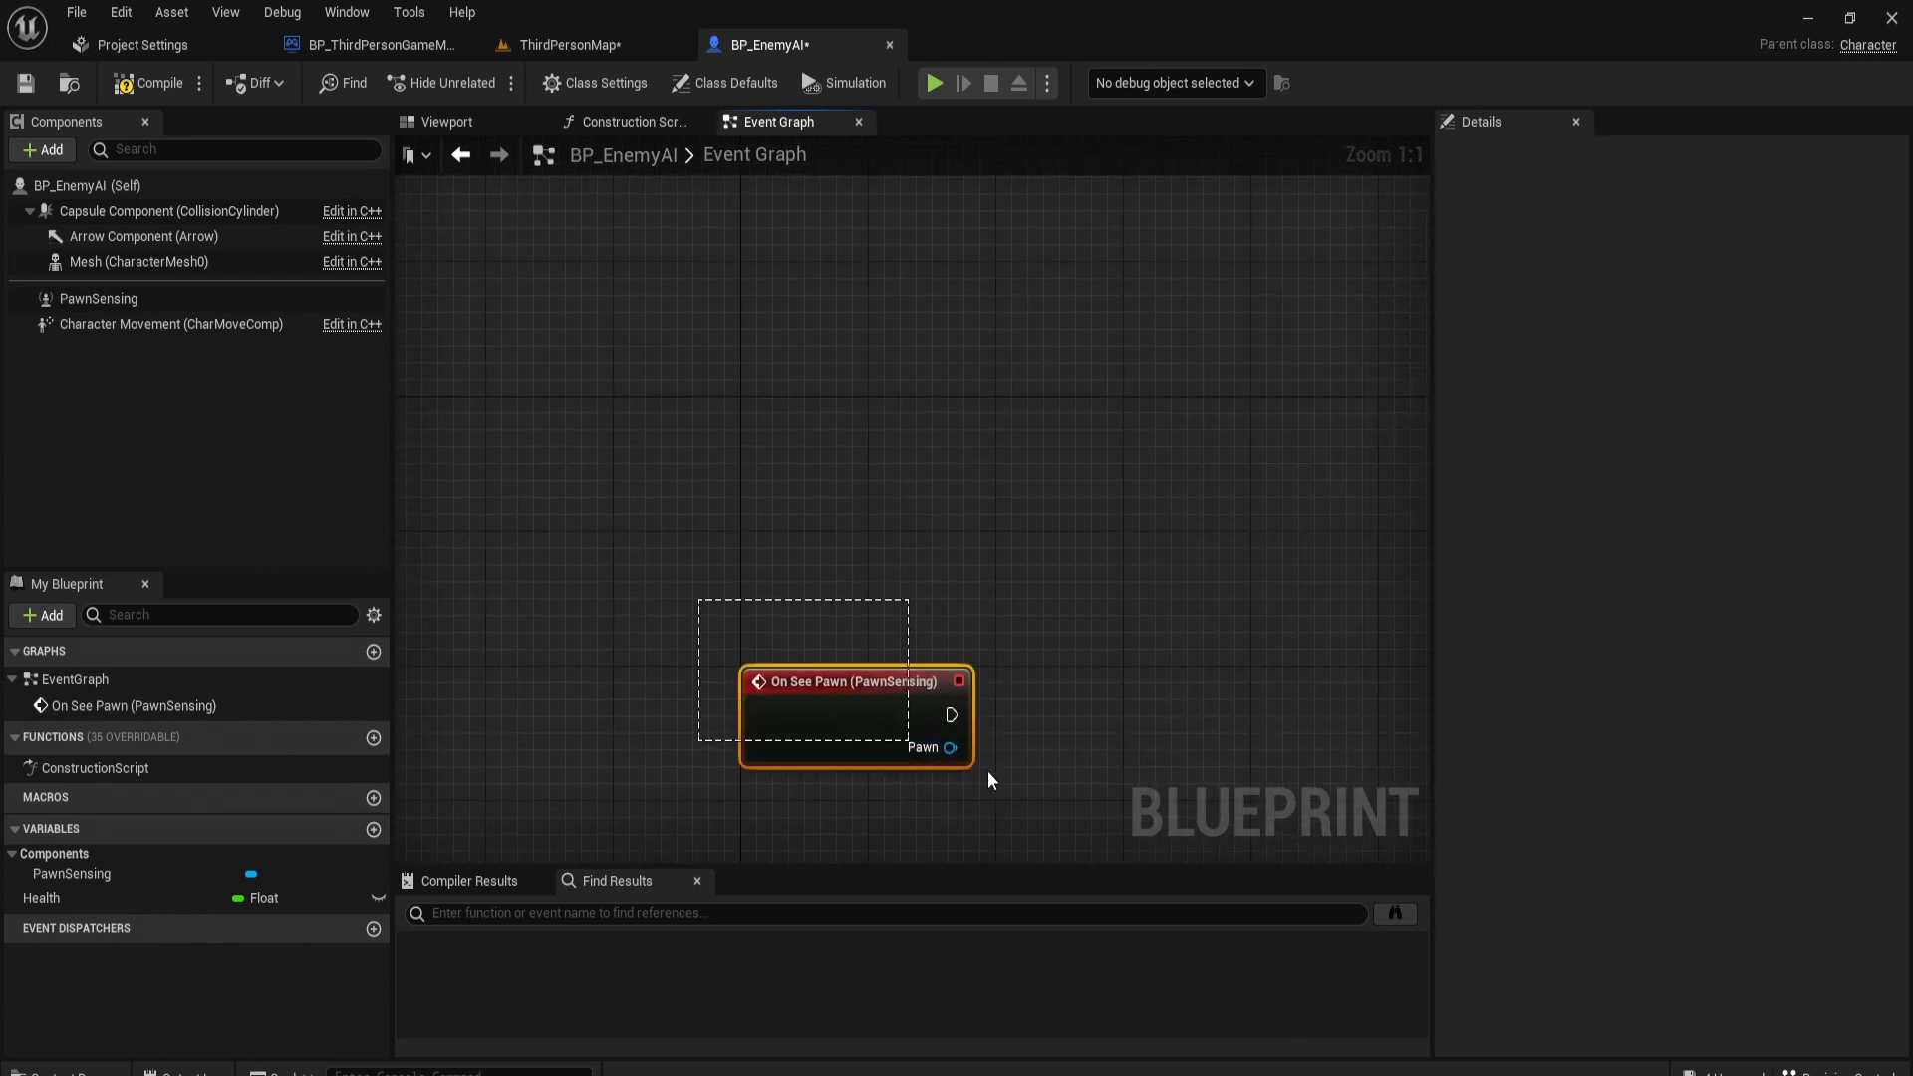
# Step: Add Event BeginPlay wired into a Cast To BP_ThirdPersonCharacter node
pyautogui.click(811, 414)
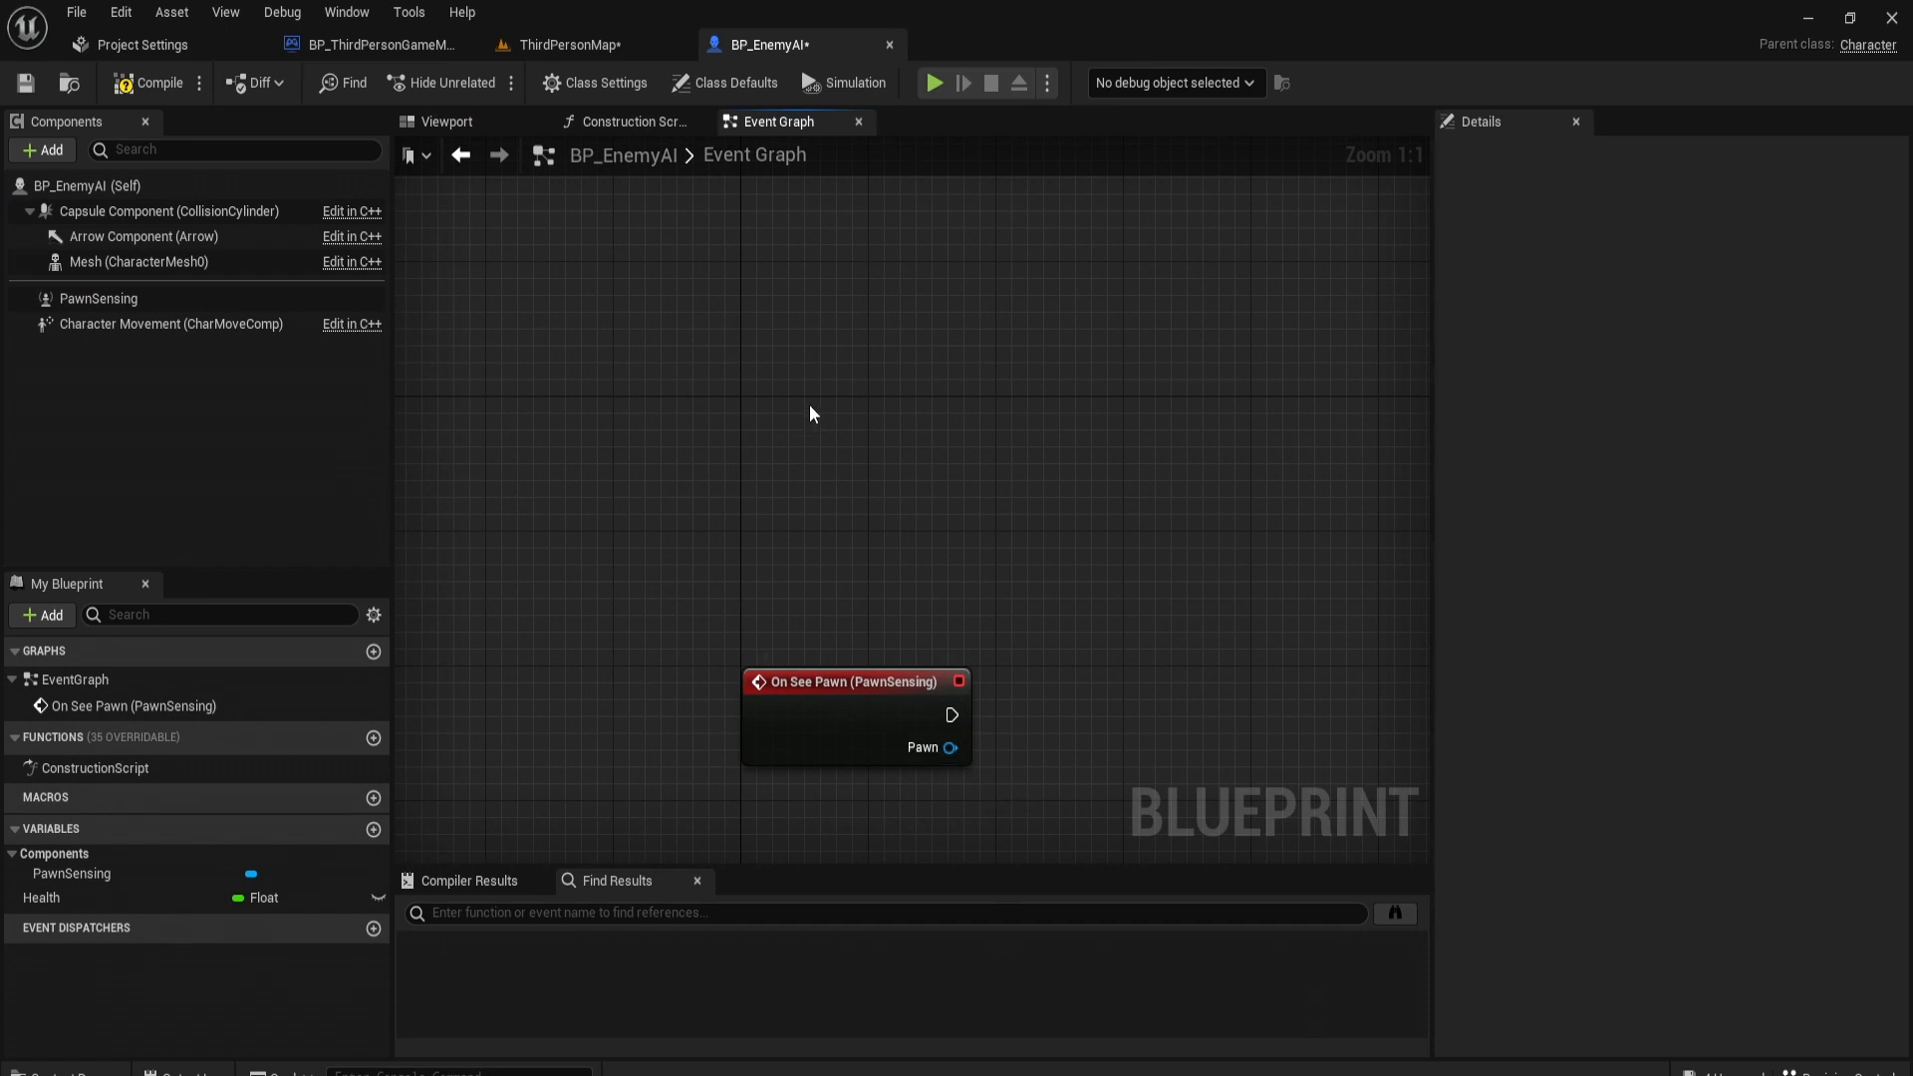
pyautogui.write('begin')
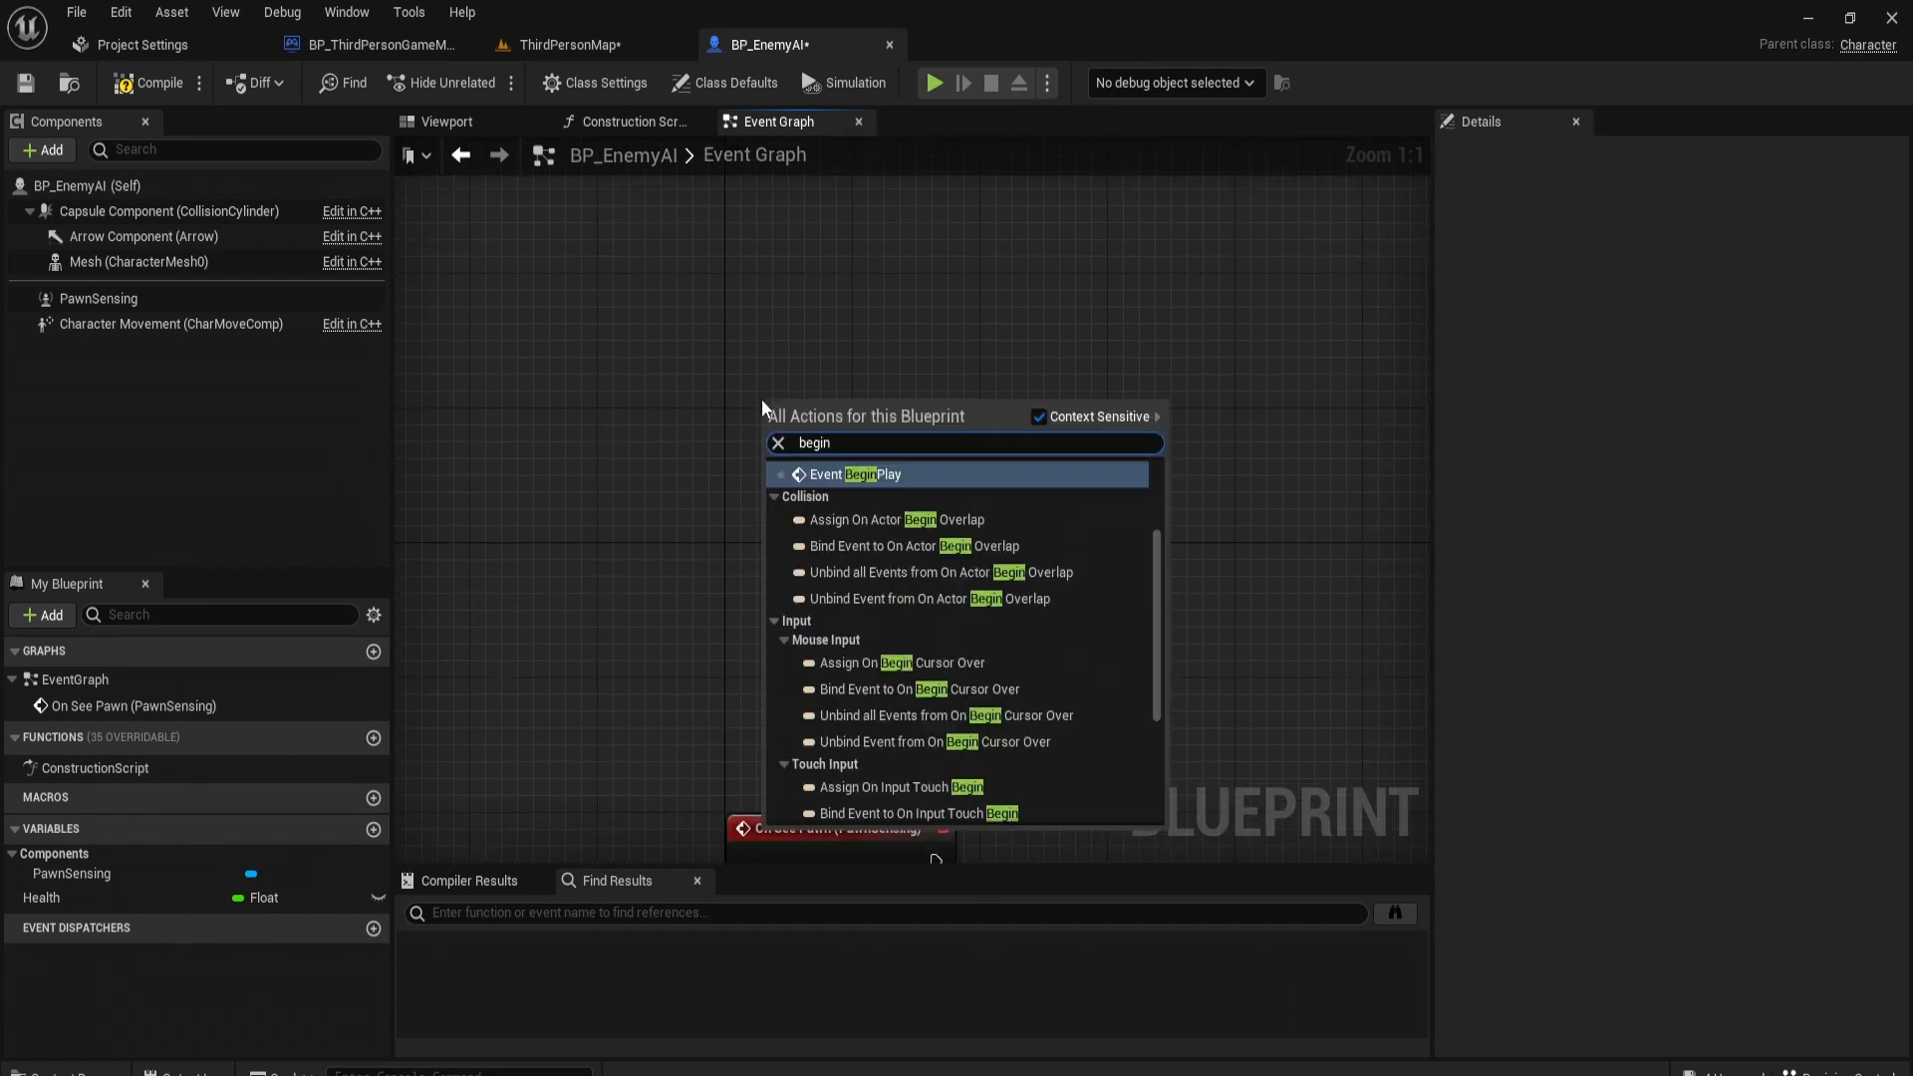
pyautogui.click(859, 475)
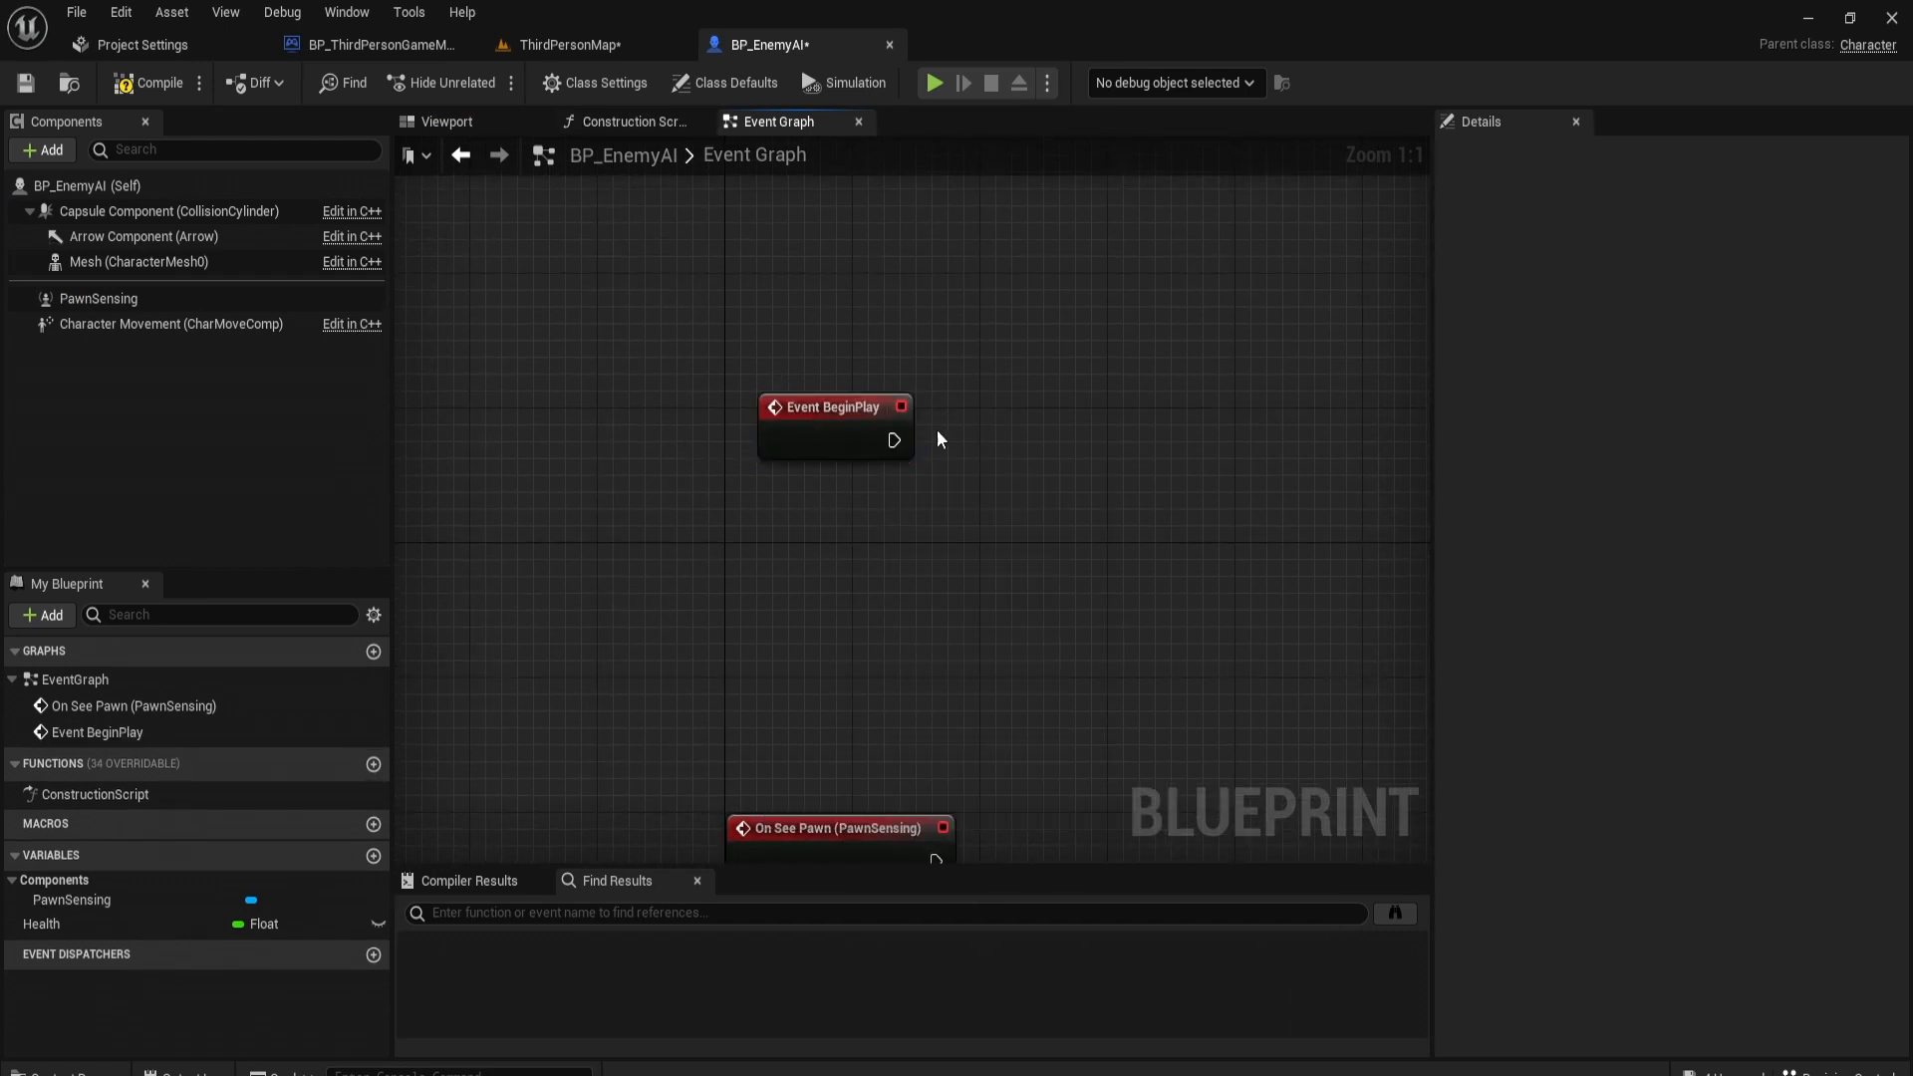
pyautogui.moveTo(895, 438); pyautogui.dragTo(995, 438)
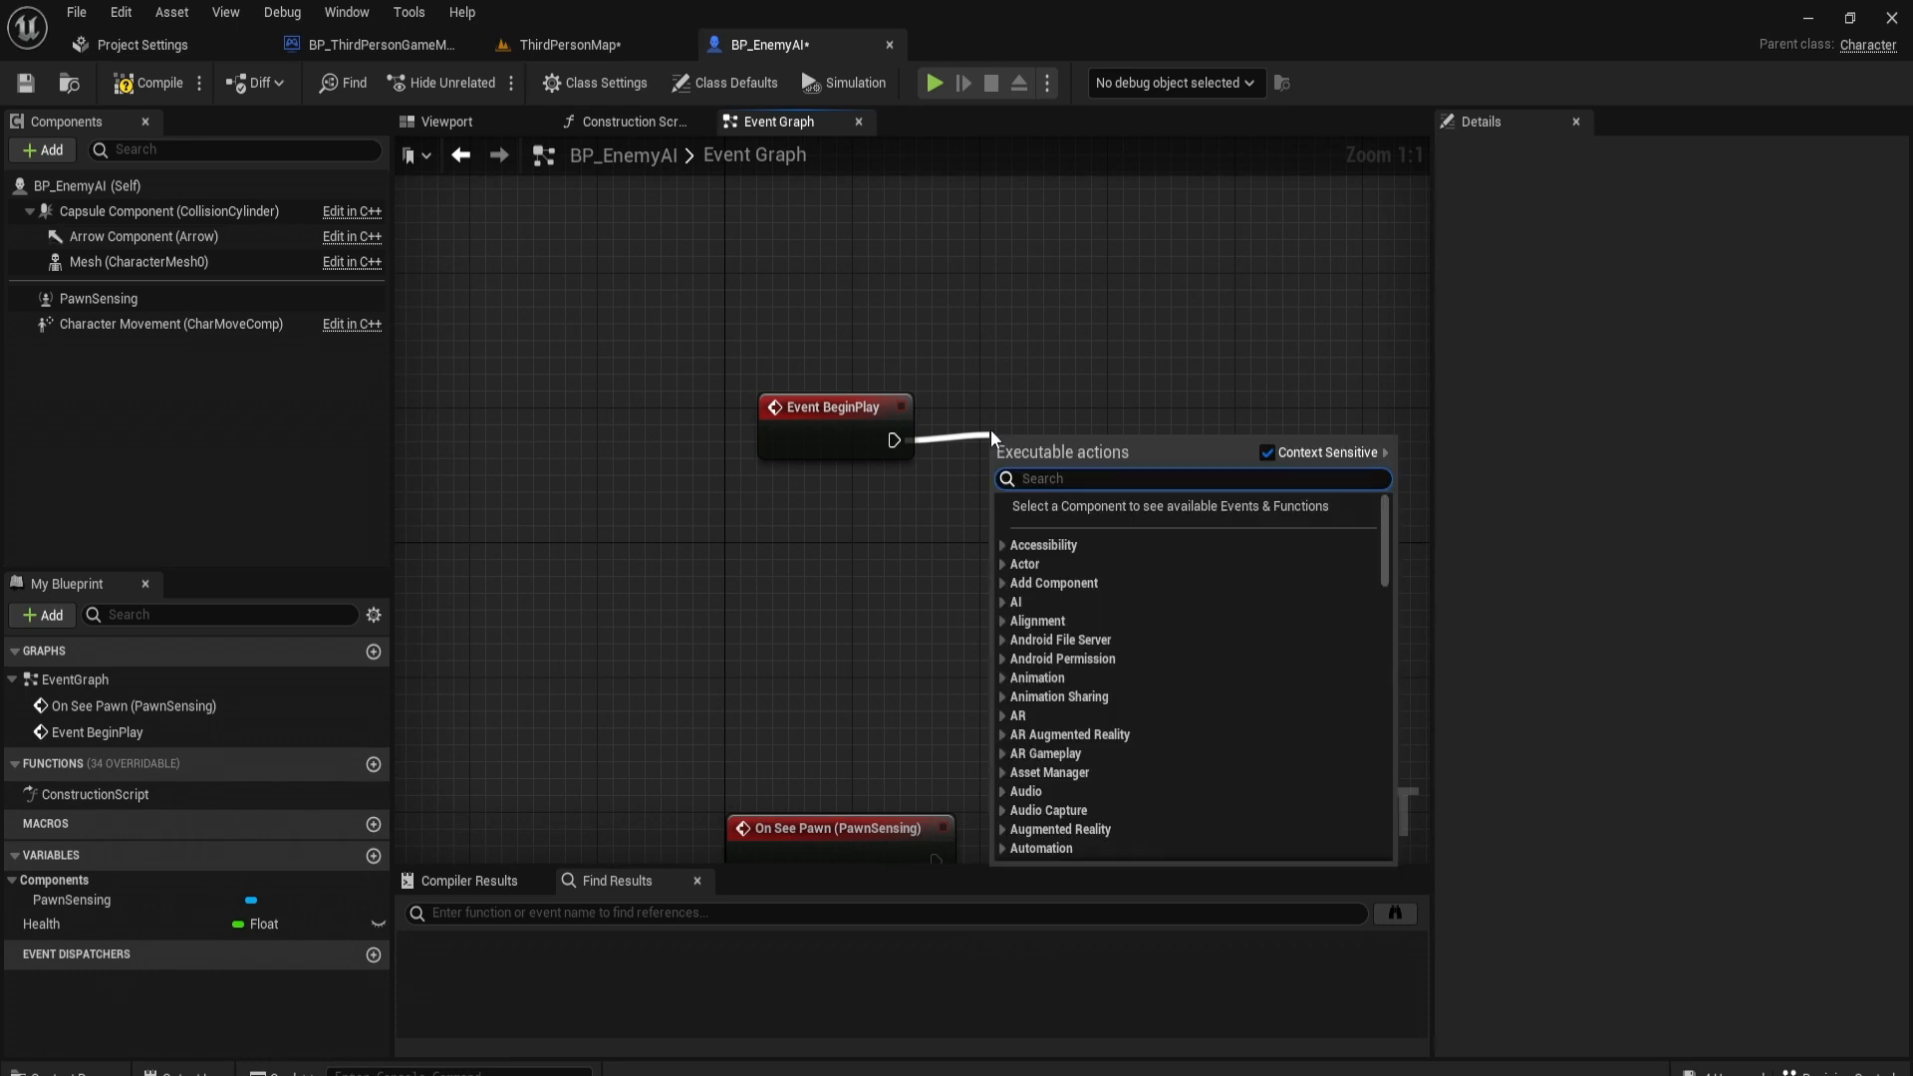
pyautogui.write('third')
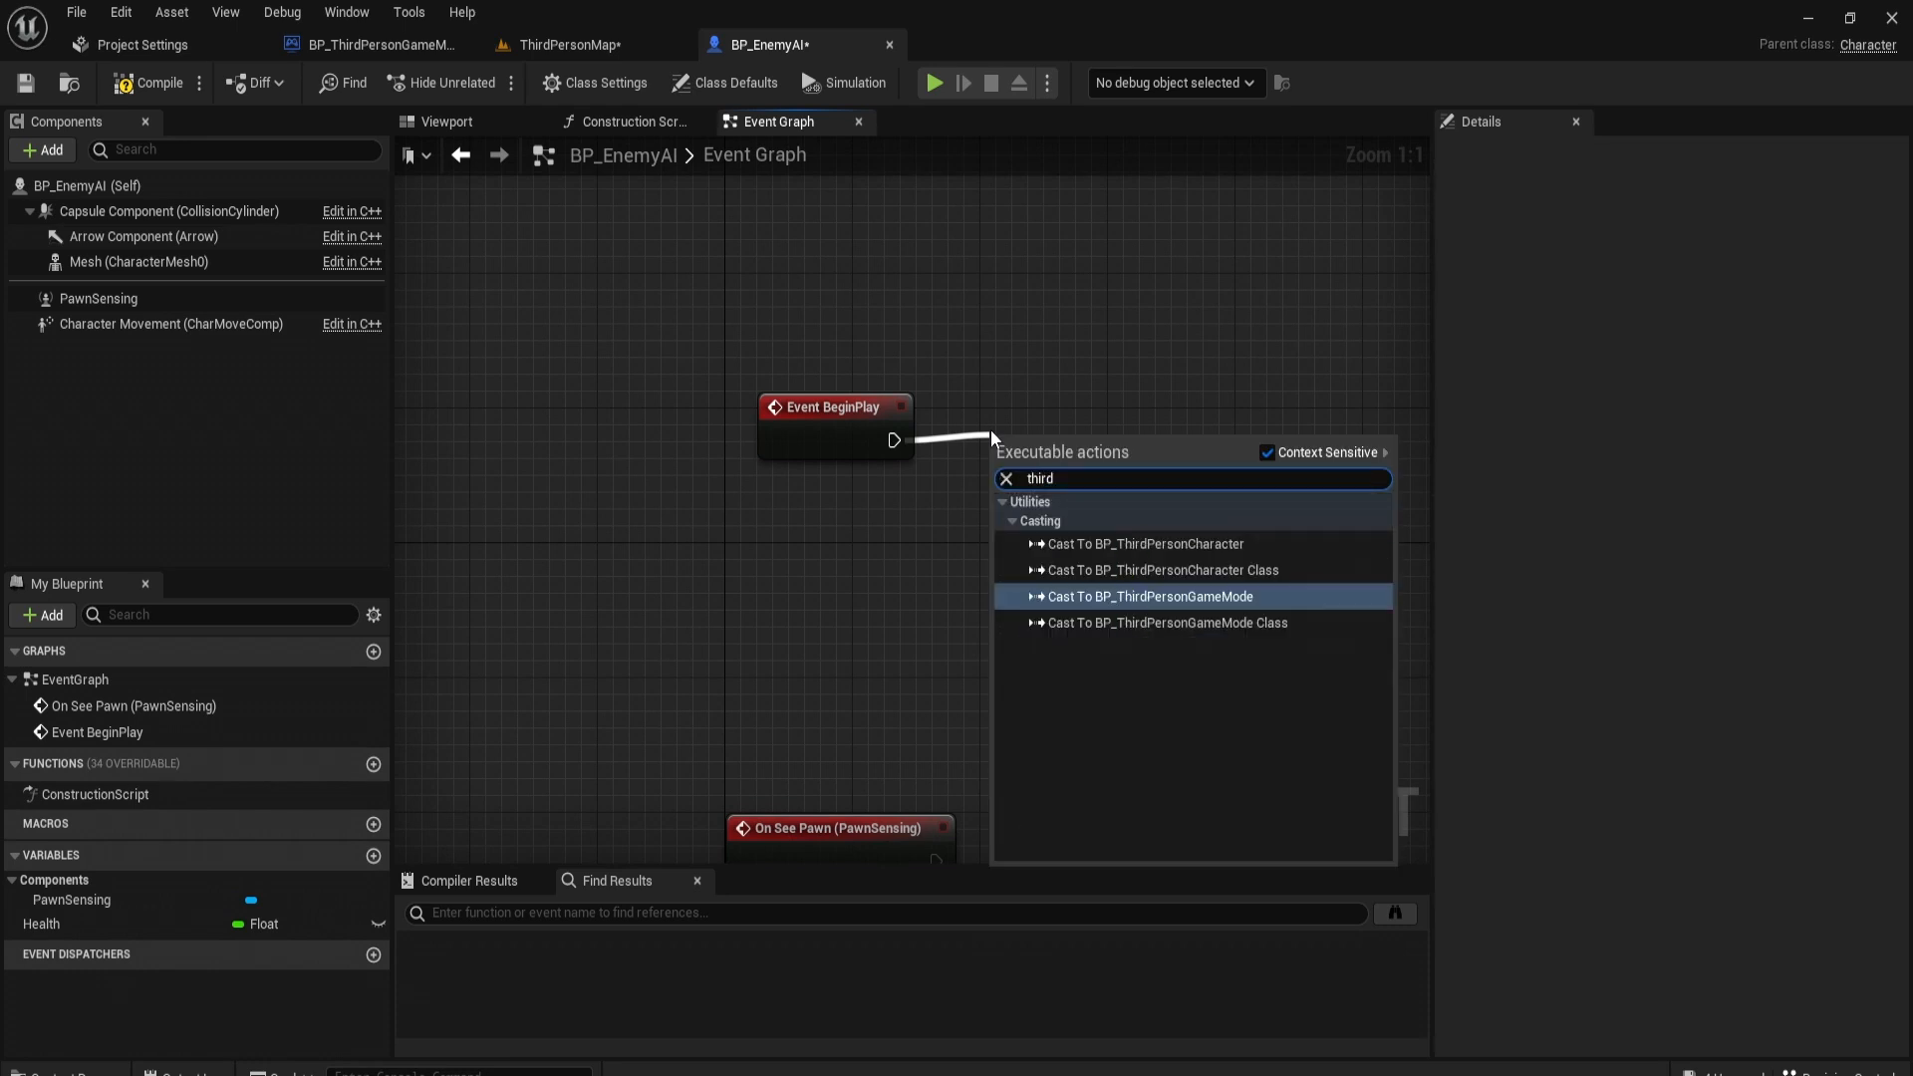
pyautogui.click(1143, 542)
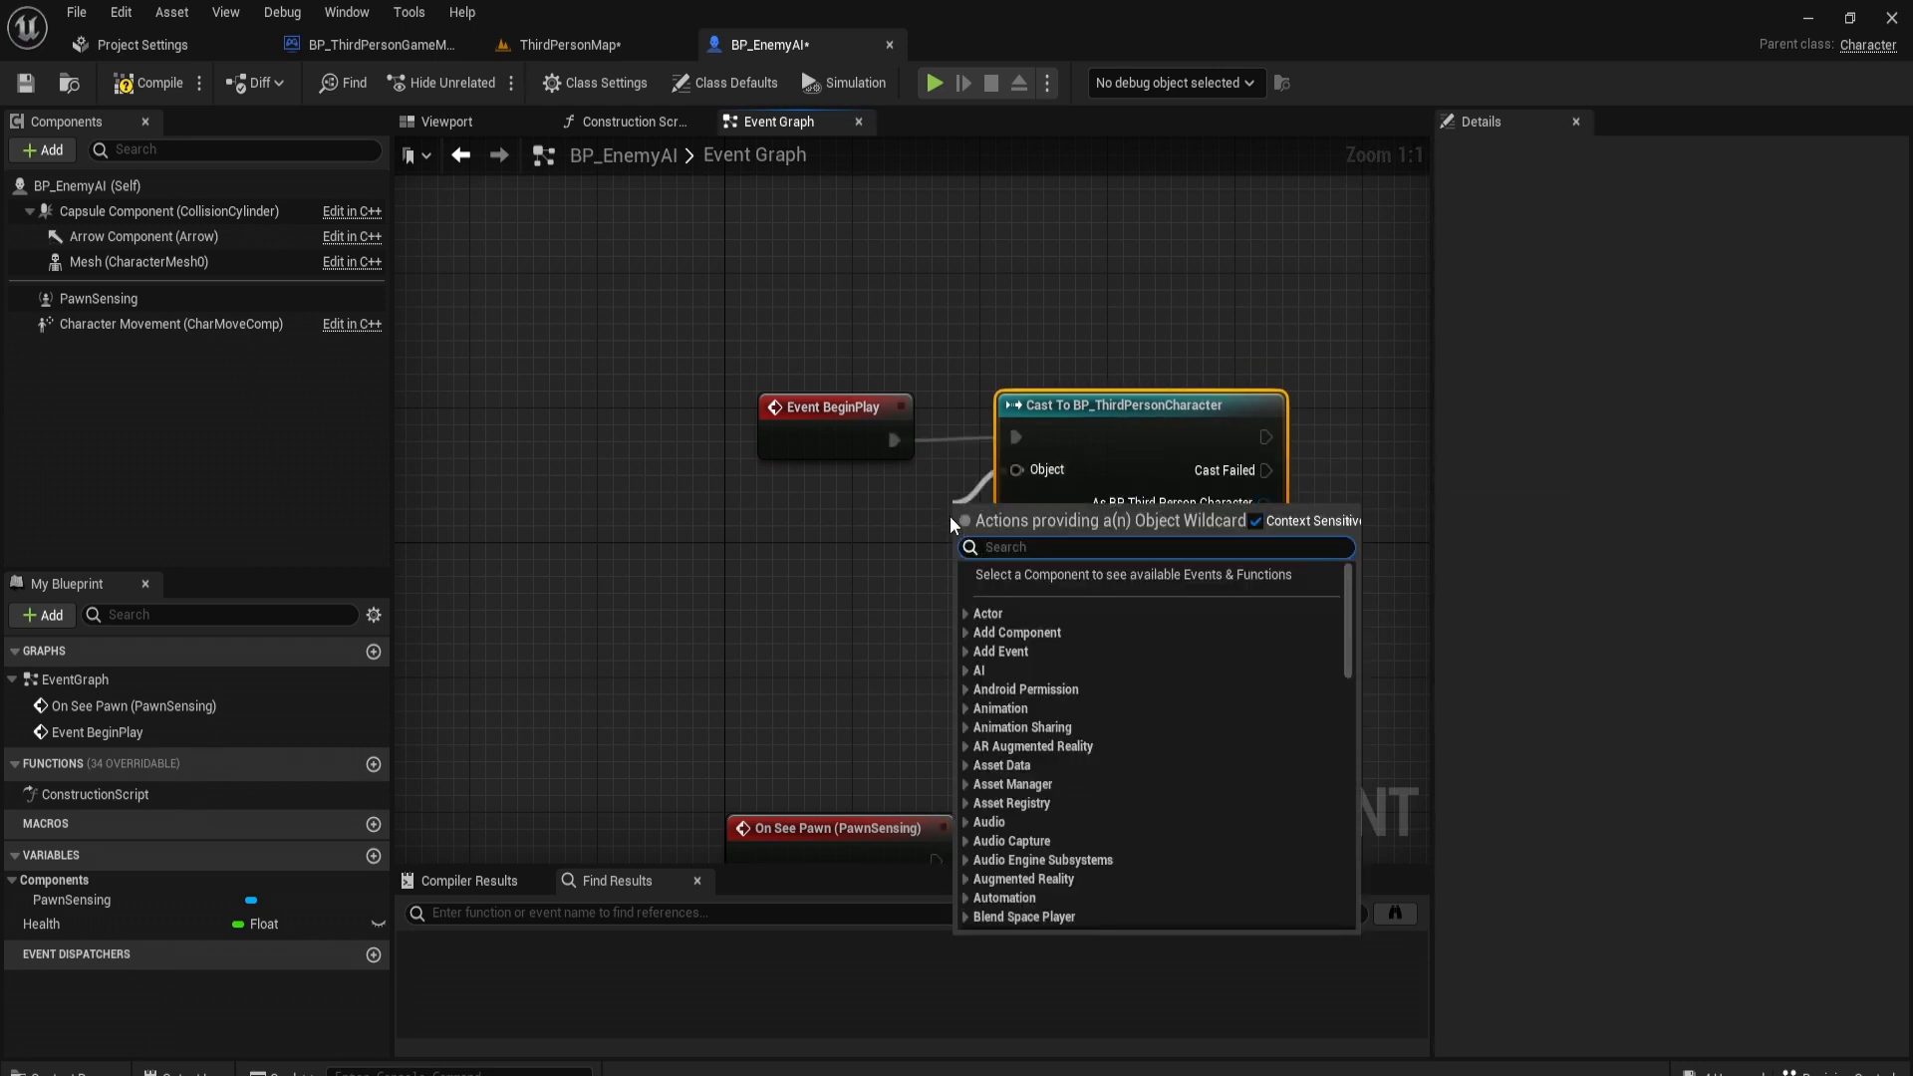
# Step: Feed Get Player Pawn into the cast and promote its character output to a variable
pyautogui.write('get player pawn')
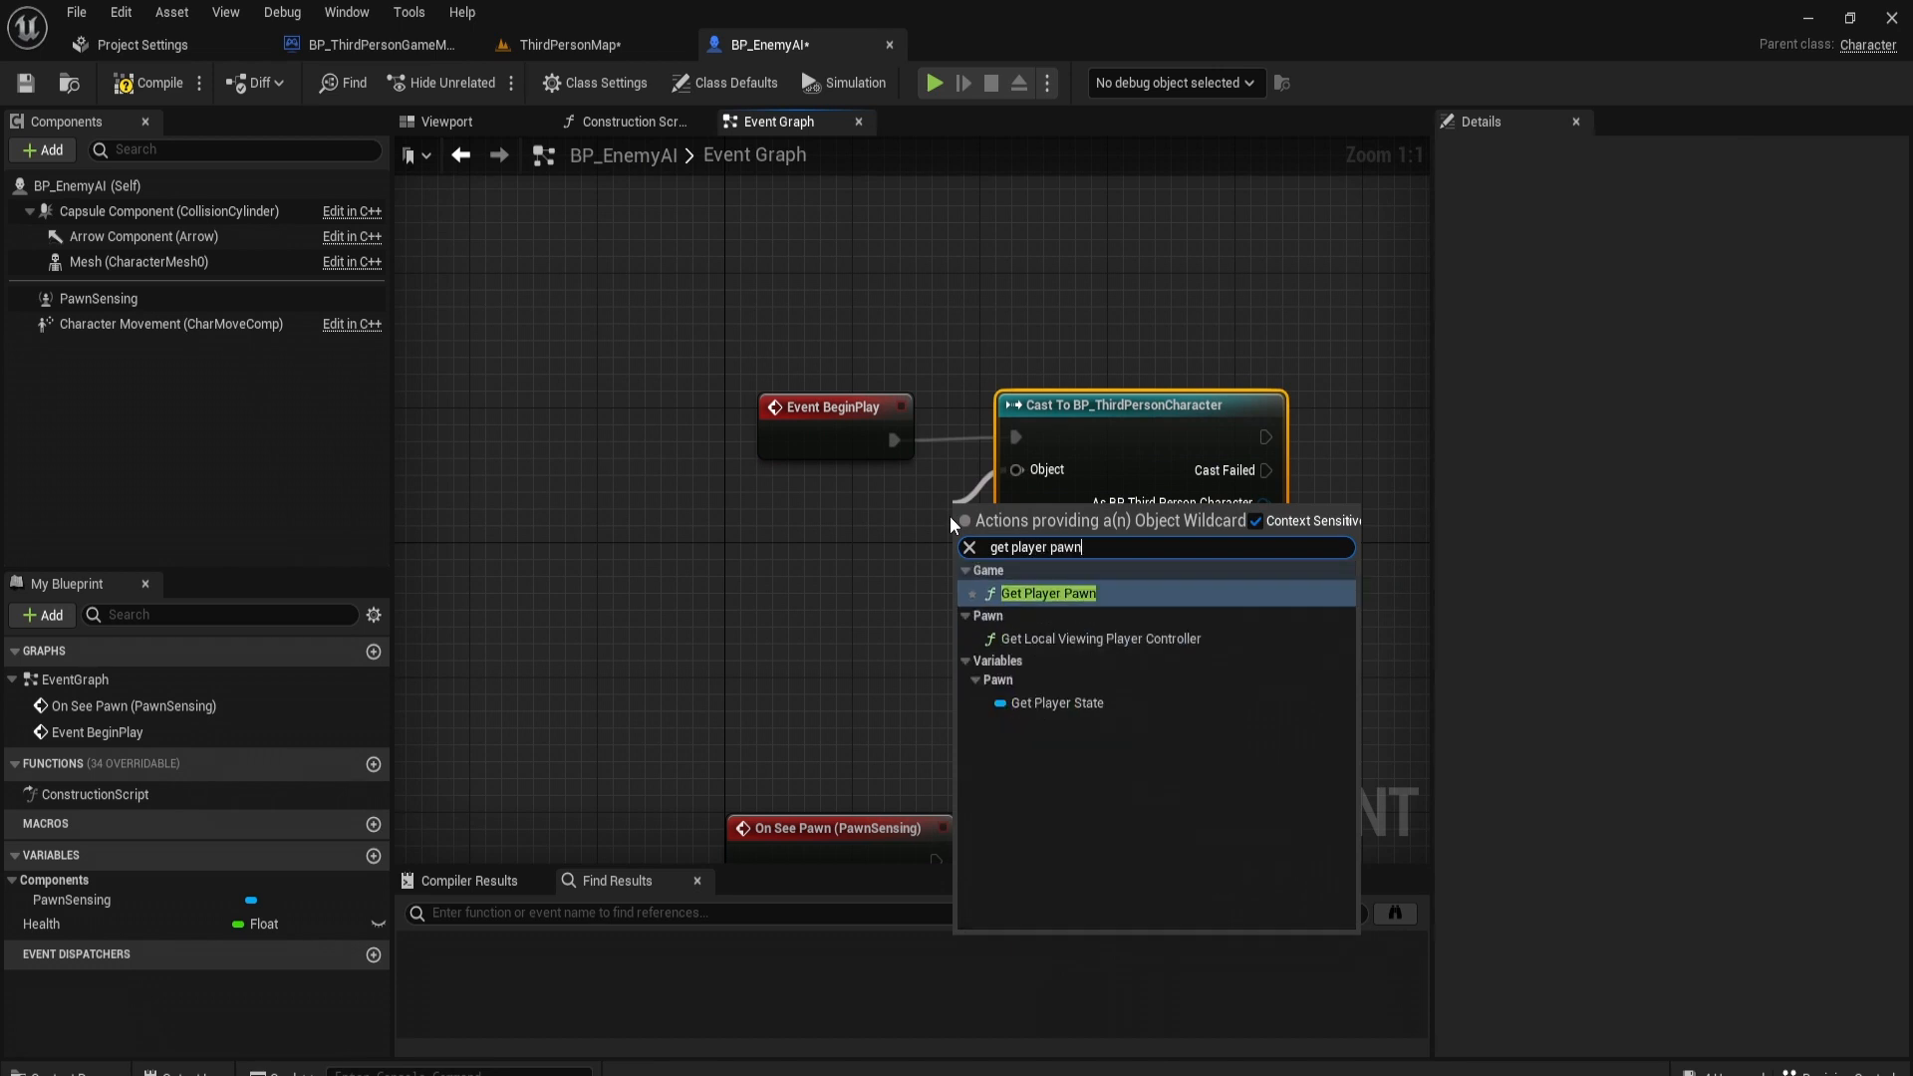
pyautogui.click(1046, 594)
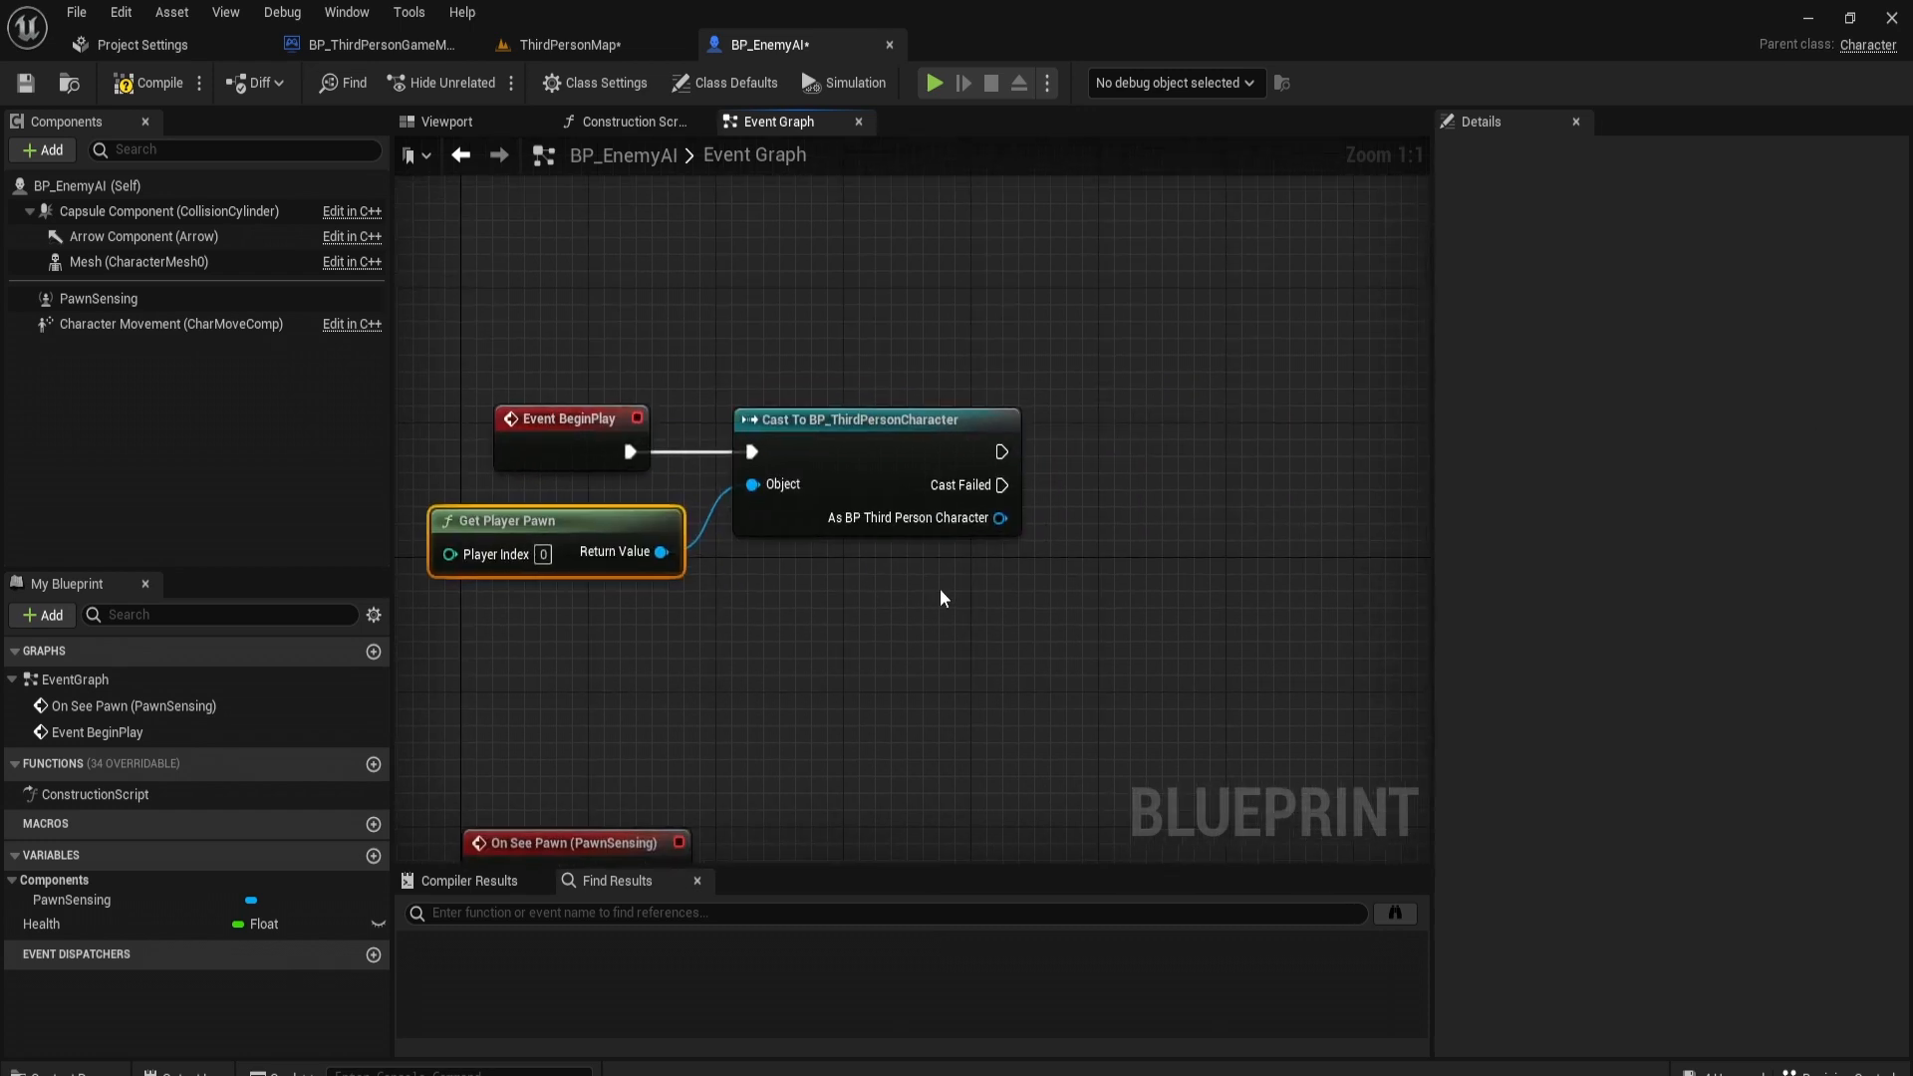
pyautogui.rightClick(1008, 518)
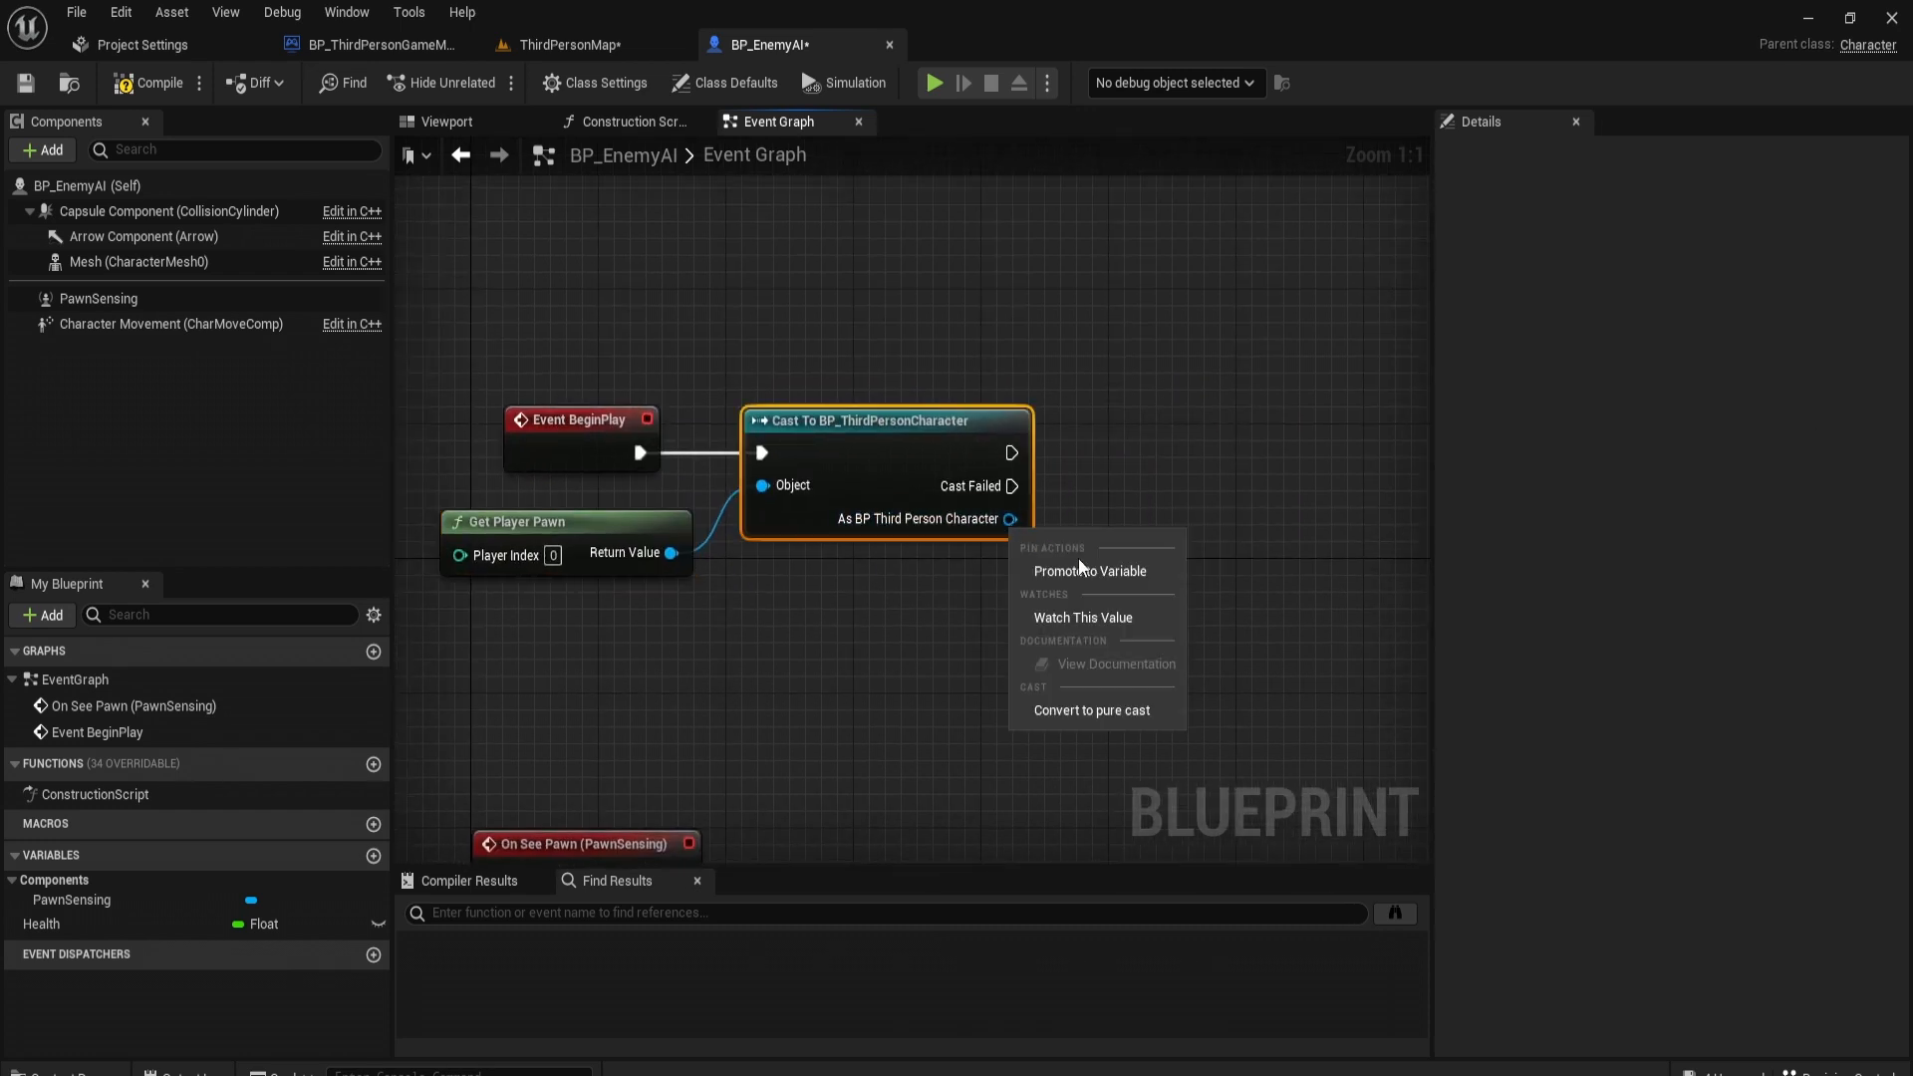
pyautogui.click(1088, 569)
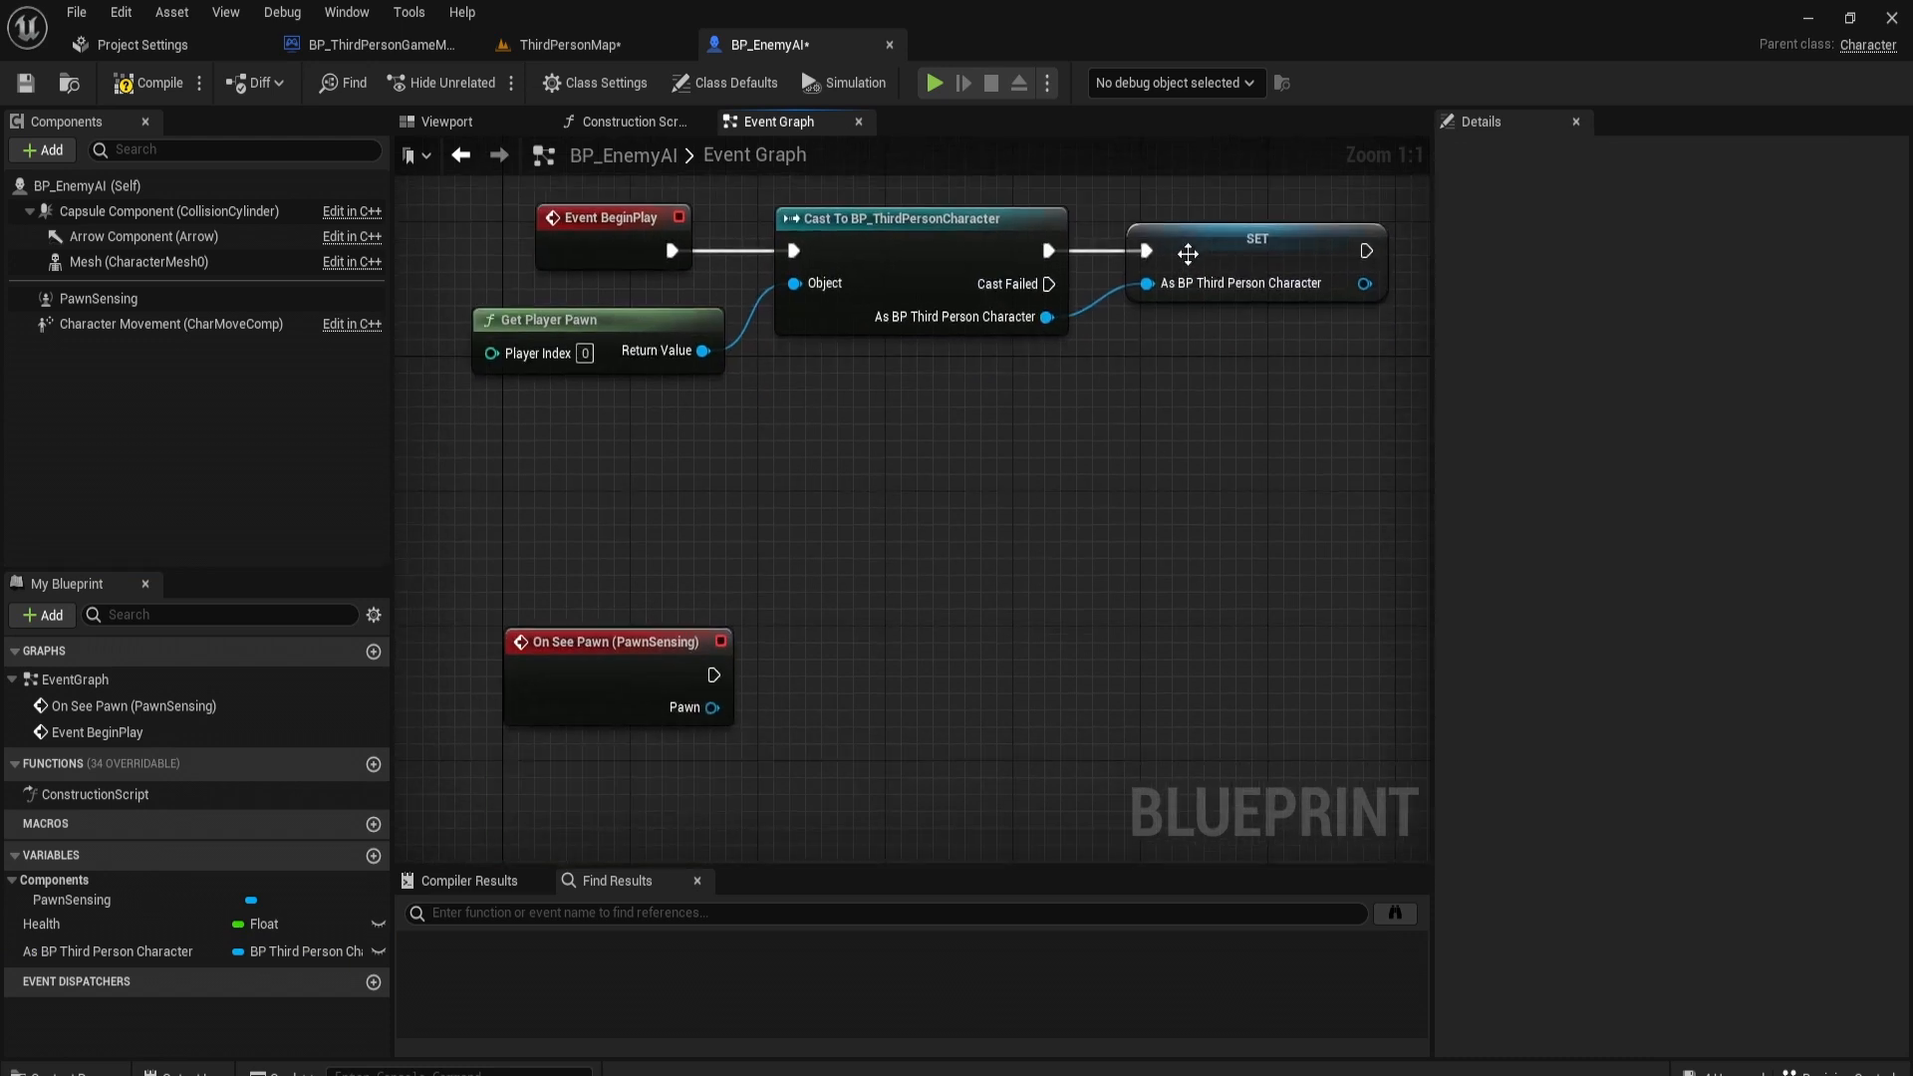
pyautogui.moveTo(653, 905)
pyautogui.write('cast to')
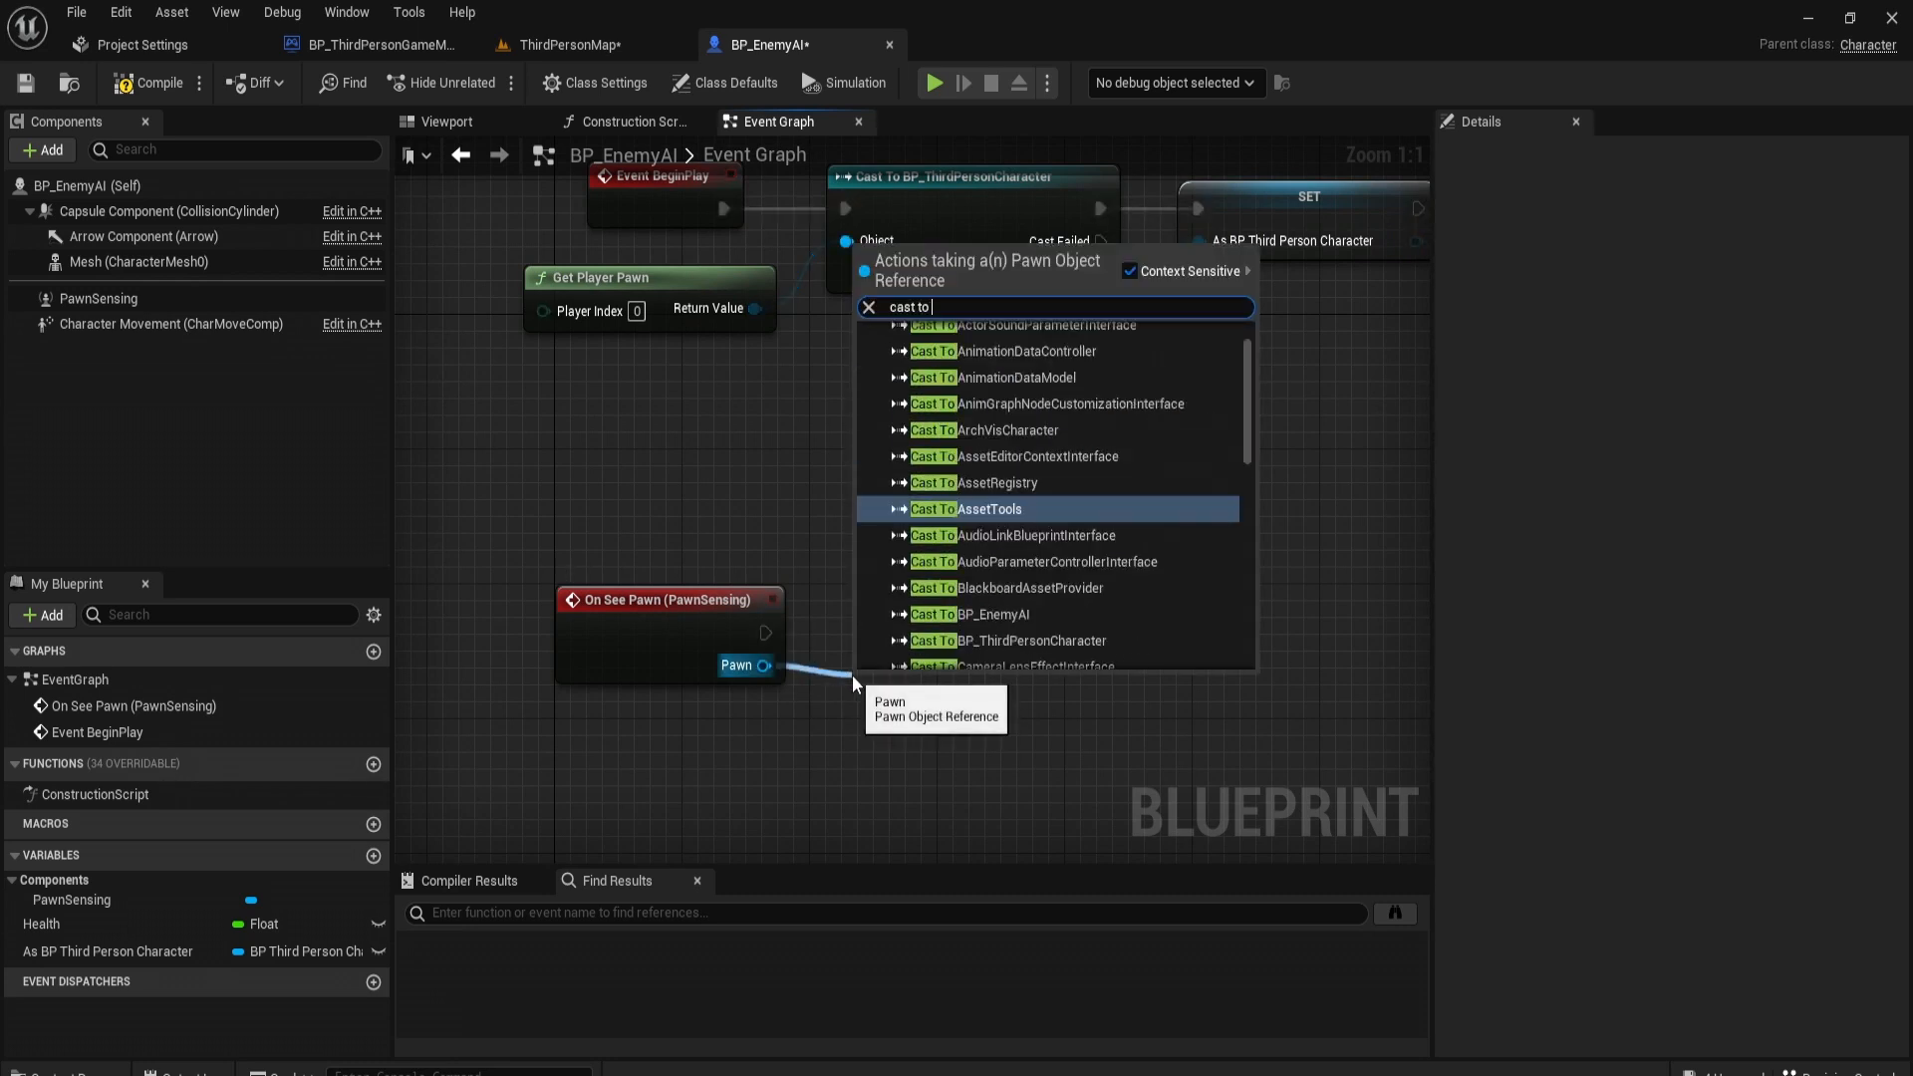
# Step: Cast the seen pawn from On See Pawn to BP_ThirdPersonCharacter and pull from its outputs
pyautogui.click(1006, 639)
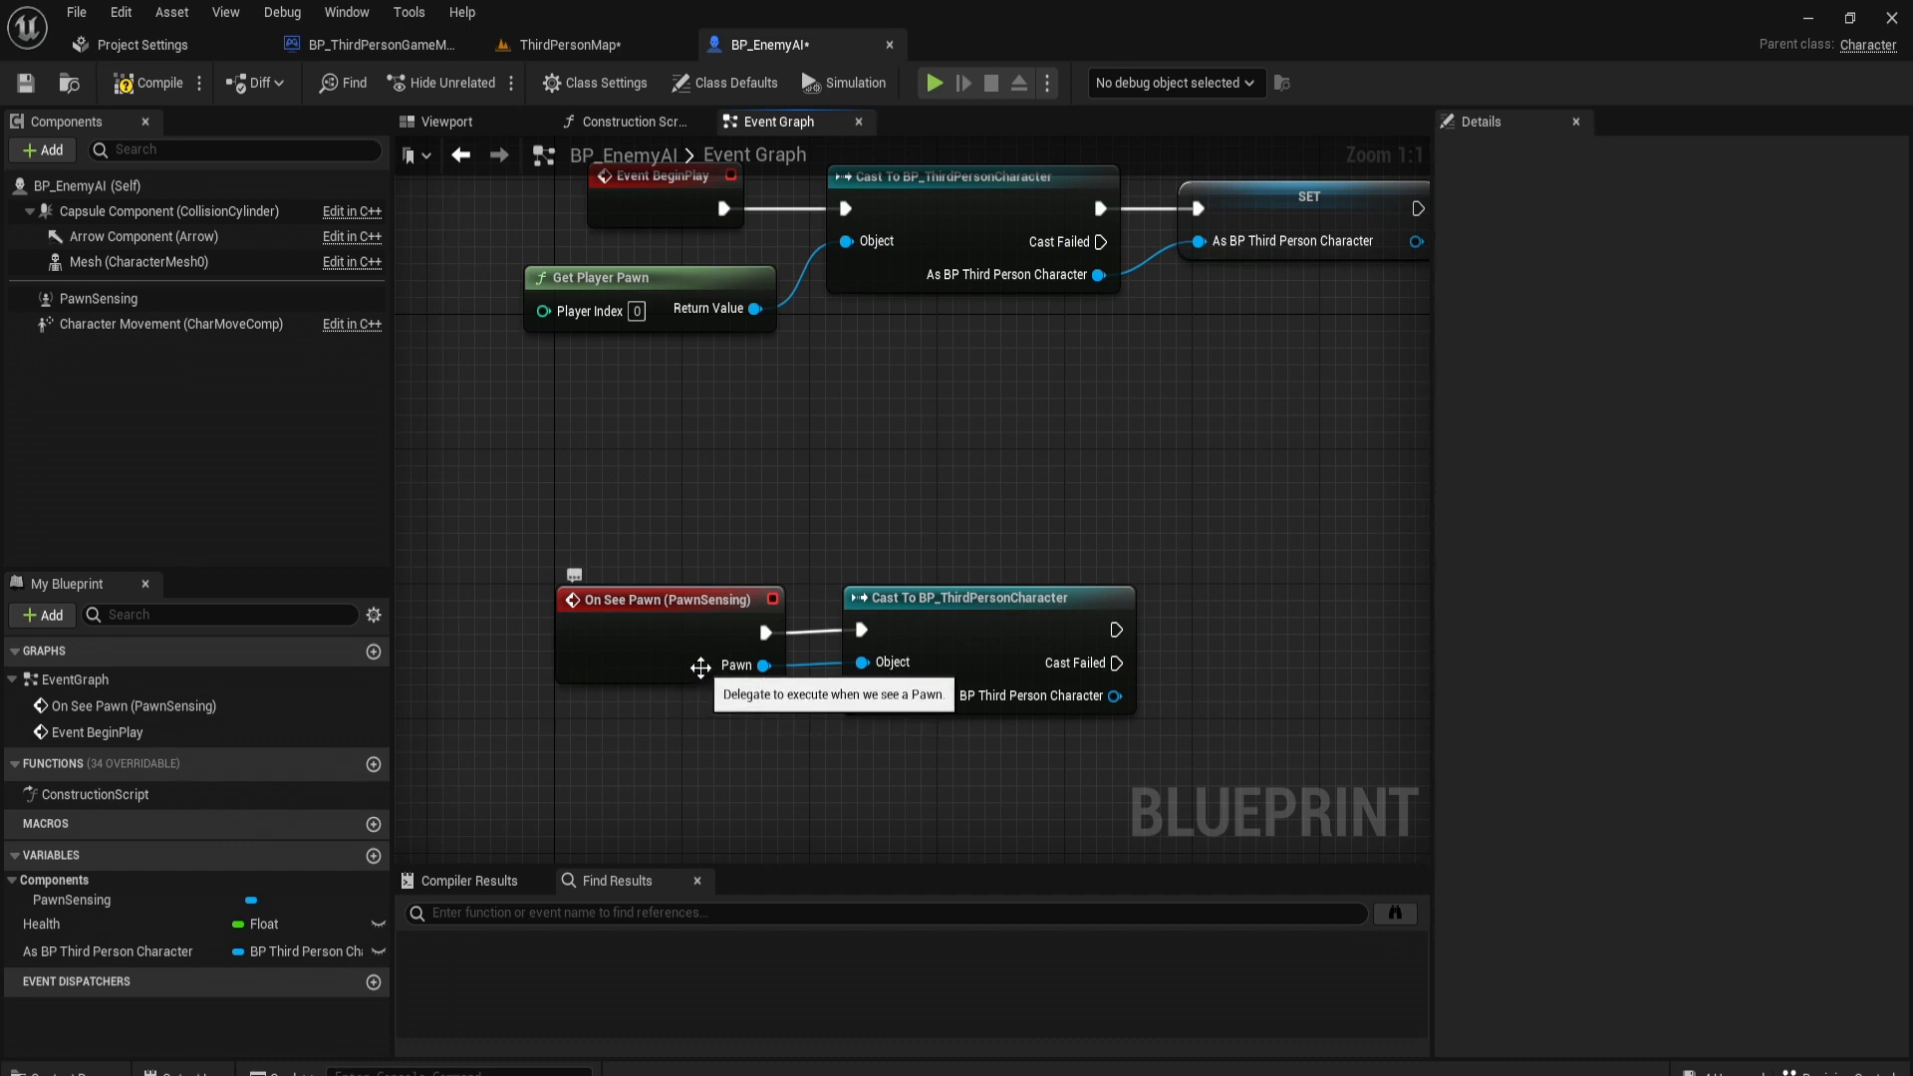
pyautogui.click(670, 599)
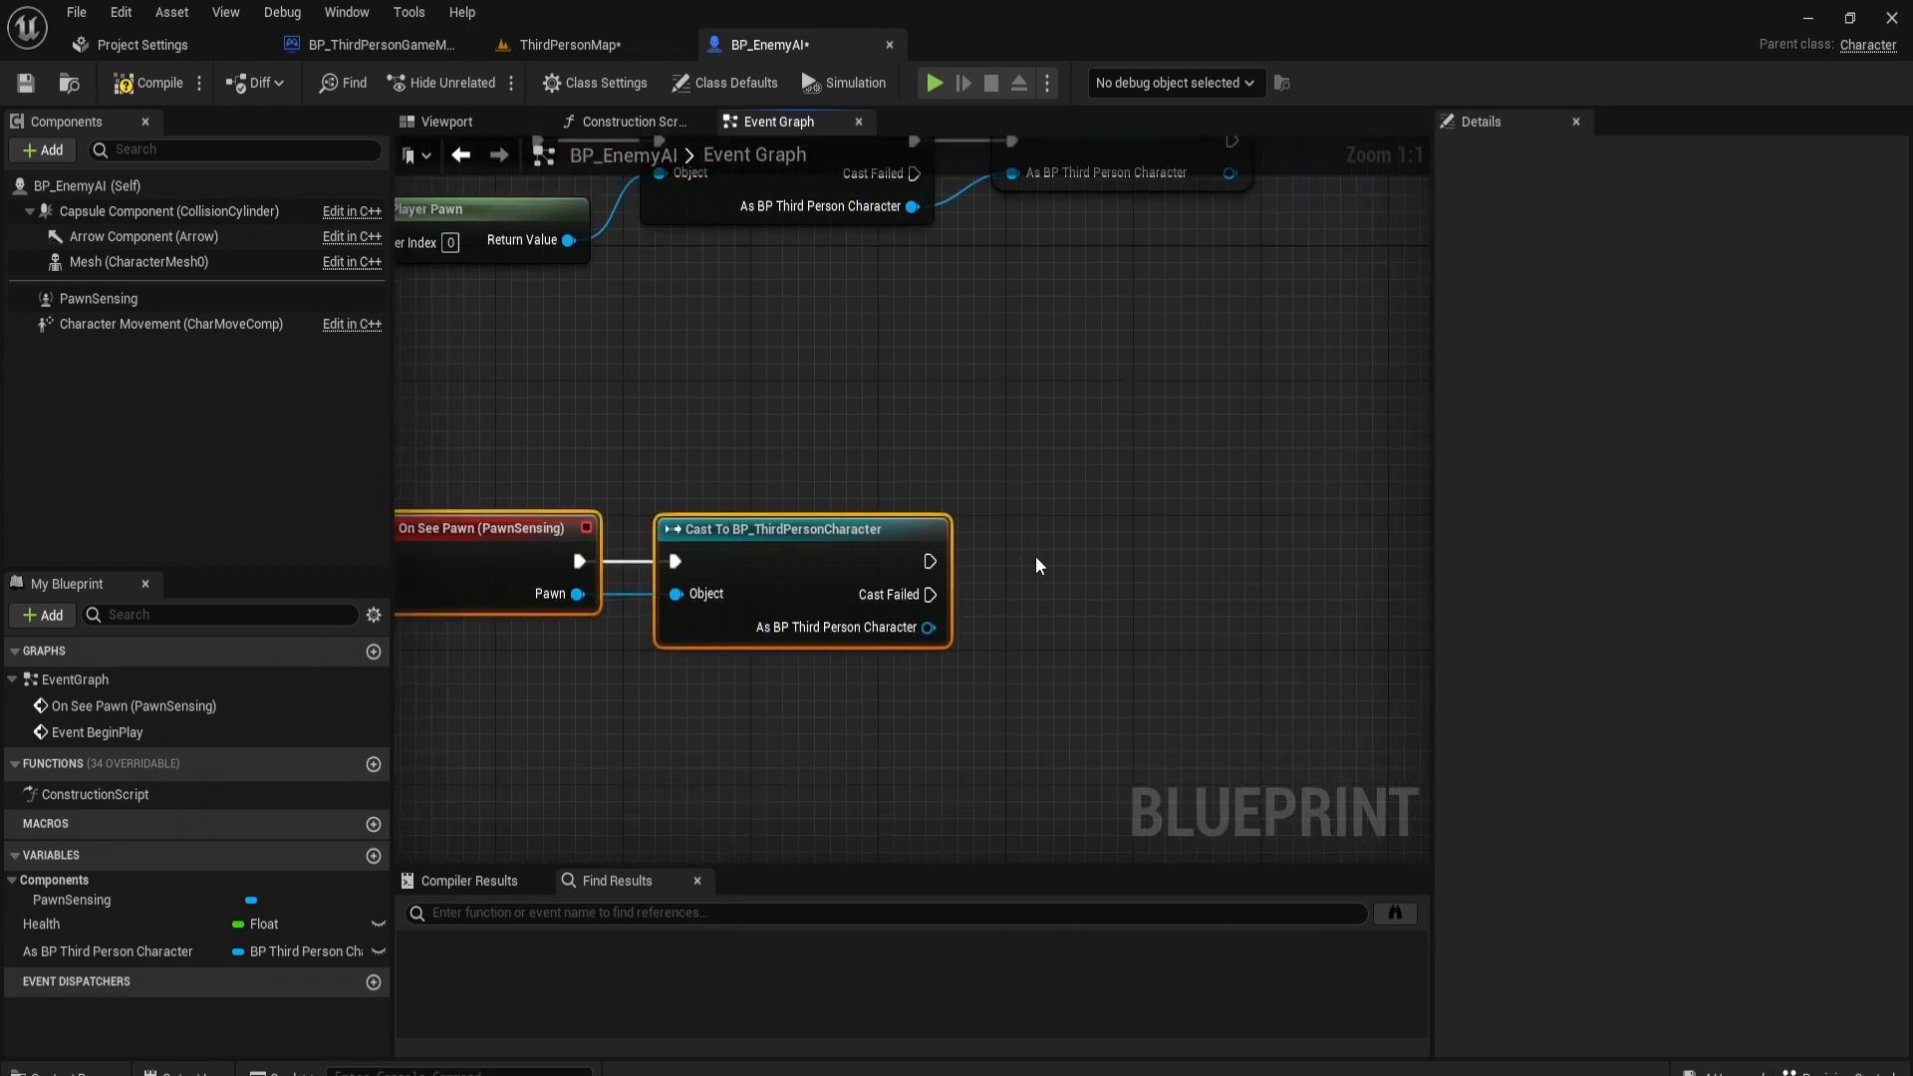
pyautogui.moveTo(931, 562); pyautogui.dragTo(1155, 563)
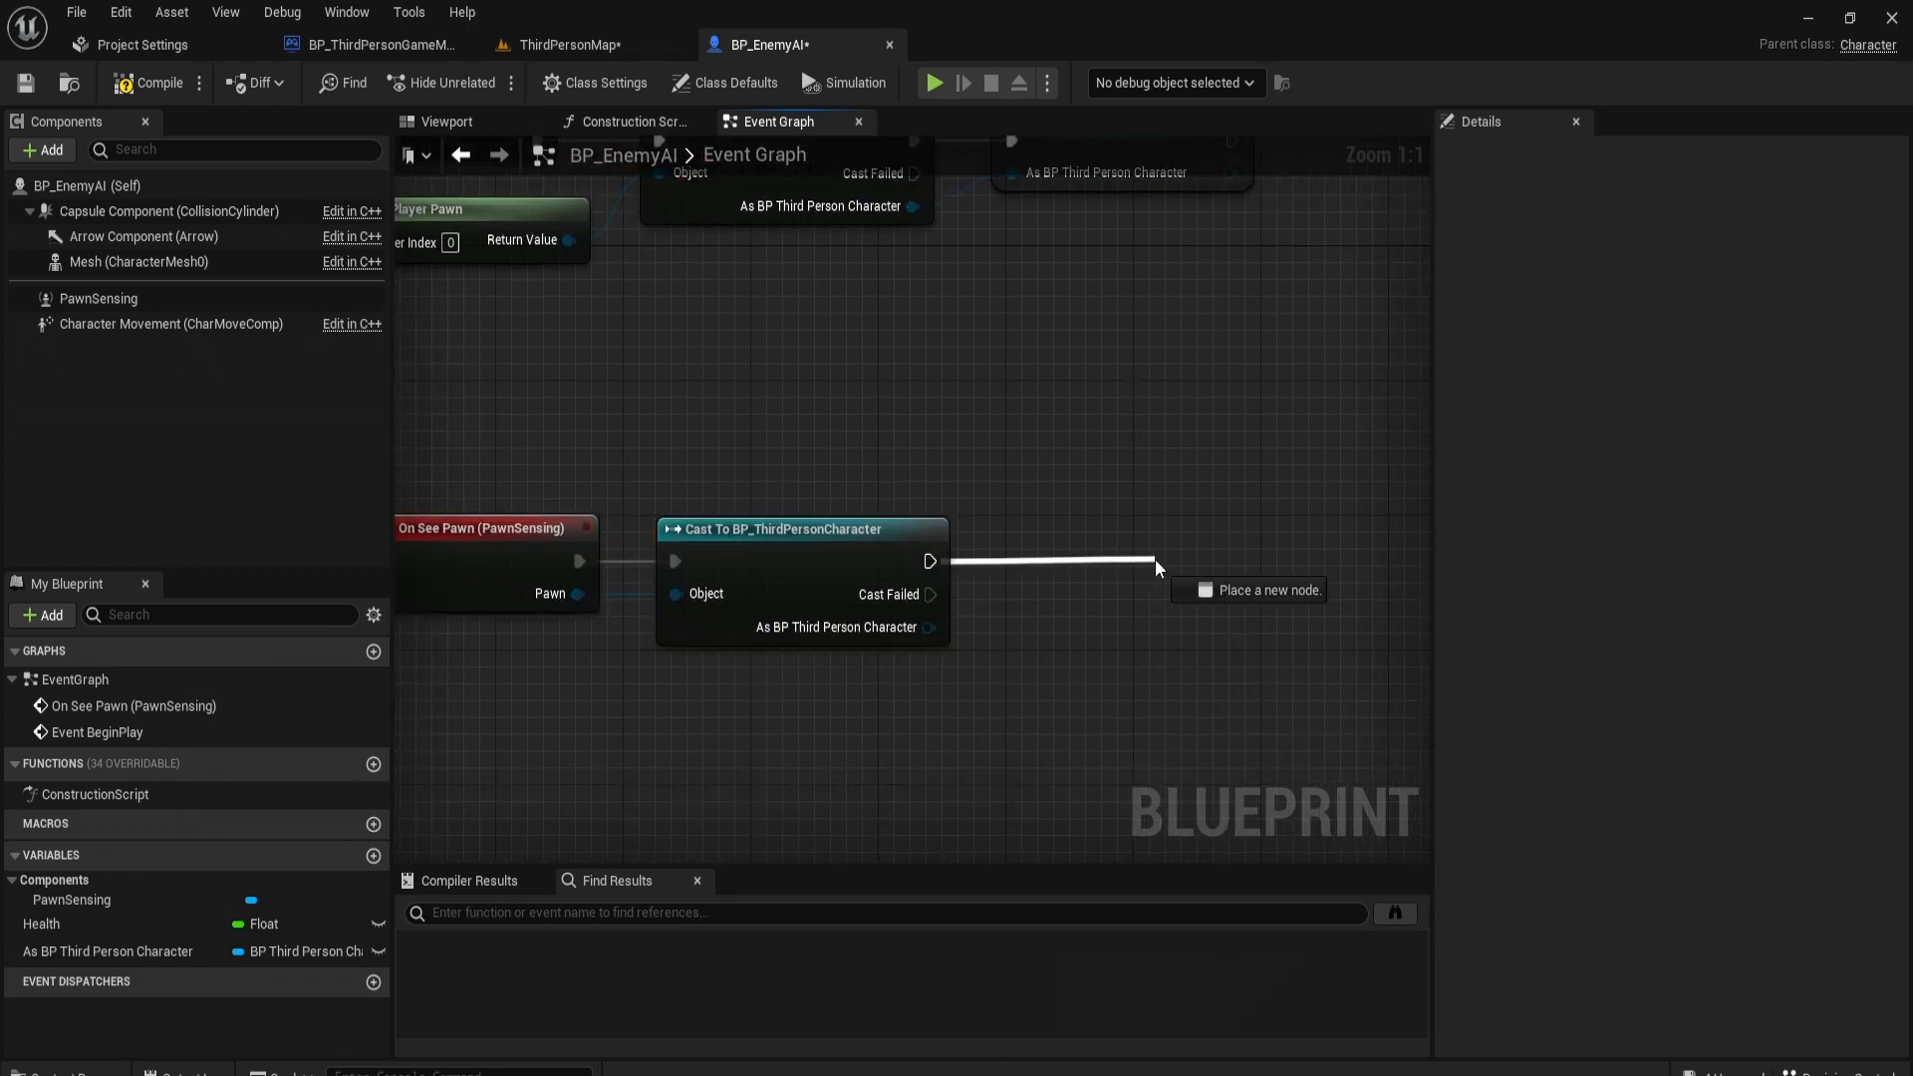
pyautogui.moveTo(930, 594); pyautogui.dragTo(1175, 731)
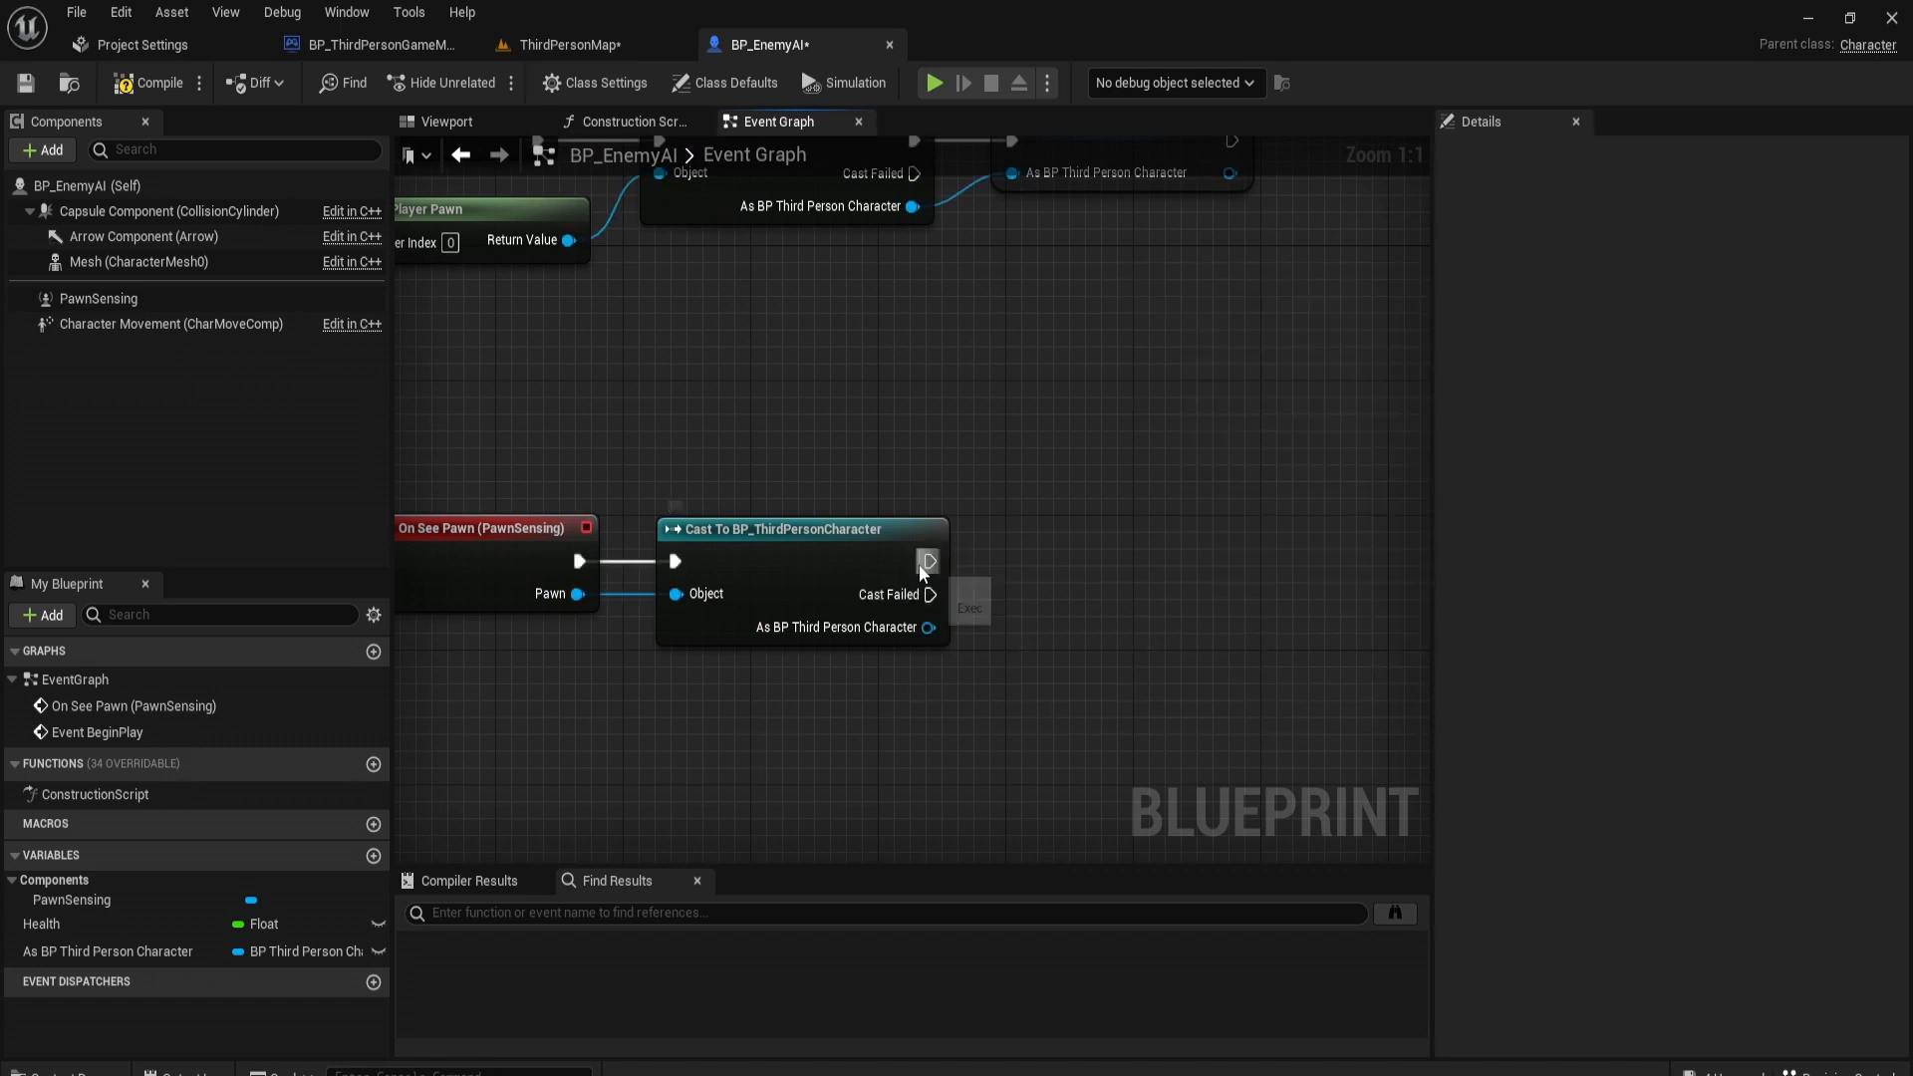
# Step: Add AI MoveTo after the cast, moving Self toward the seen player character
pyautogui.write('ai m')
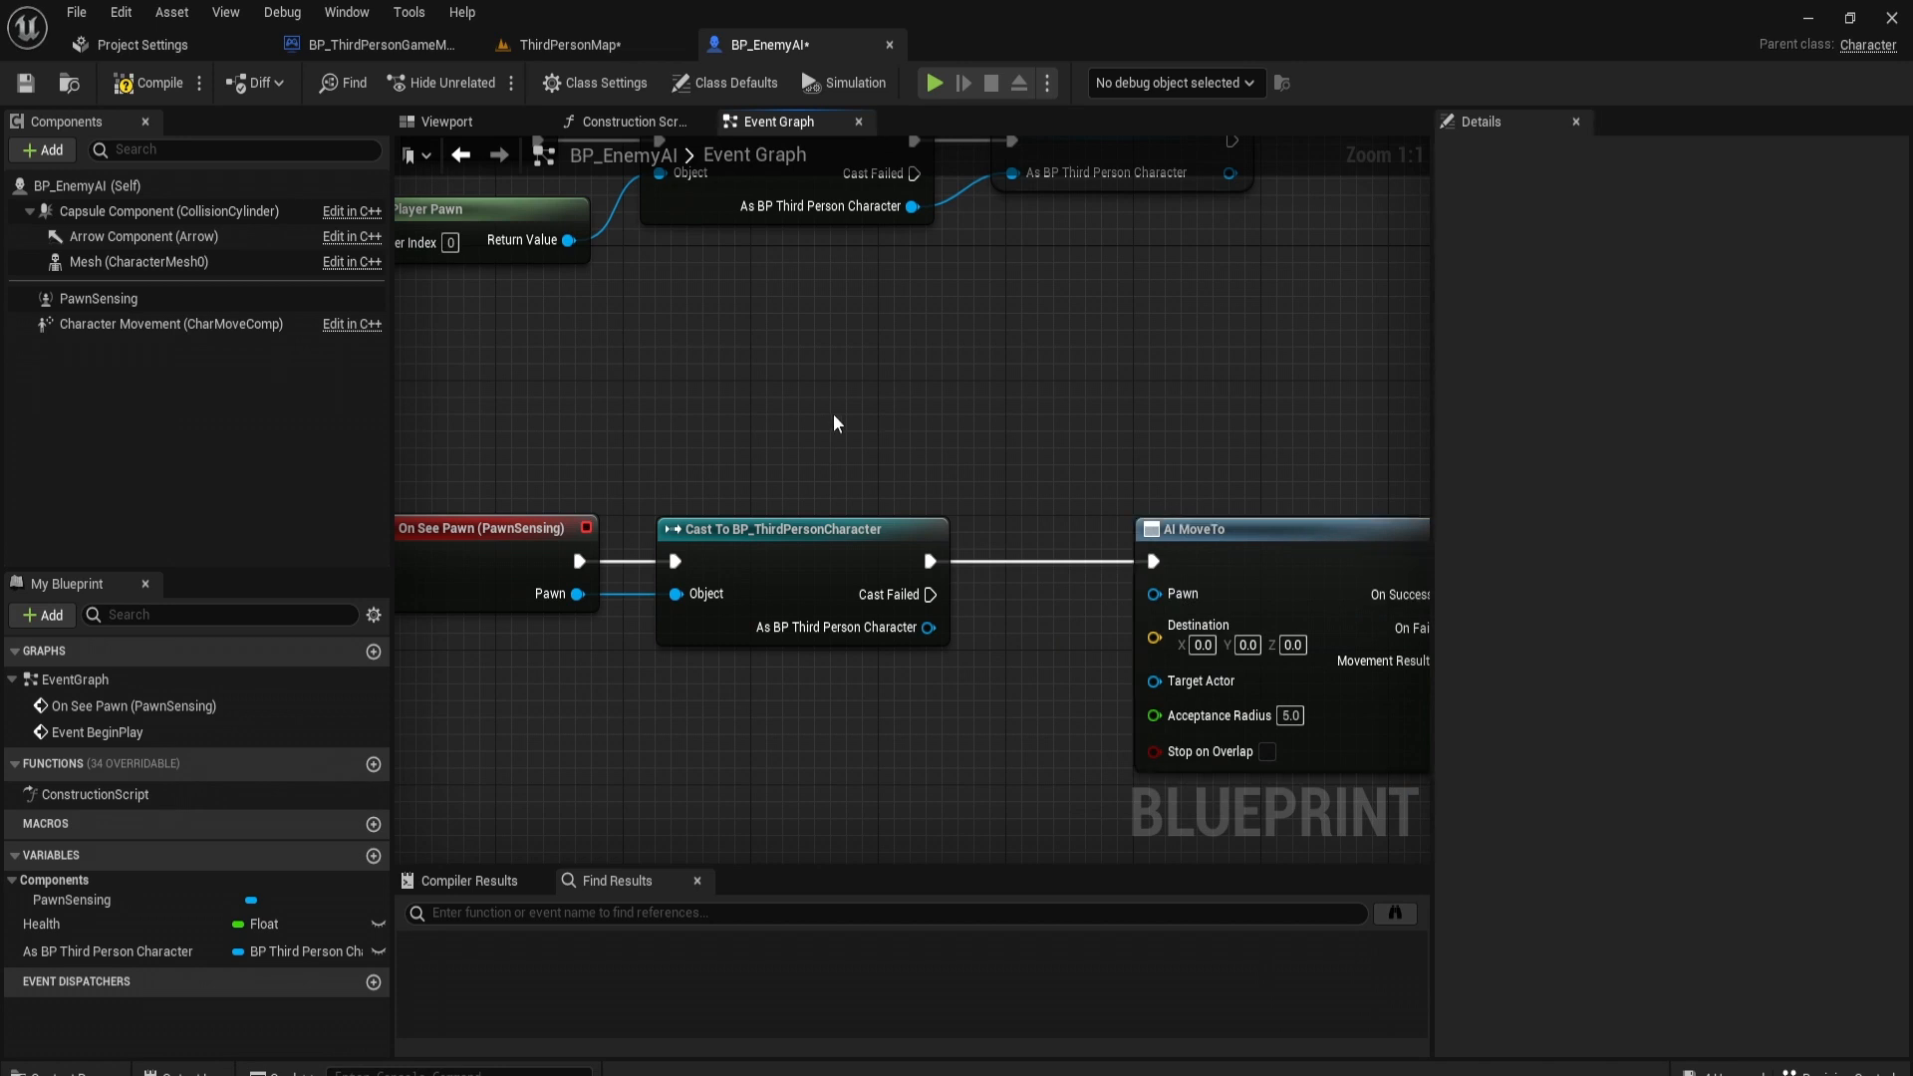
pyautogui.moveTo(834, 422); pyautogui.dragTo(855, 444)
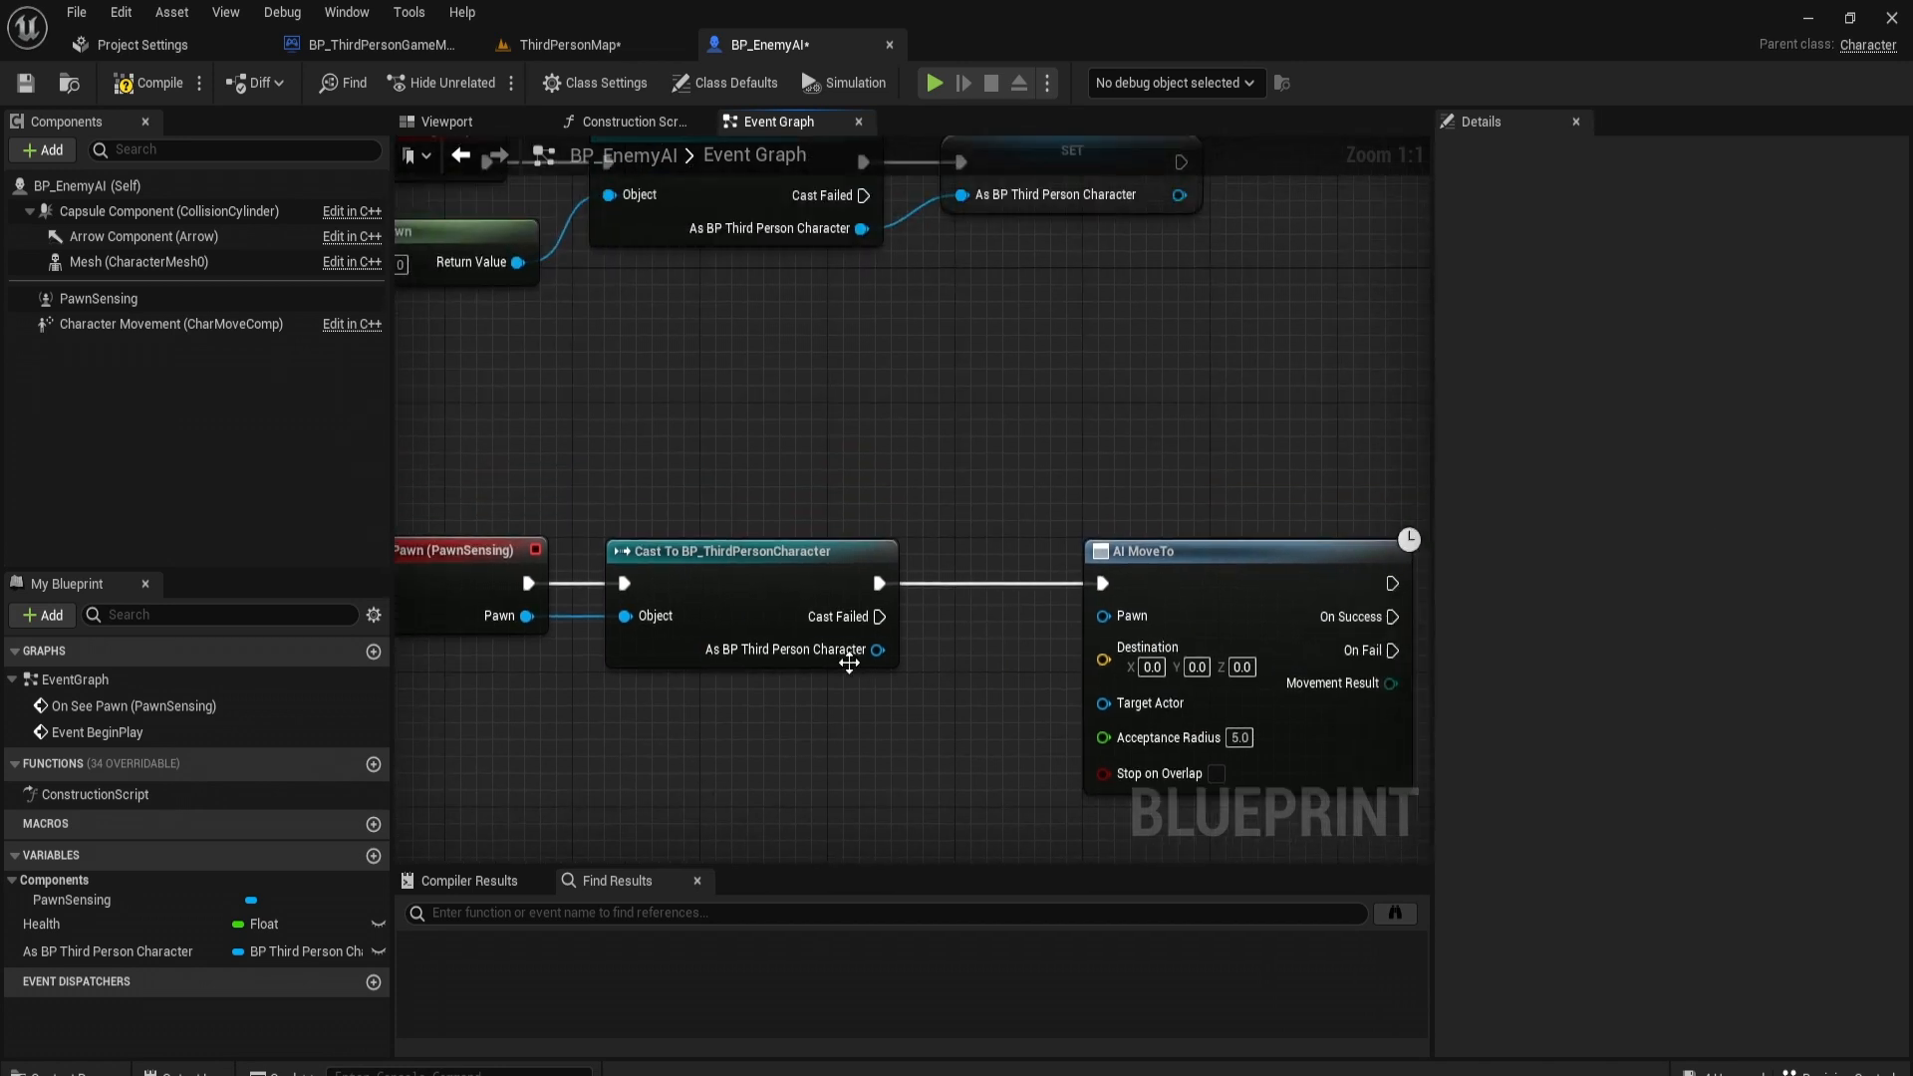
pyautogui.moveTo(877, 649); pyautogui.dragTo(1102, 703)
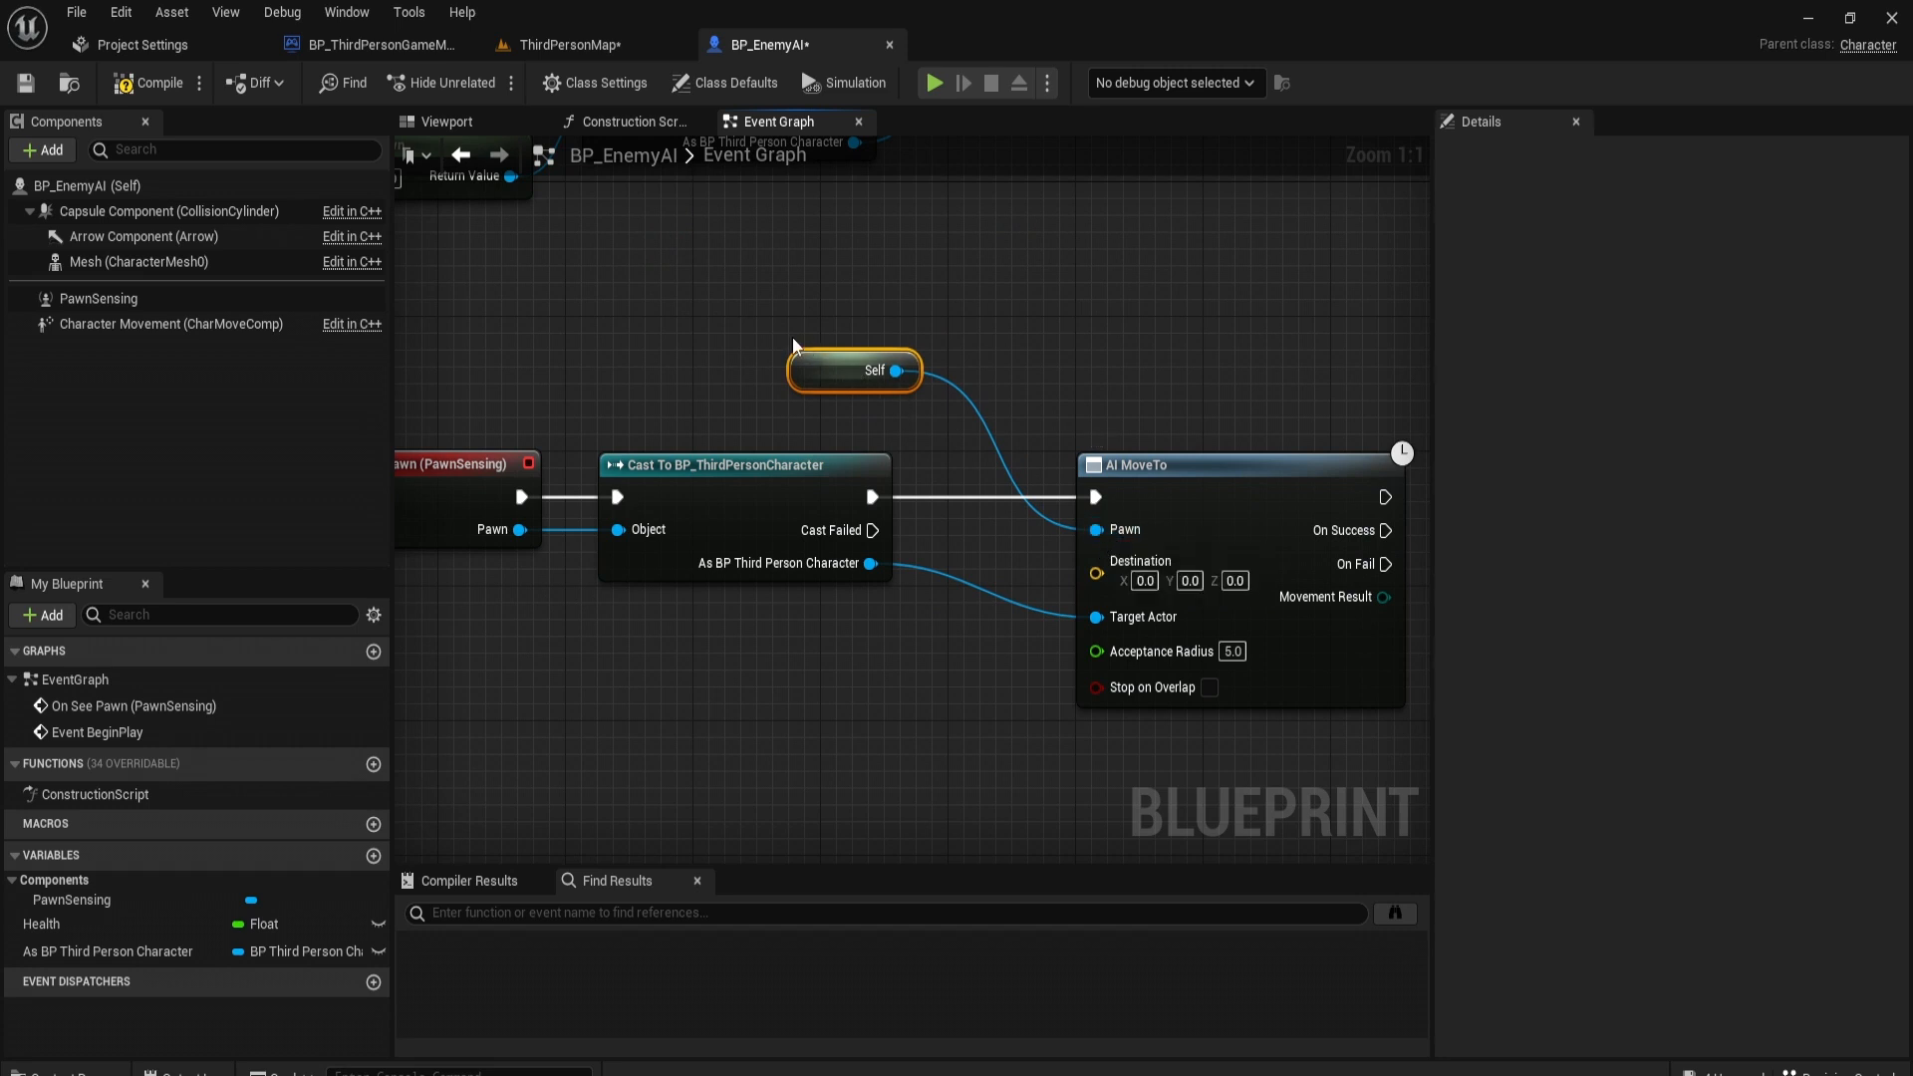
pyautogui.moveTo(1140, 616)
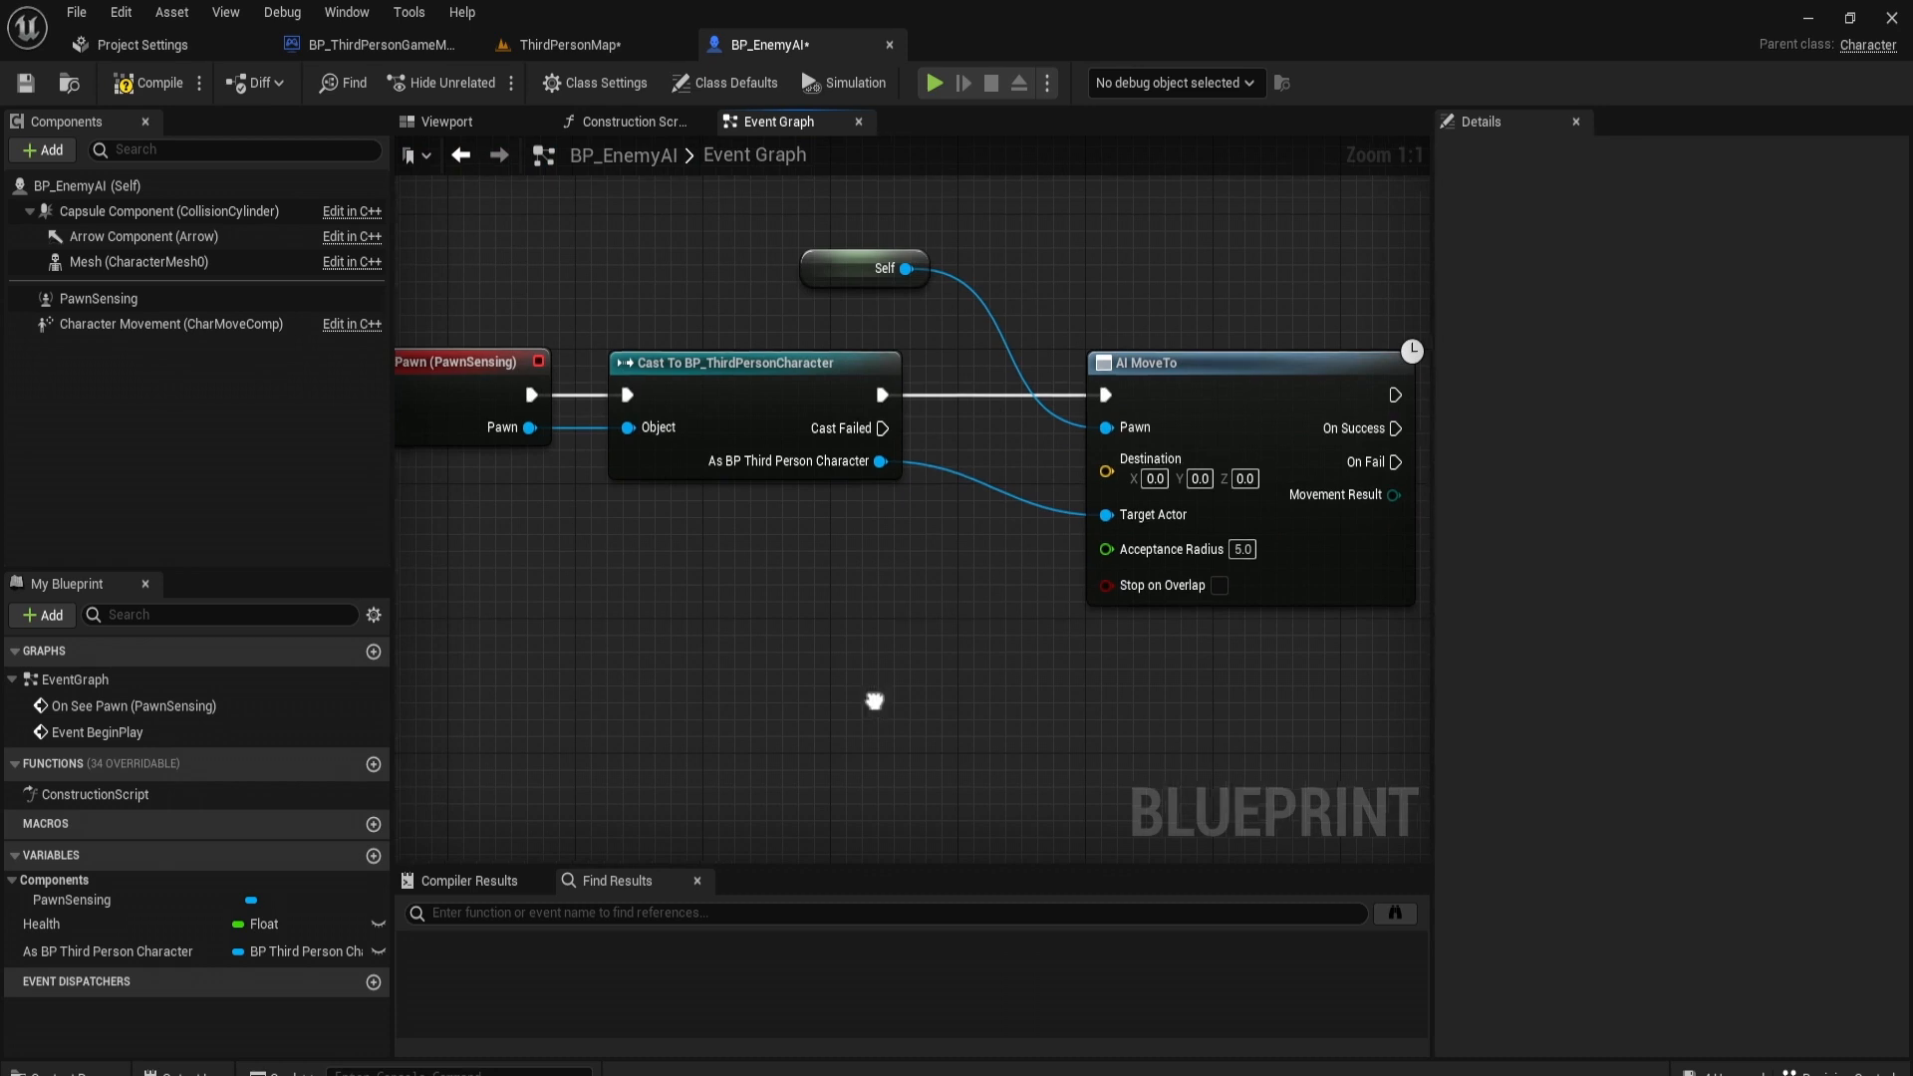
pyautogui.moveTo(873, 699); pyautogui.dragTo(568, 622)
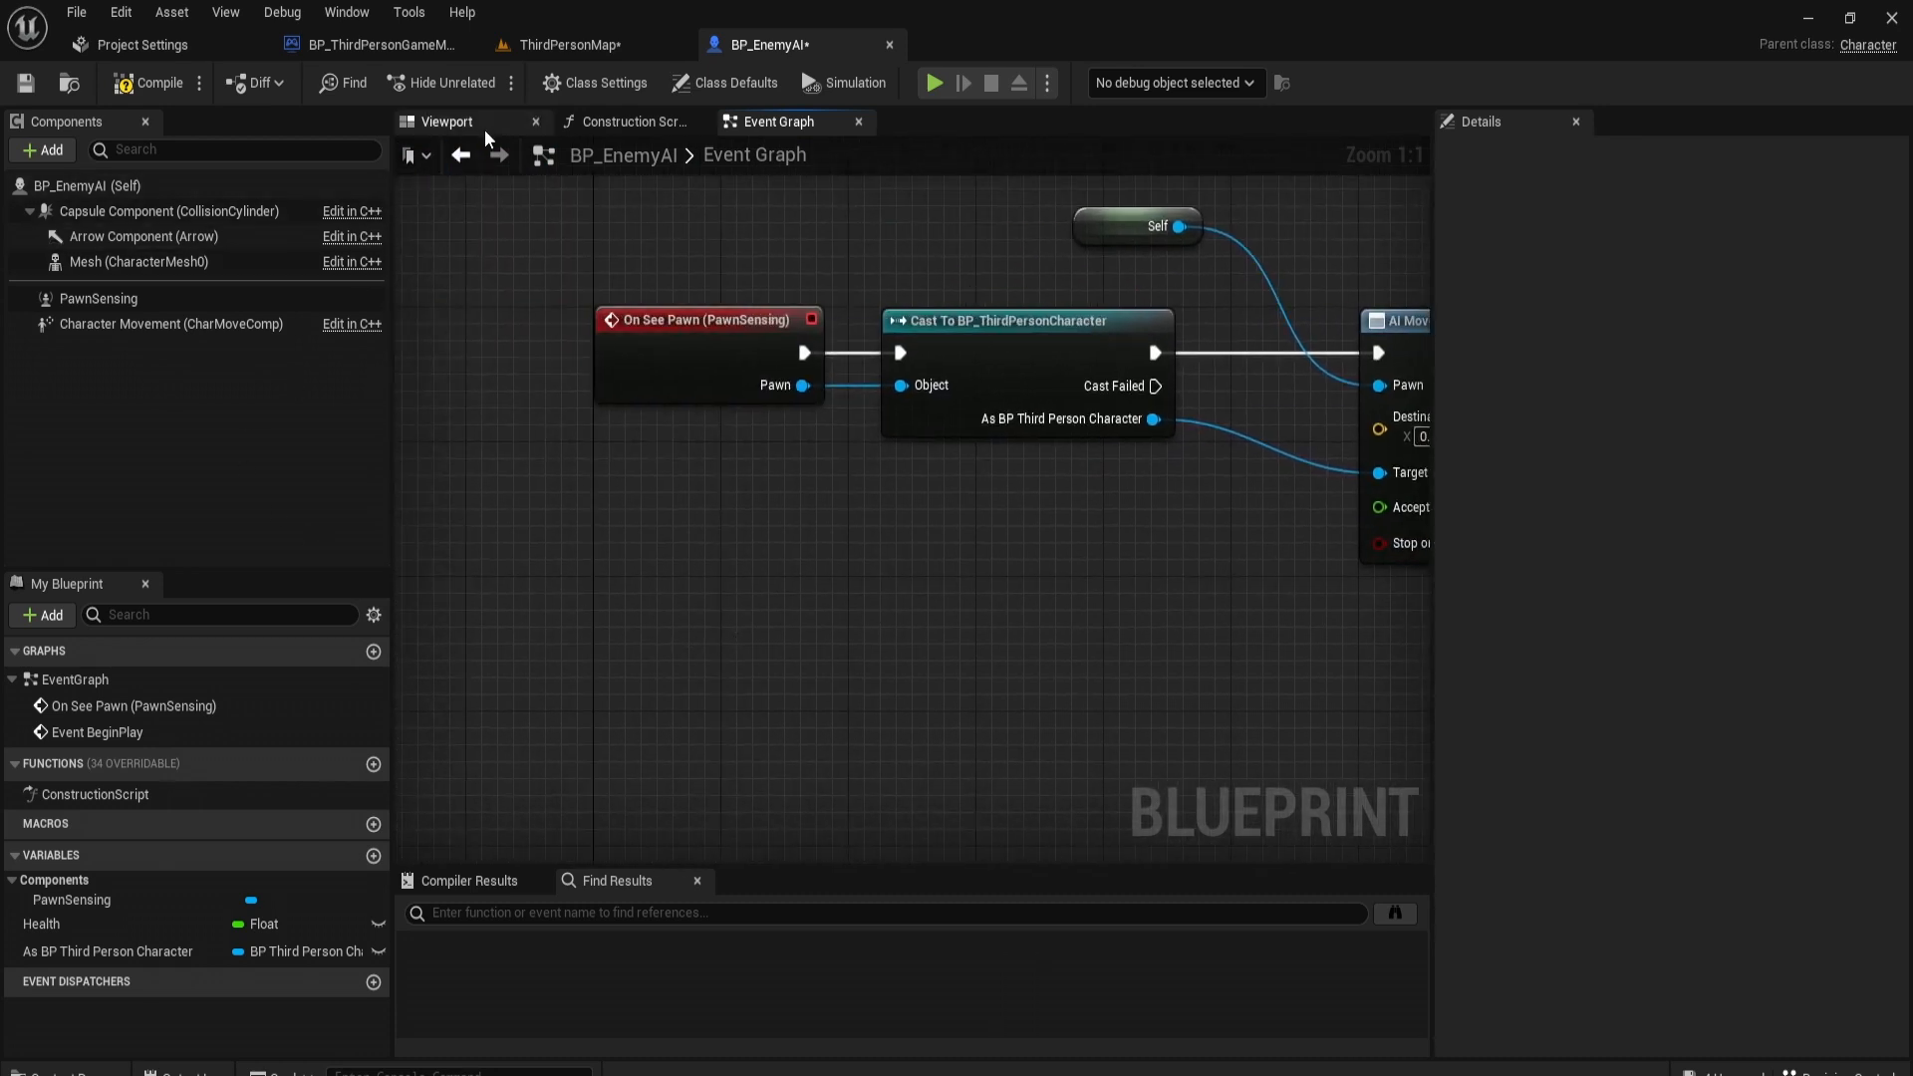
pyautogui.click(444, 122)
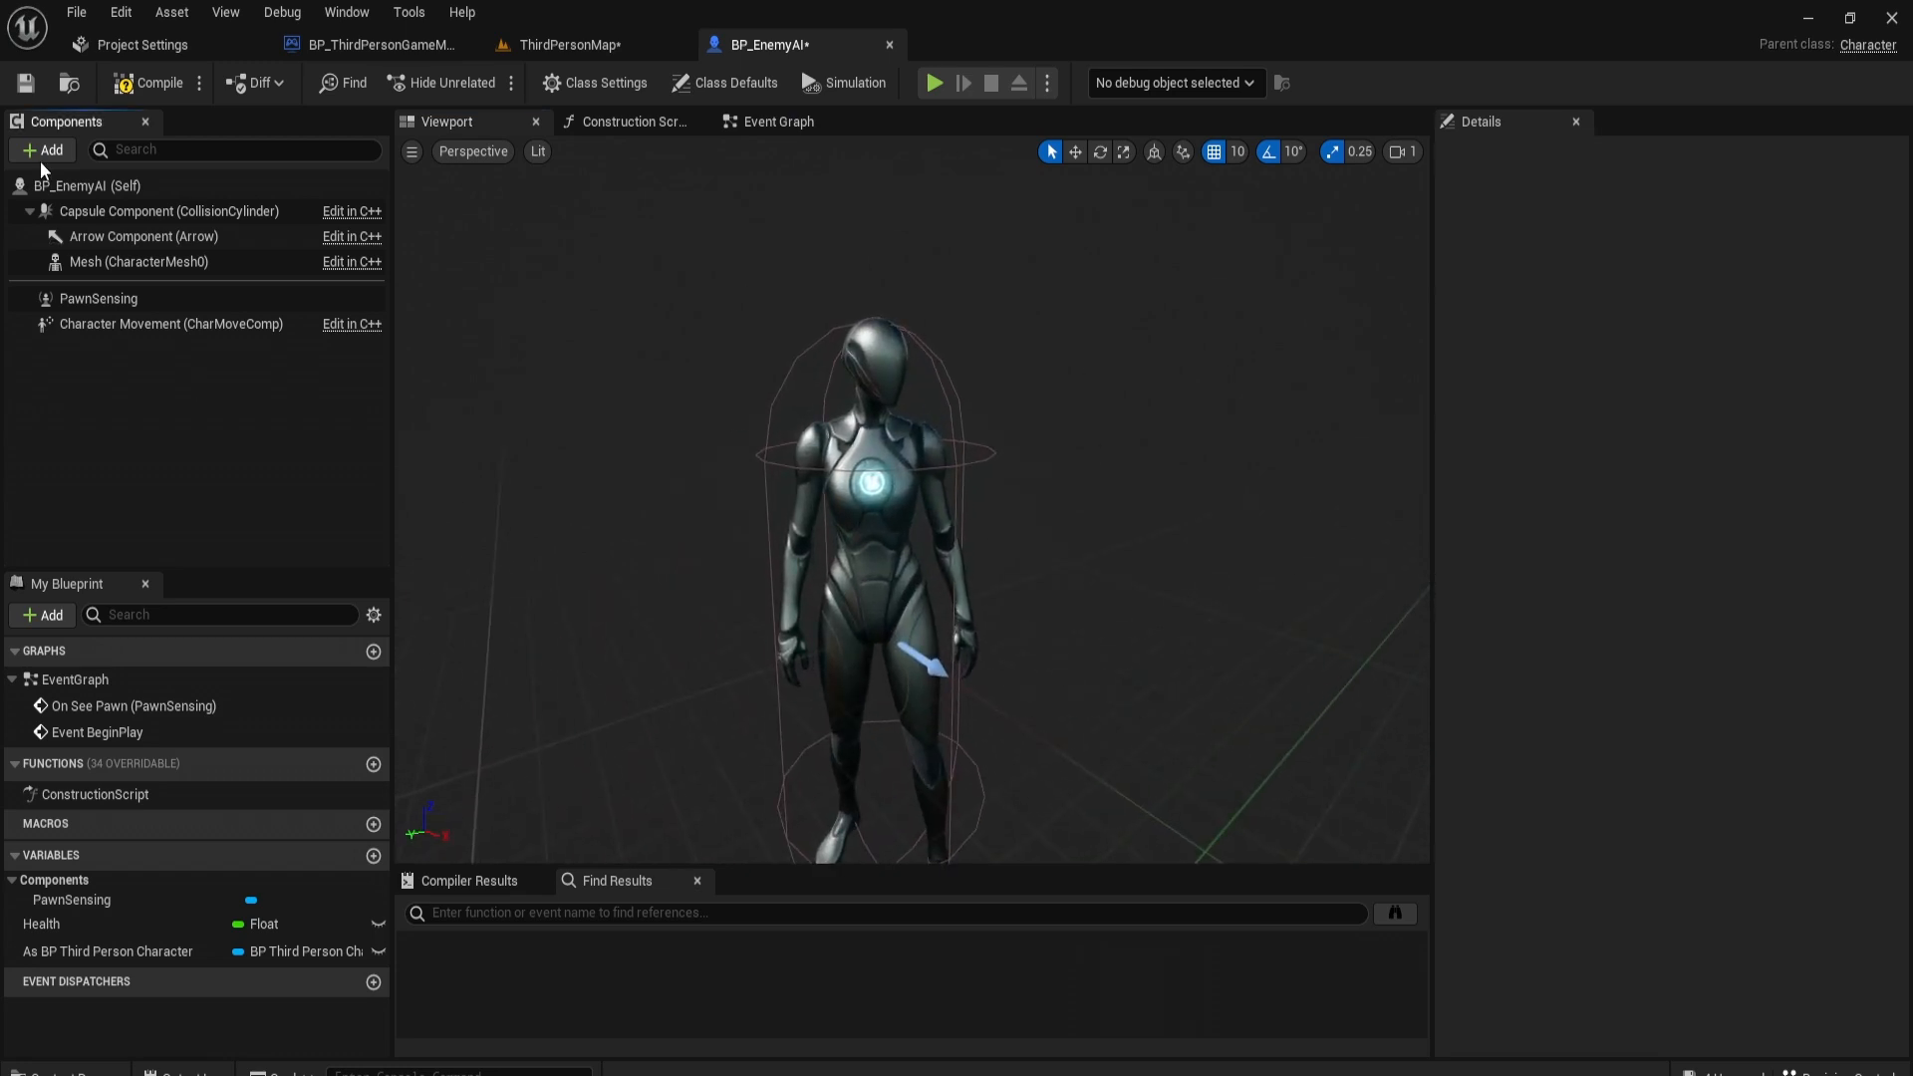
# Step: Add a Sphere Collision component under the enemy's mesh in front of its chest
pyautogui.click(42, 150)
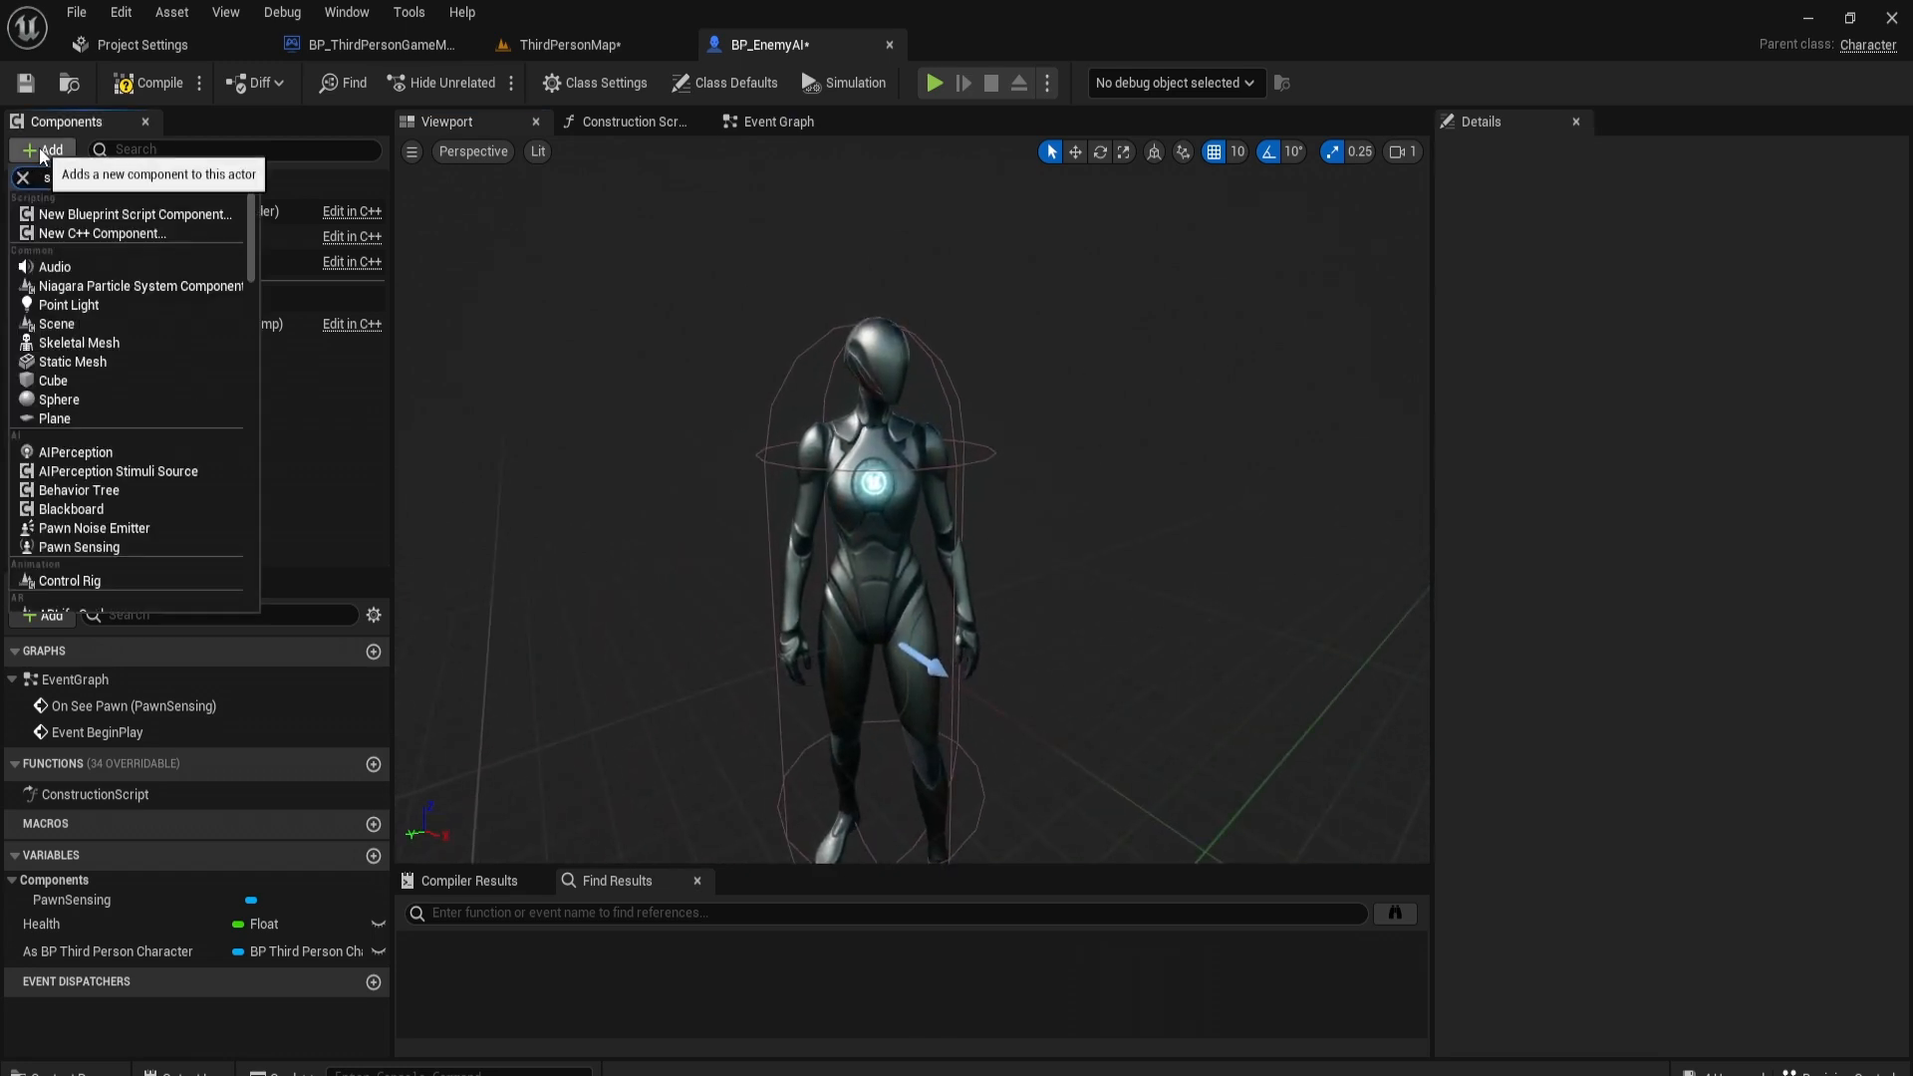
pyautogui.click(58, 398)
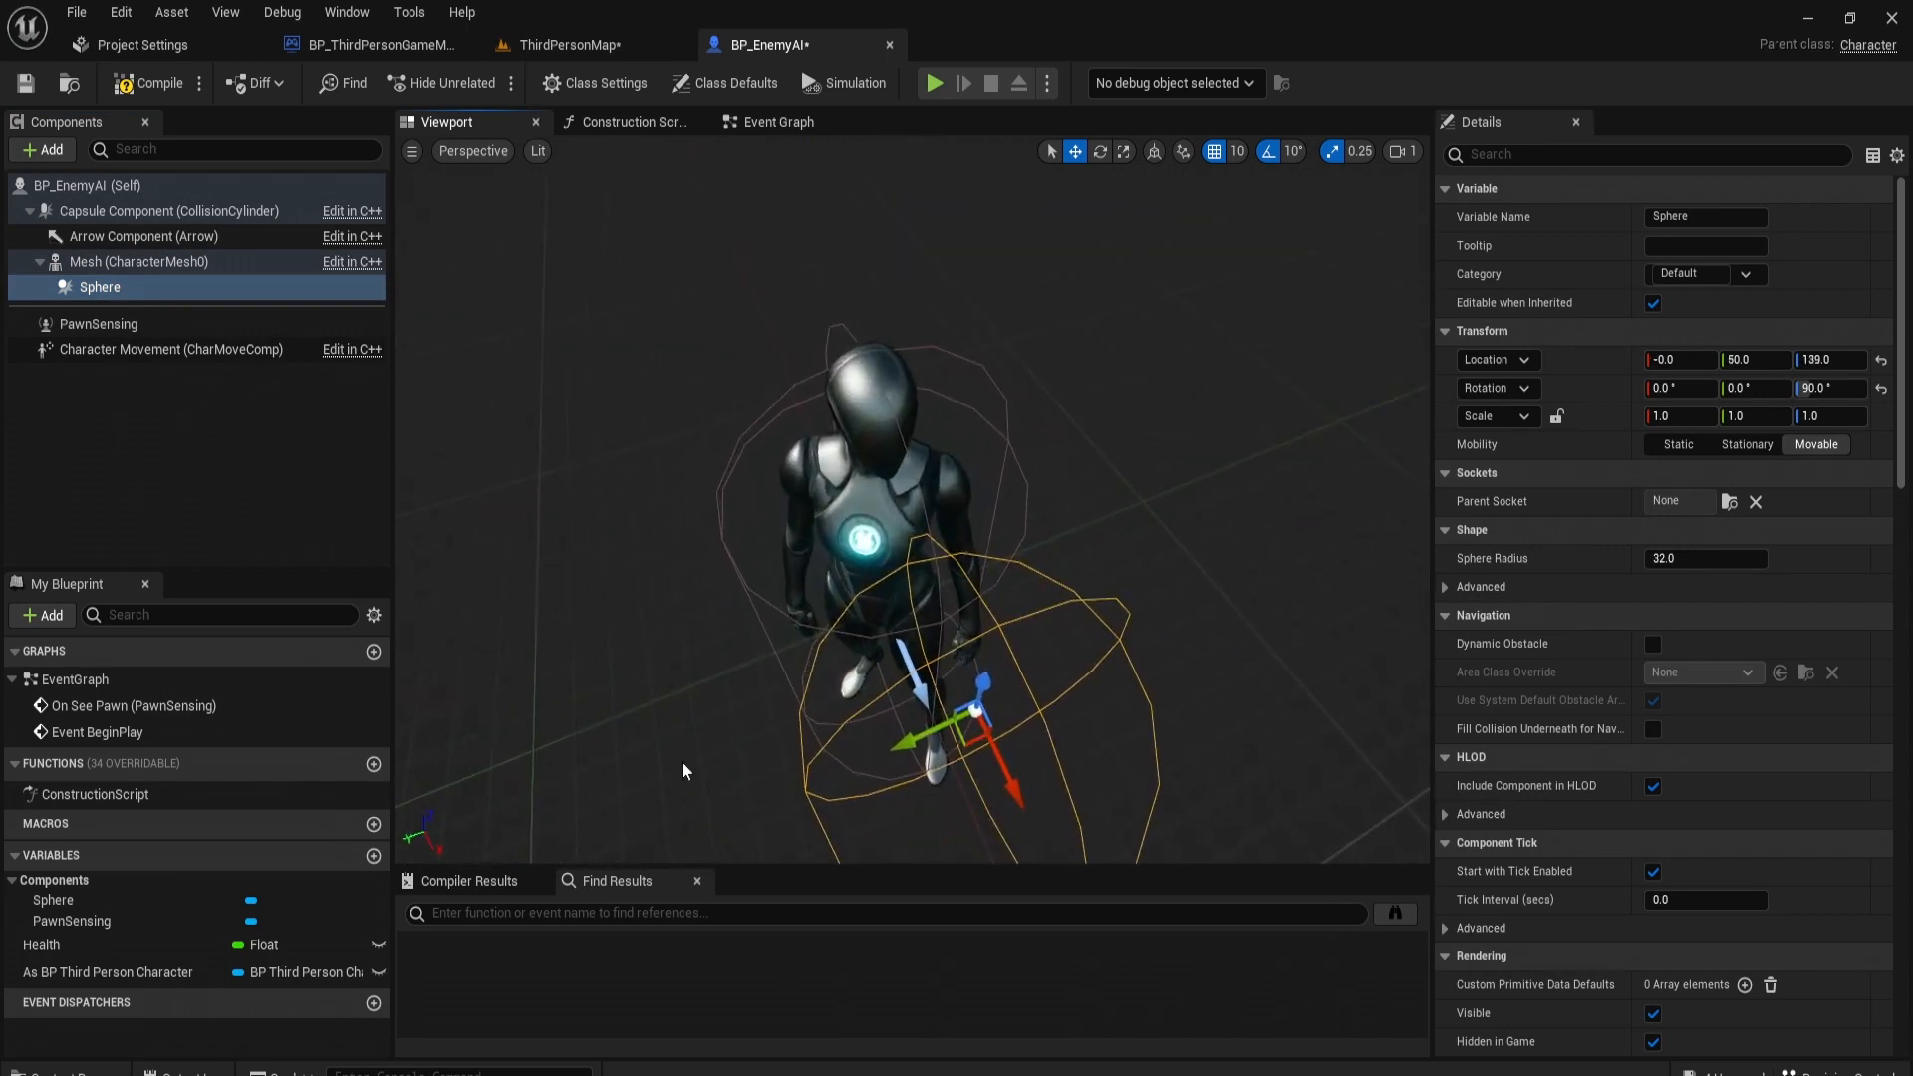
pyautogui.moveTo(683, 769); pyautogui.dragTo(1067, 731)
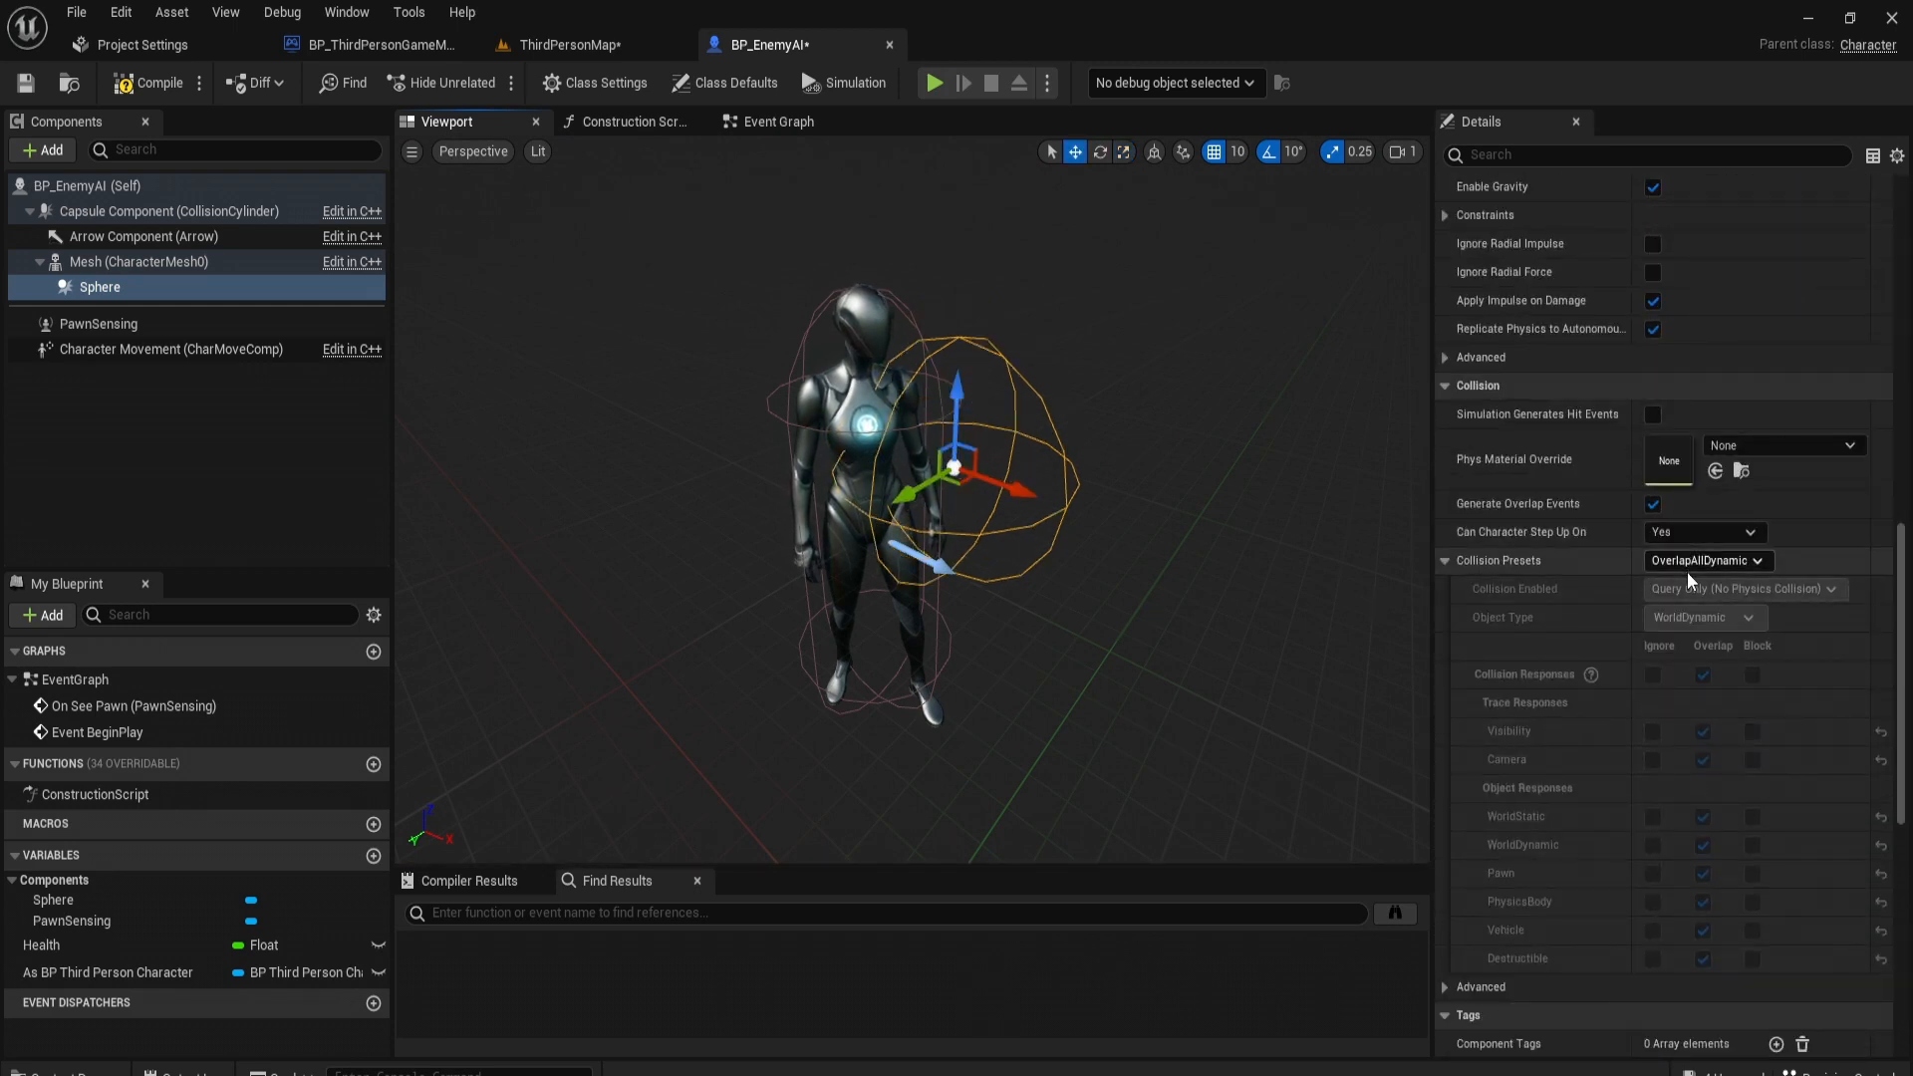
# Step: Set the sphere to custom collision ignoring all but overlapping Pawns, and rename it CloseRadius?
pyautogui.click(1704, 559)
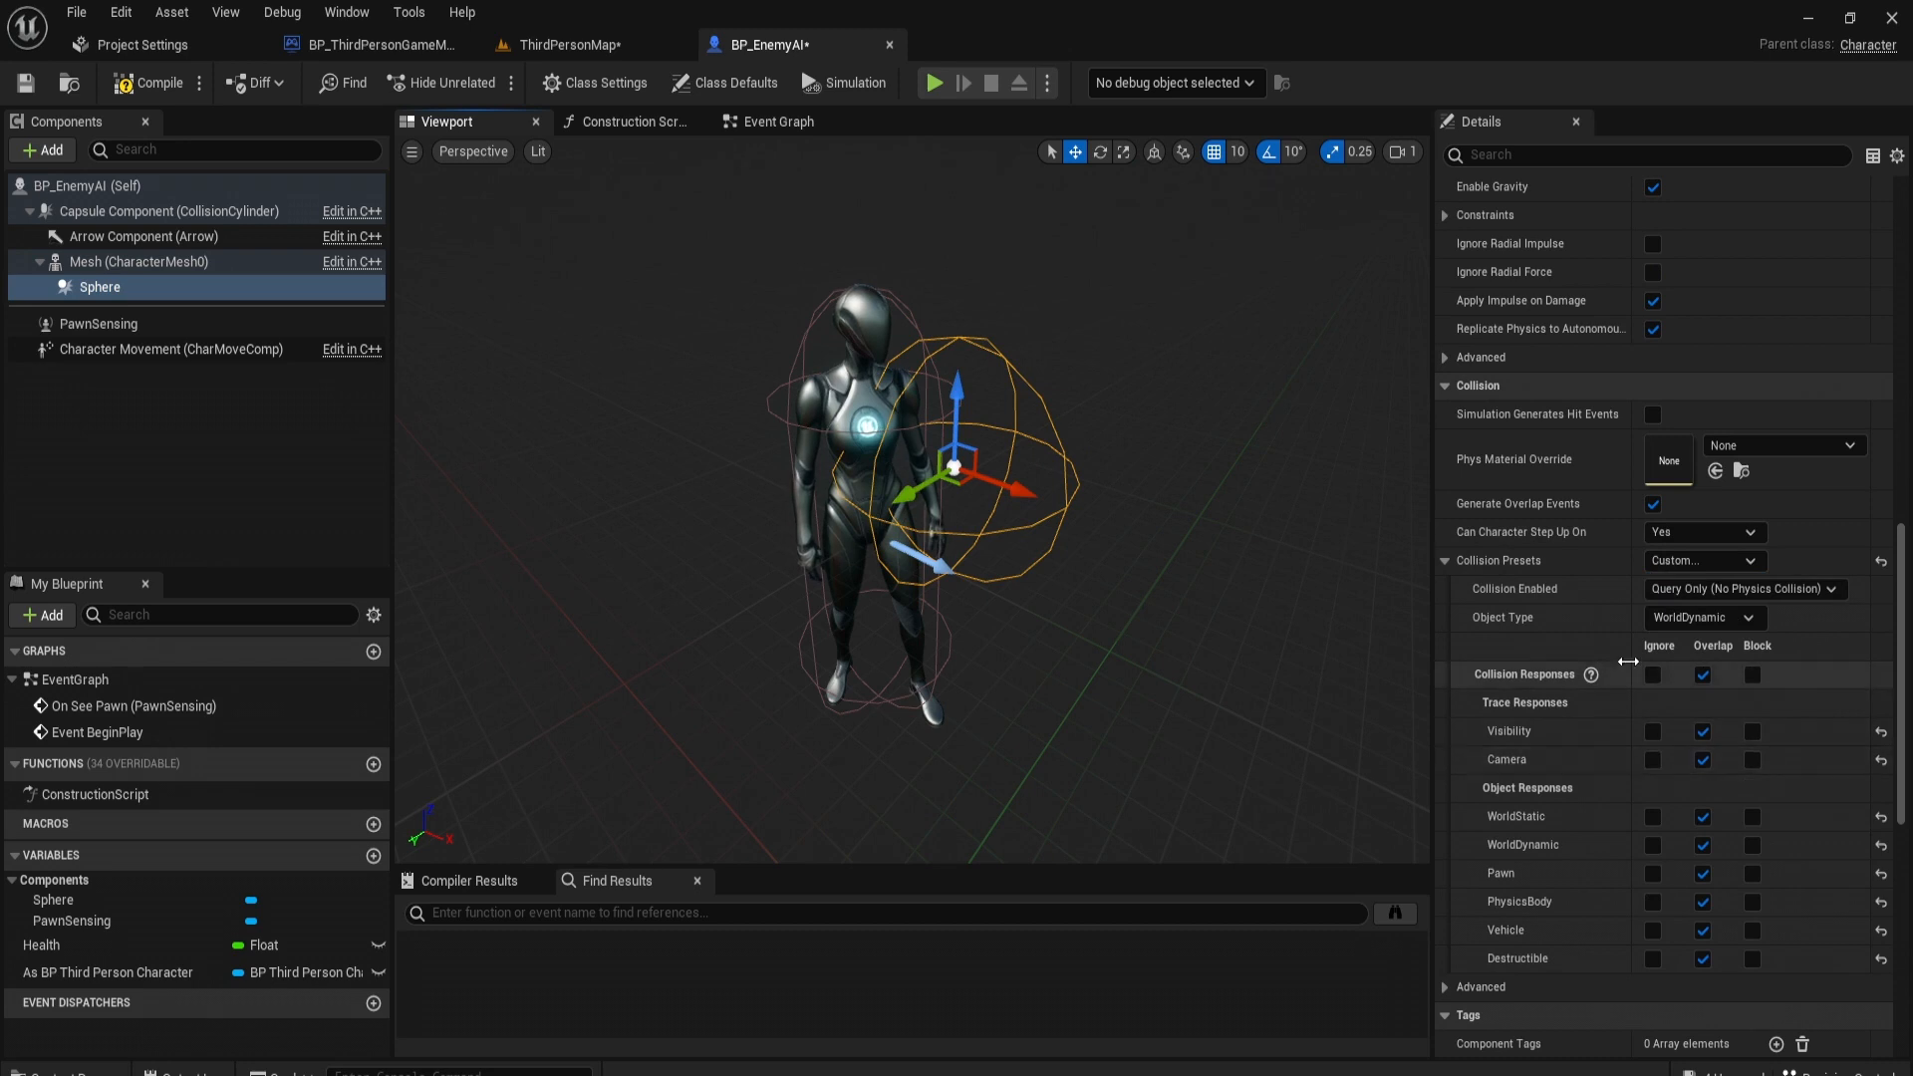
pyautogui.click(1653, 673)
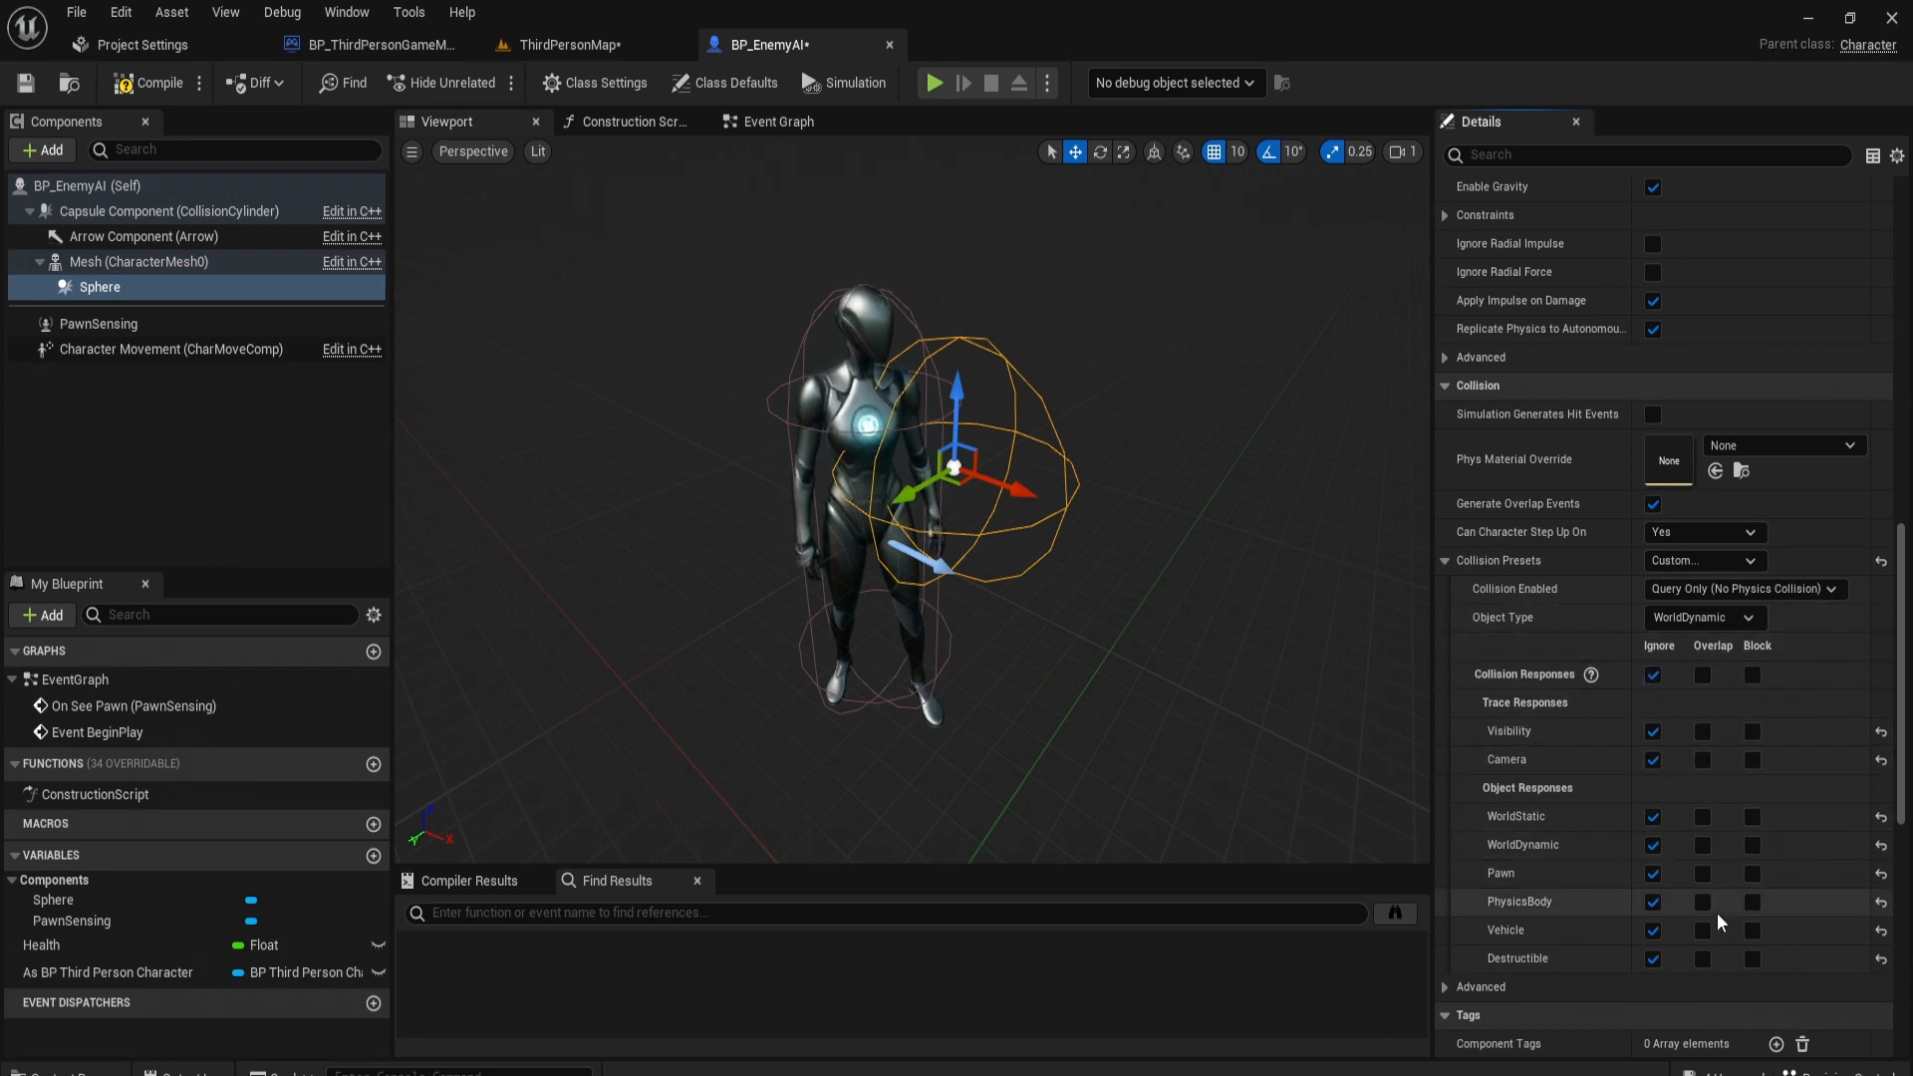
pyautogui.click(1704, 873)
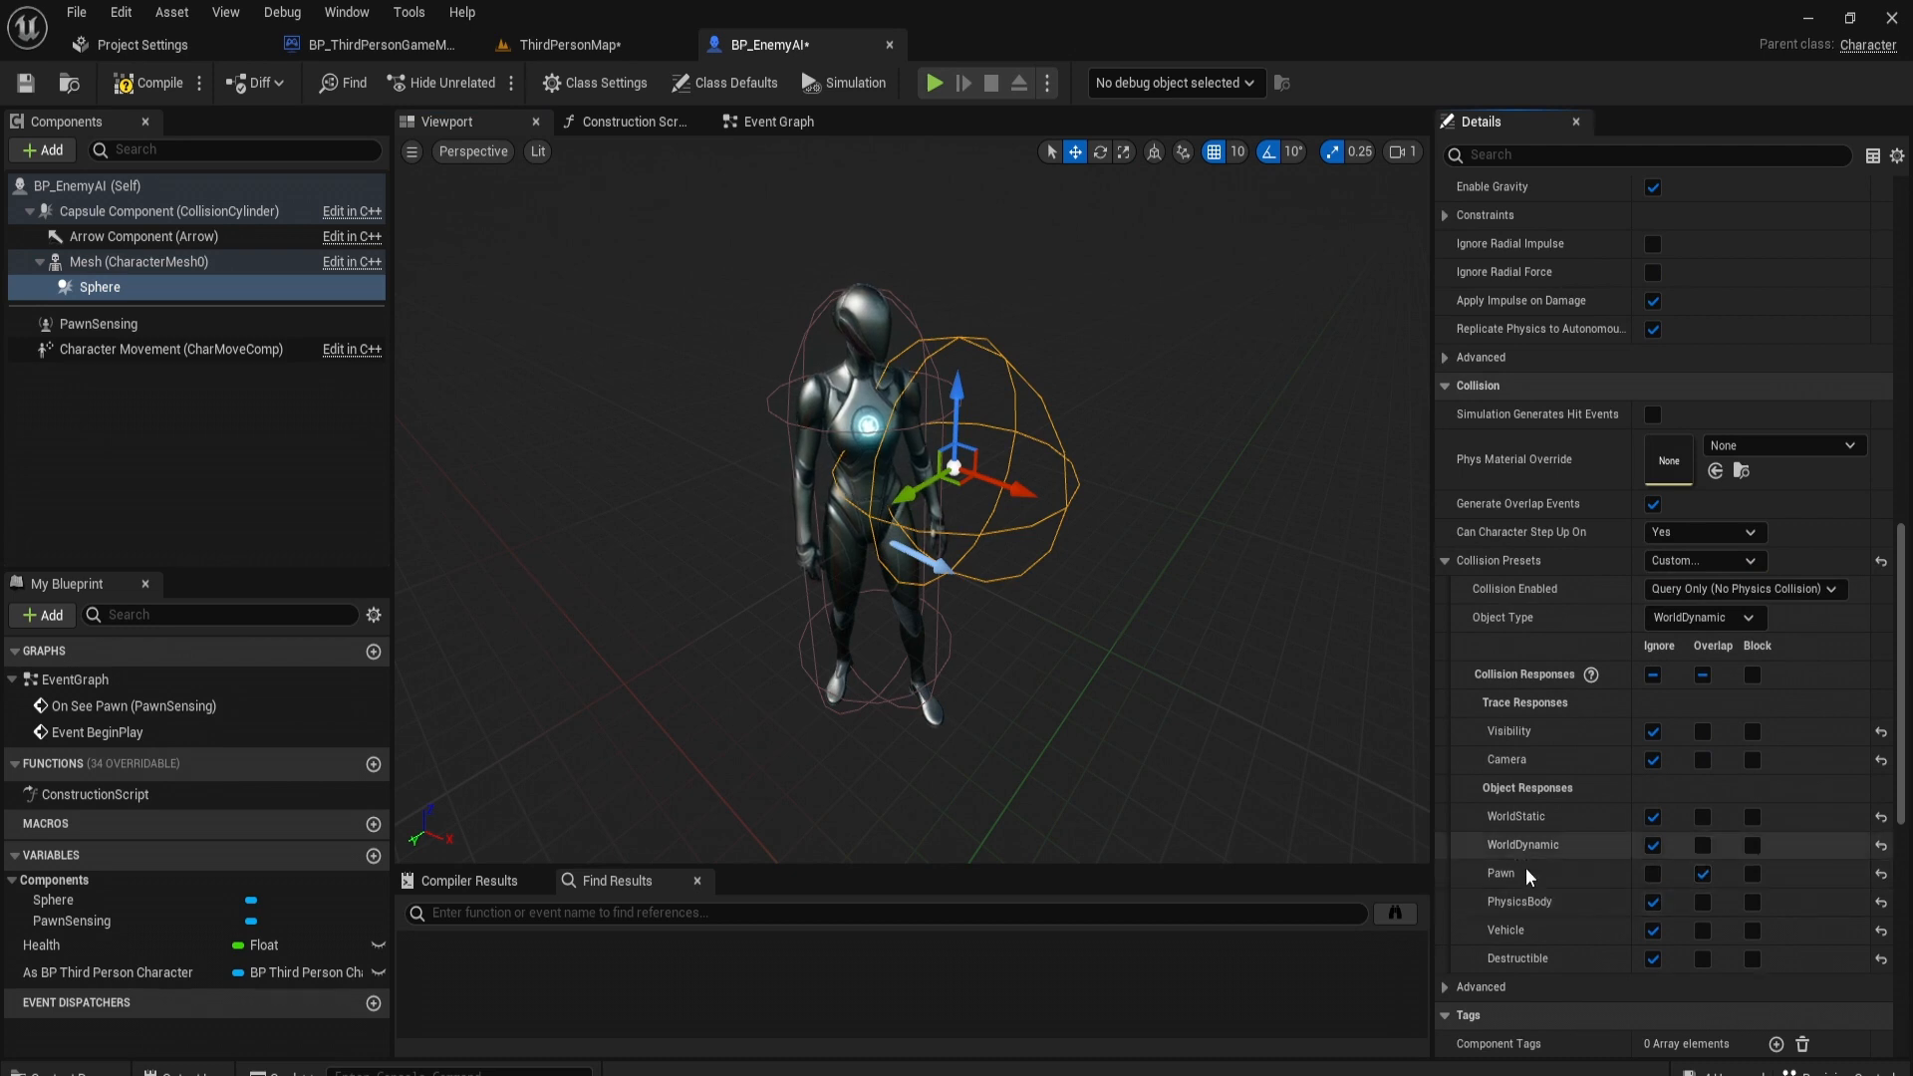
pyautogui.moveTo(1574, 789)
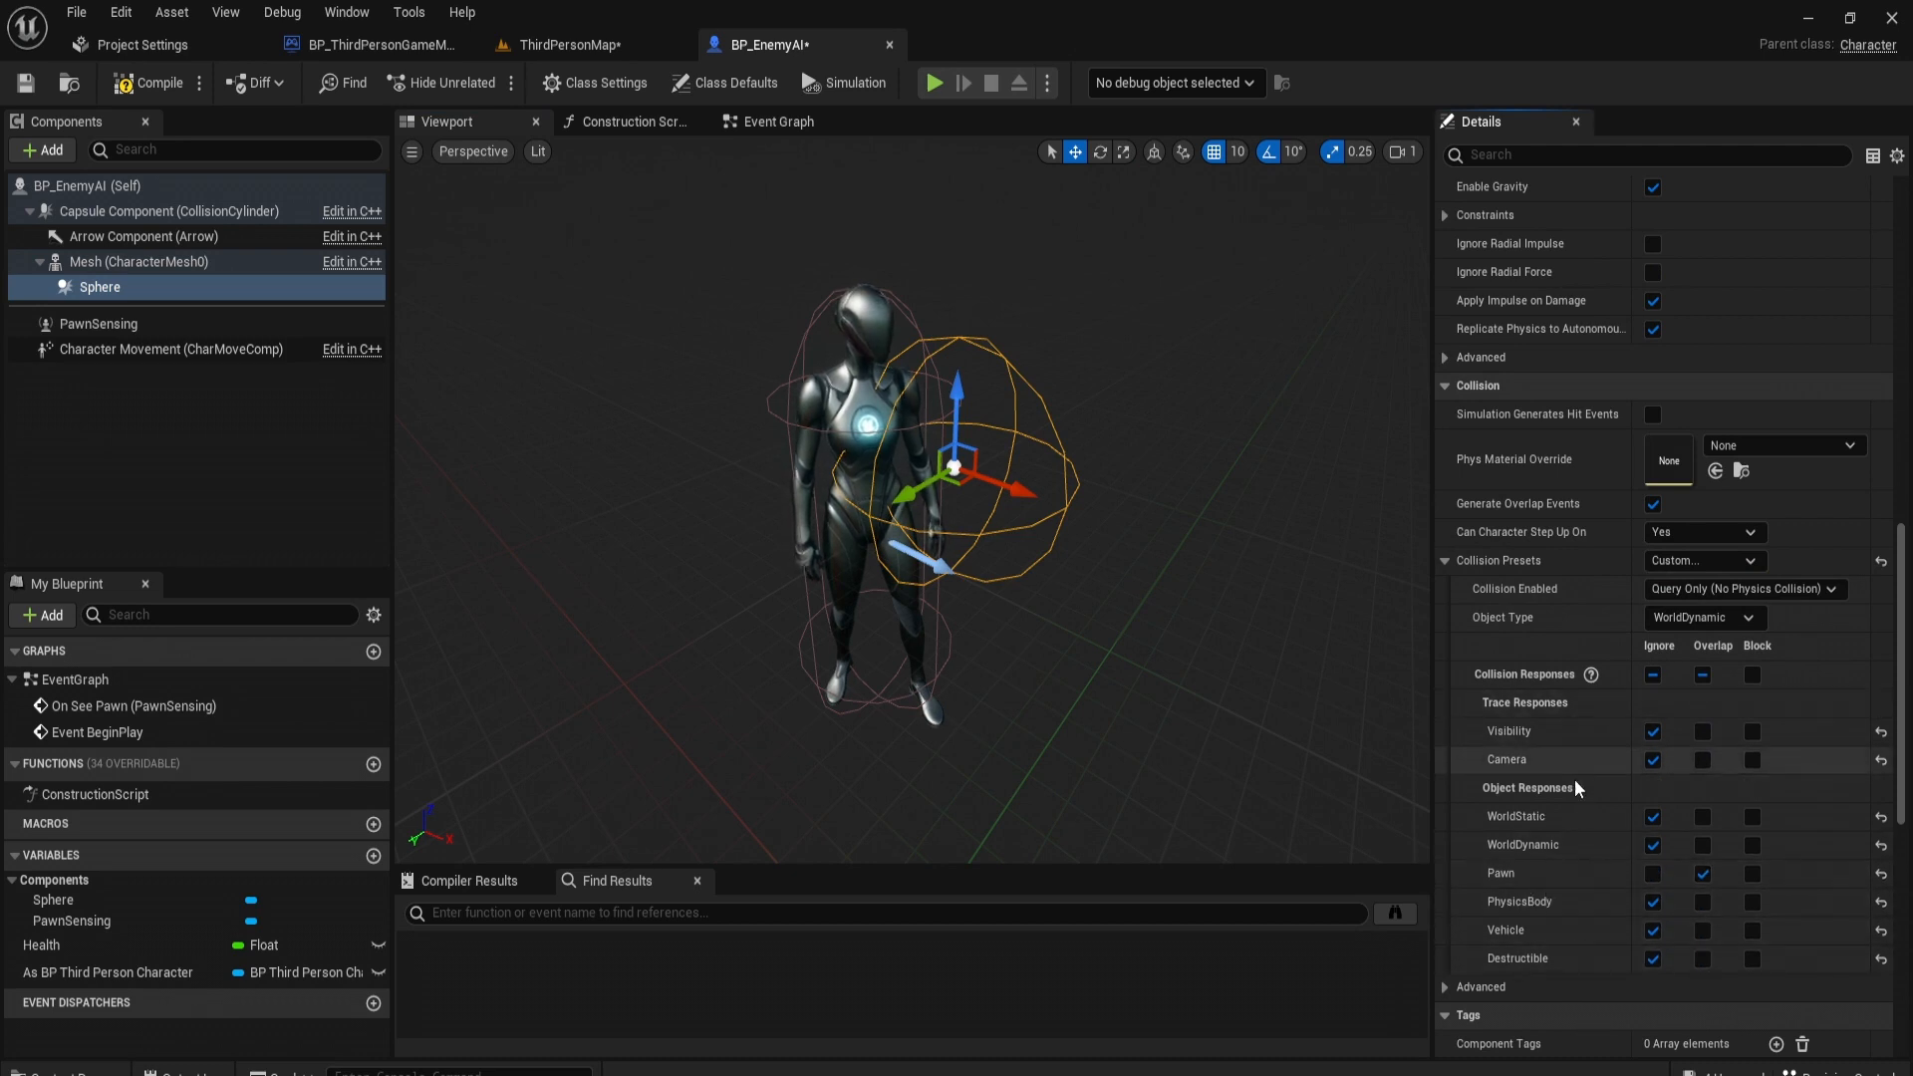
pyautogui.moveTo(944, 705)
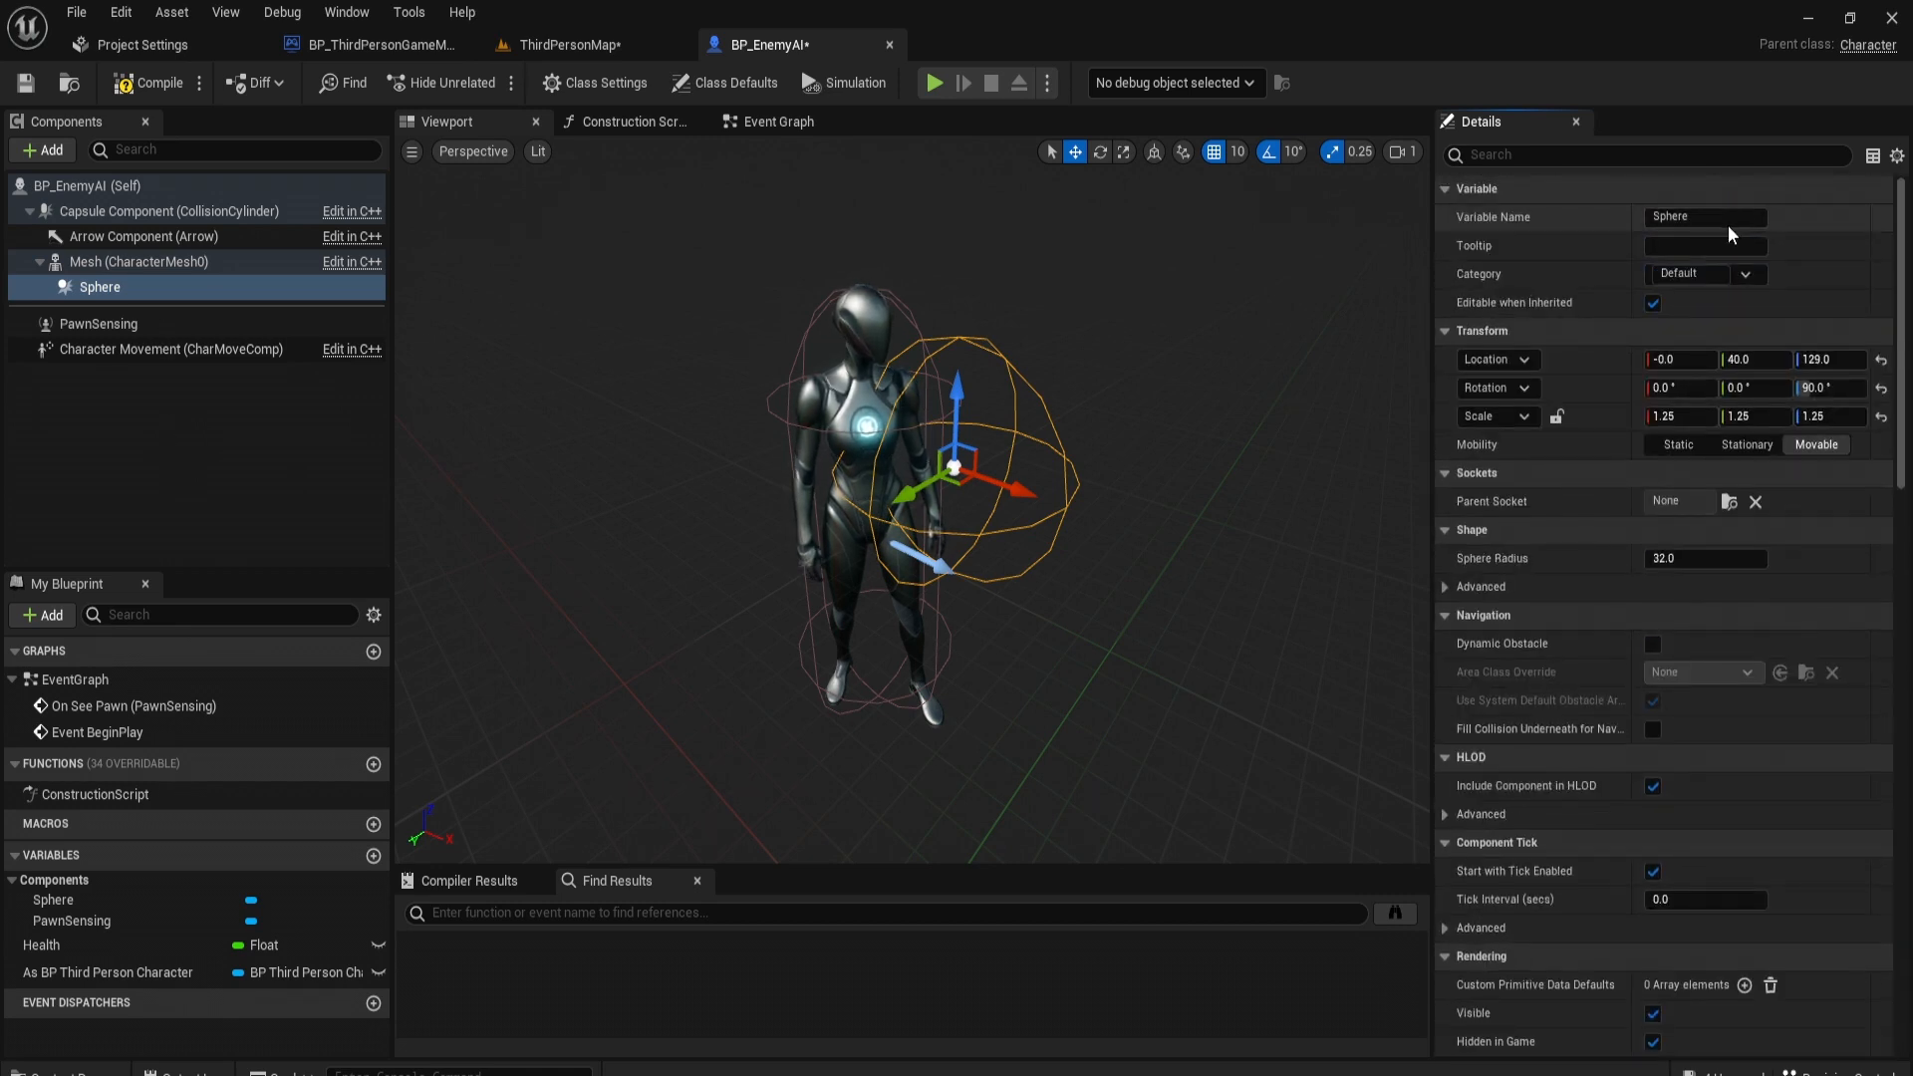
pyautogui.write('CloseRadius?')
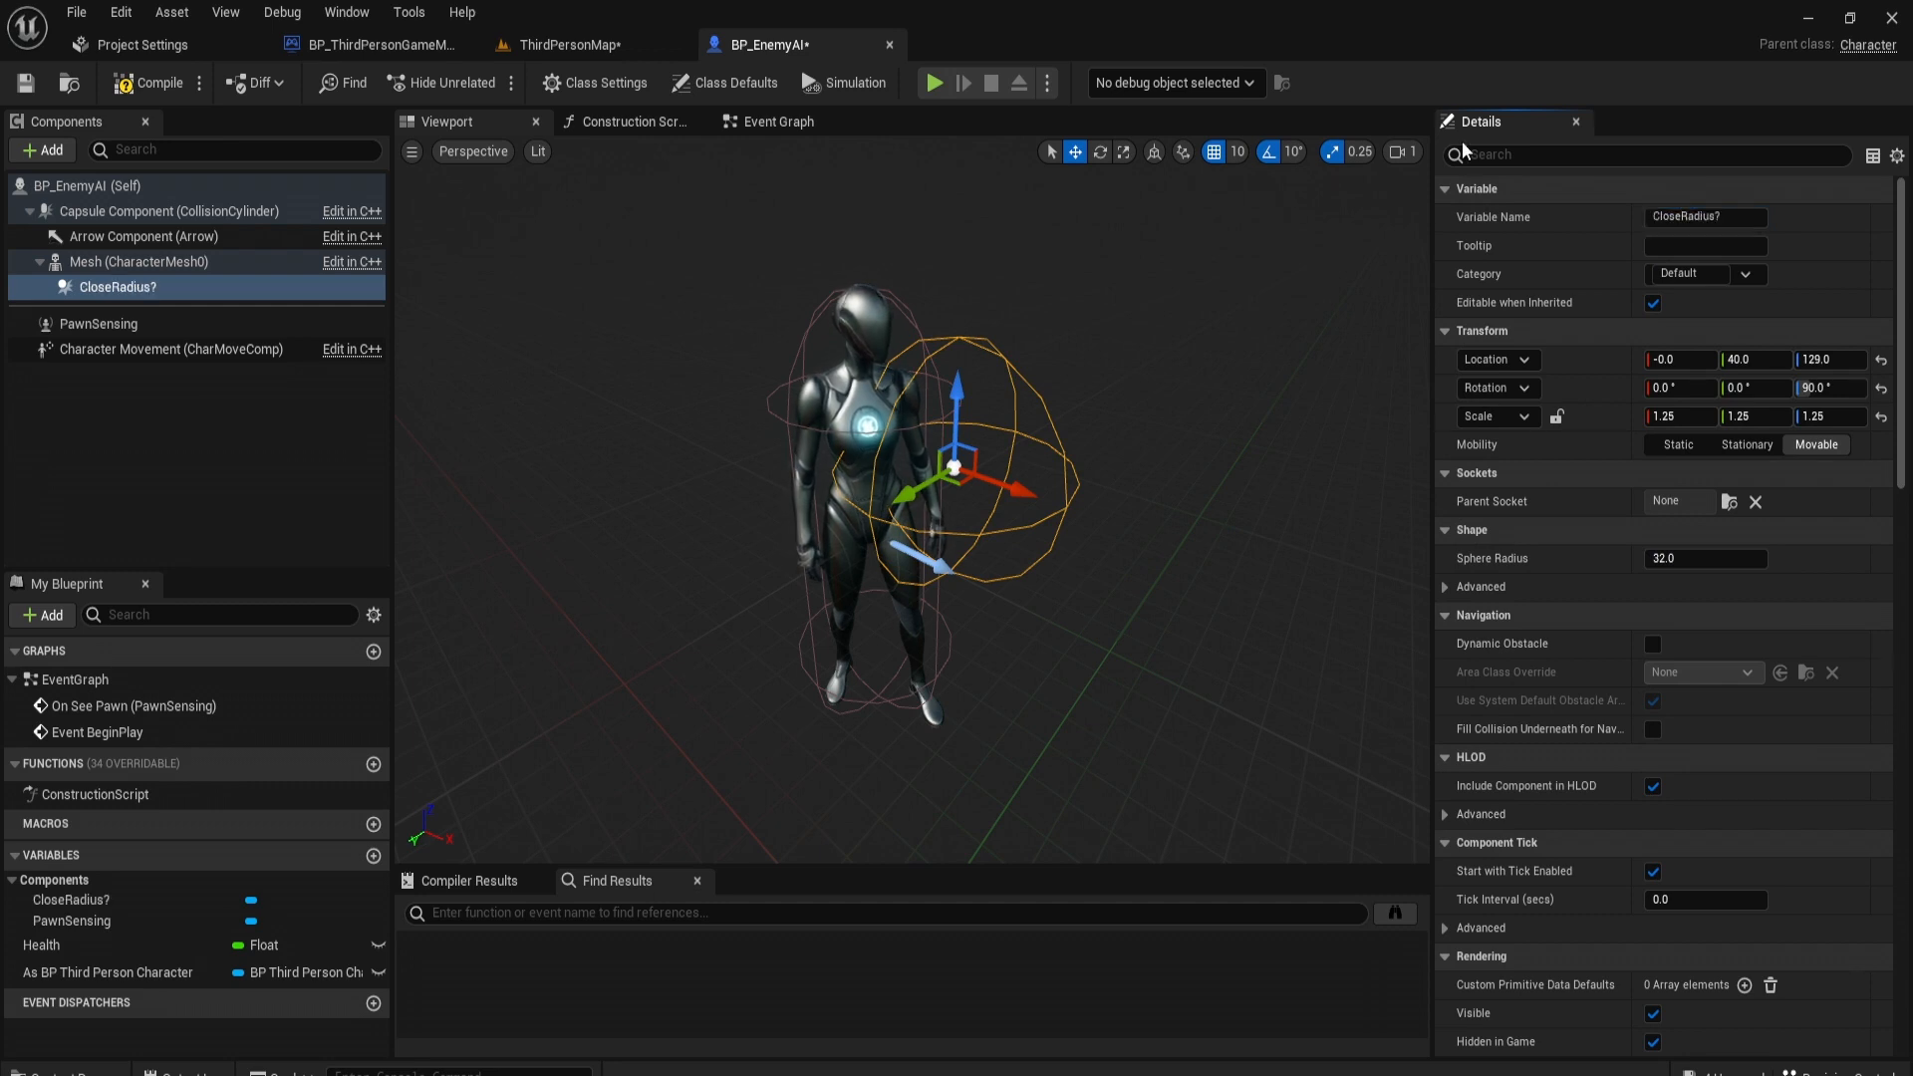
# Step: Add AttackSphere under the mesh on the hand_r socket, scaled to 0.5
pyautogui.click(139, 261)
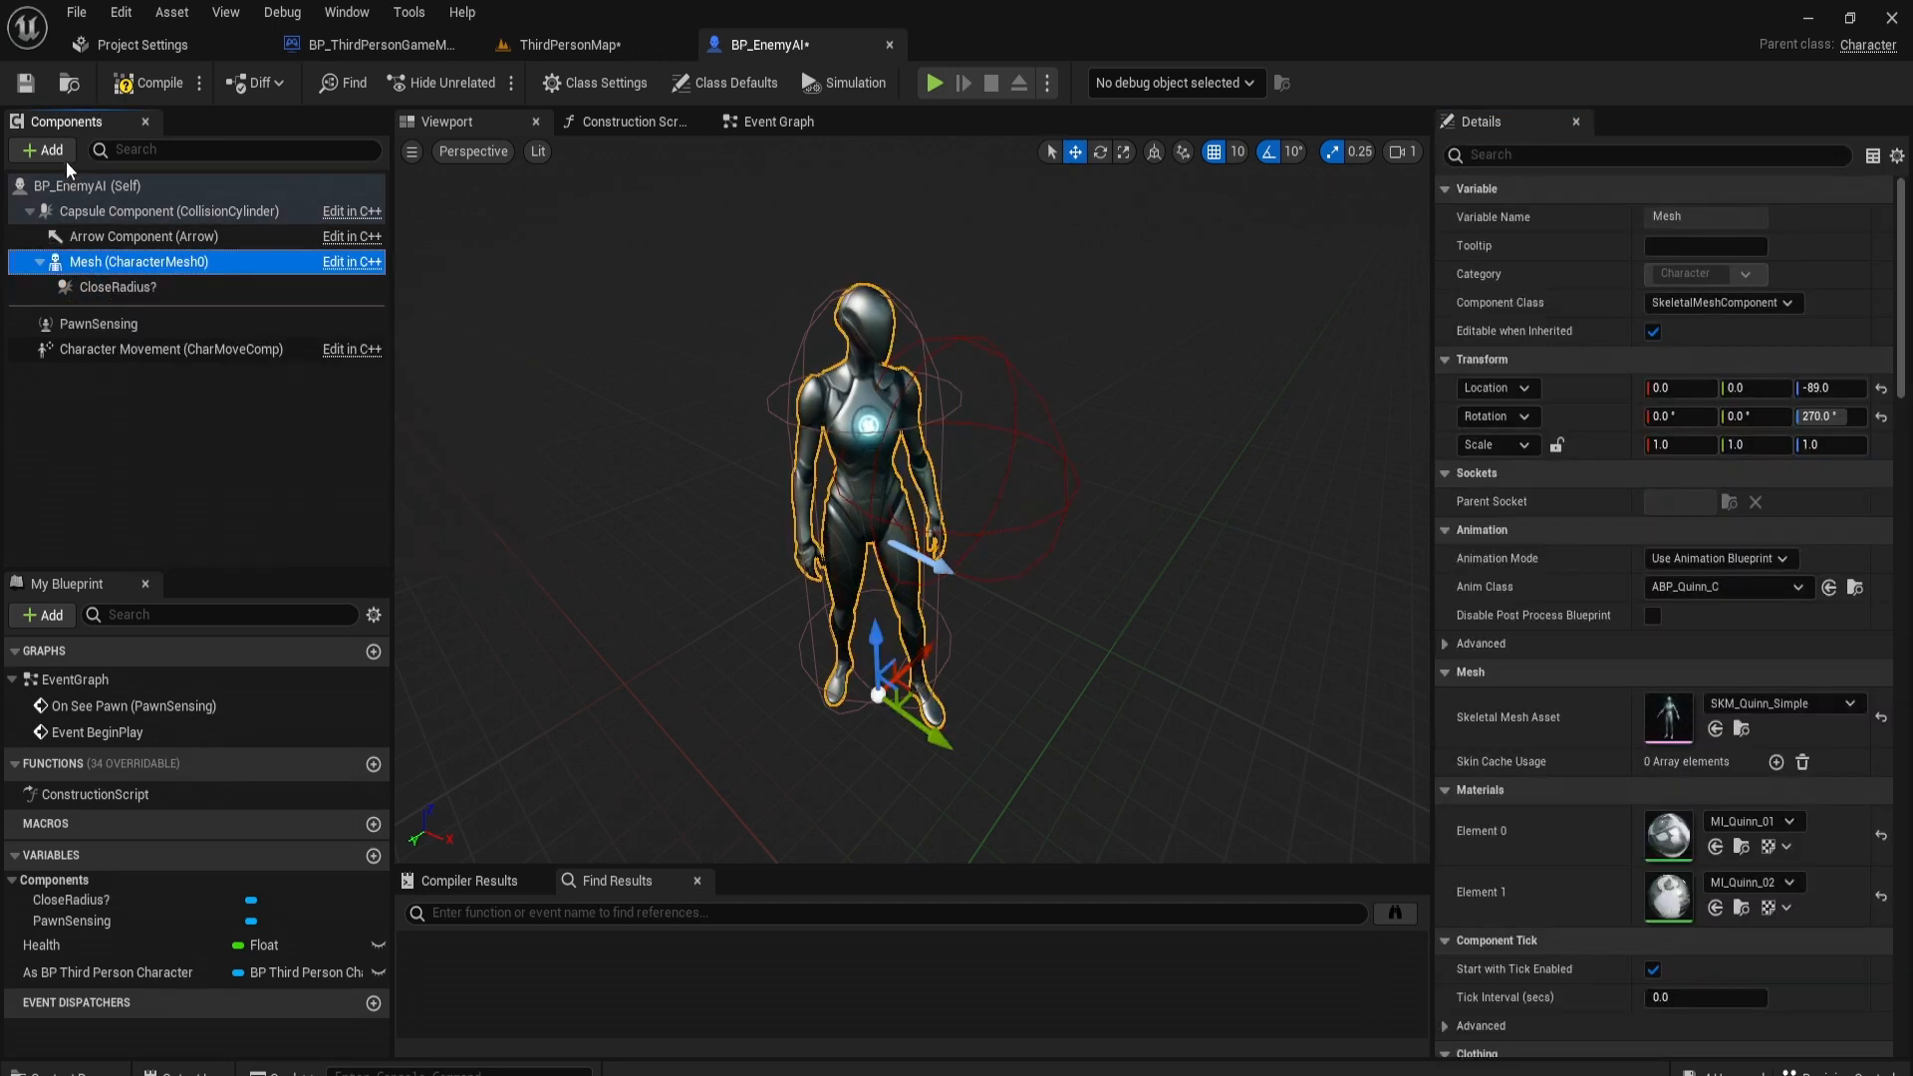
pyautogui.write('coll')
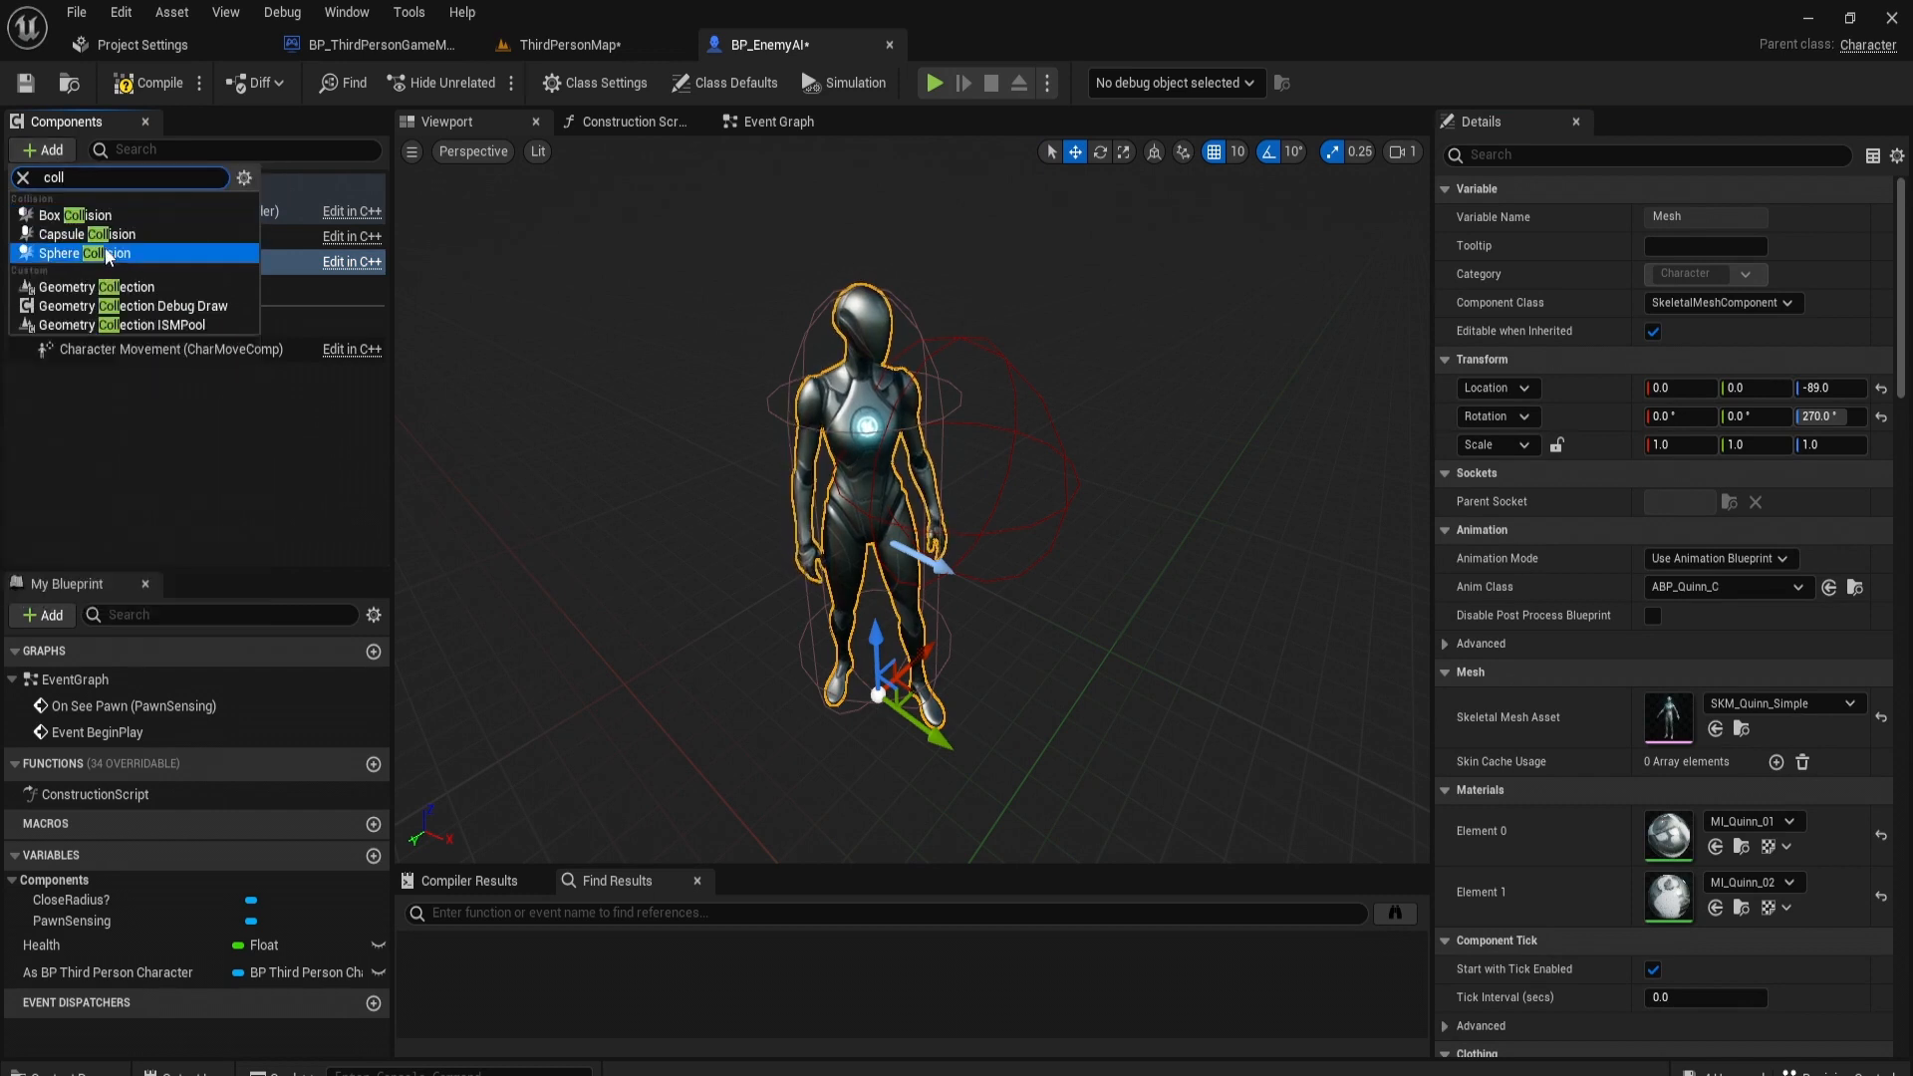
pyautogui.moveTo(79, 253)
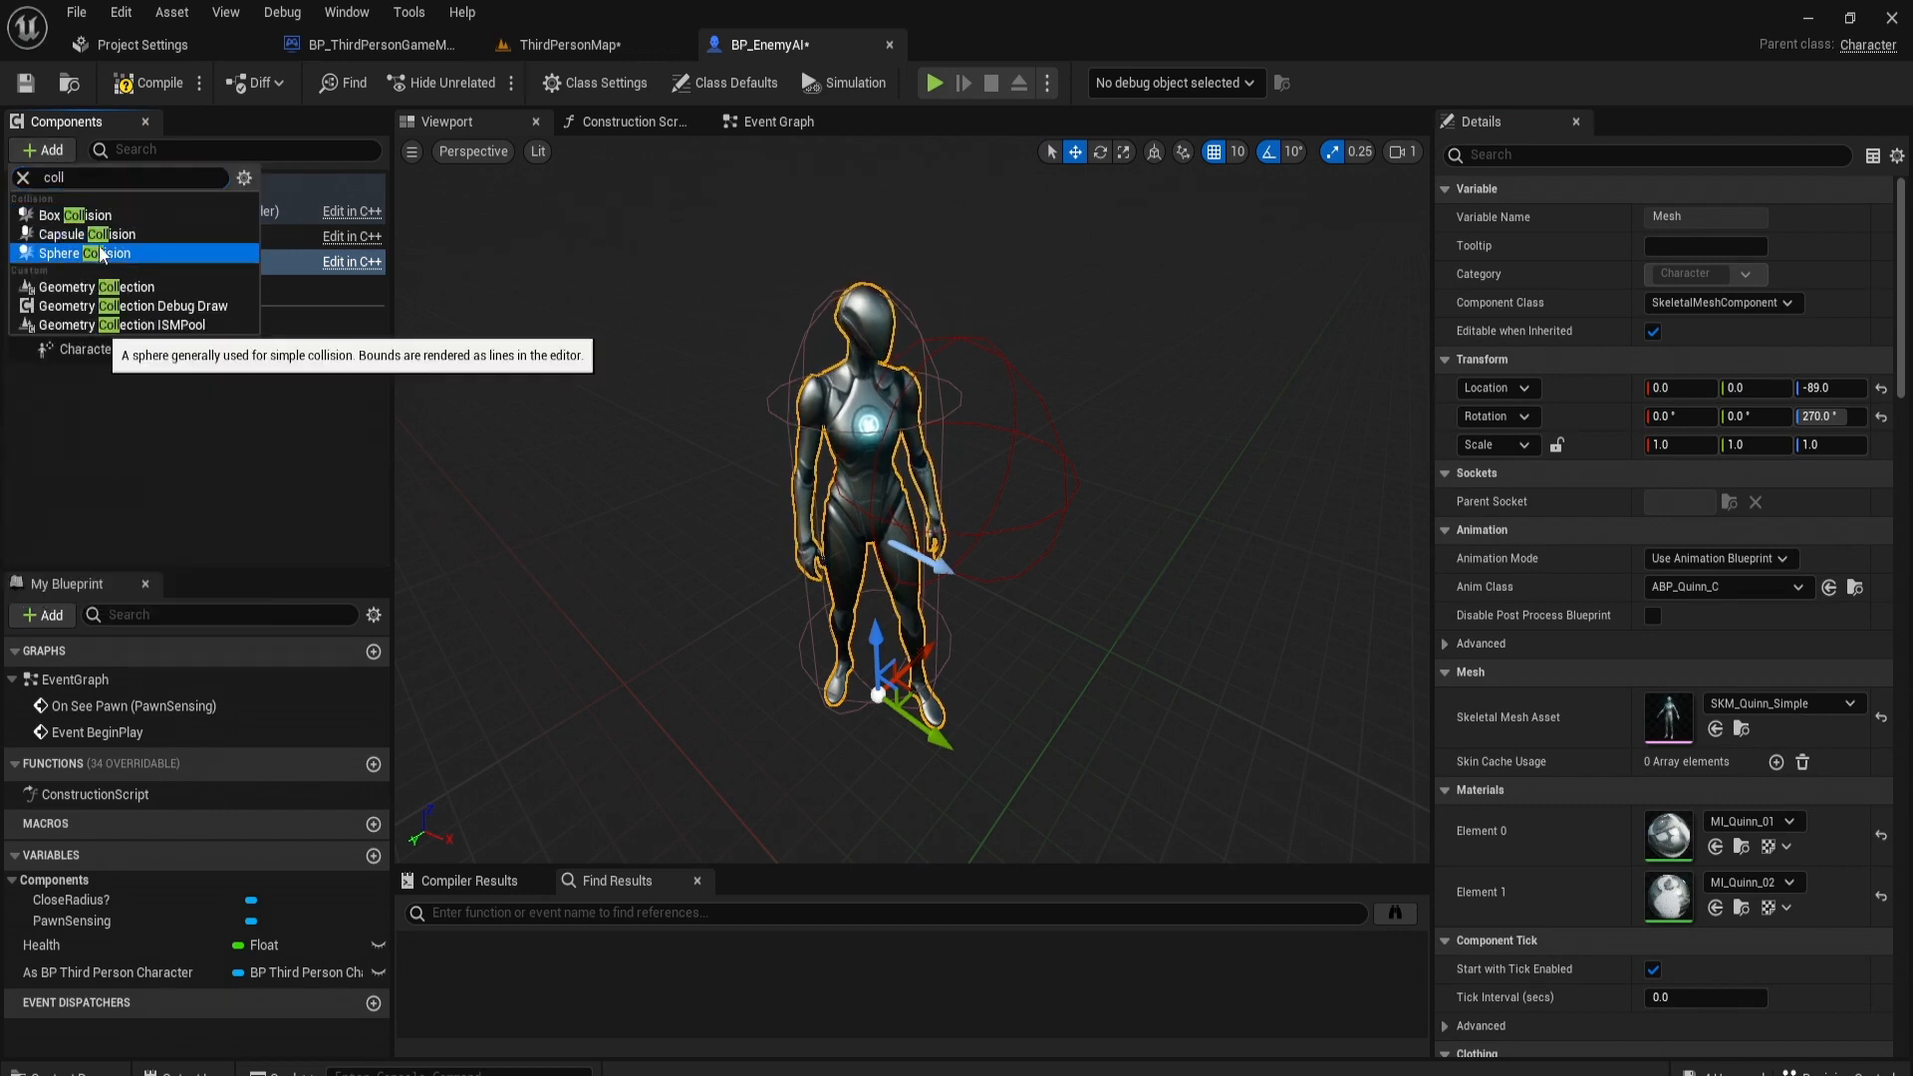
pyautogui.click(81, 253)
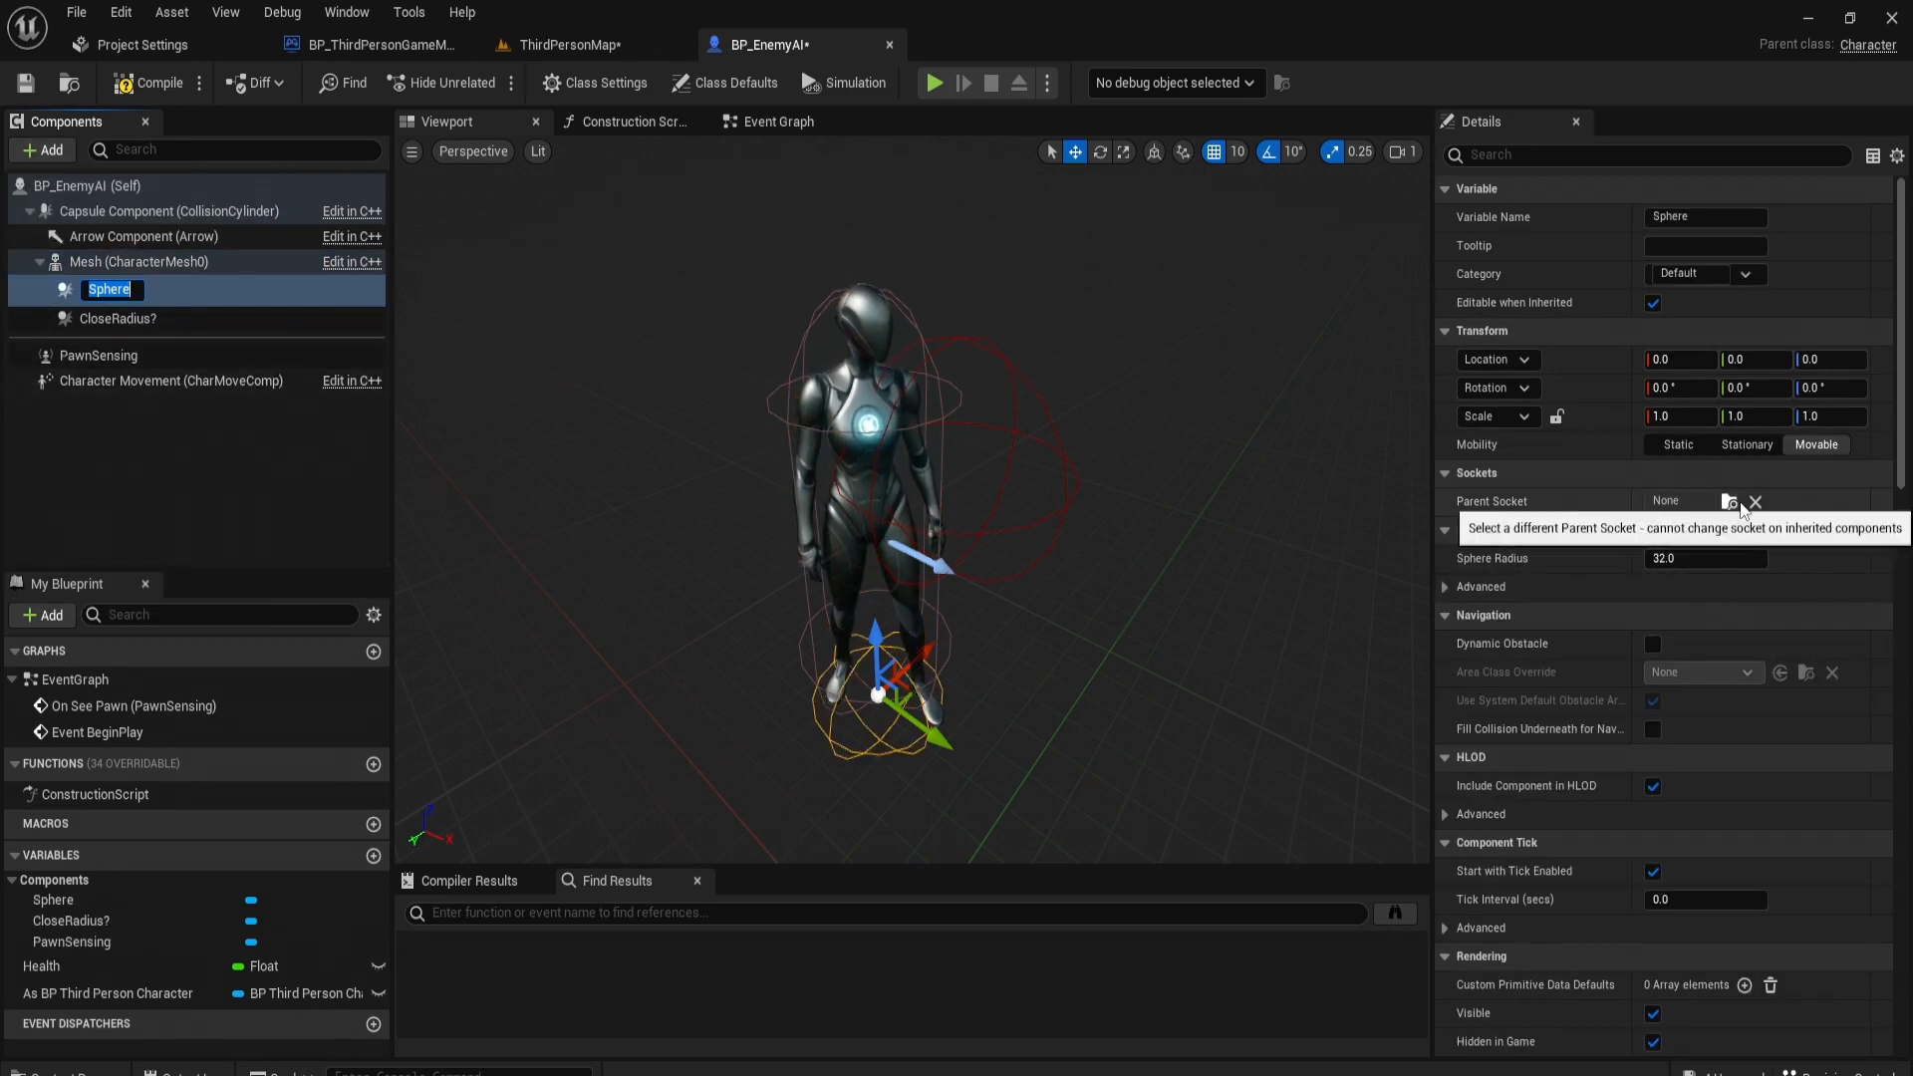
pyautogui.moveTo(1789, 496)
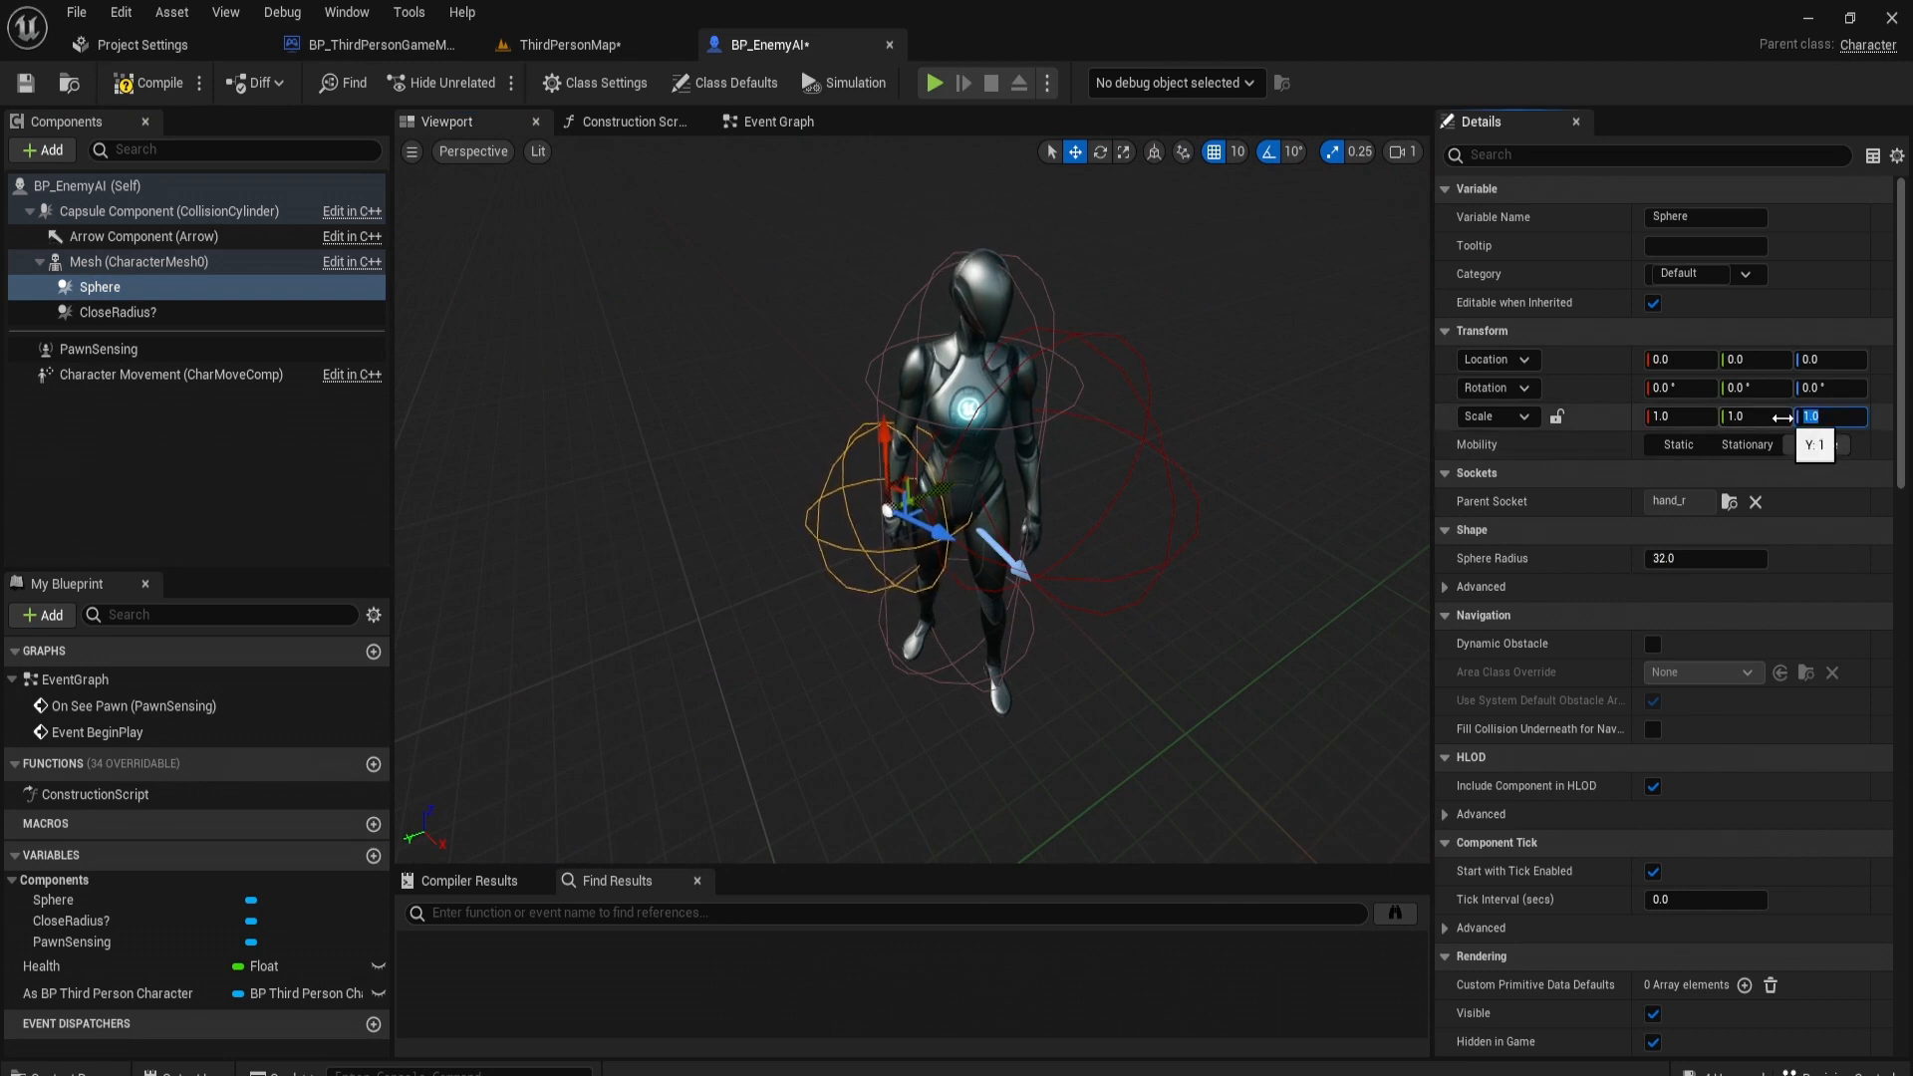
pyautogui.write('0.5')
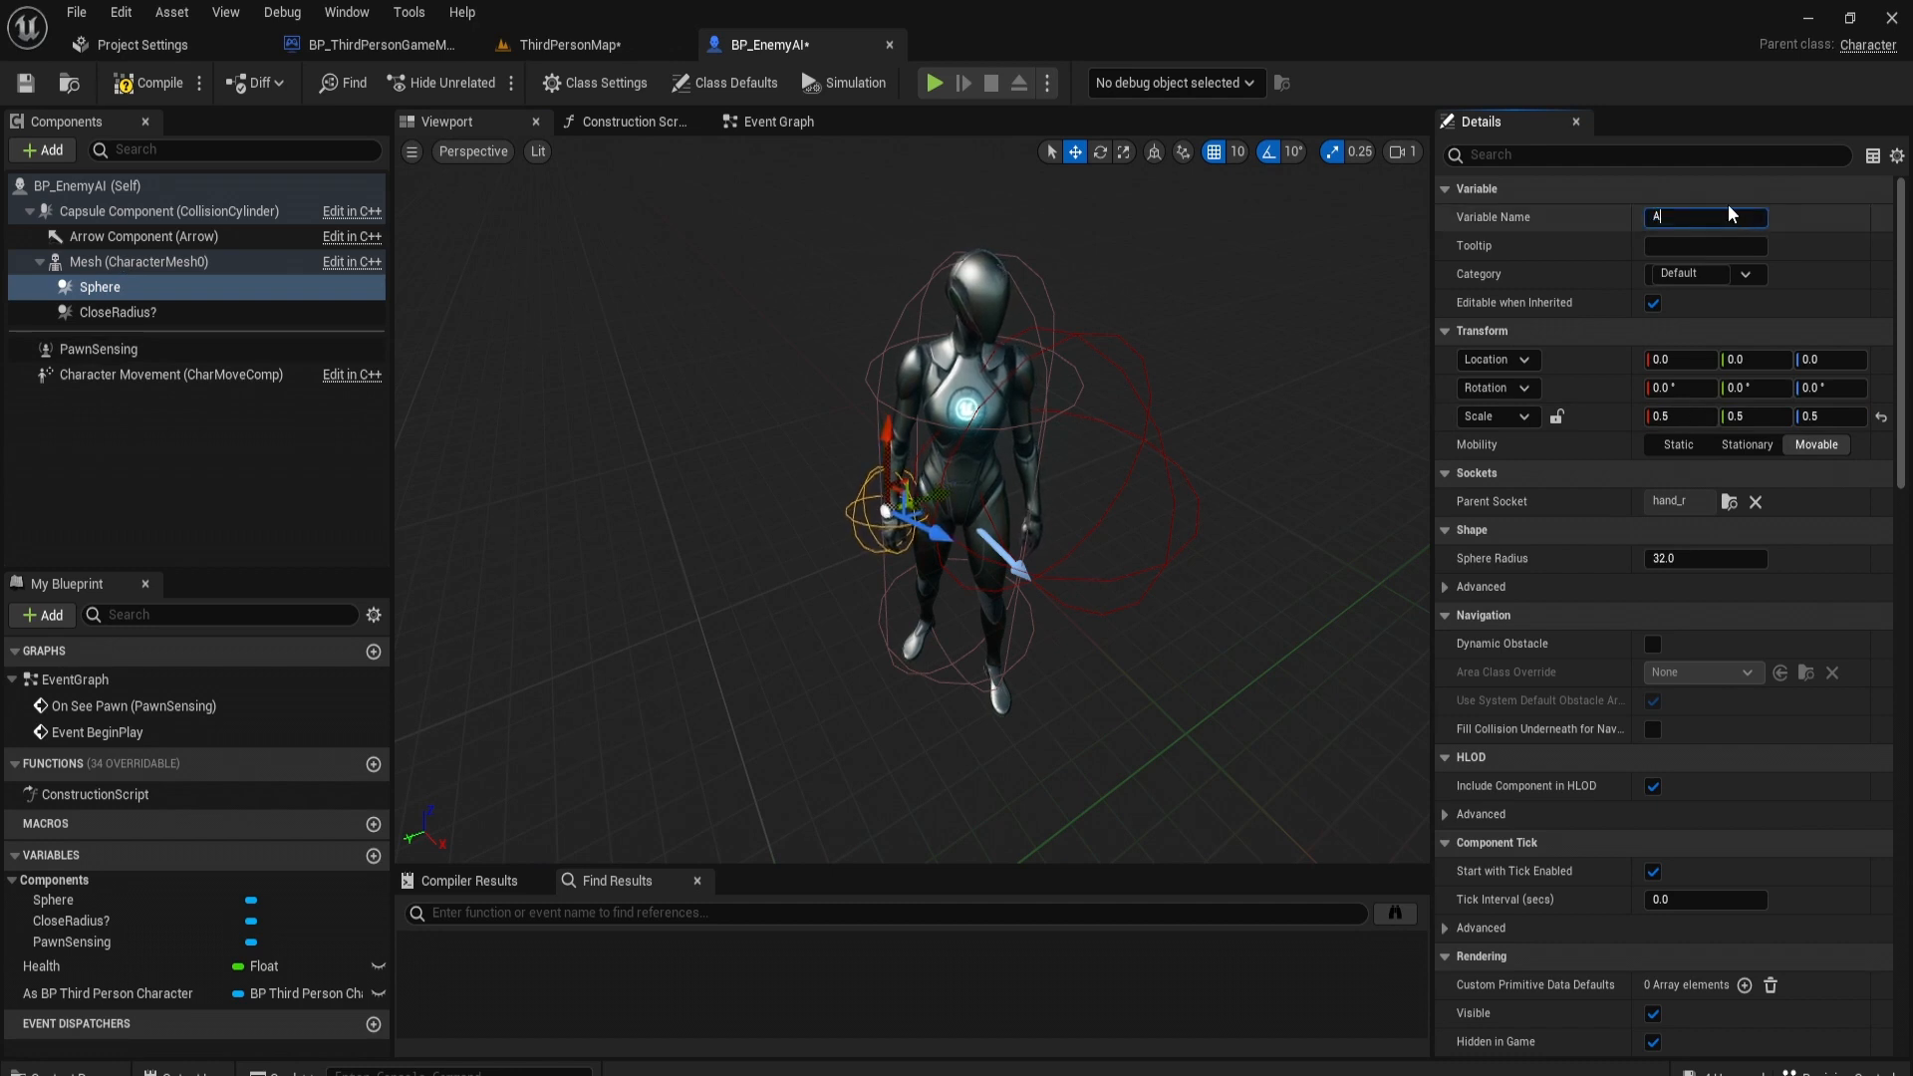
pyautogui.write('AttackSphere')
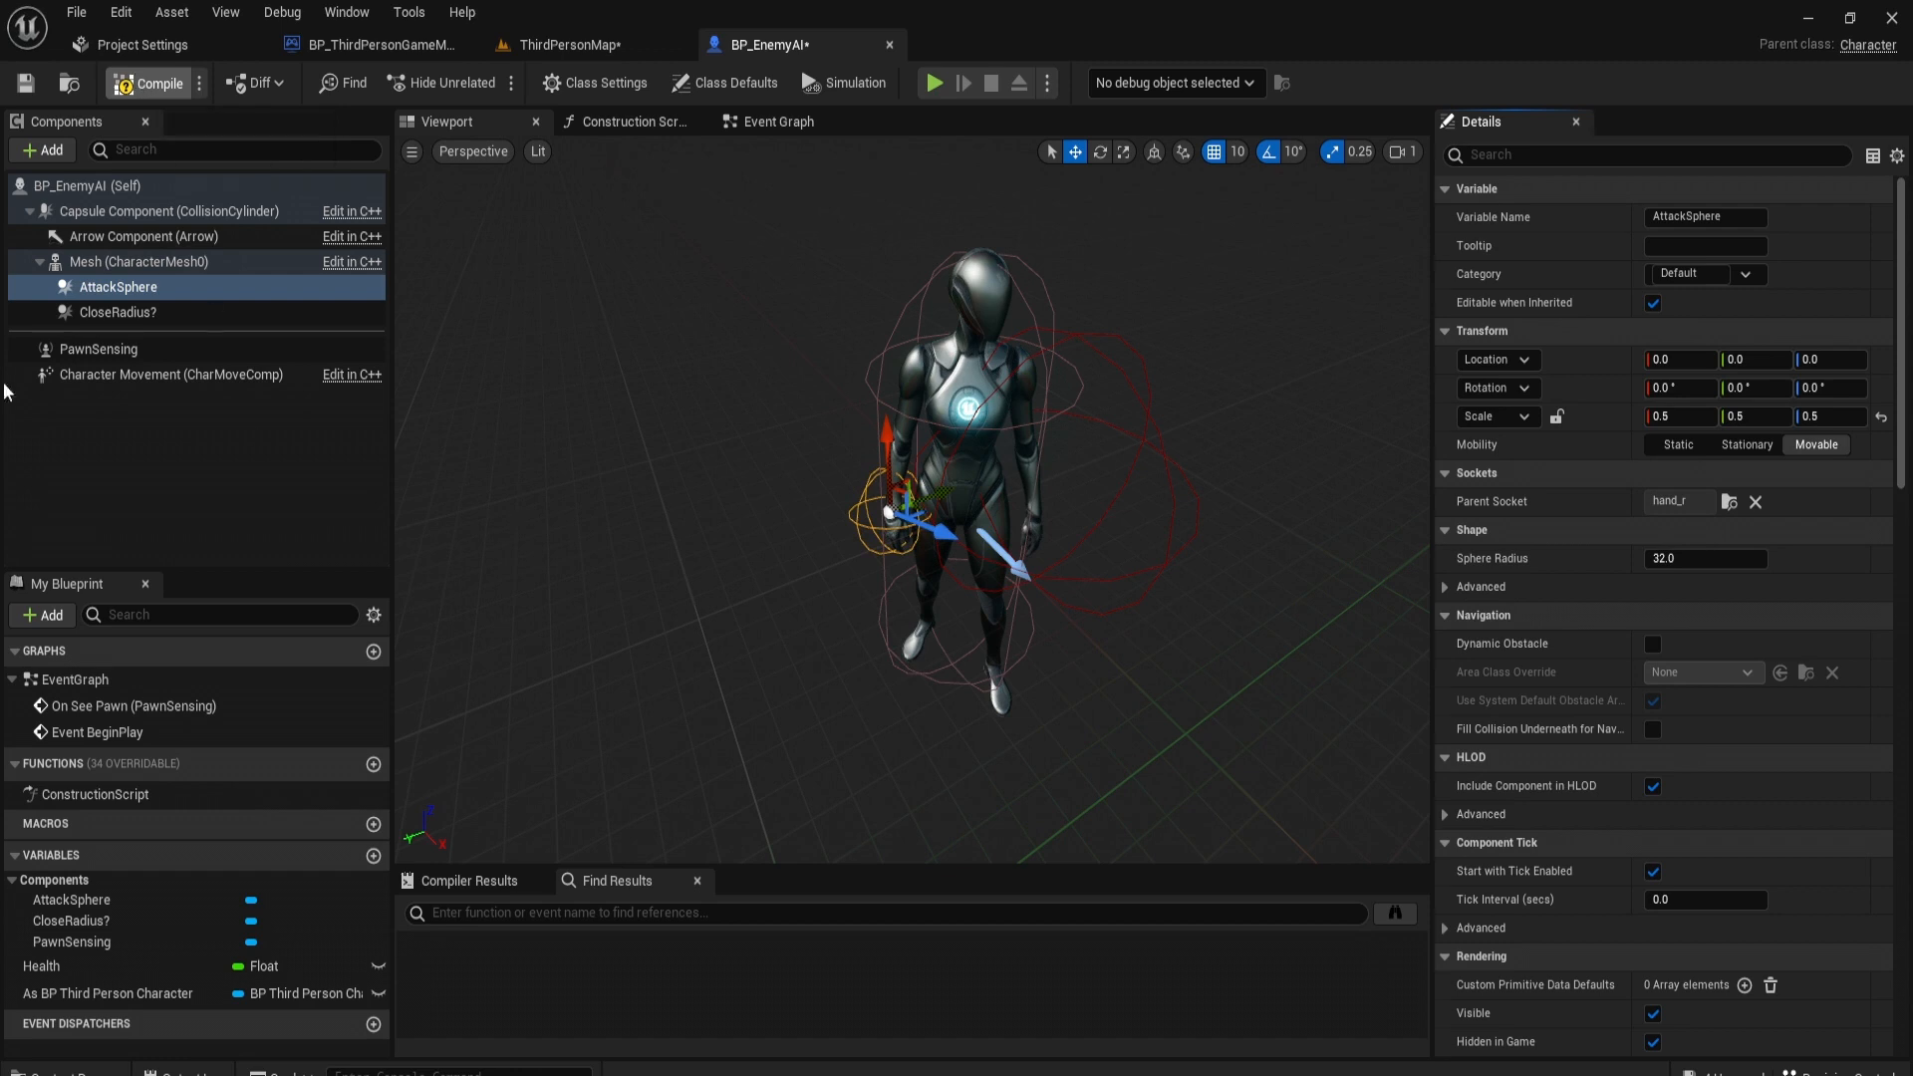
pyautogui.click(117, 313)
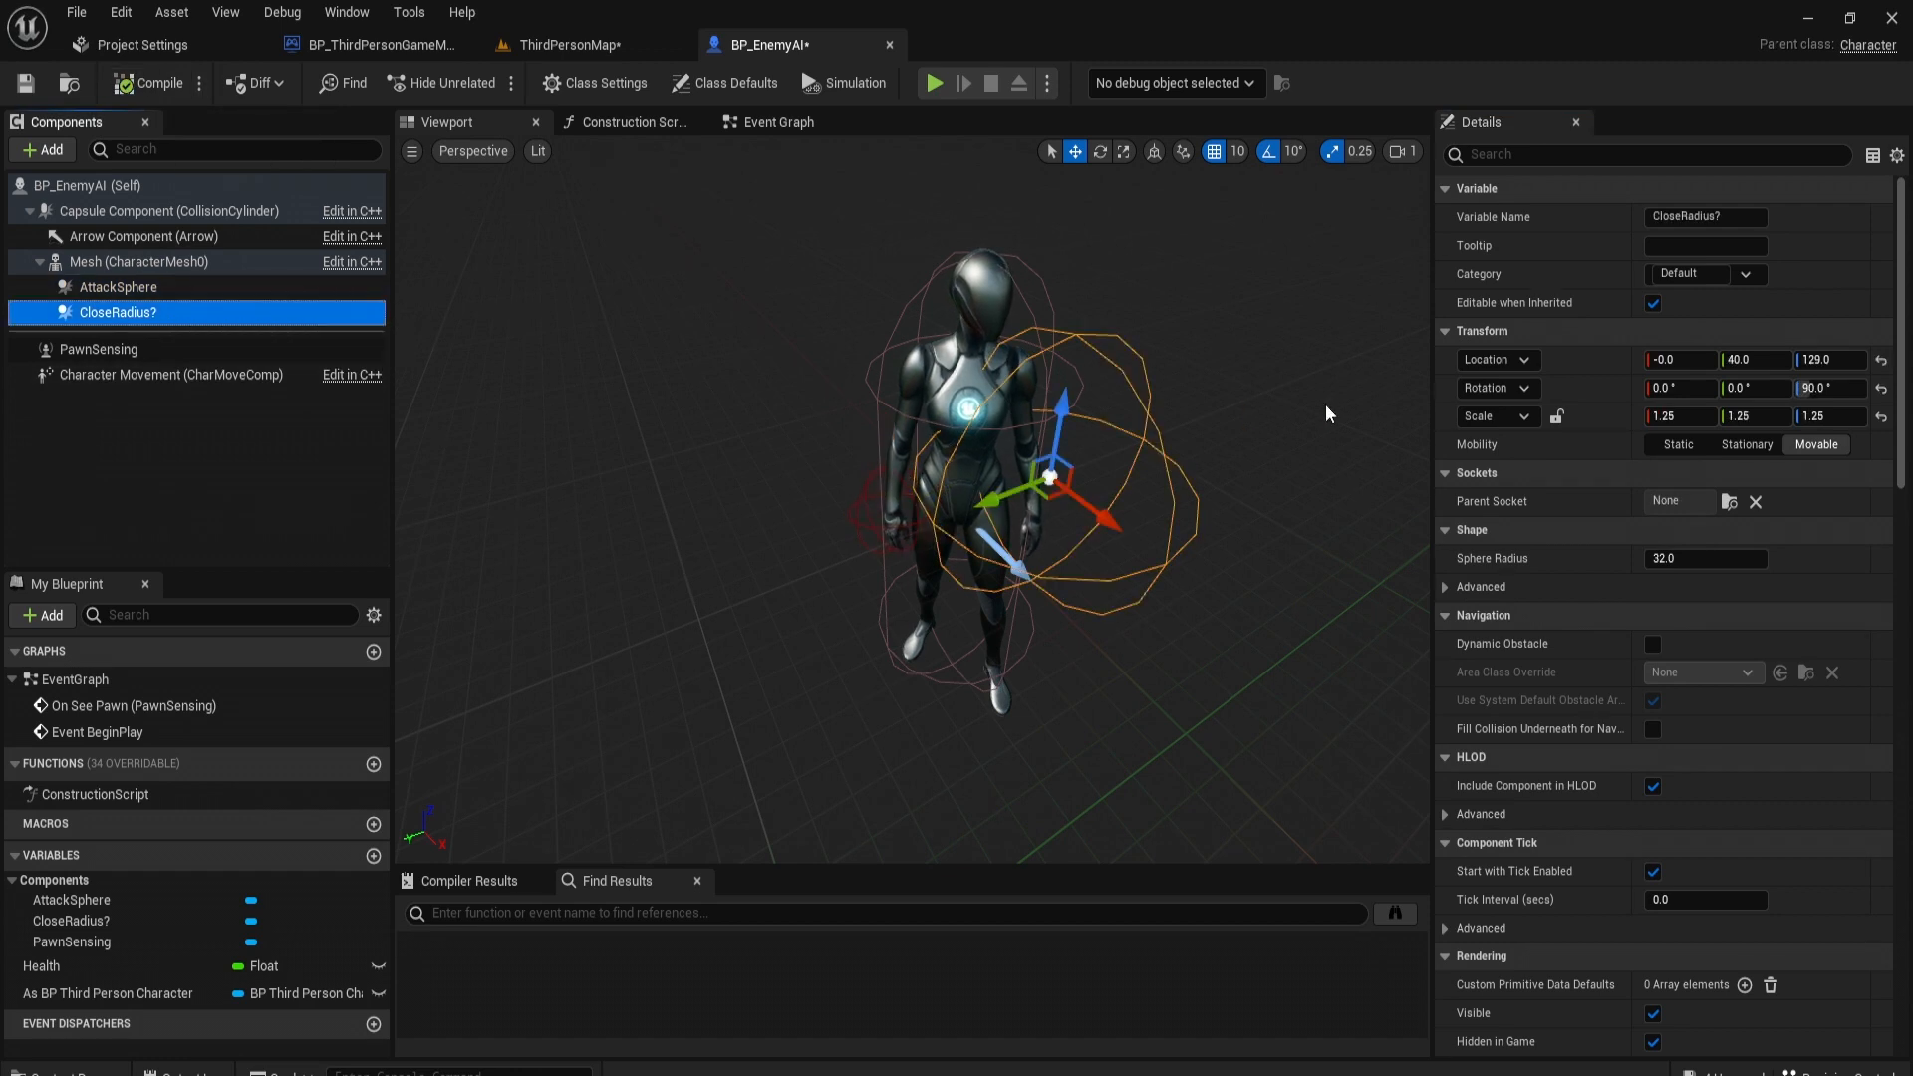
# Step: Scroll the CloseRadius? details to reach its begin-overlap event and Play Montage setup
pyautogui.scroll(-3)
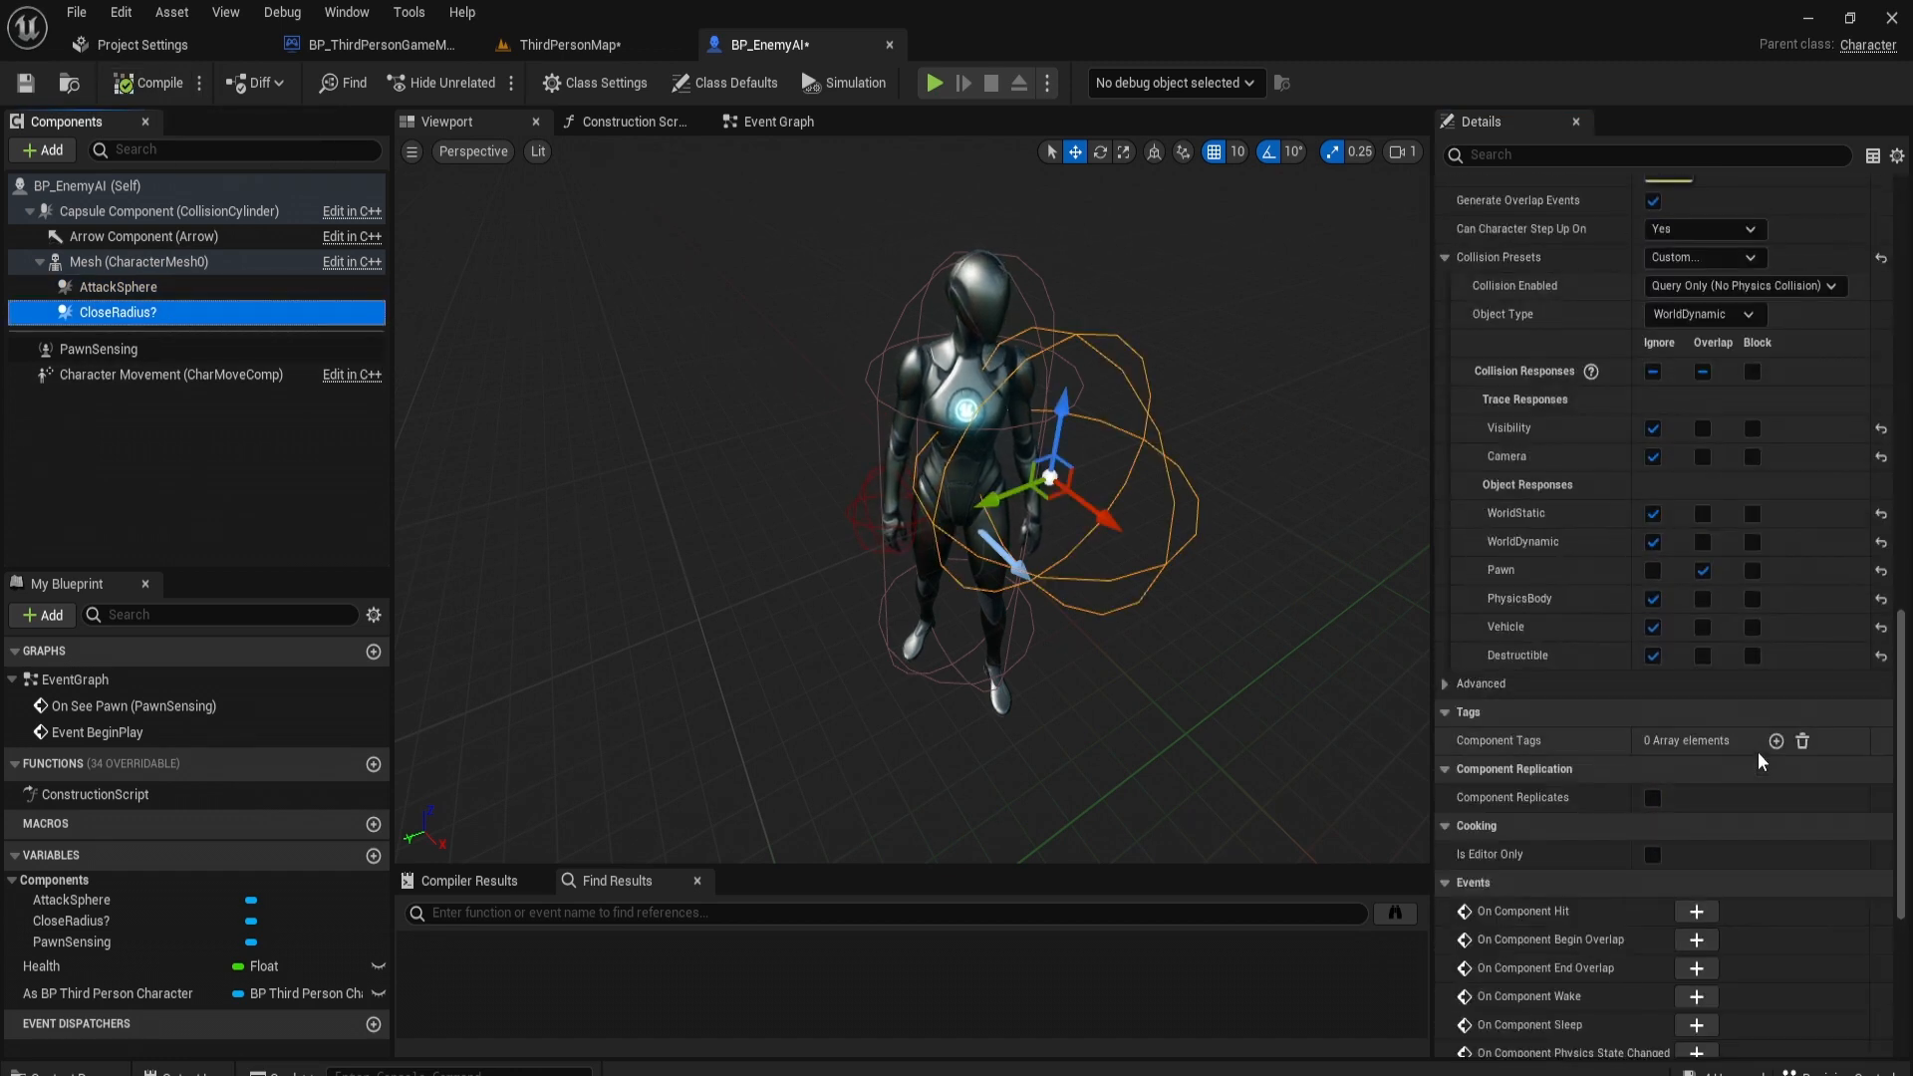
pyautogui.scroll(-3)
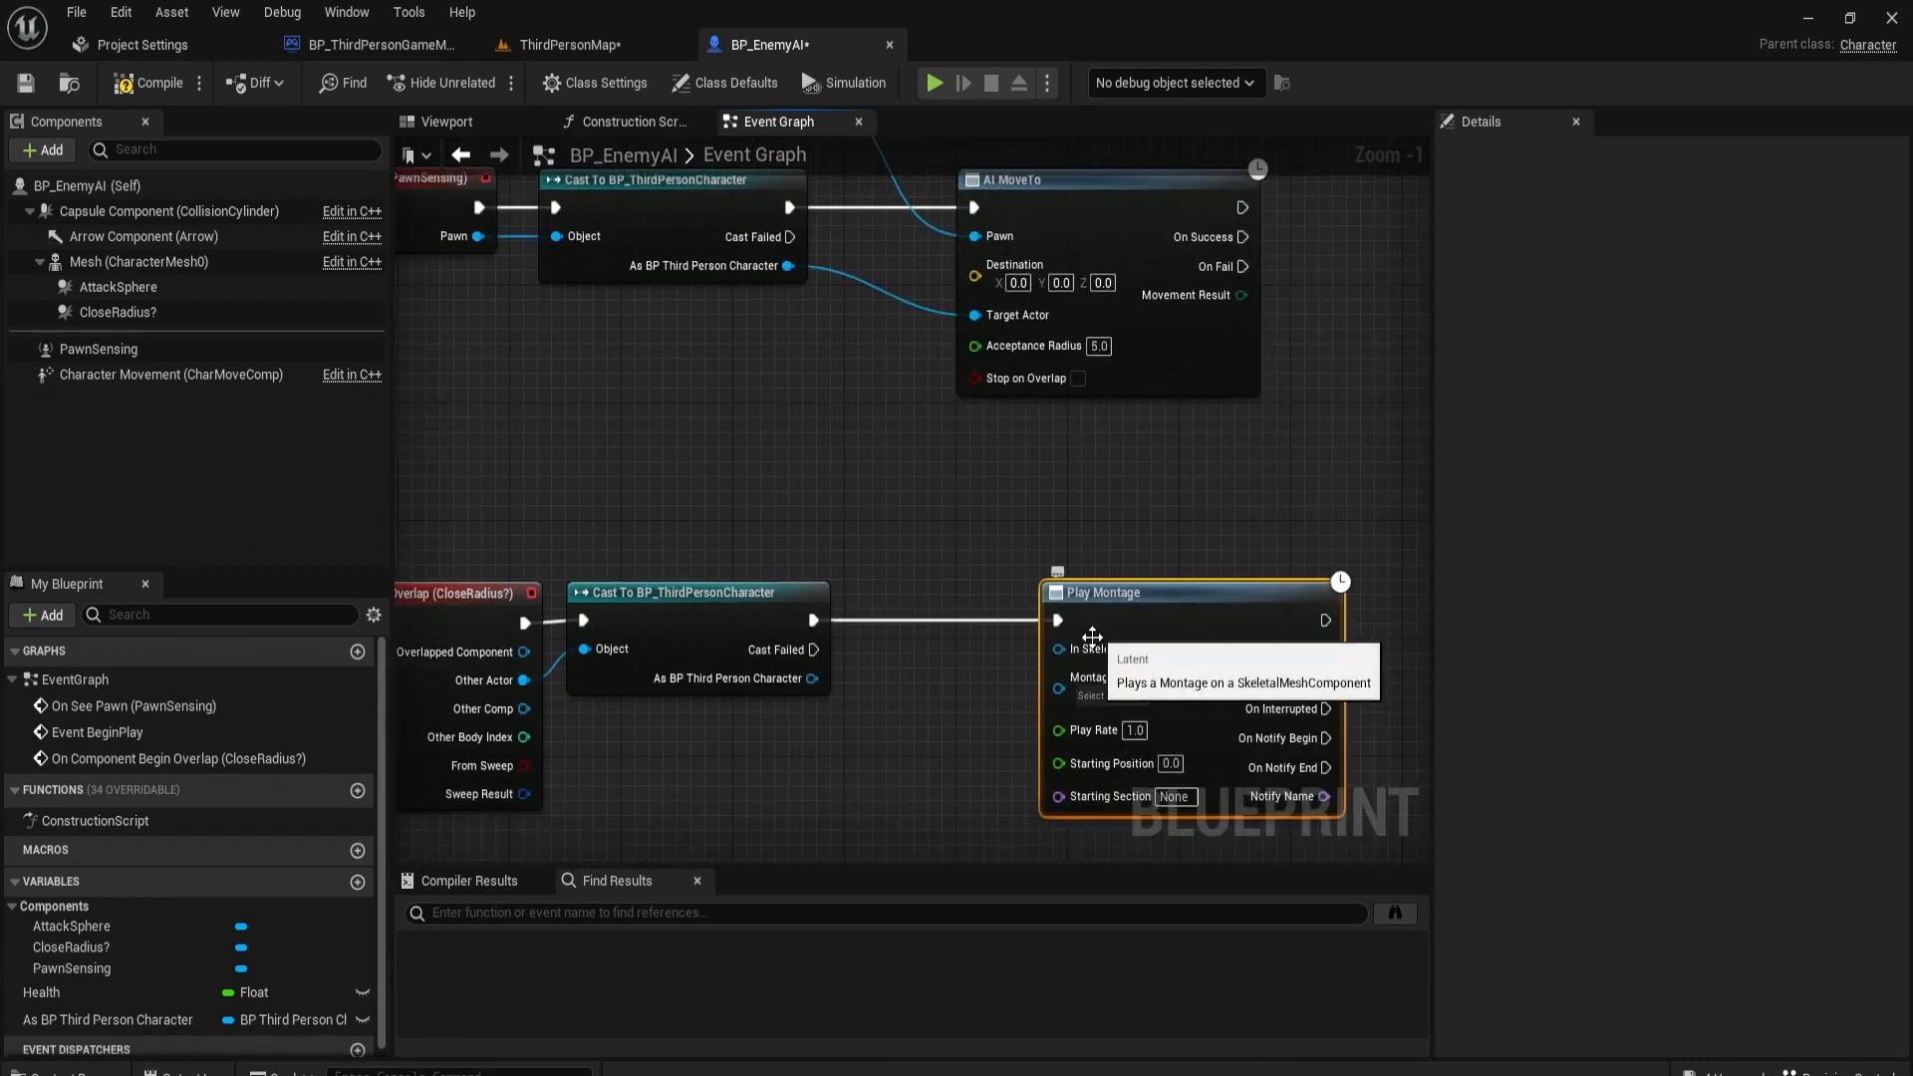
# Step: Play AttackAnimation on the enemy Mesh via Play Montage, gated by a Do Once node
pyautogui.click(140, 261)
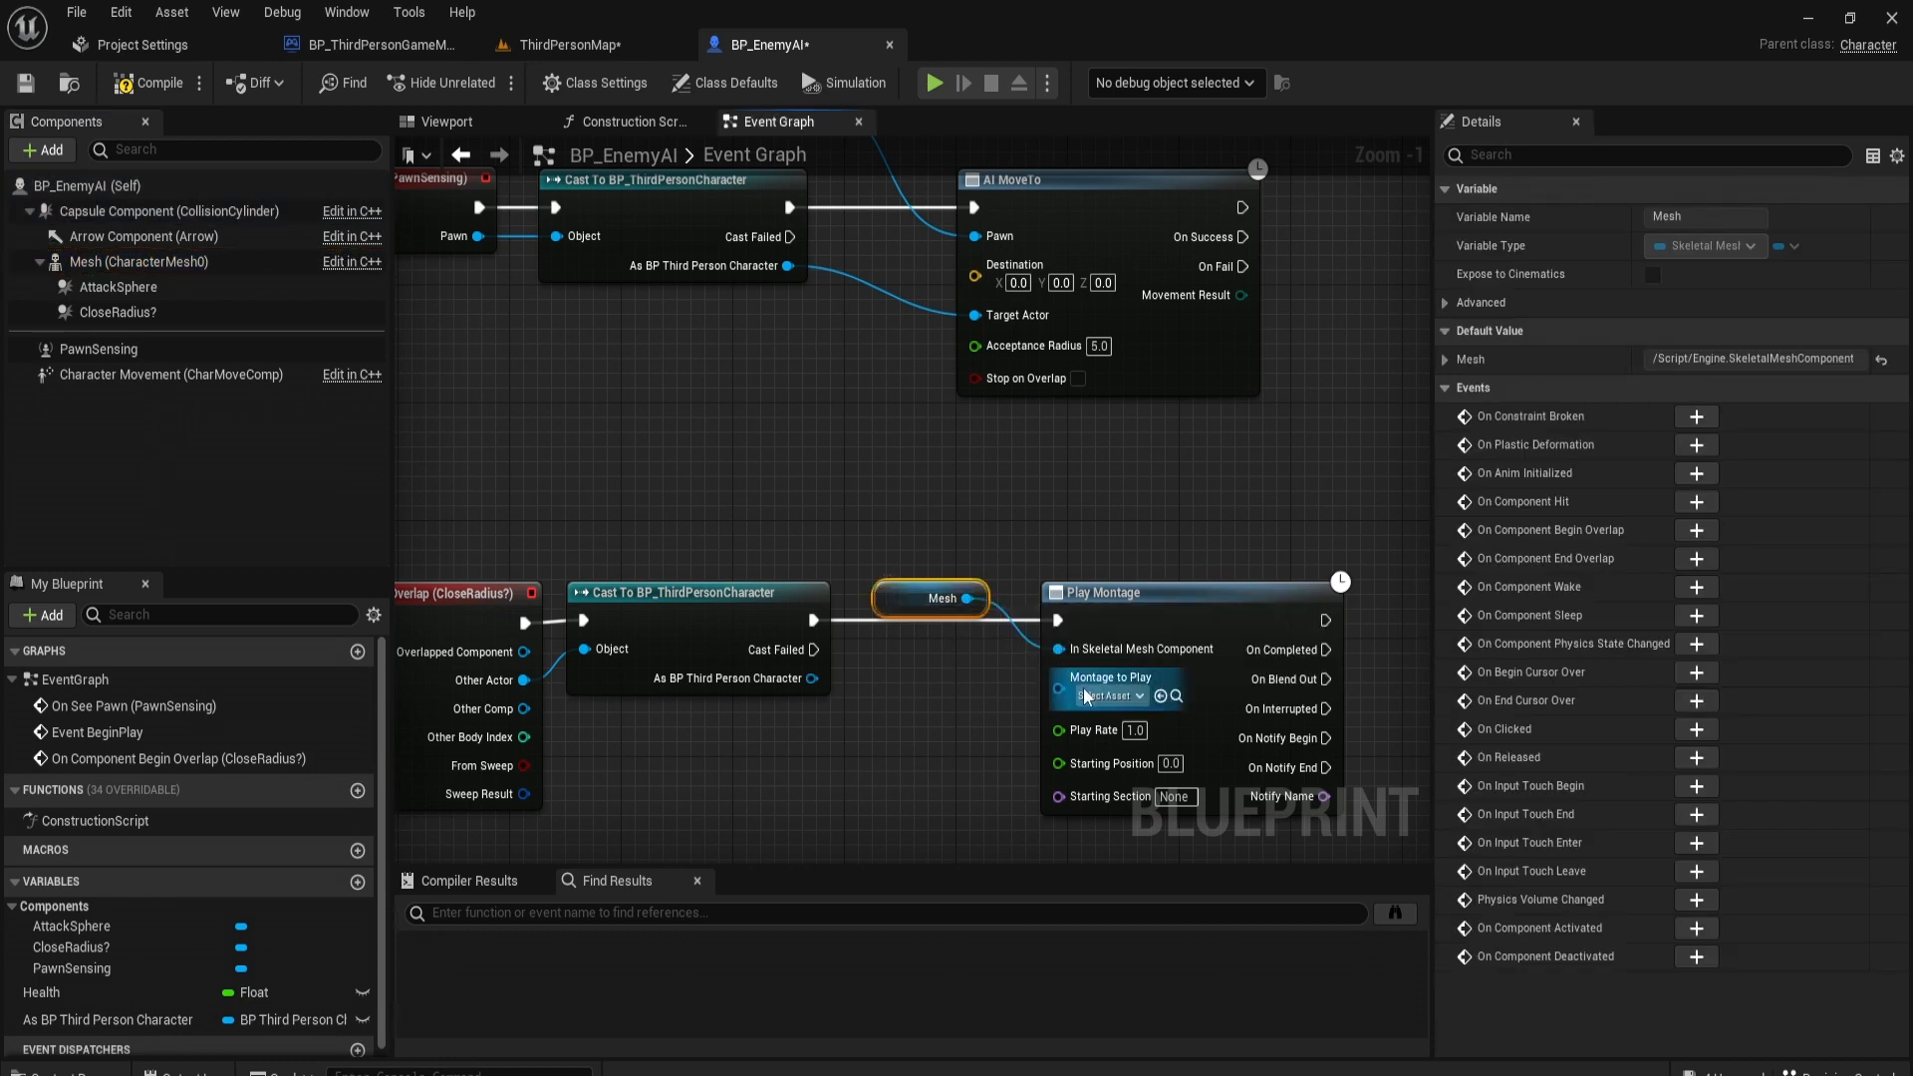
pyautogui.click(1104, 696)
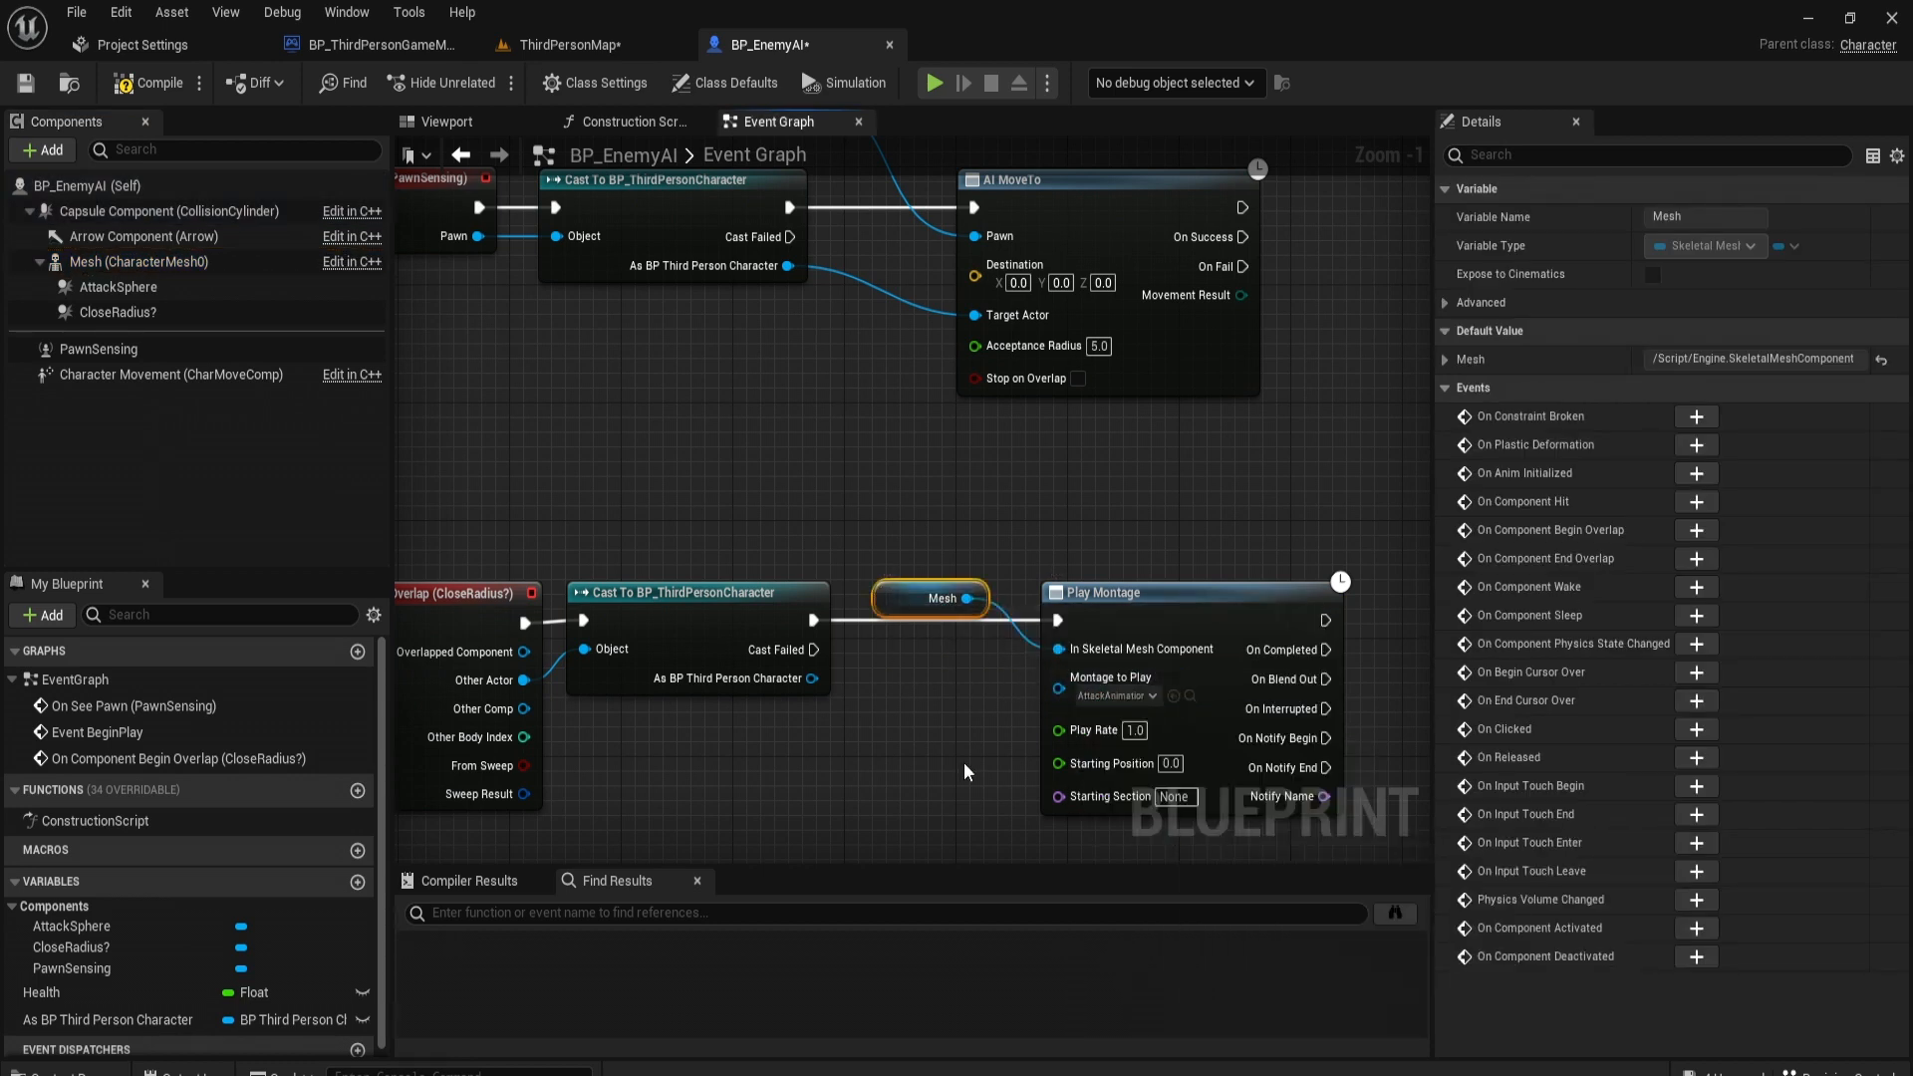
pyautogui.moveTo(942, 598); pyautogui.dragTo(915, 540)
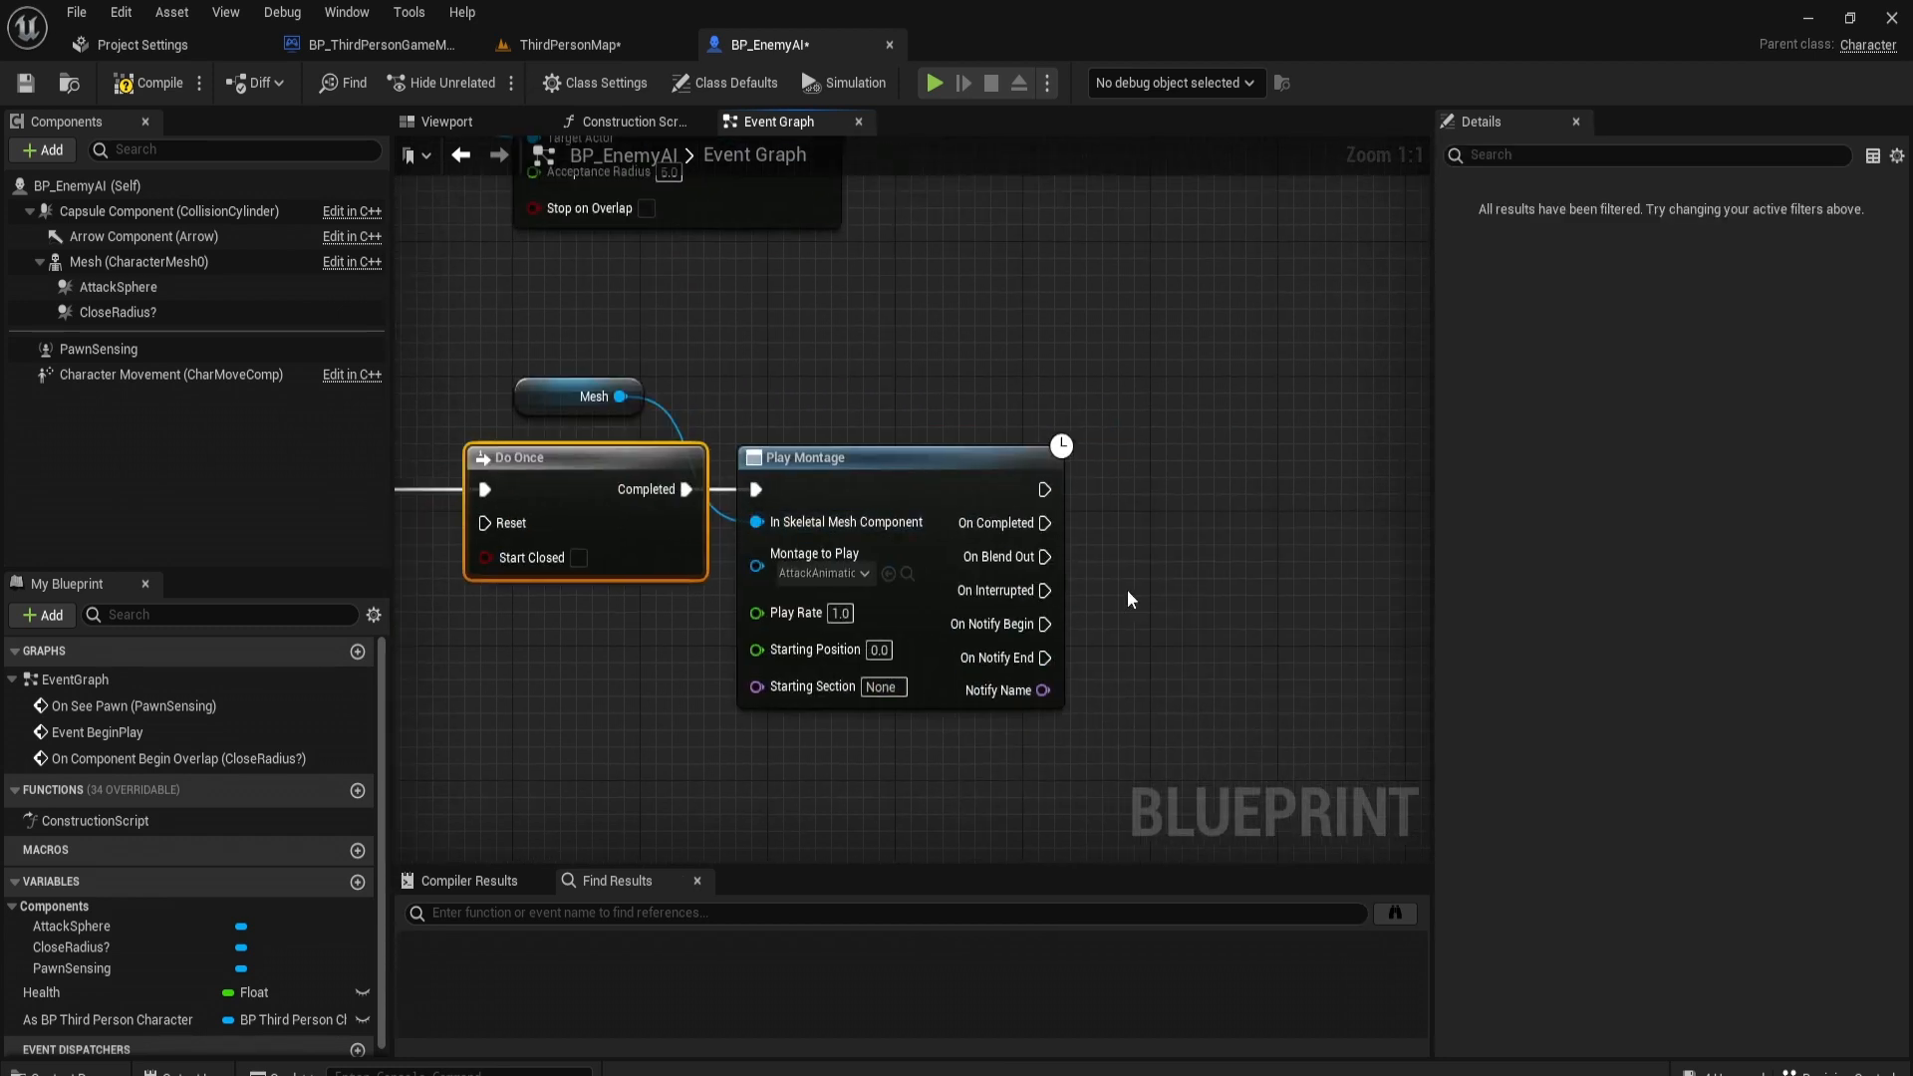
# Step: Wire Play Montage's On Completed back to Do Once Reset, rerouted beneath the montage node
pyautogui.moveTo(1122, 598); pyautogui.dragTo(1341, 597)
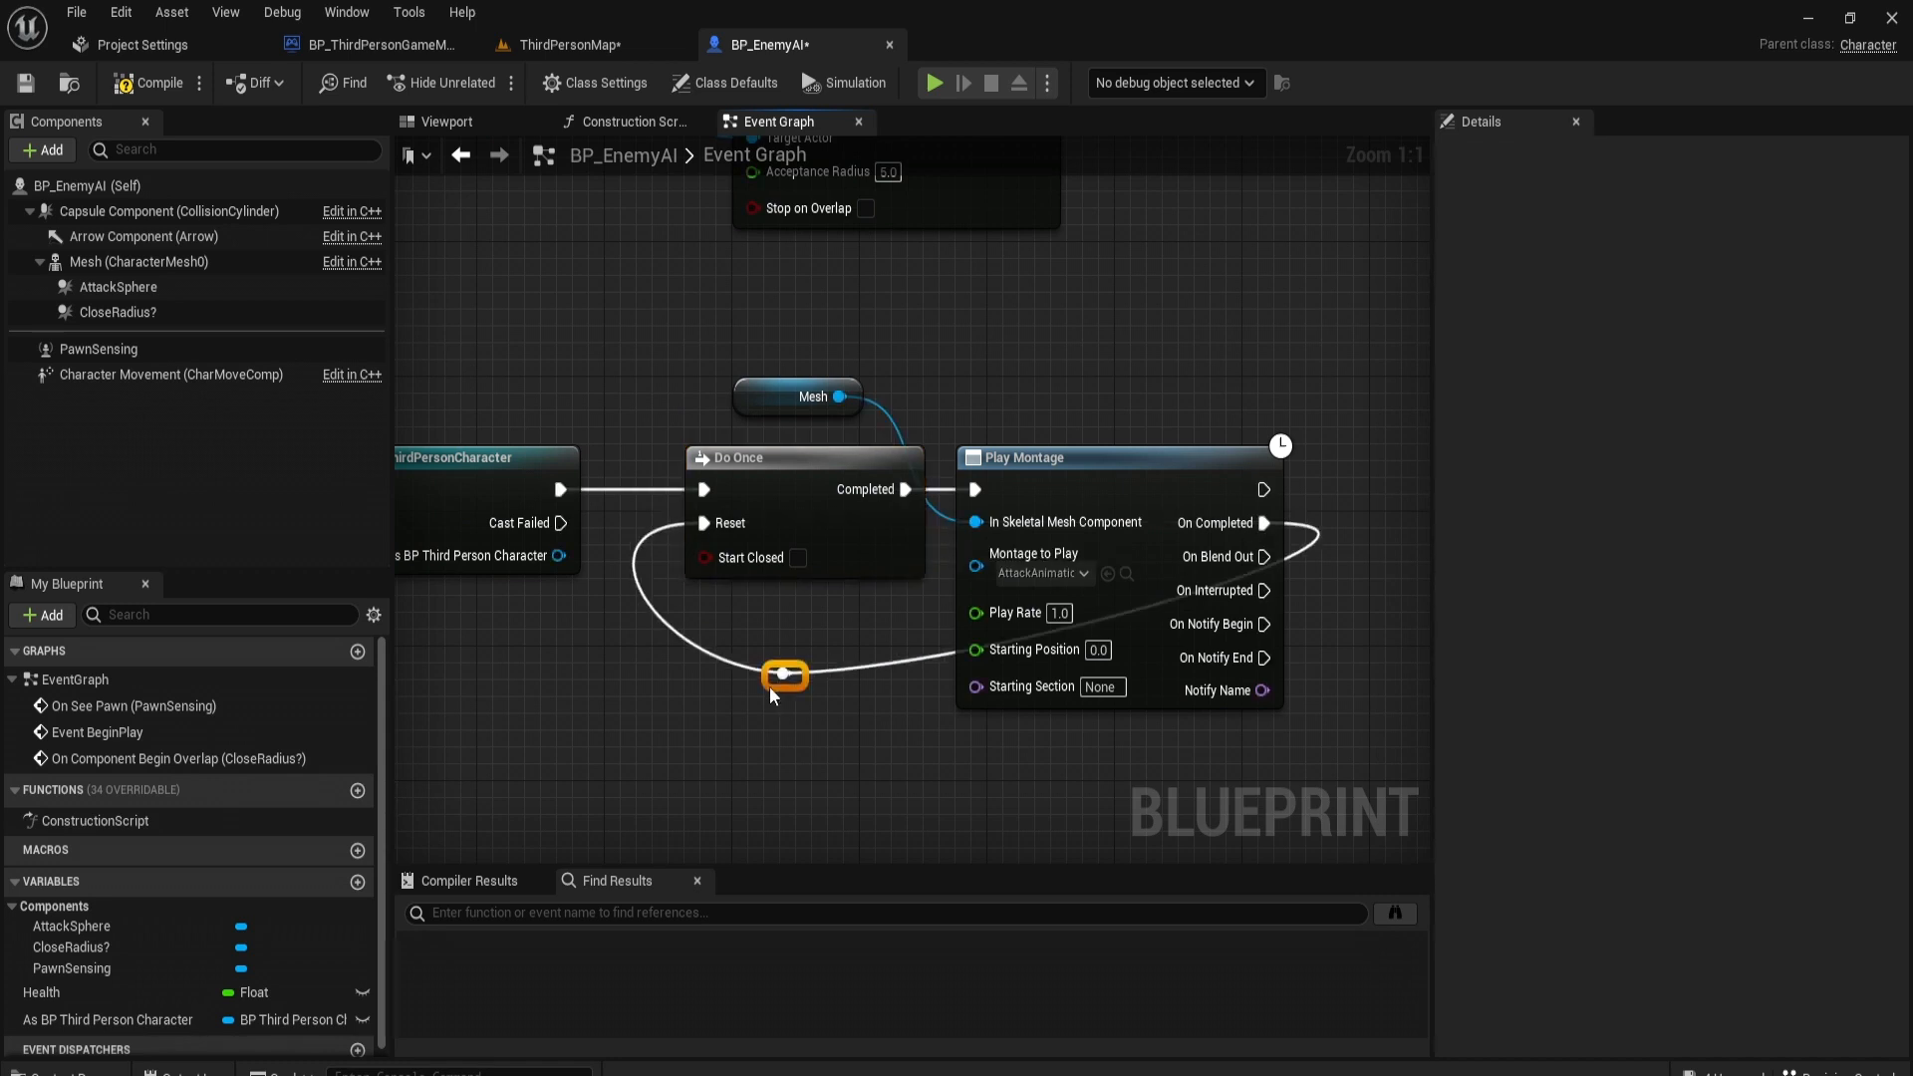
pyautogui.moveTo(785, 675); pyautogui.dragTo(785, 710)
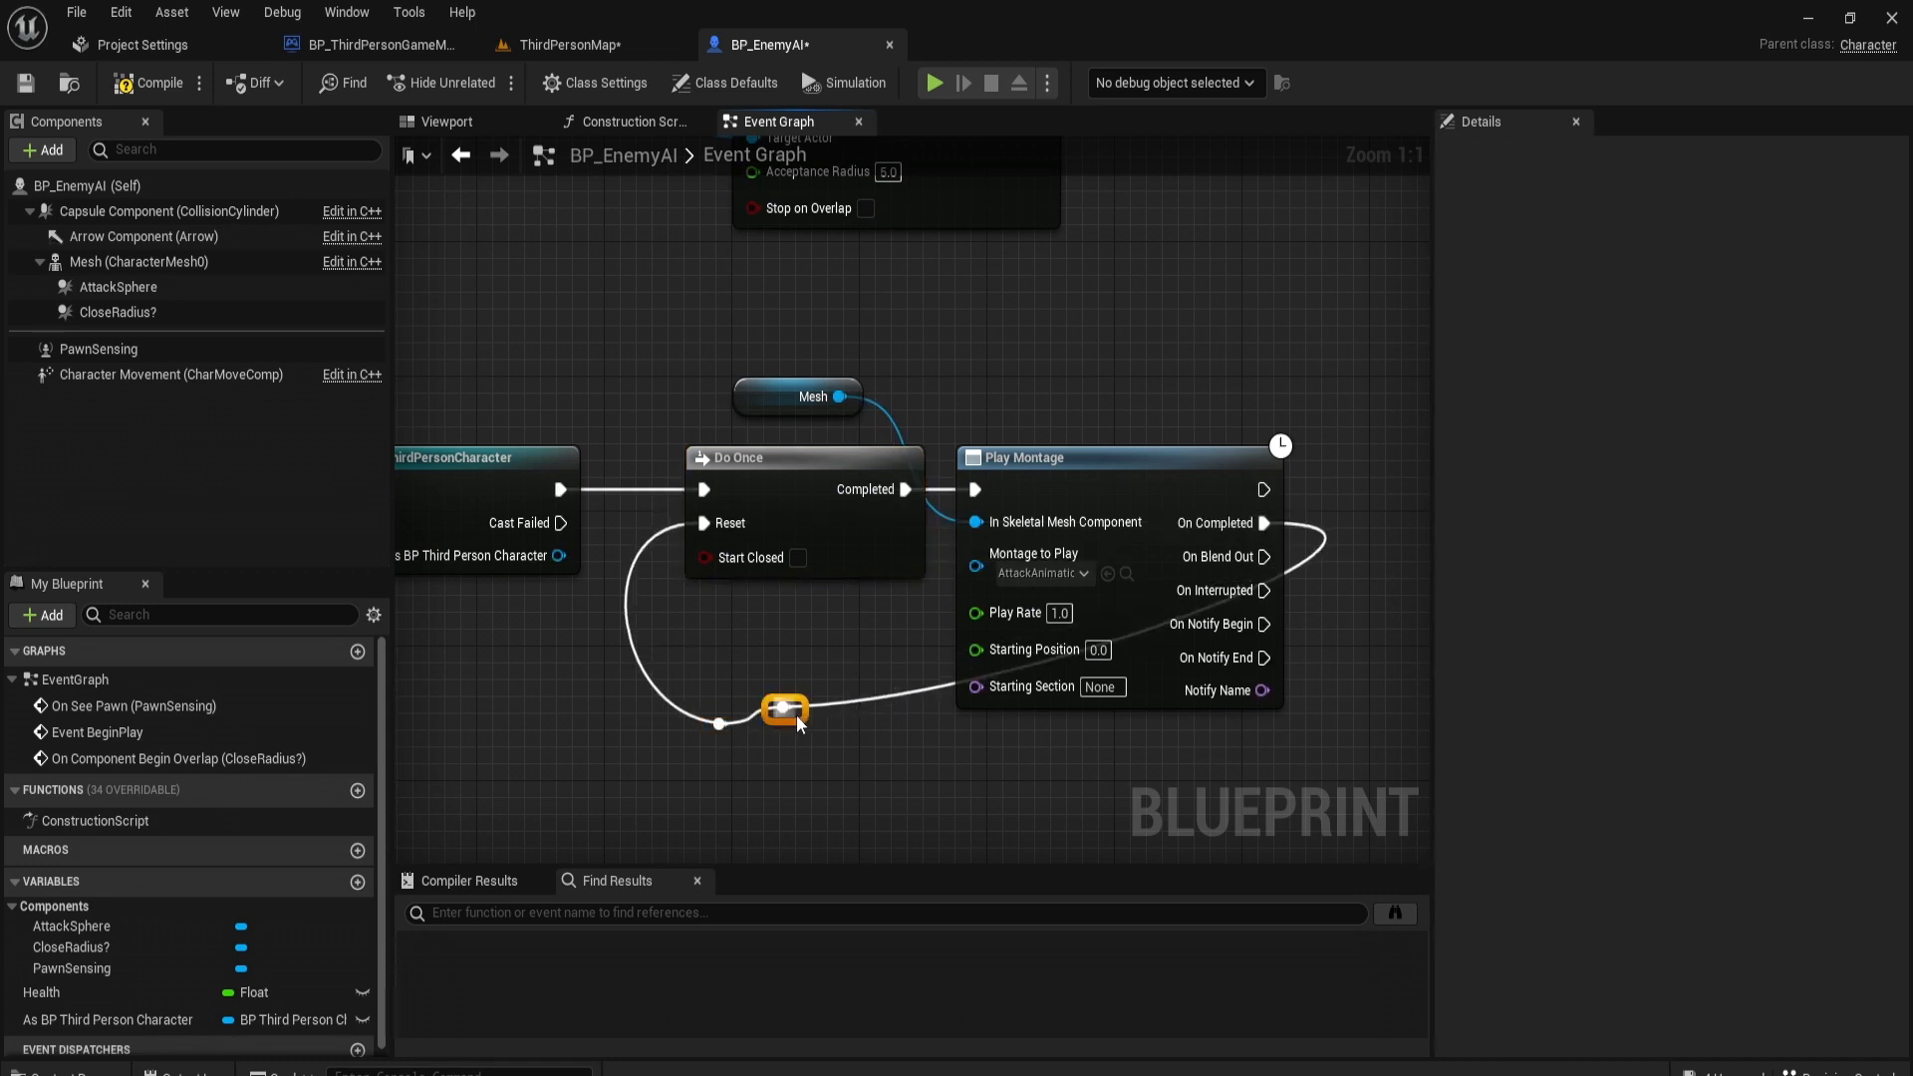
pyautogui.moveTo(787, 709); pyautogui.dragTo(1100, 709)
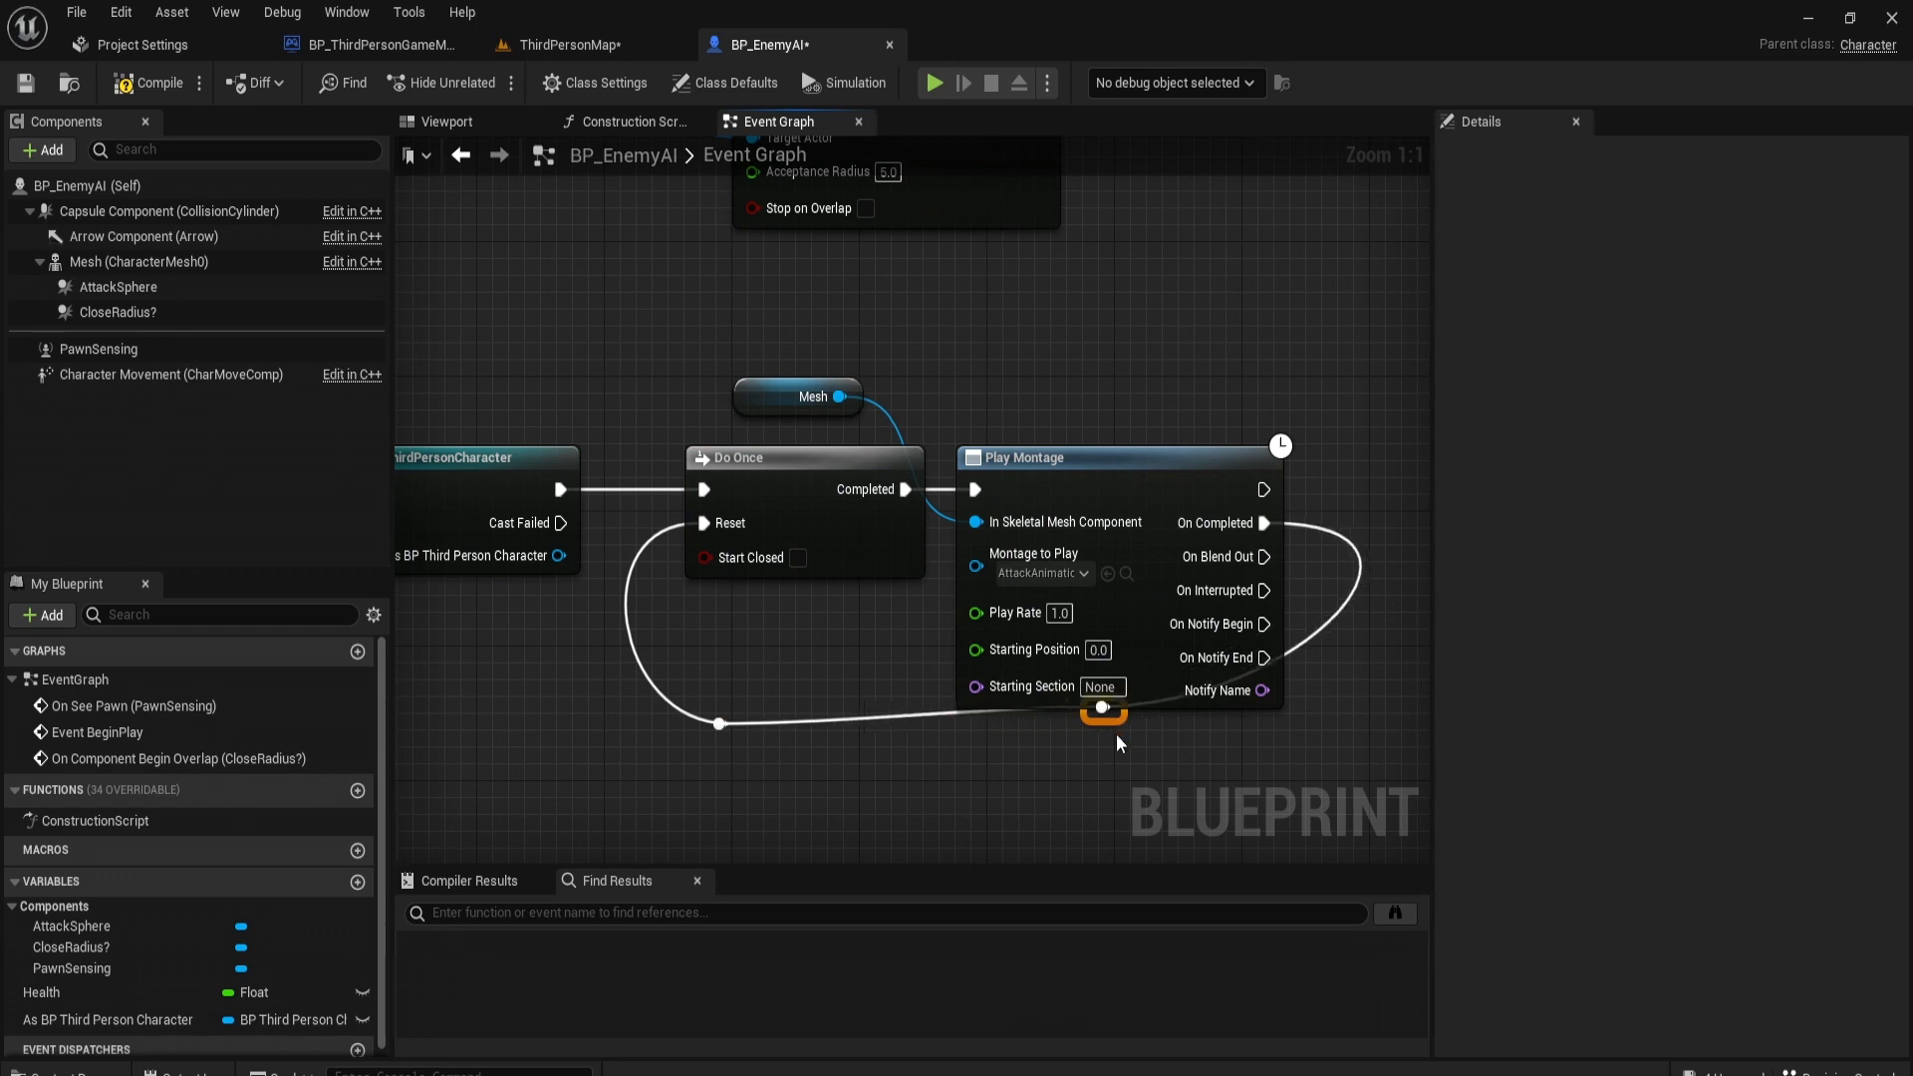
pyautogui.scroll(-3)
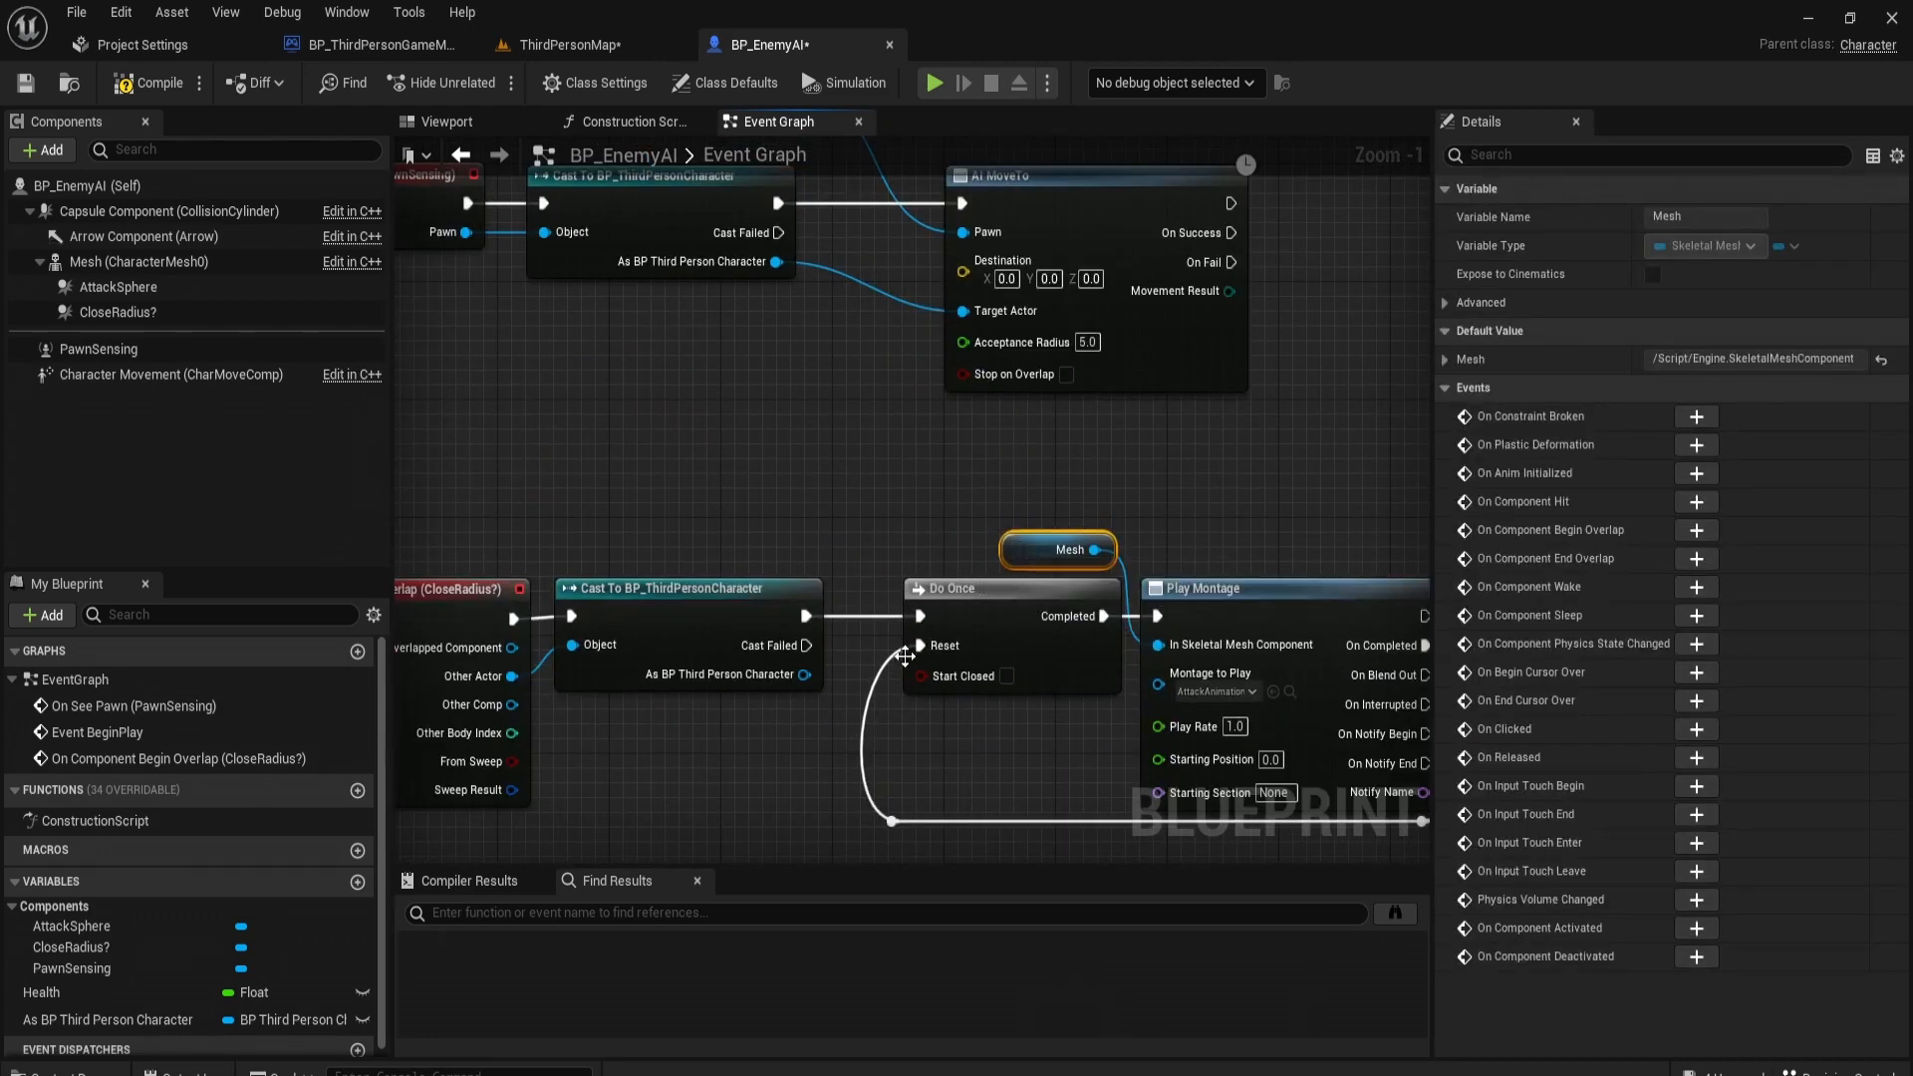
pyautogui.scroll(-3)
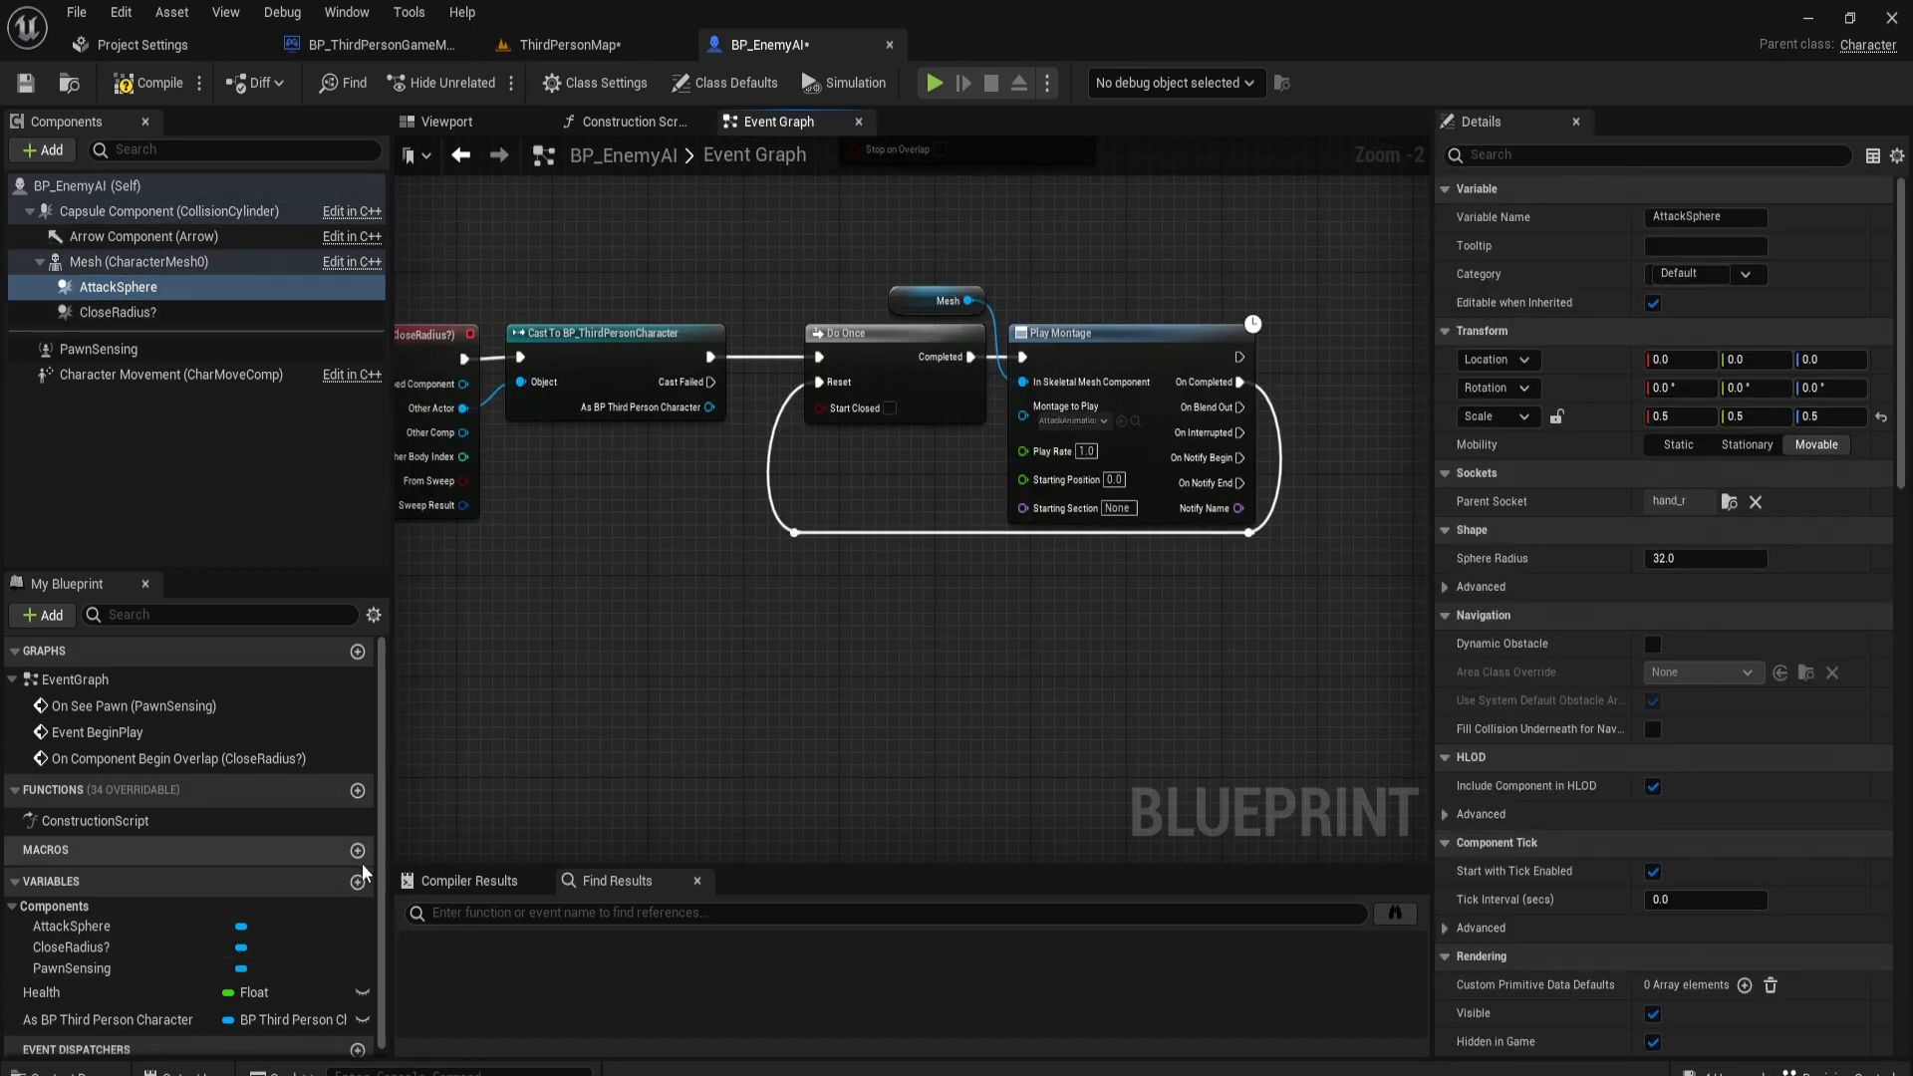
# Step: Create Boolean variable Attacking? and set it true right after Play Montage starts
pyautogui.click(357, 883)
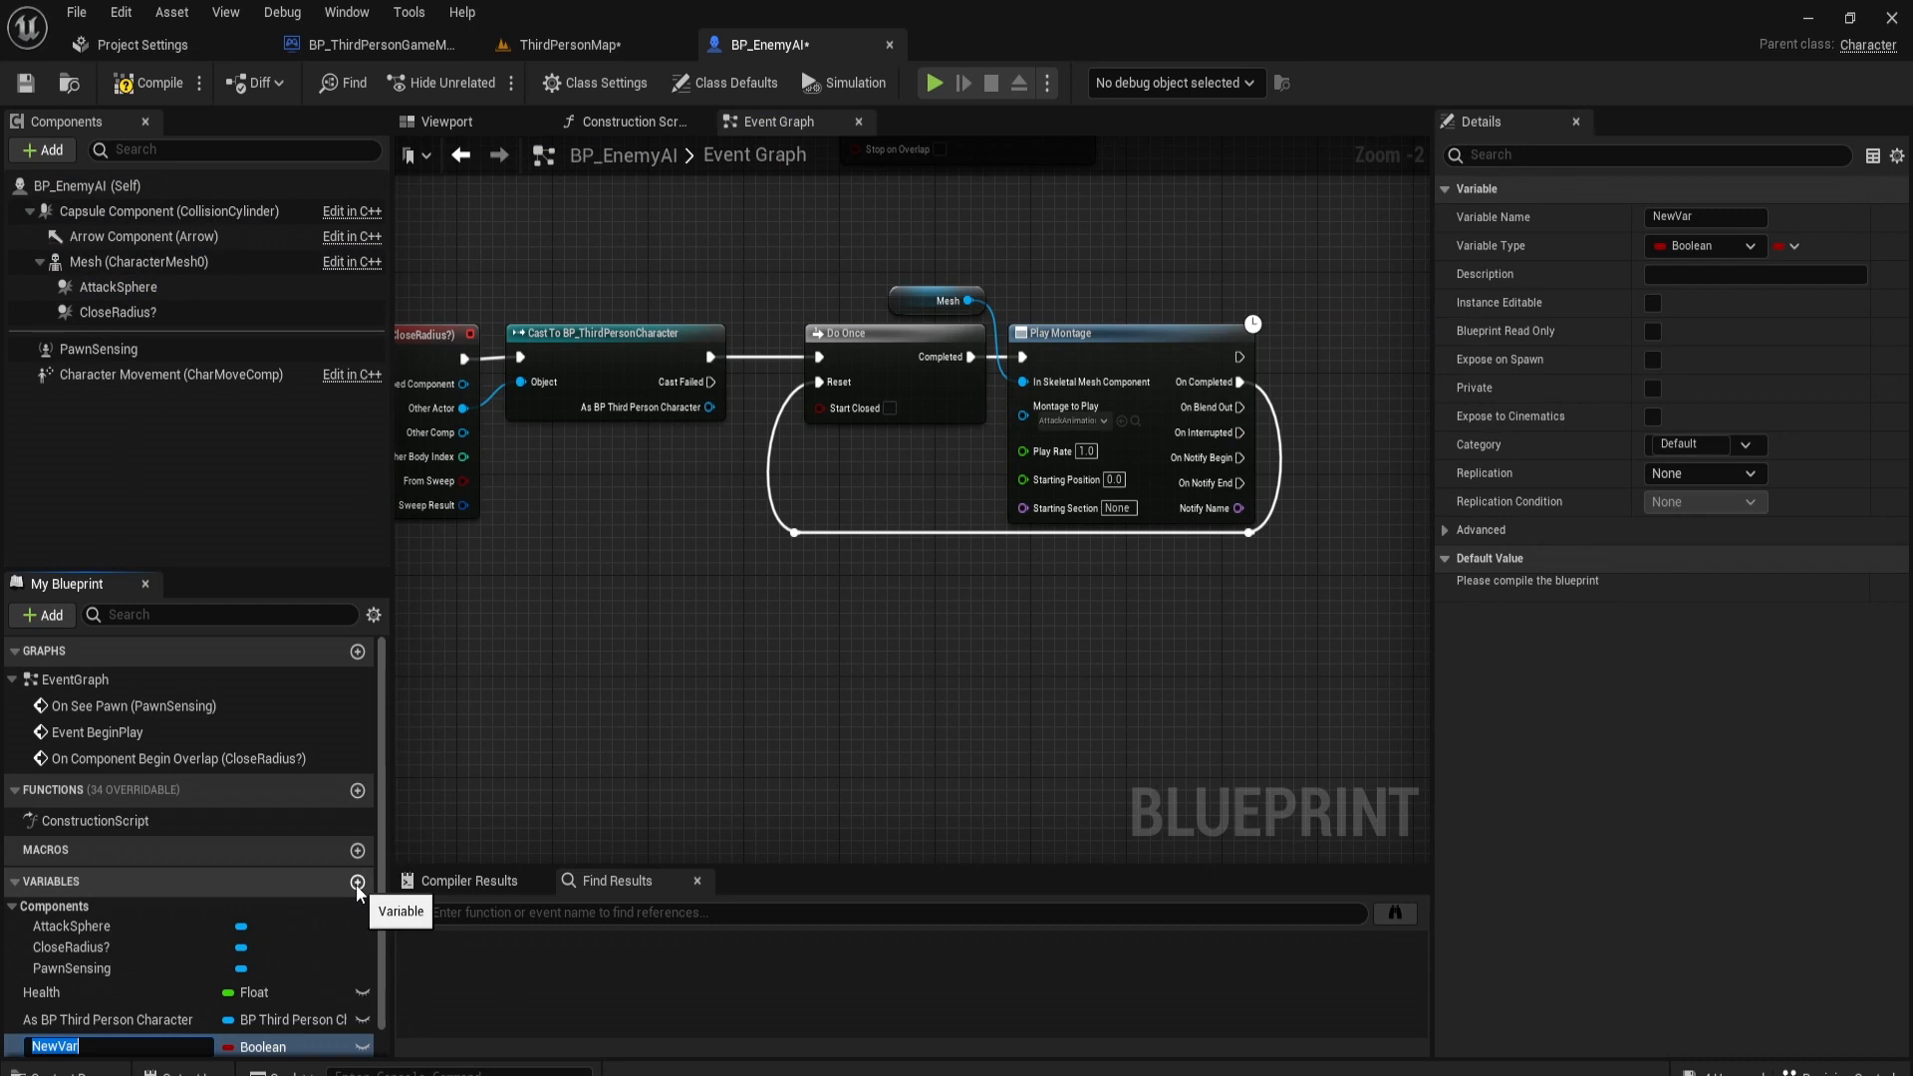
pyautogui.write('Attacking?')
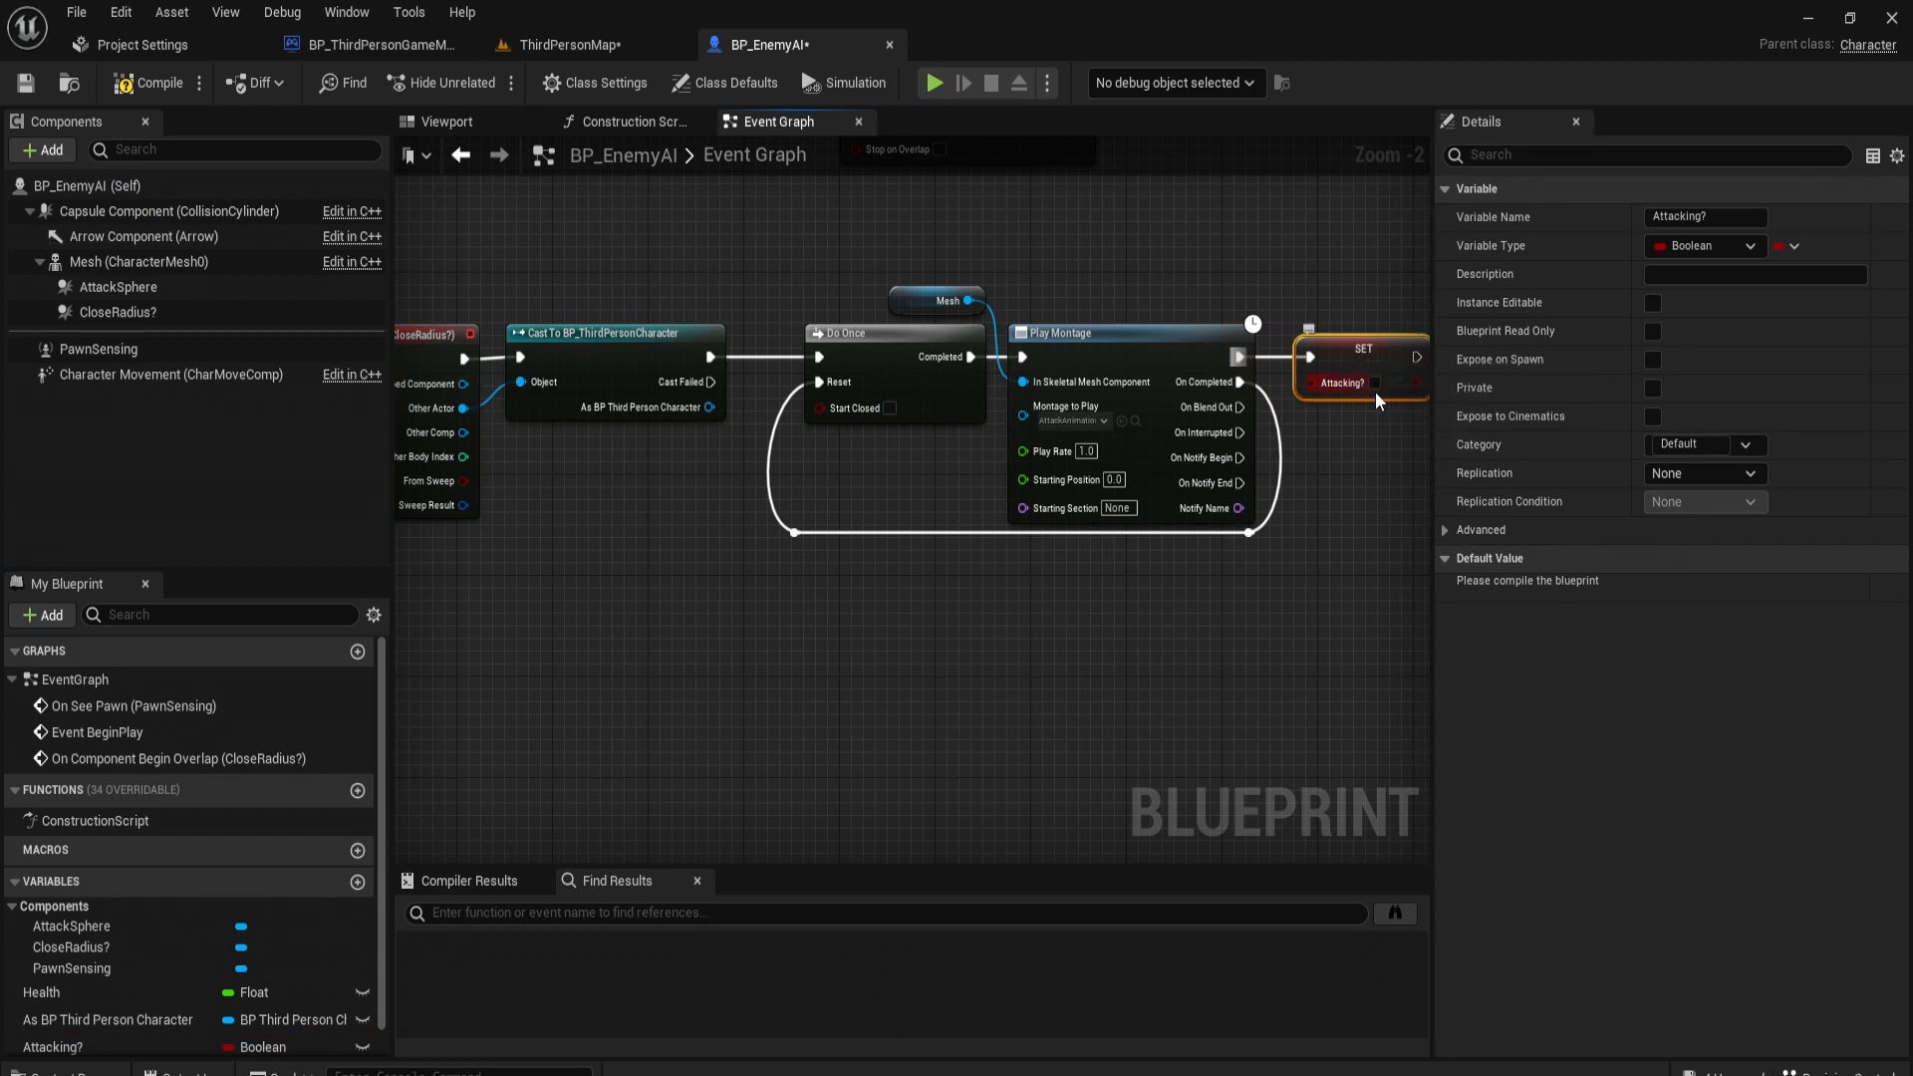
pyautogui.click(1373, 383)
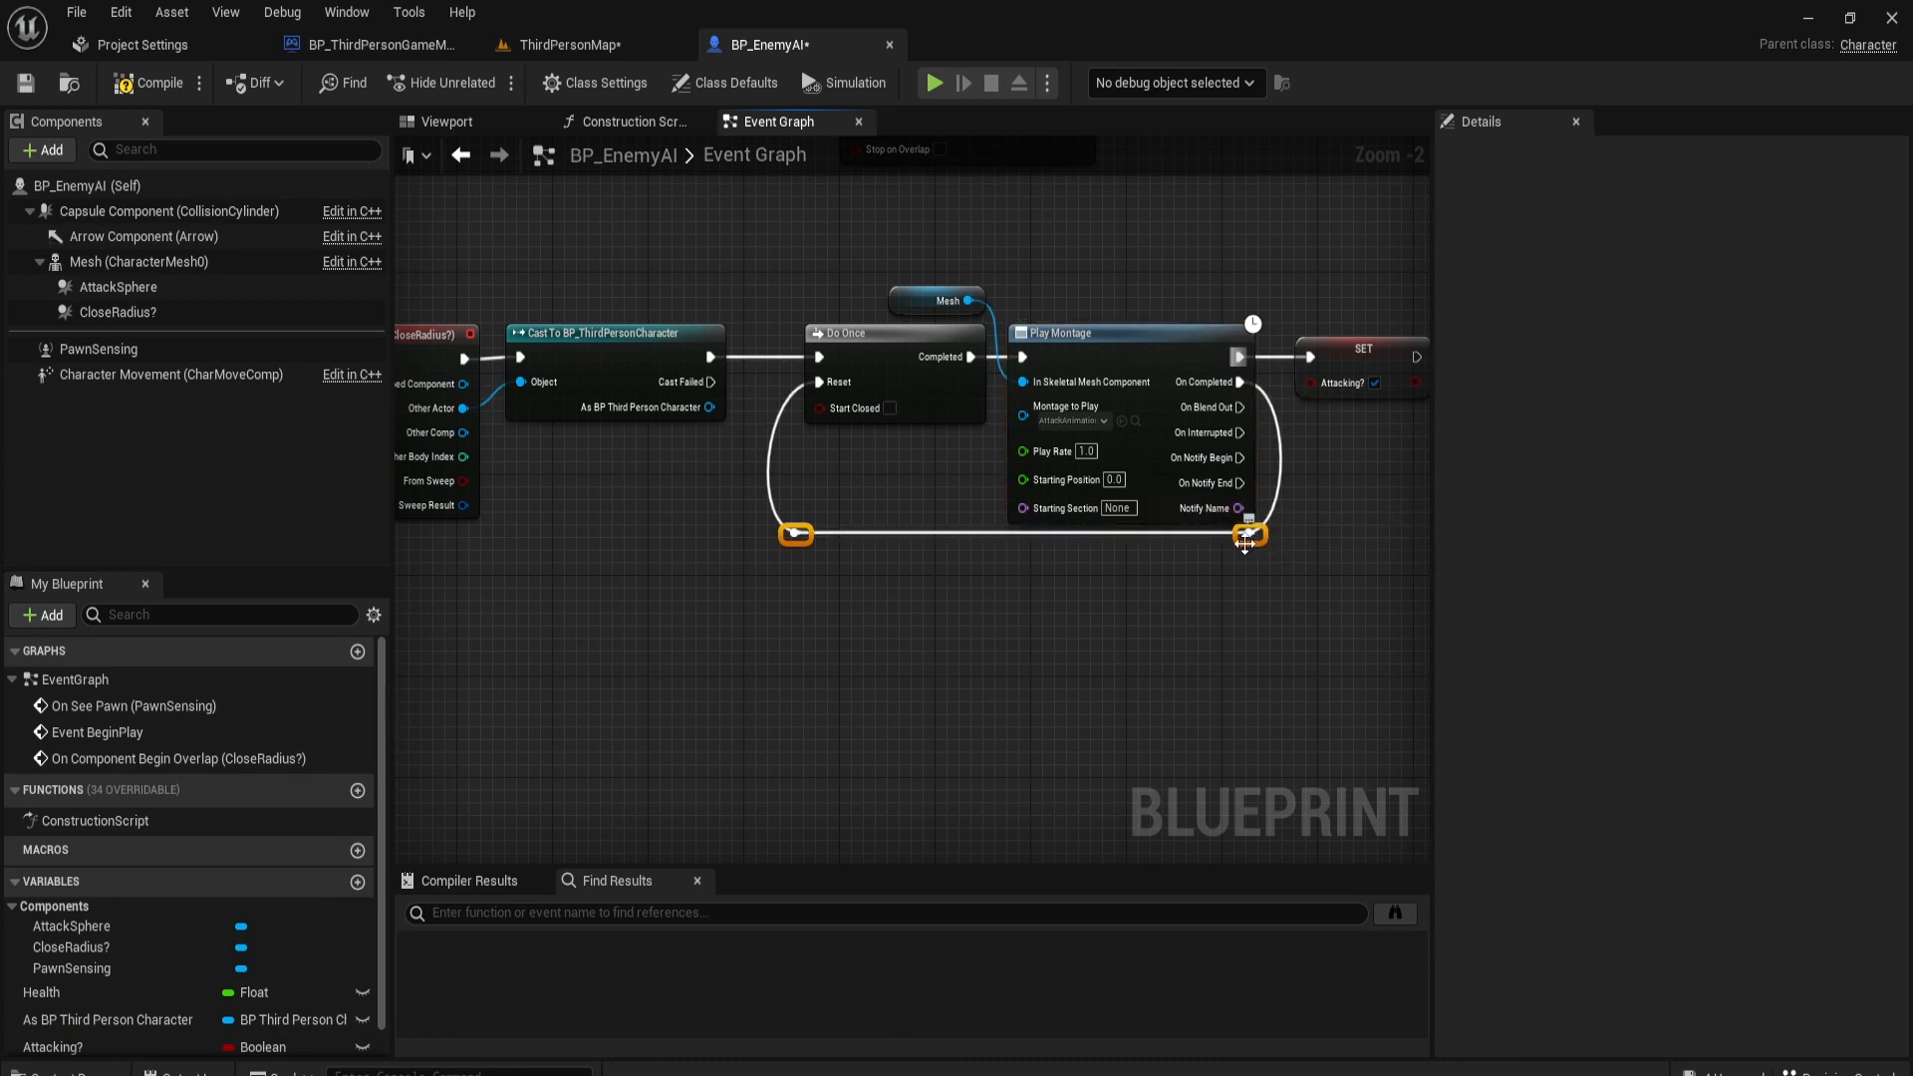
# Step: Add a second Attacking? setter onto the On Completed reset path
pyautogui.click(52, 1046)
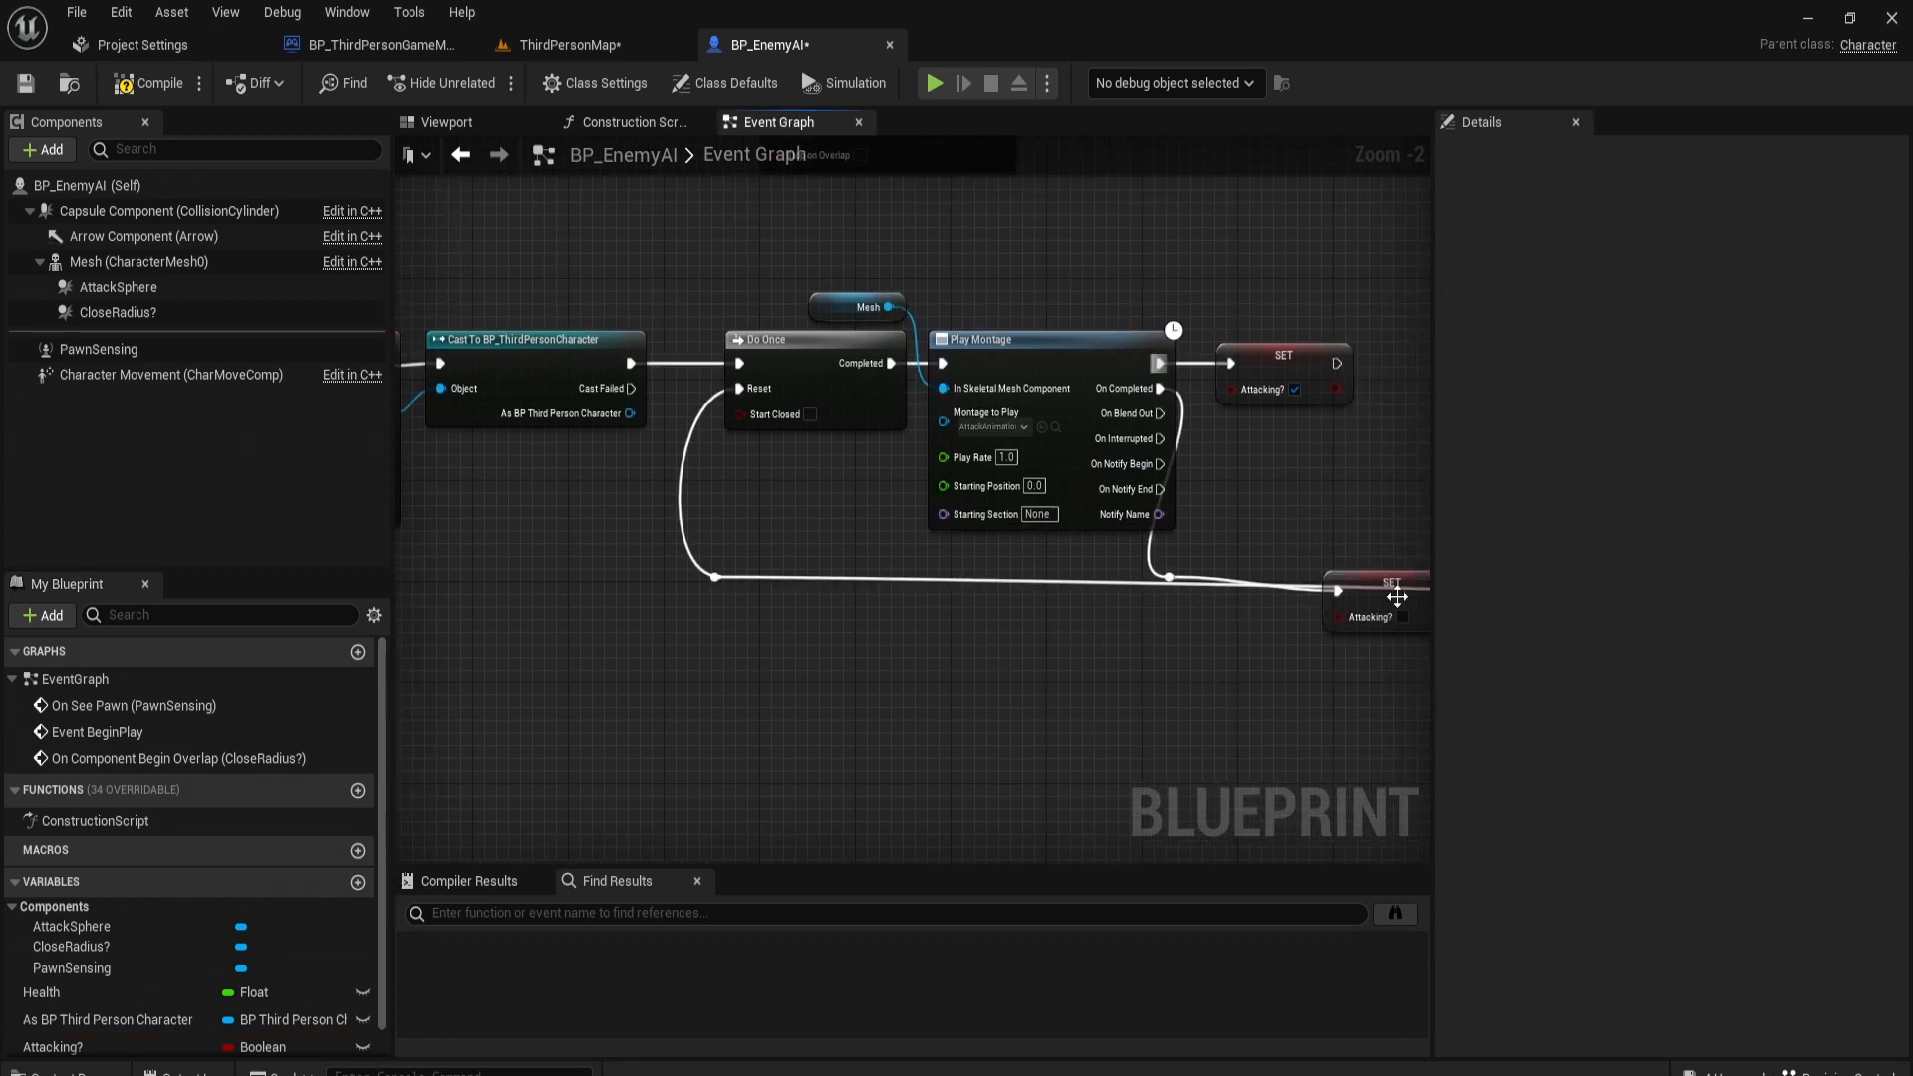
pyautogui.moveTo(1375, 597); pyautogui.dragTo(973, 631)
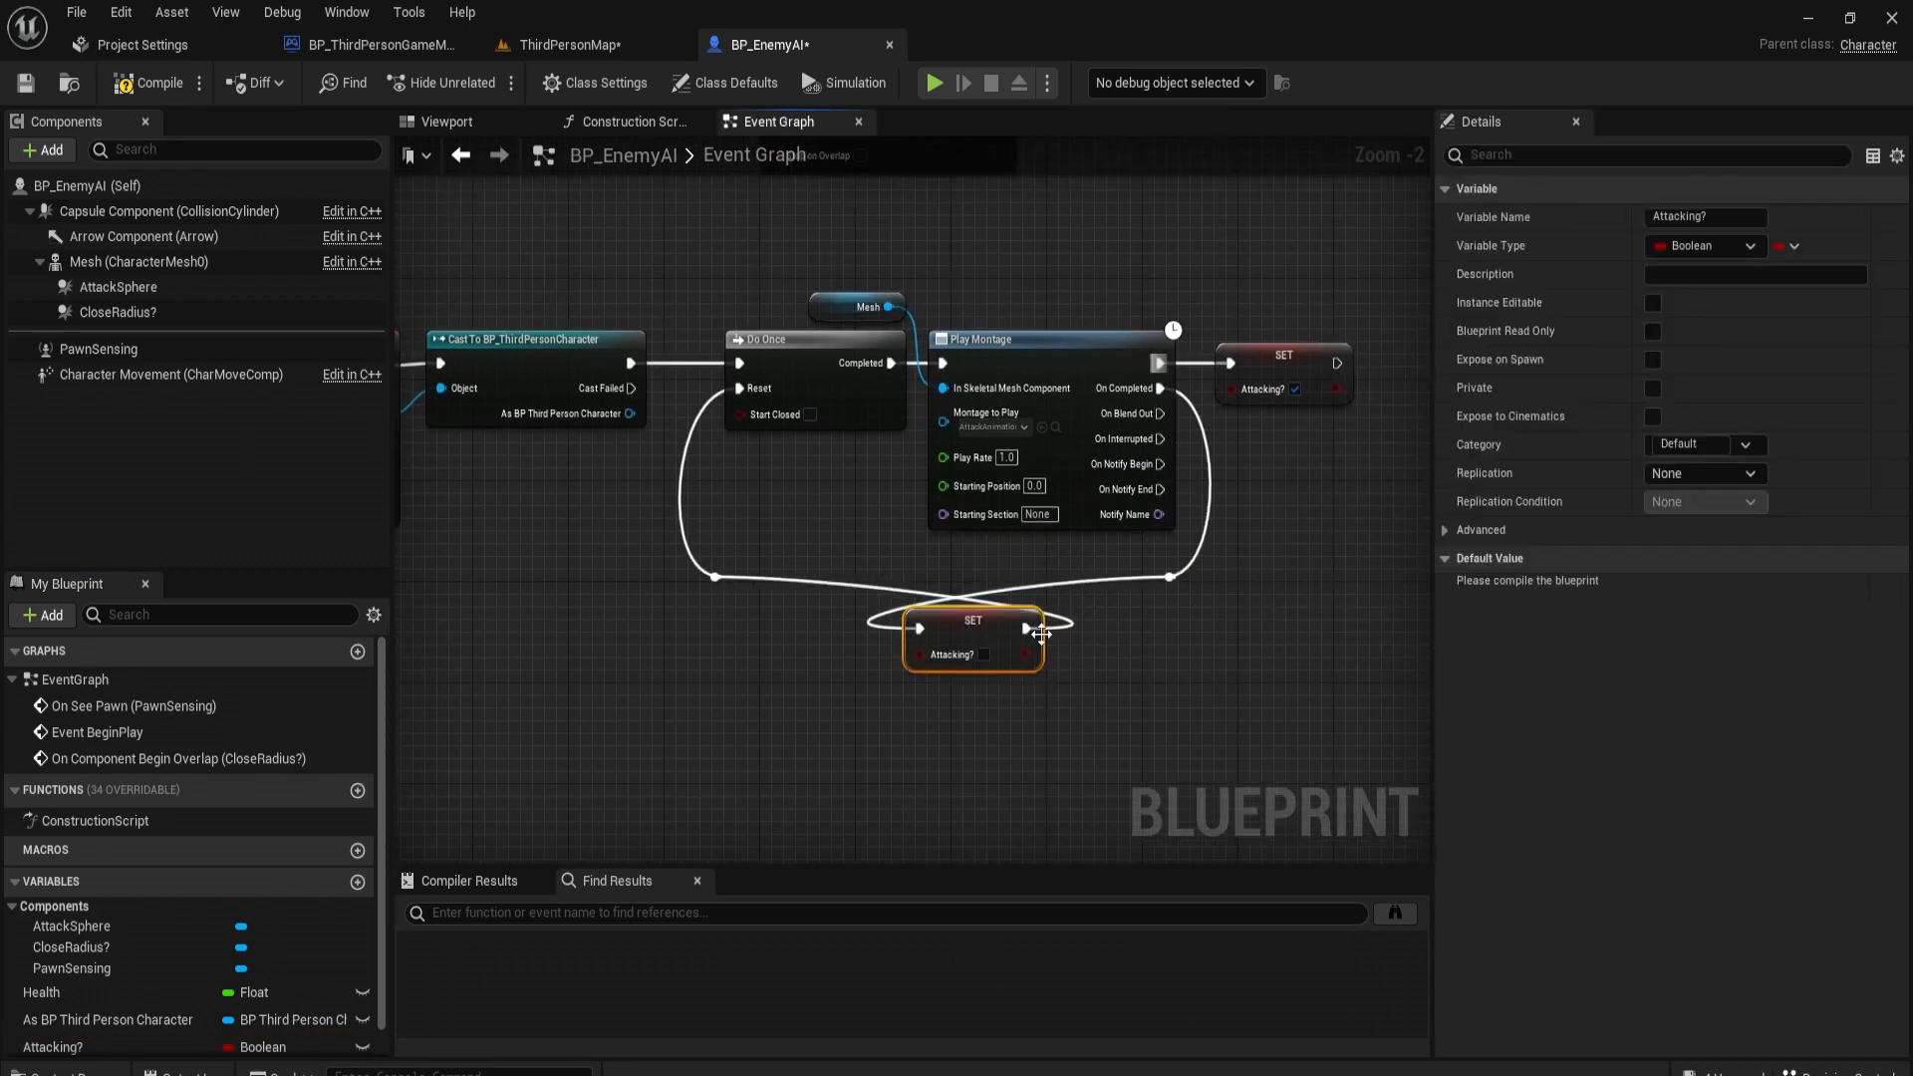
pyautogui.moveTo(972, 630); pyautogui.dragTo(972, 574)
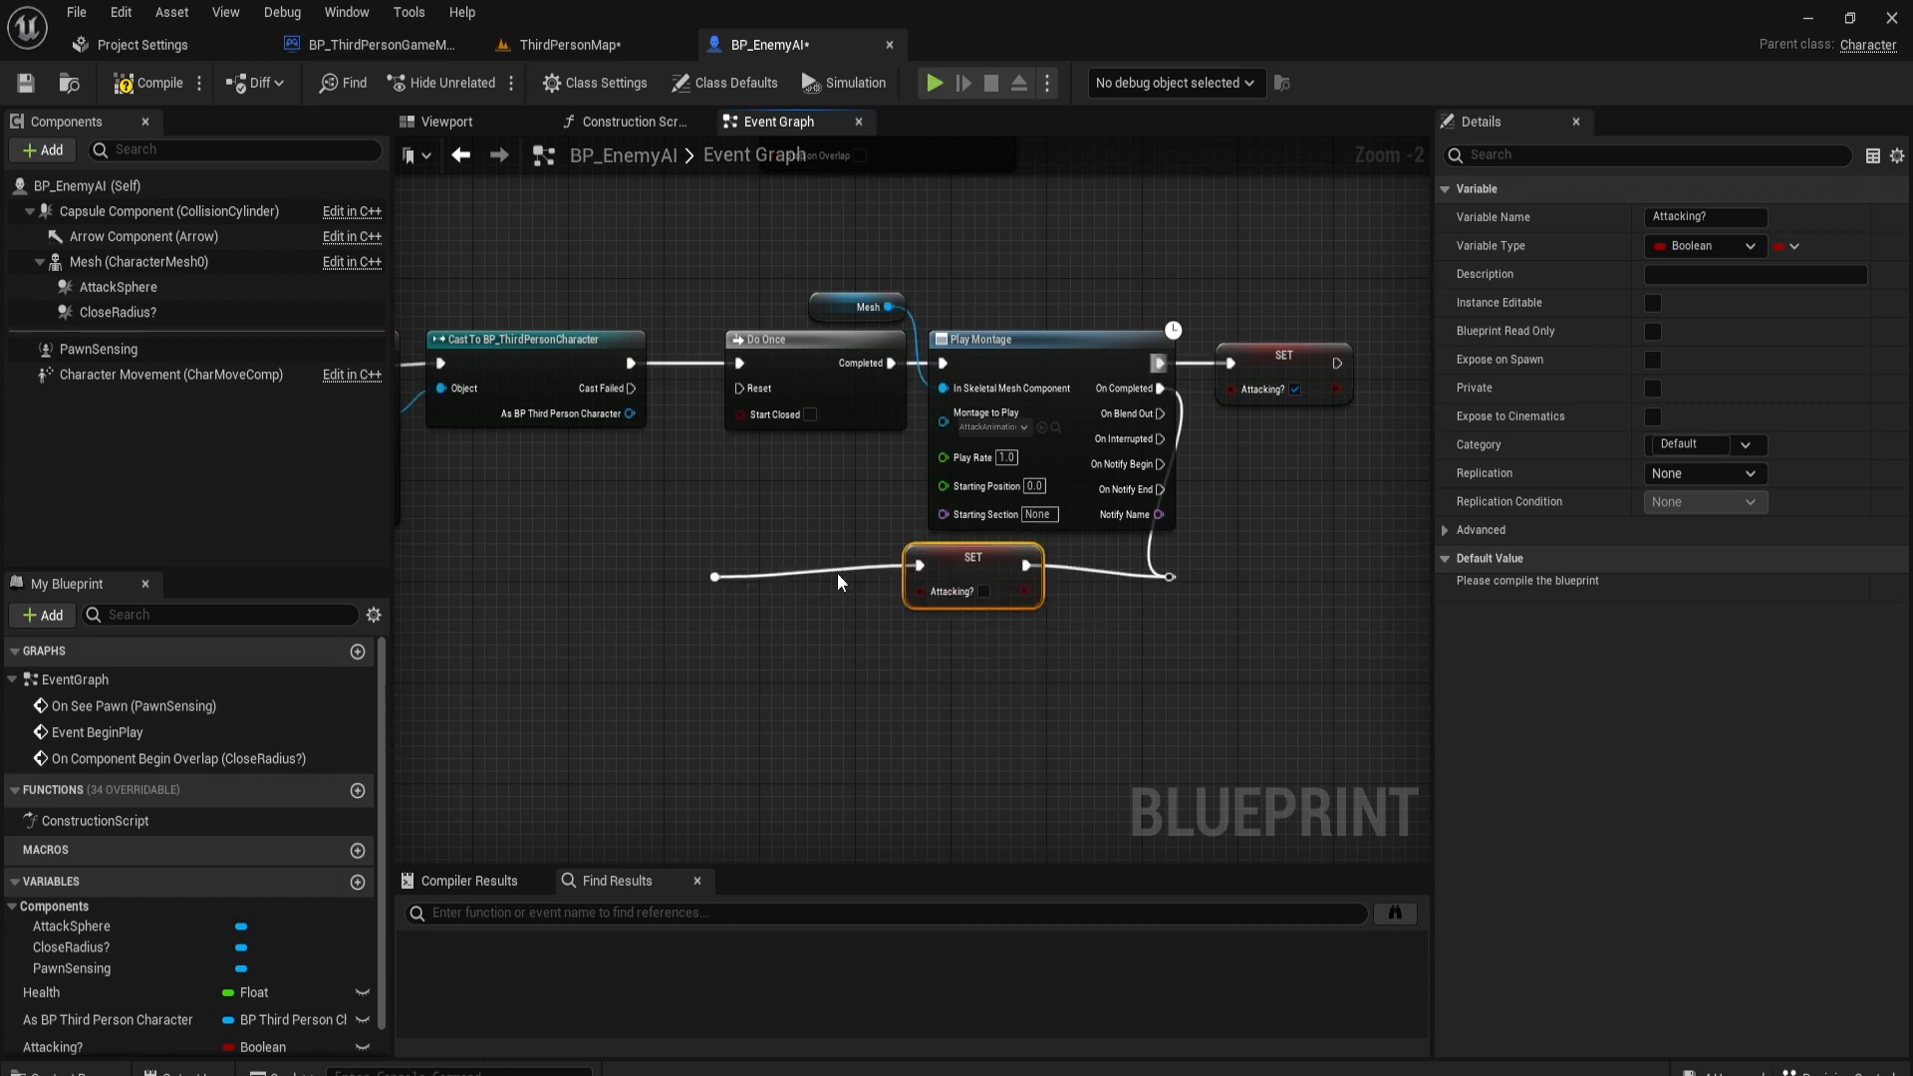
pyautogui.moveTo(973, 573); pyautogui.dragTo(982, 610)
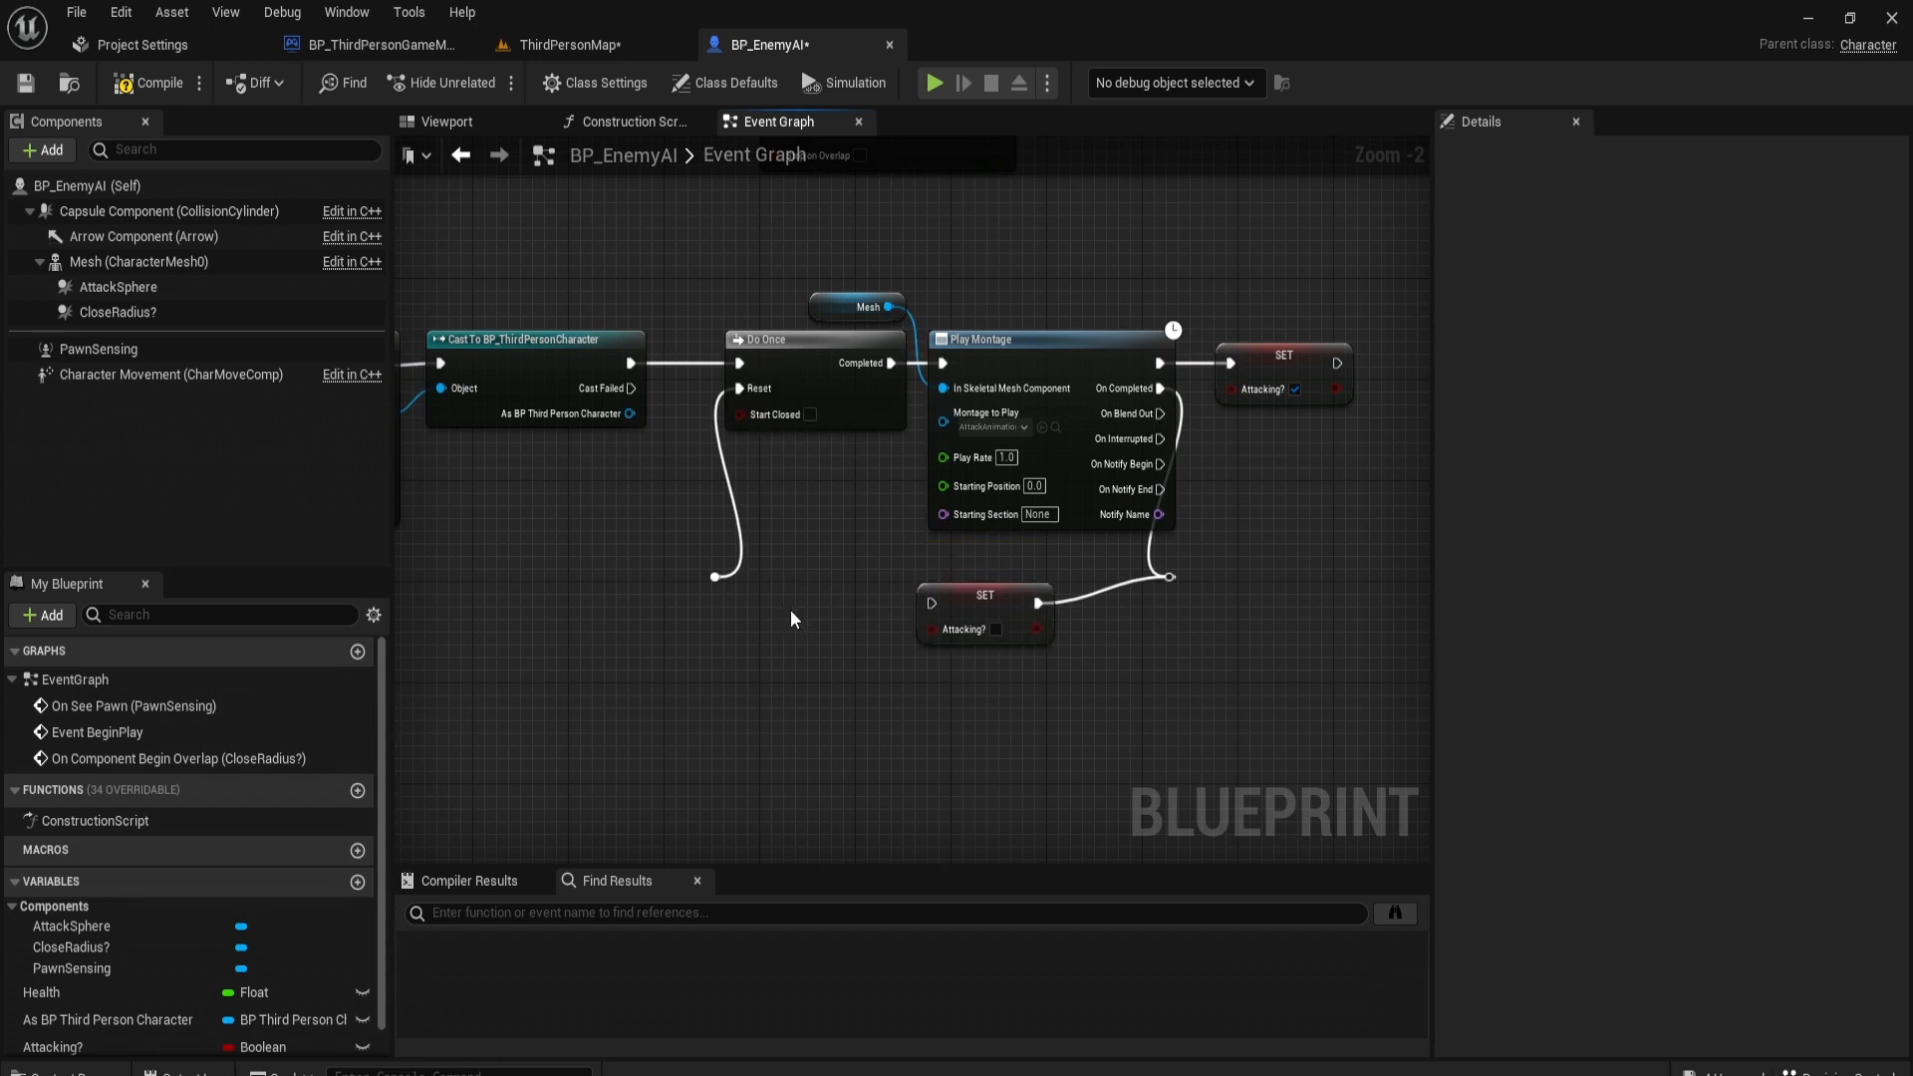
# Step: Position the false Attacking? setter after montage completion, feeding the Do Once reset
pyautogui.click(983, 610)
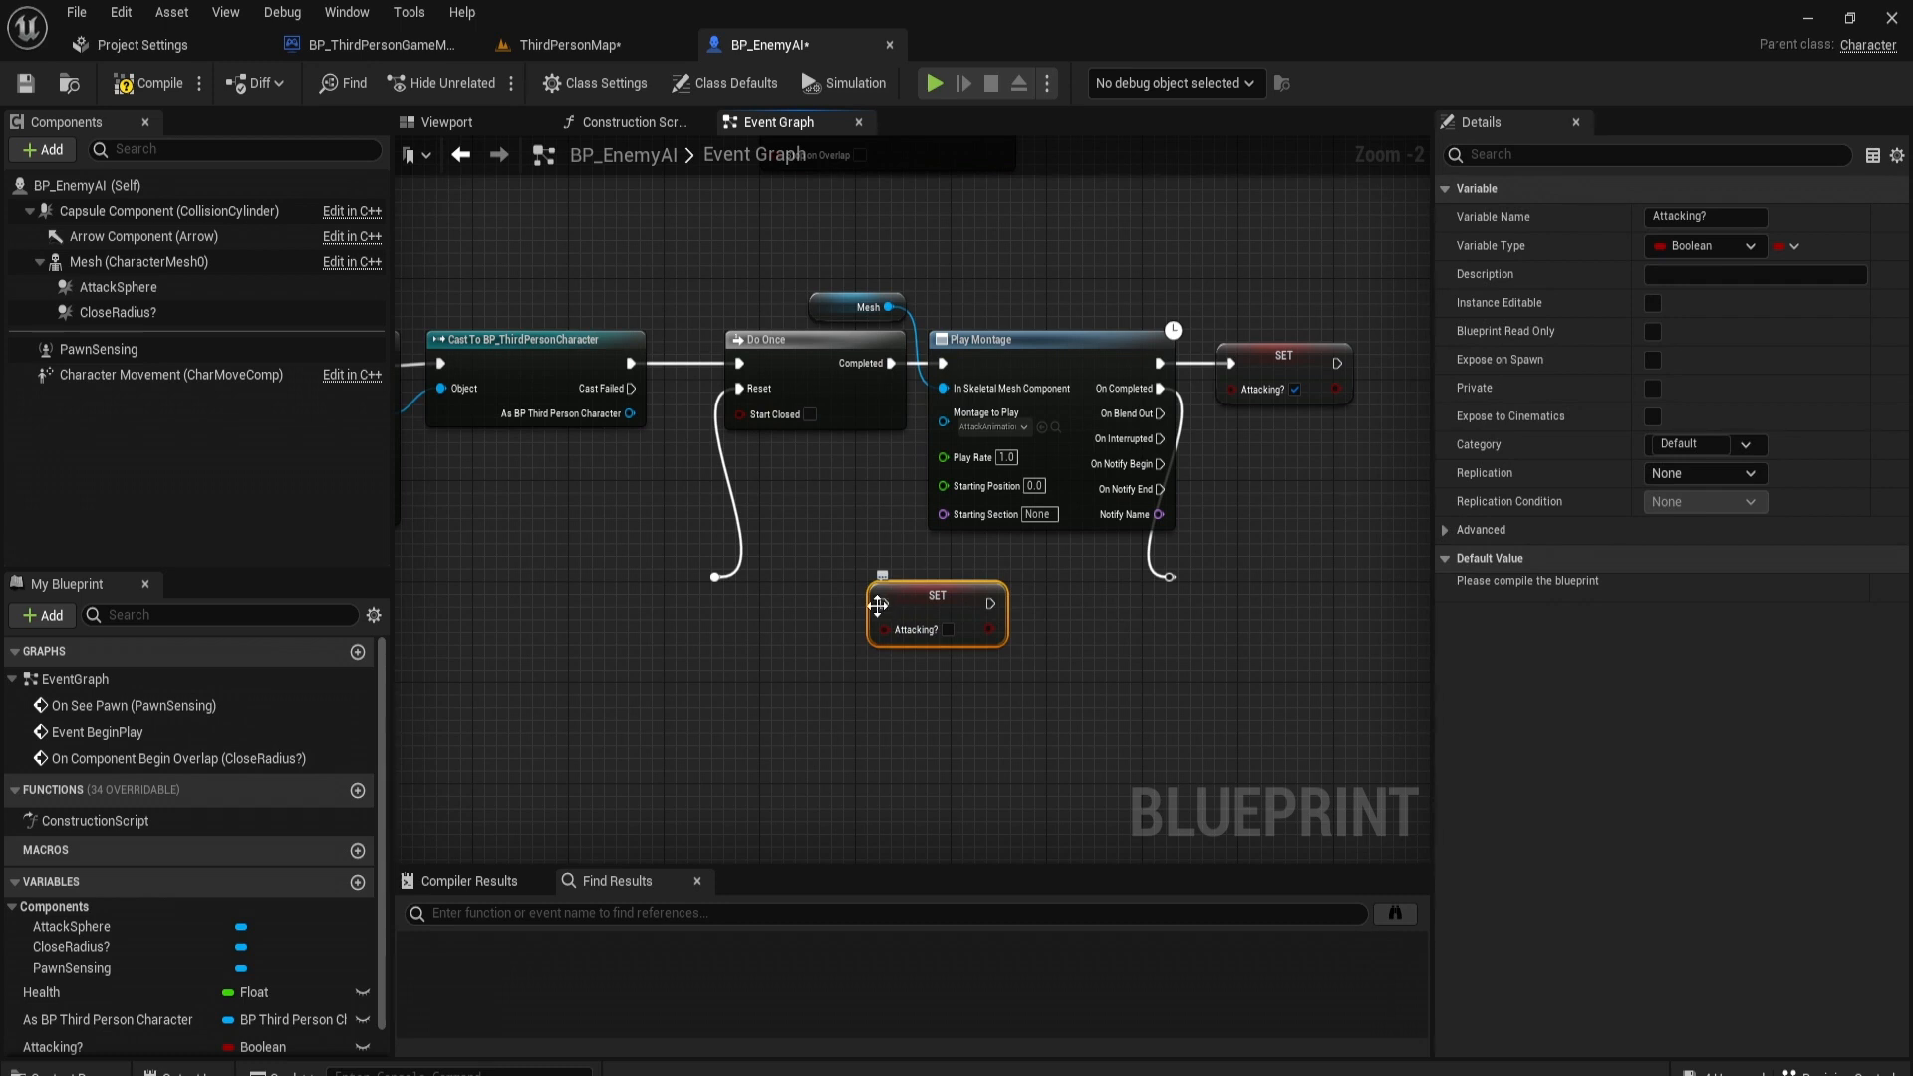
pyautogui.moveTo(937, 610); pyautogui.dragTo(1207, 633)
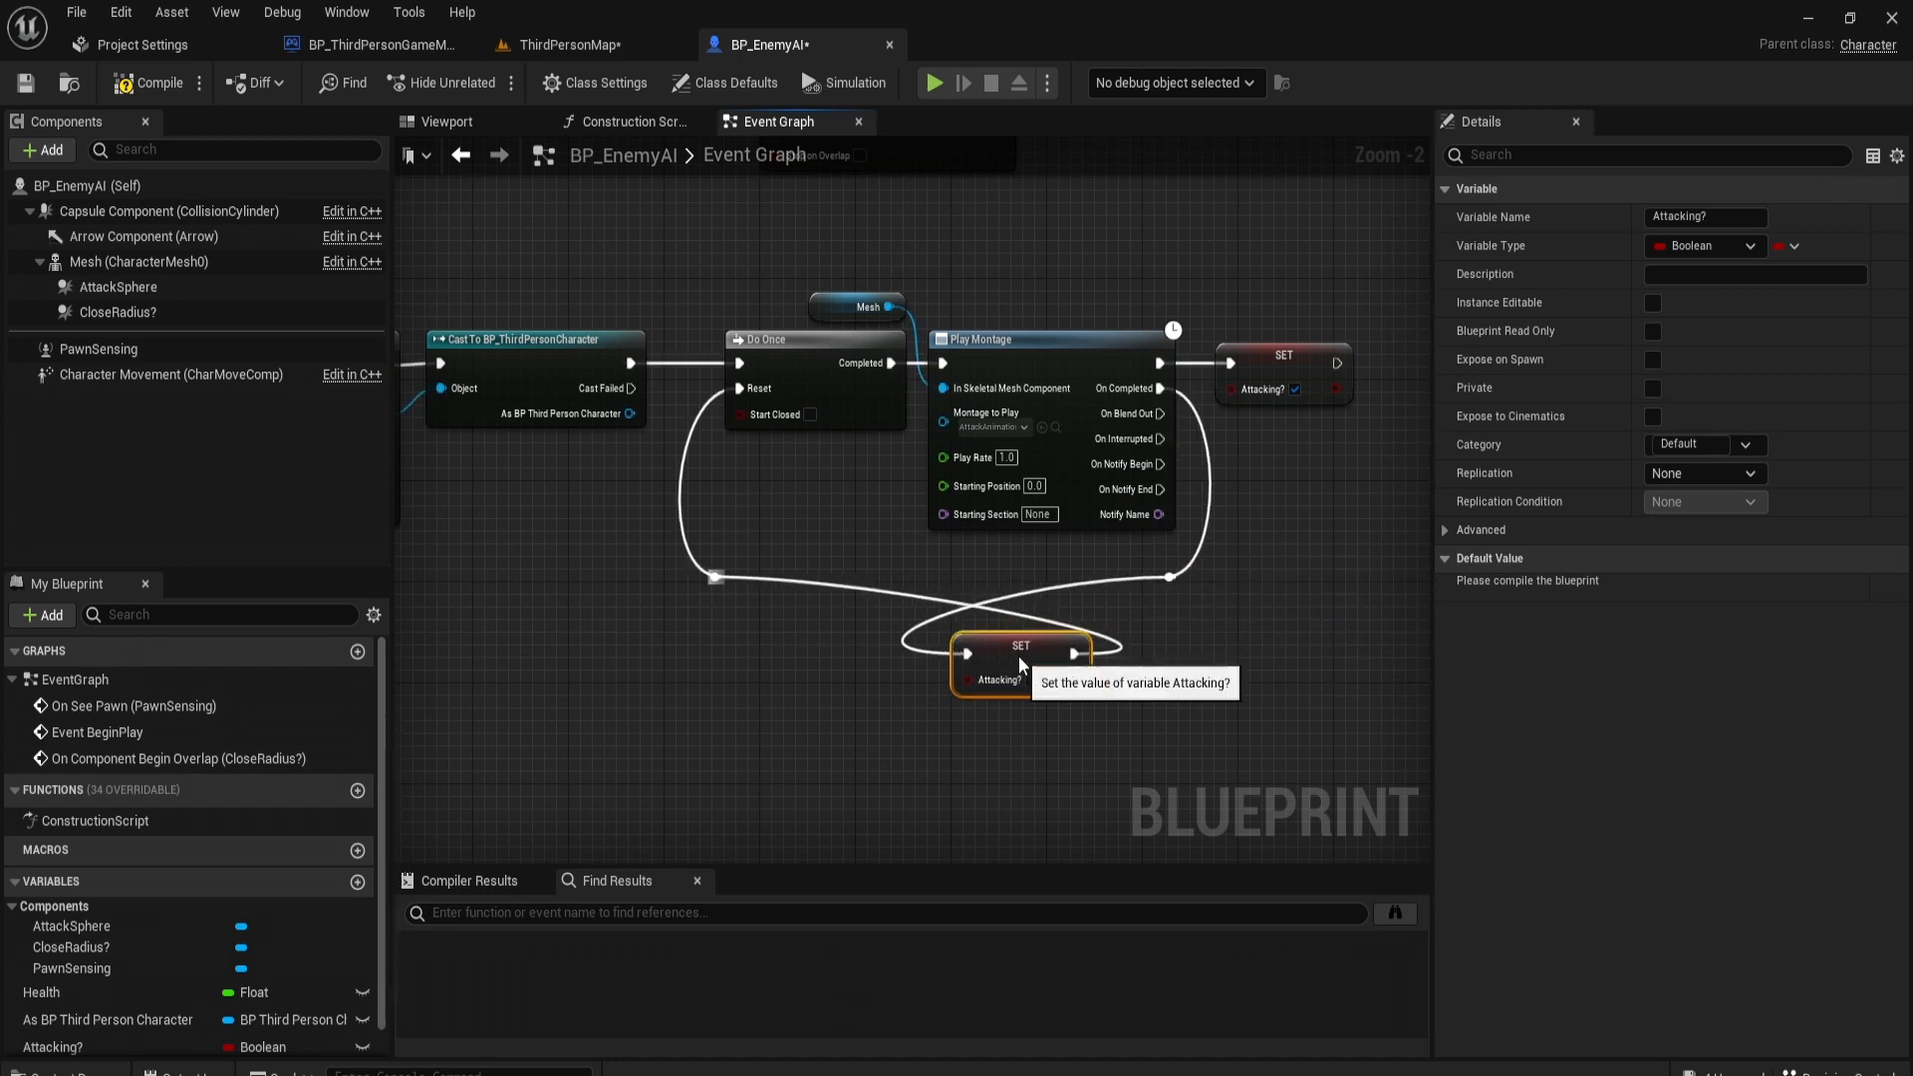
pyautogui.moveTo(1018, 650); pyautogui.dragTo(1257, 650)
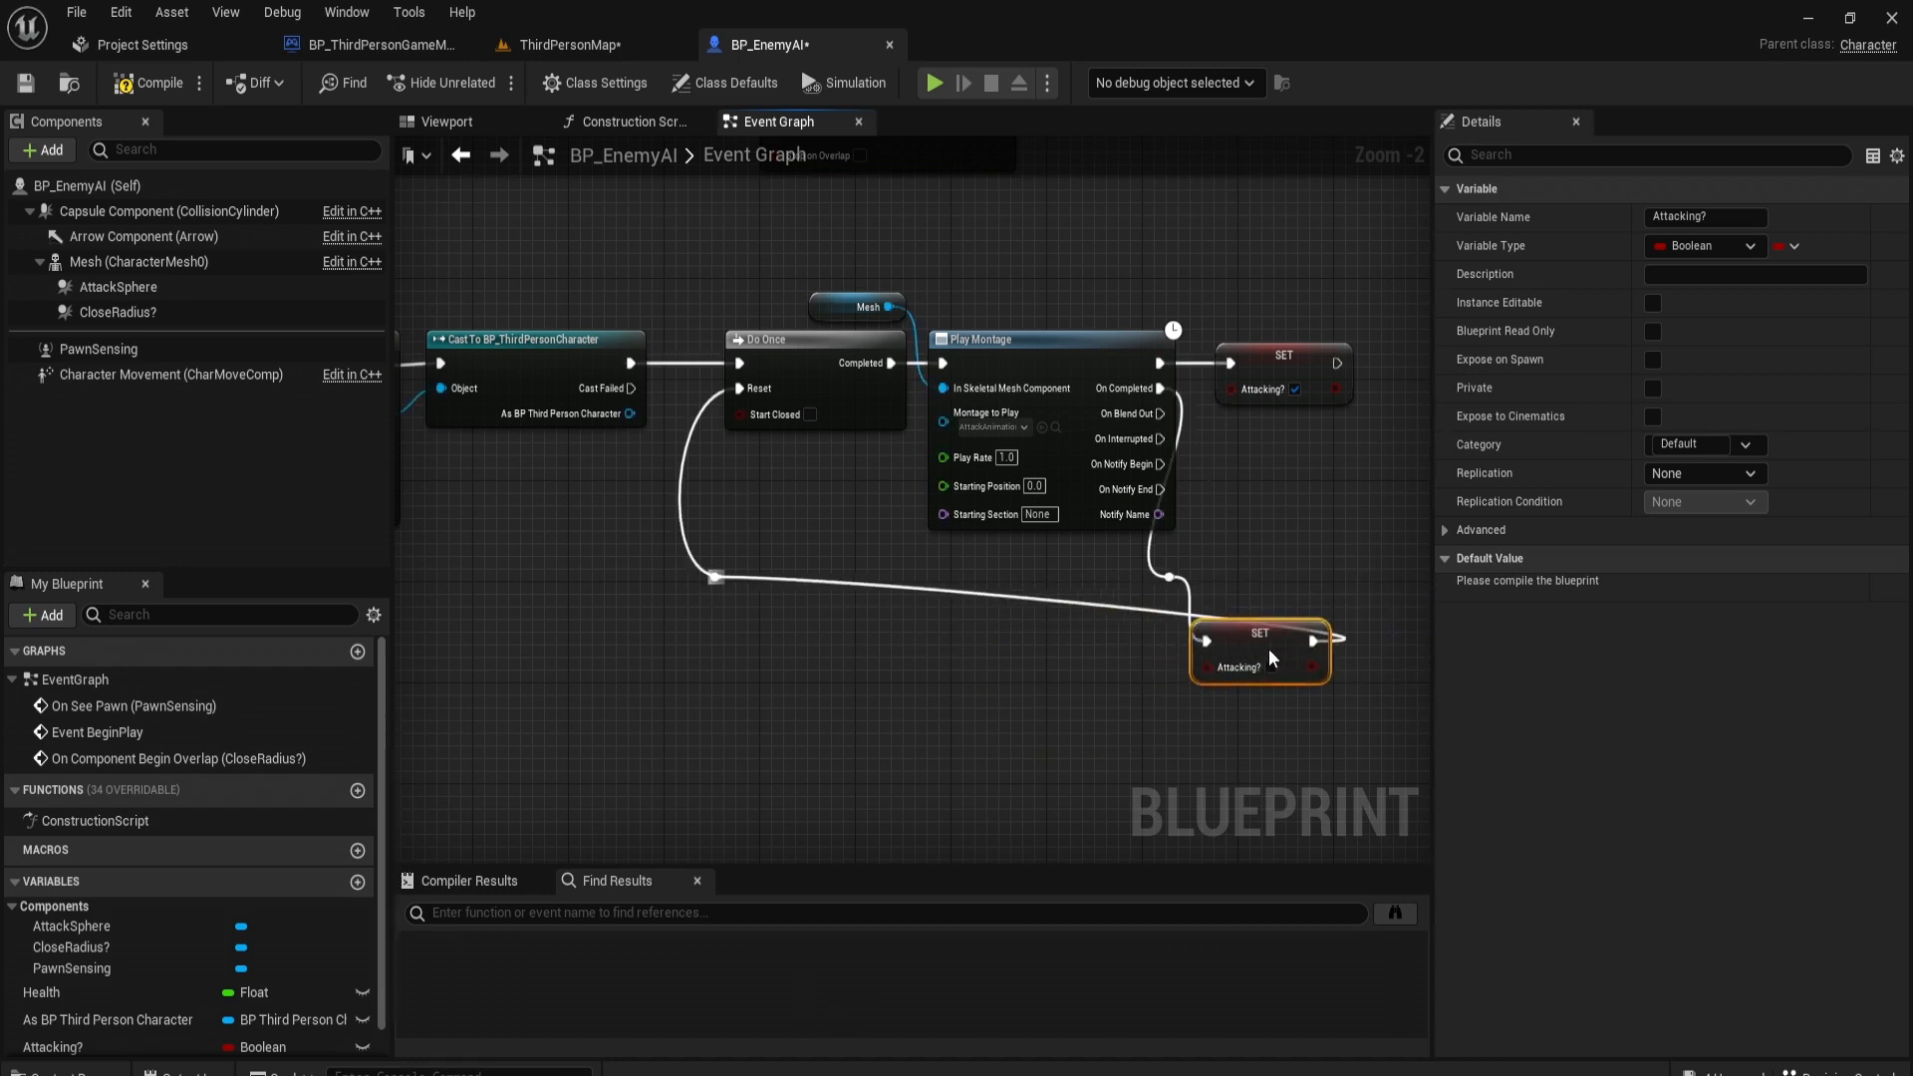
pyautogui.moveTo(1259, 645); pyautogui.dragTo(1341, 586)
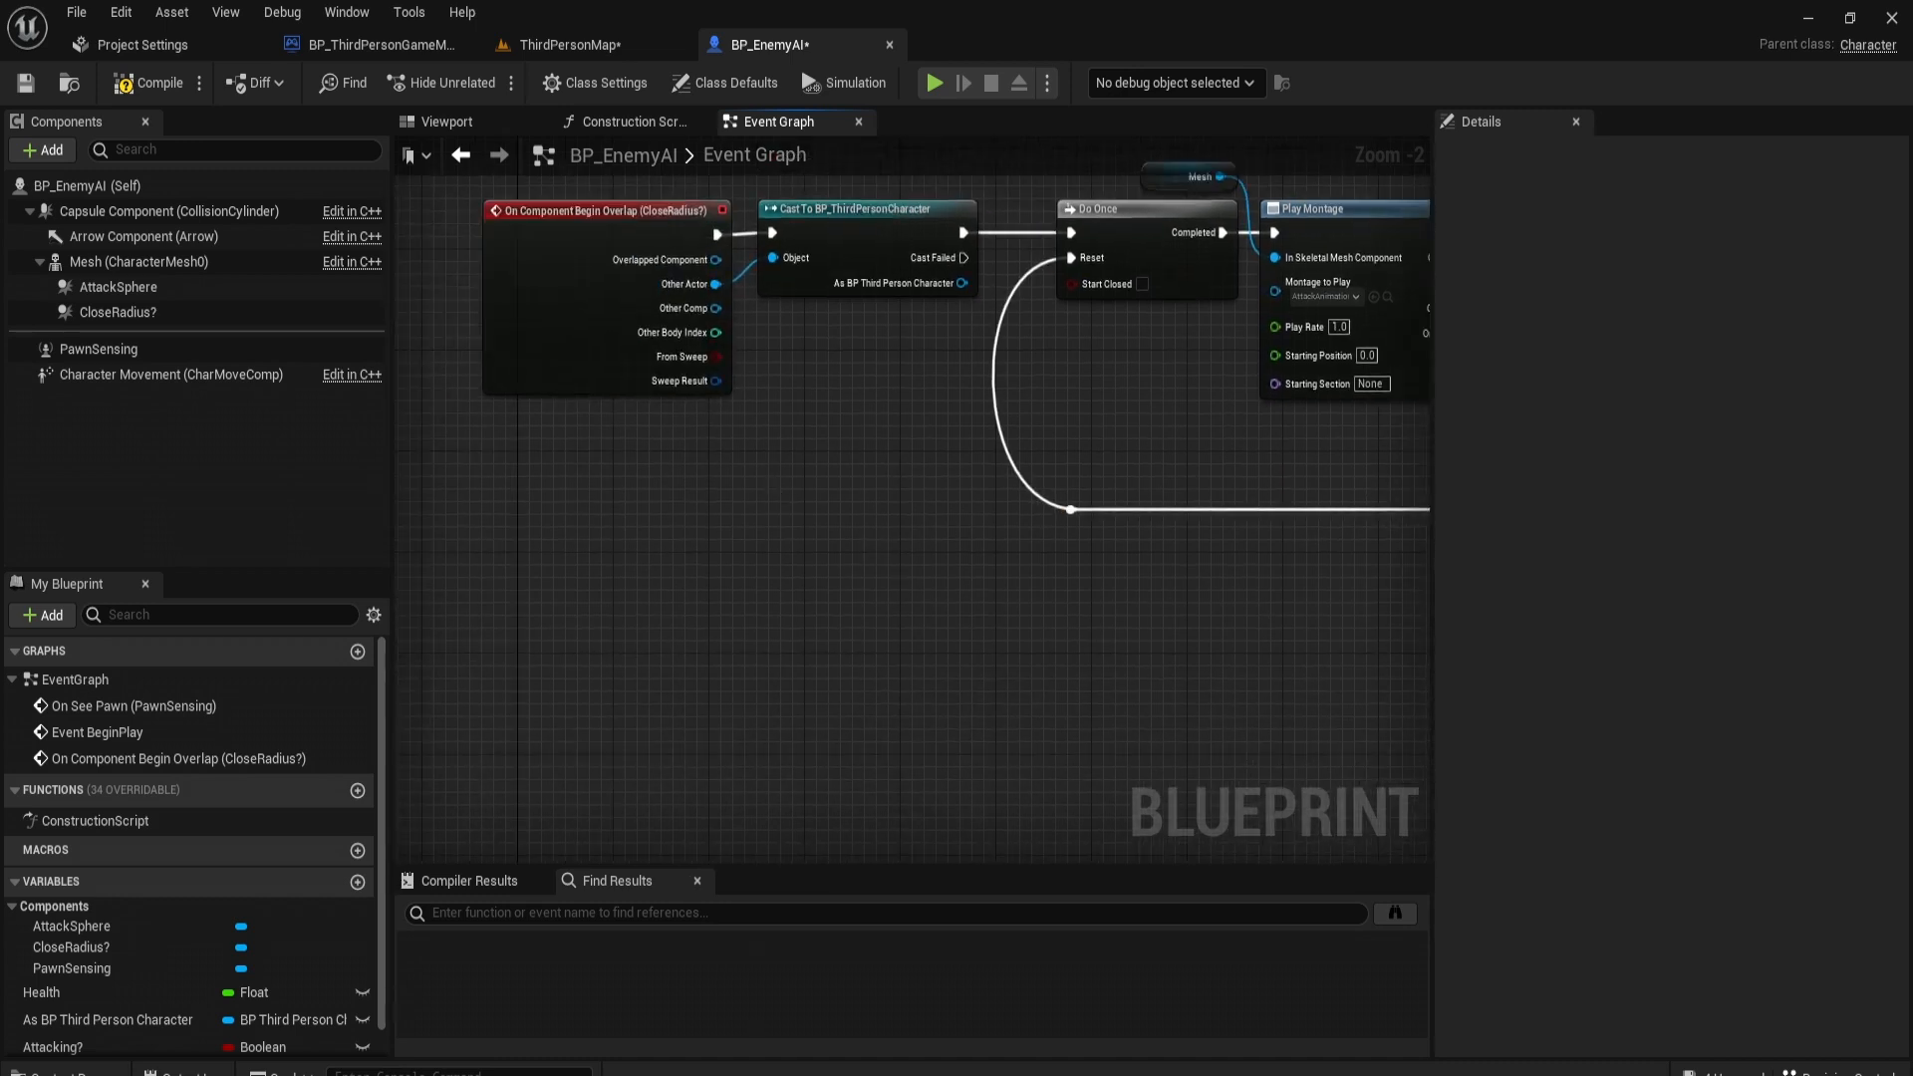
# Step: Add a begin-overlap event for the AttackSphere component
pyautogui.click(117, 313)
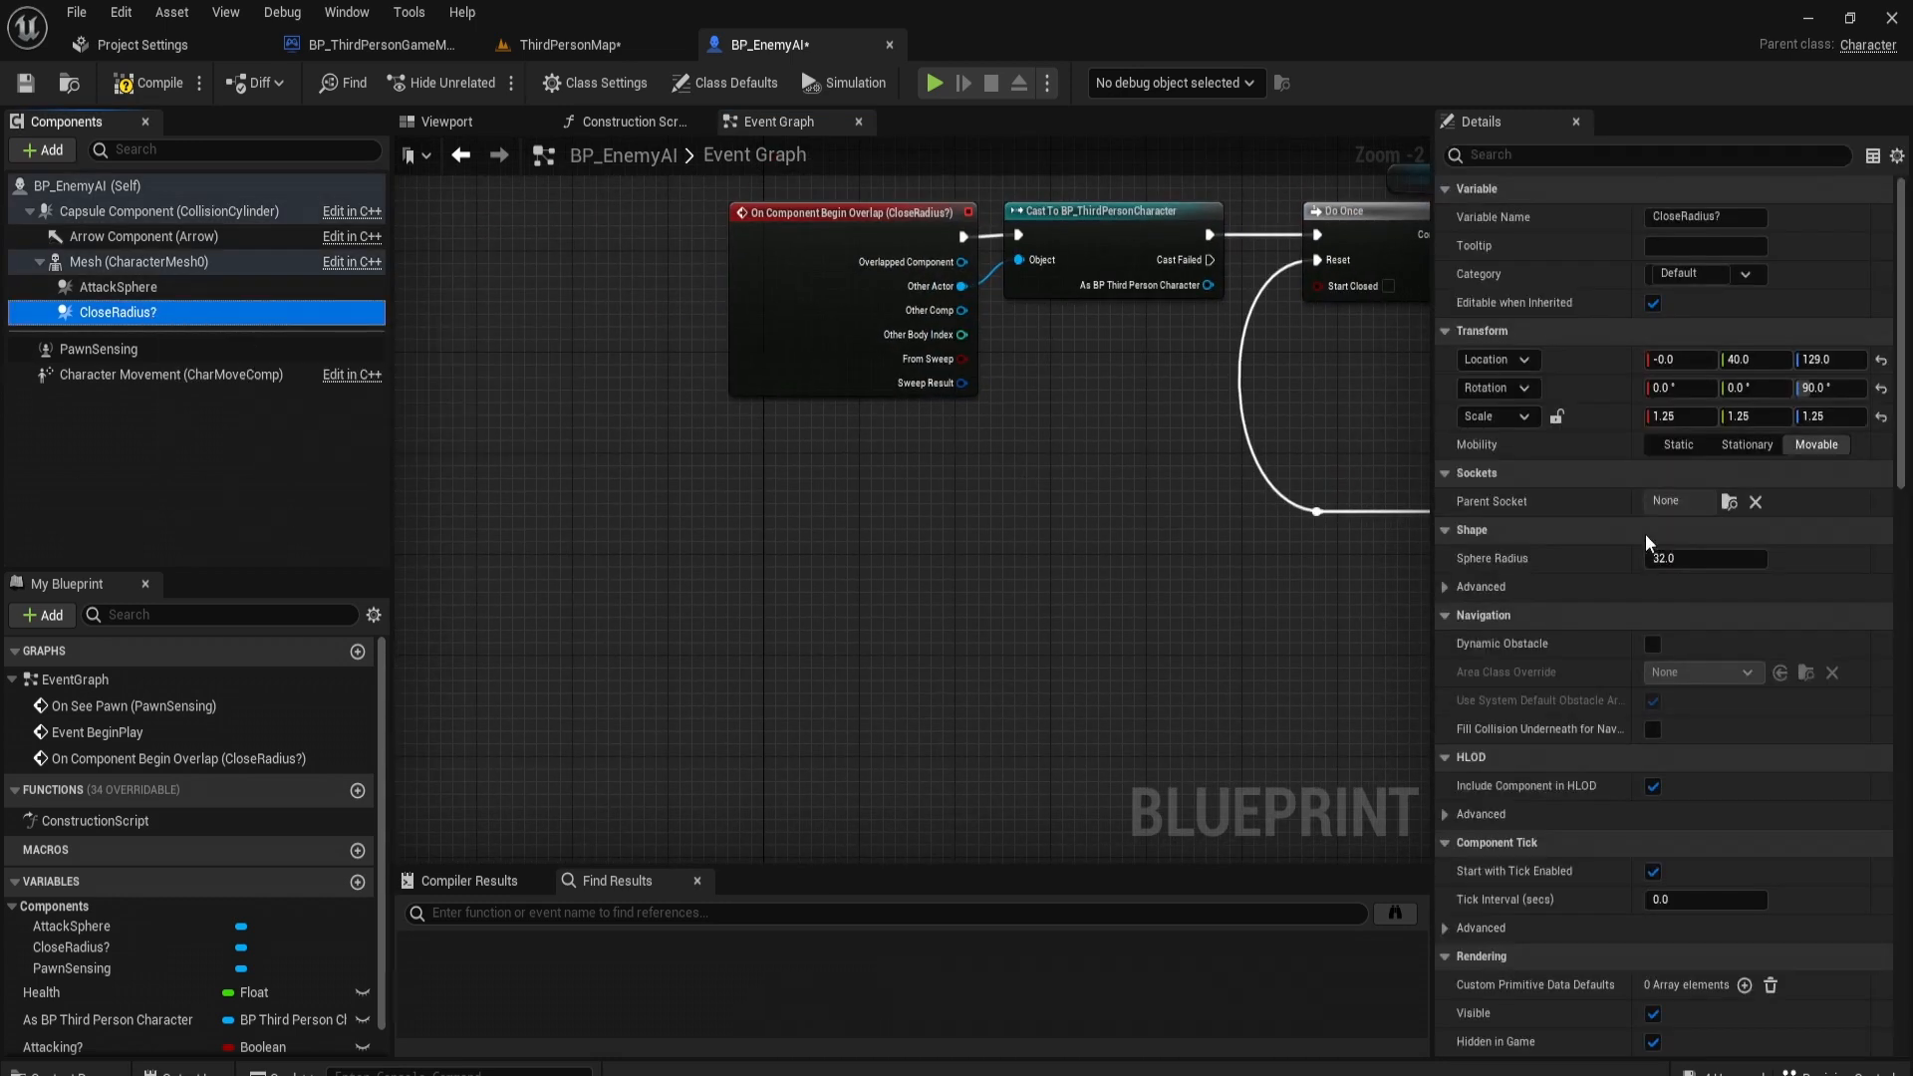
pyautogui.scroll(-3)
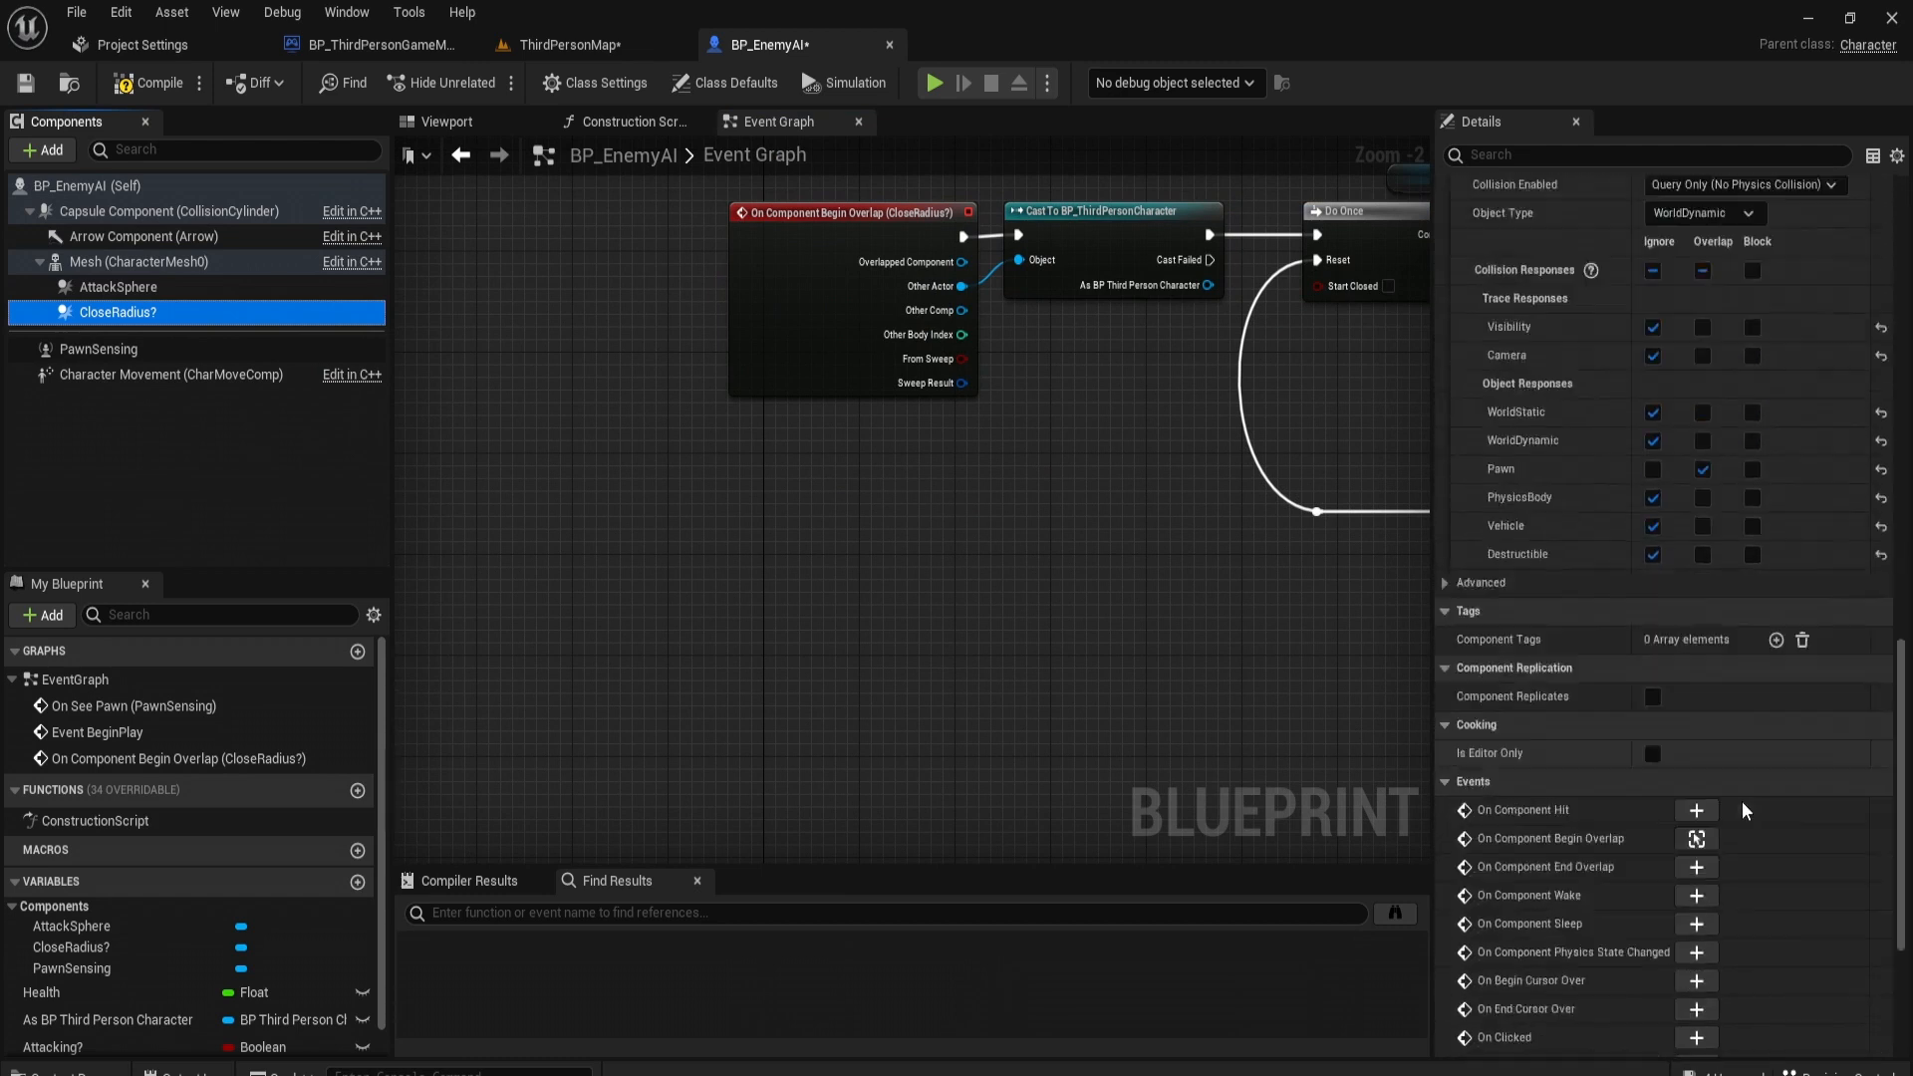
pyautogui.scroll(-3)
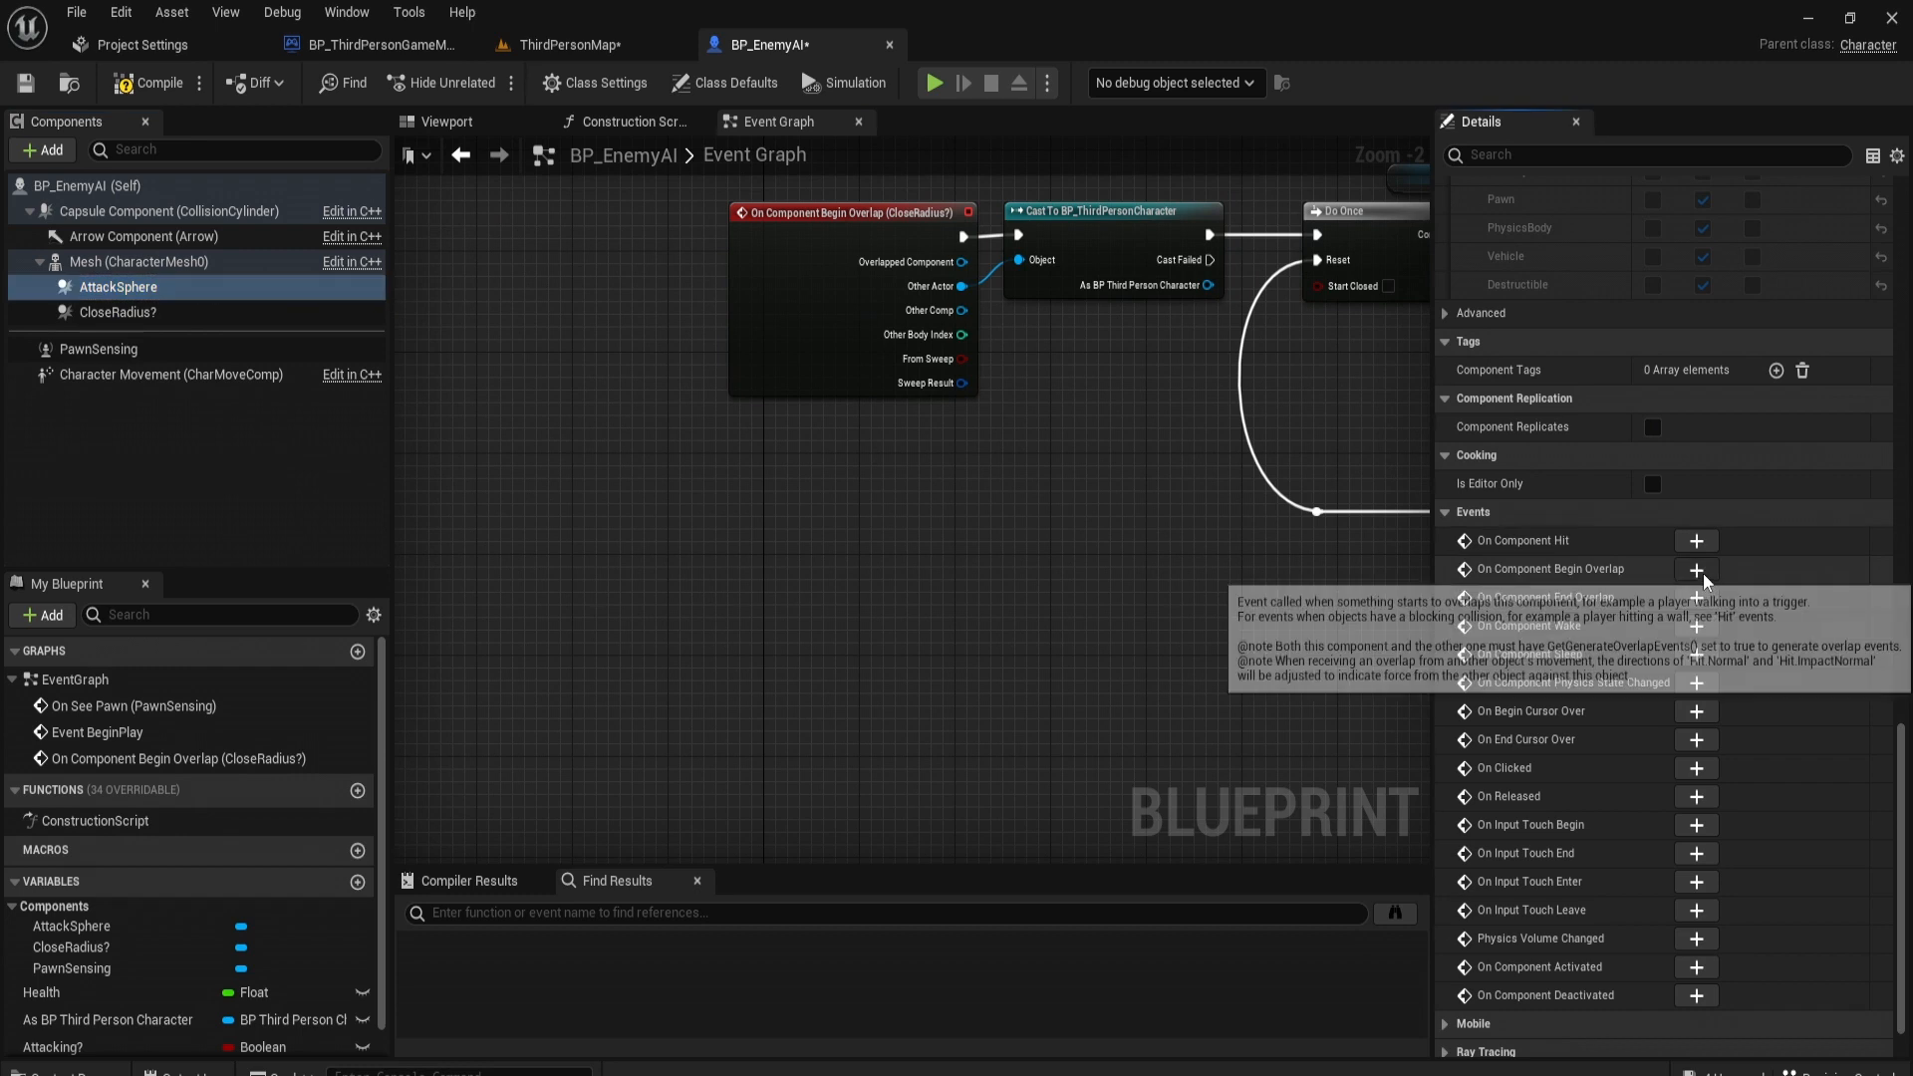
pyautogui.click(1694, 567)
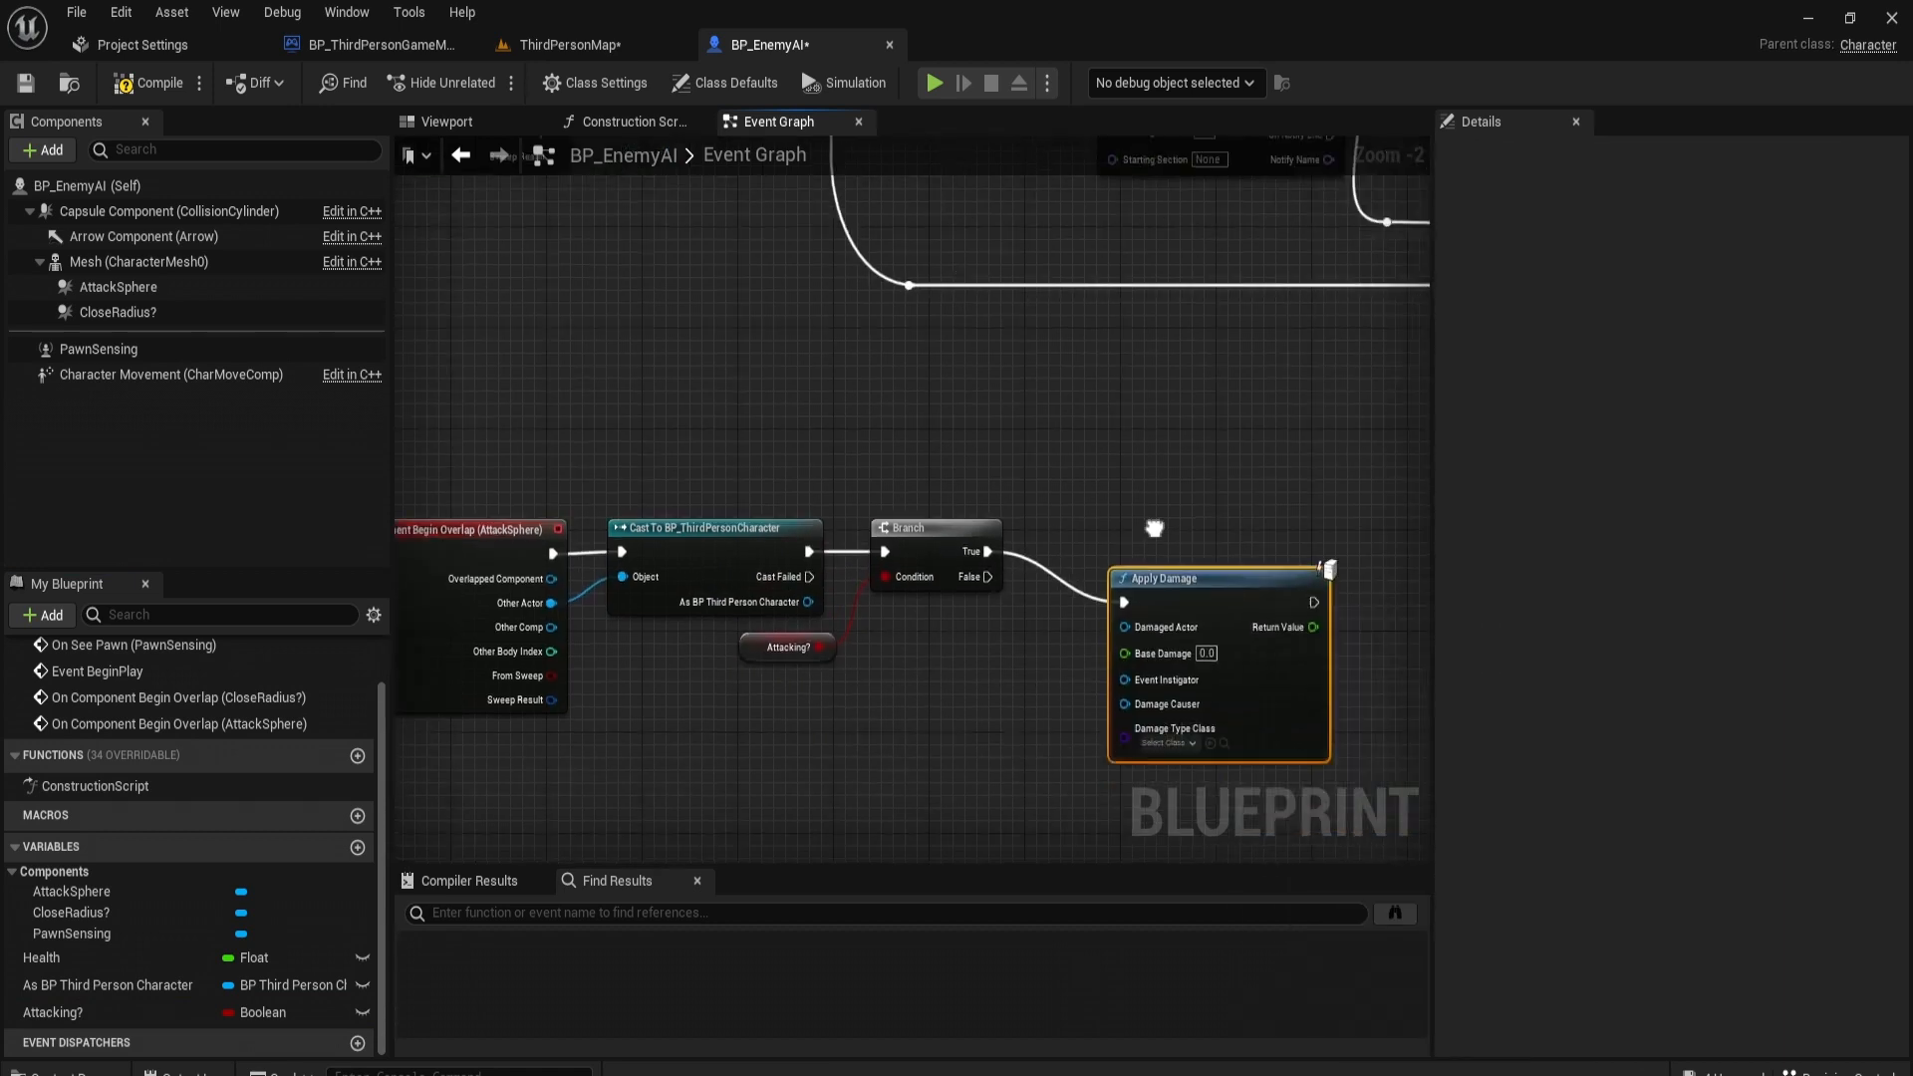
# Step: Branch on Attacking? and apply 50 damage to the cast player, with Self as causer
pyautogui.moveTo(1154, 526); pyautogui.dragTo(850, 645)
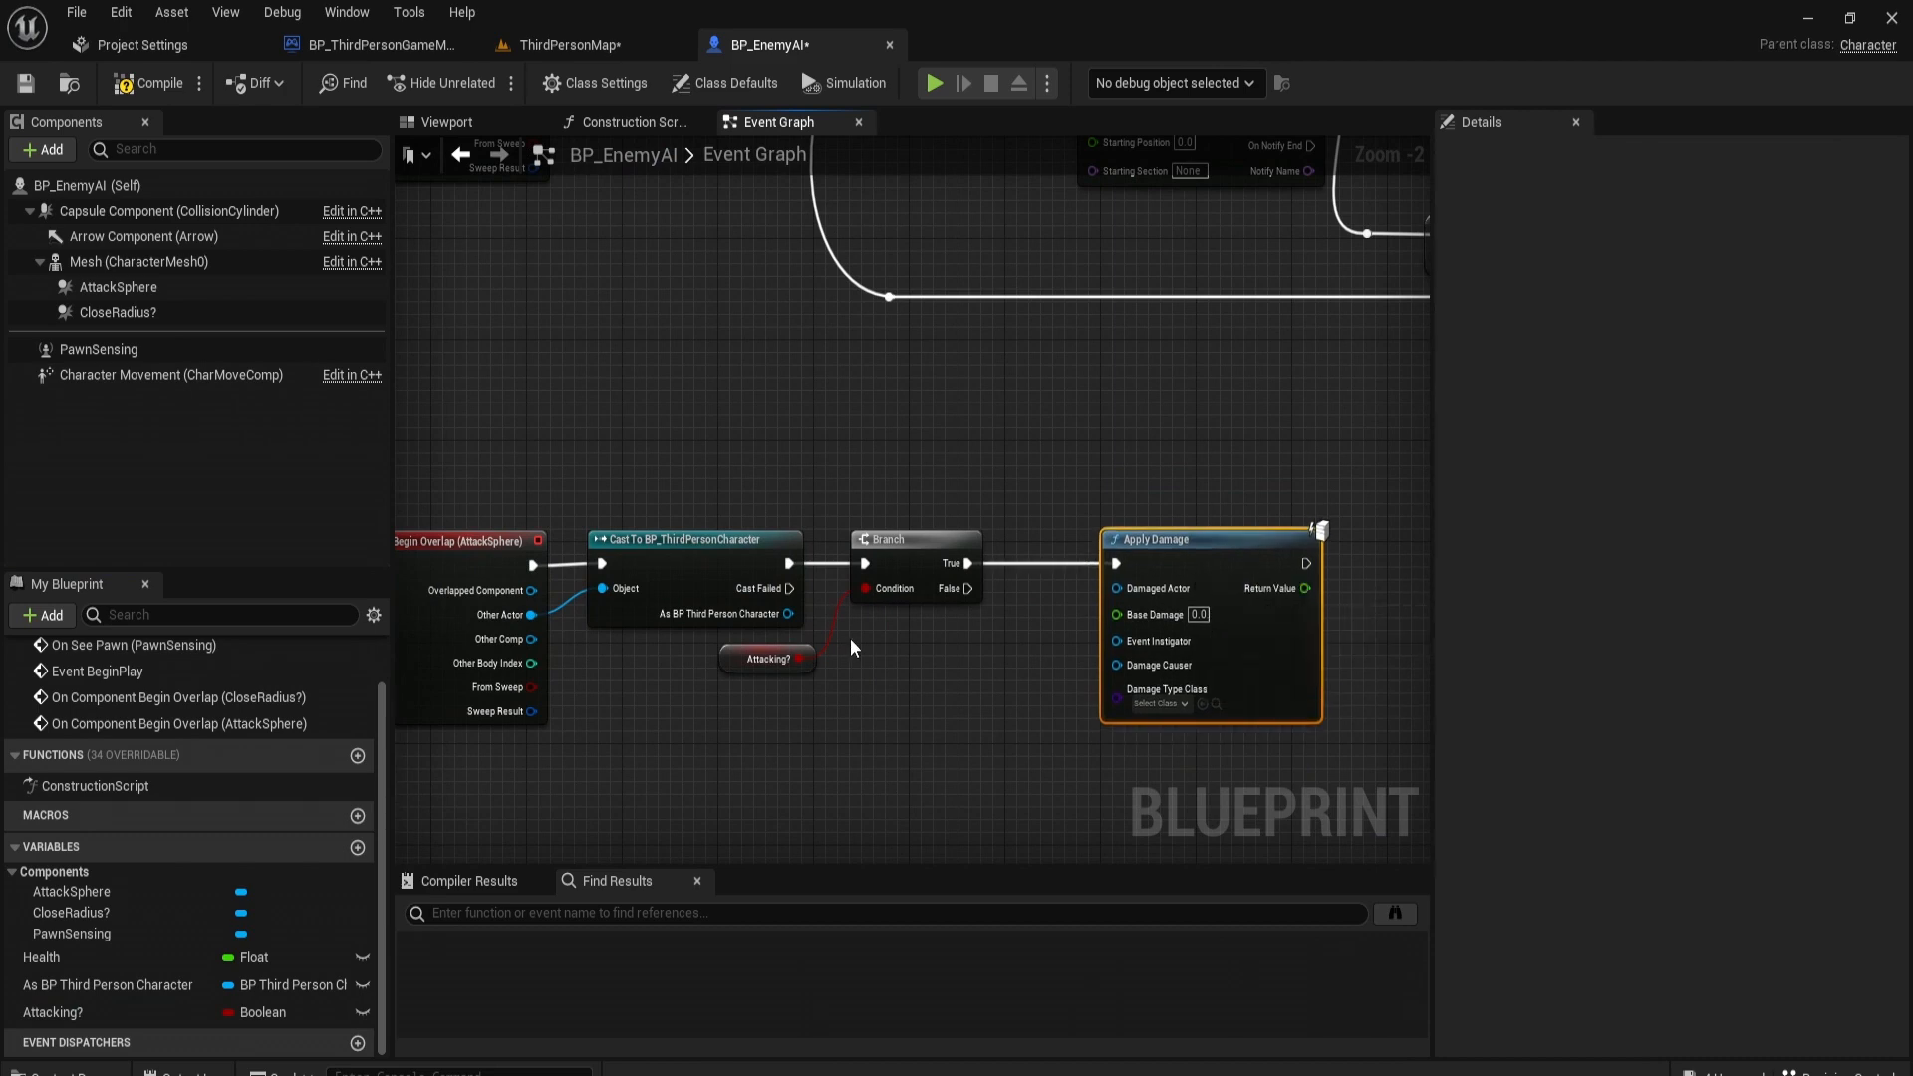
pyautogui.moveTo(789, 614); pyautogui.dragTo(1114, 587)
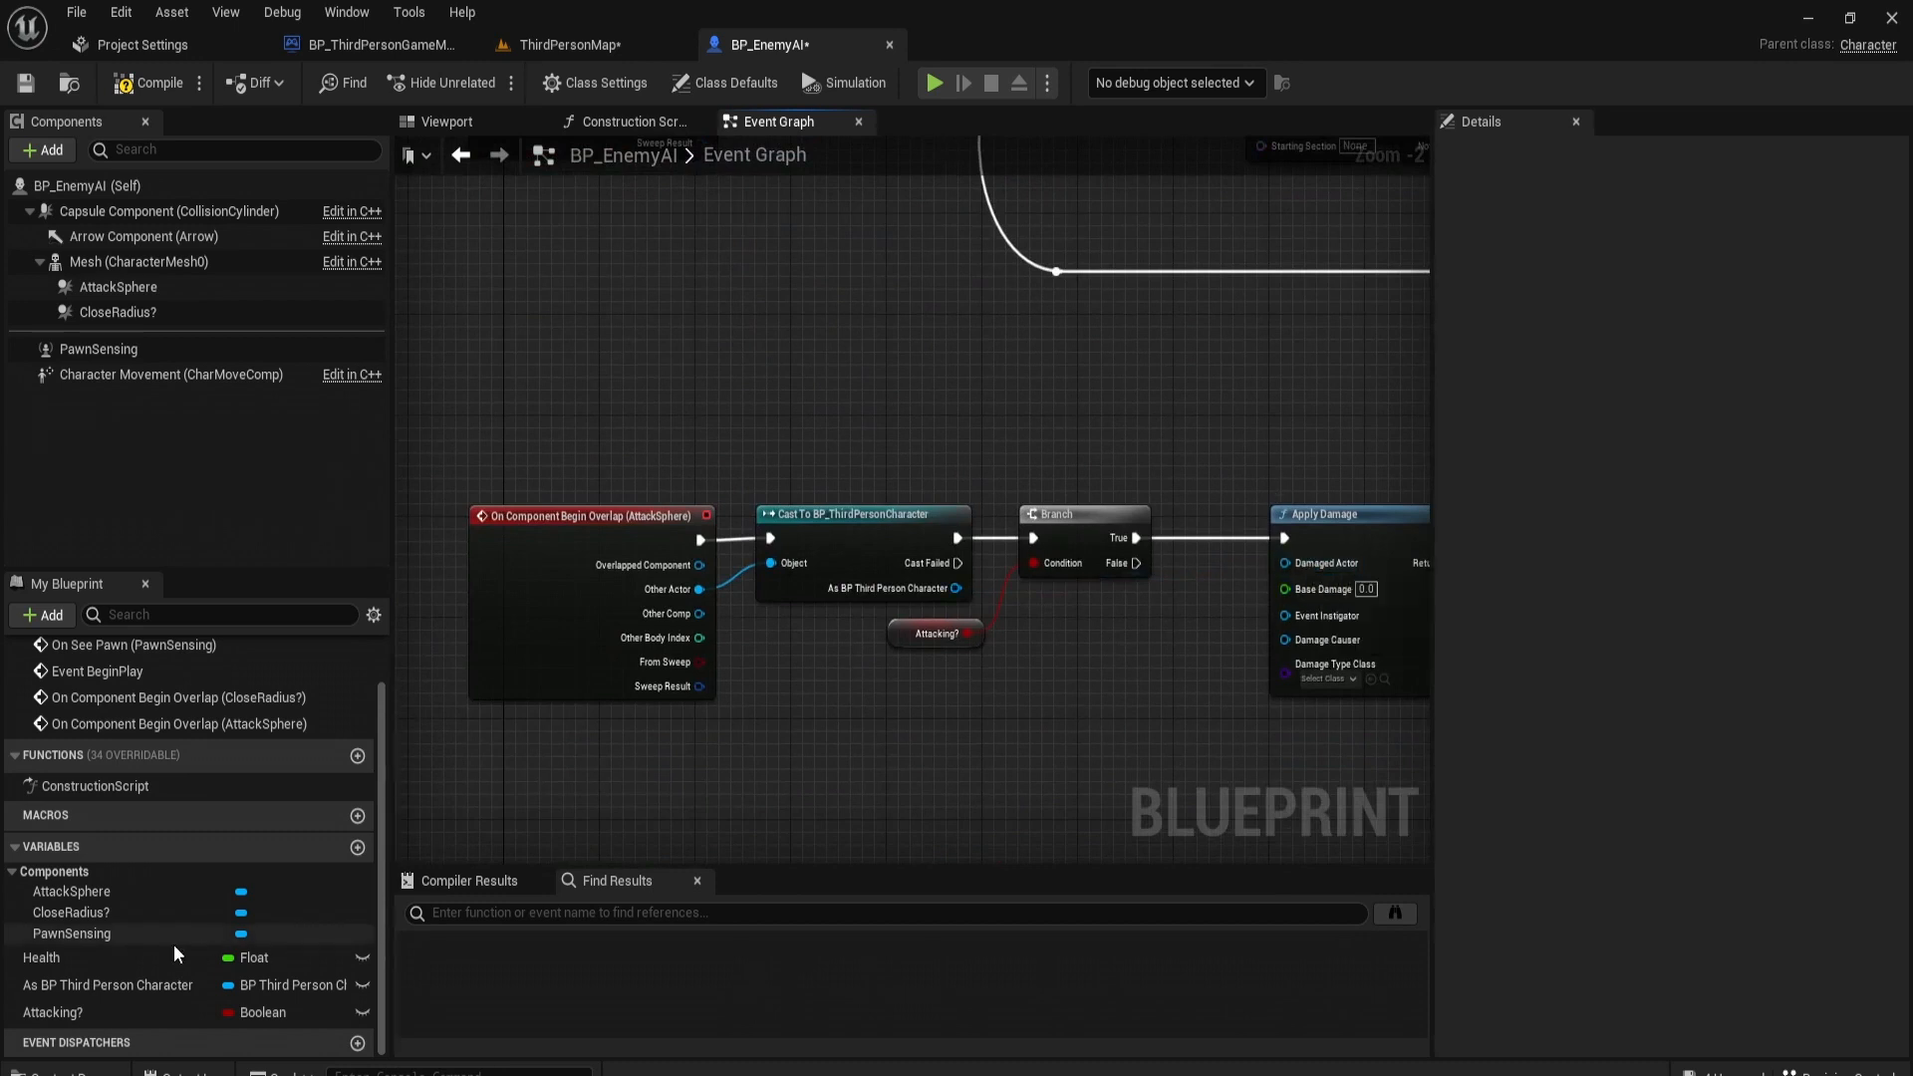
pyautogui.click(108, 984)
pyautogui.write('50')
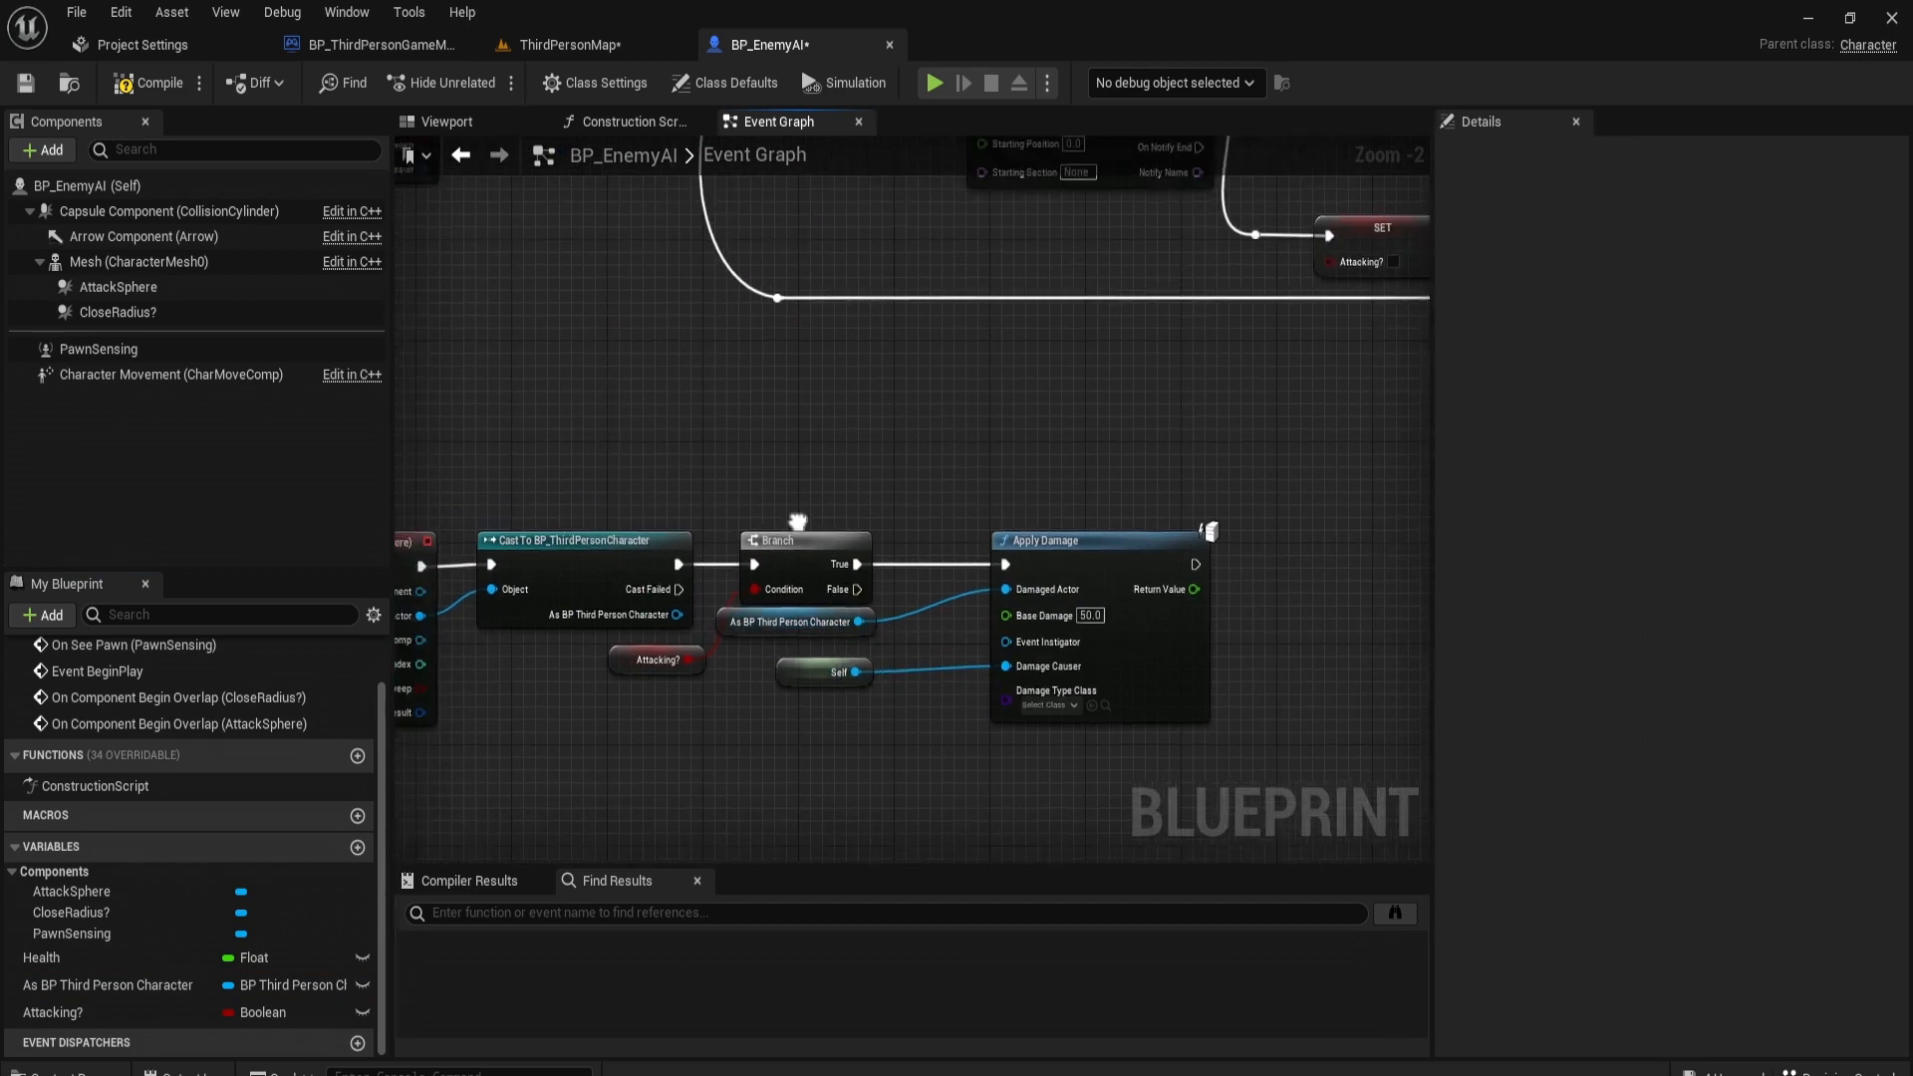
# Step: Open BP_ThirdPersonCharacter from the Content Browser and add an Event AnyDamage node
pyautogui.click(141, 43)
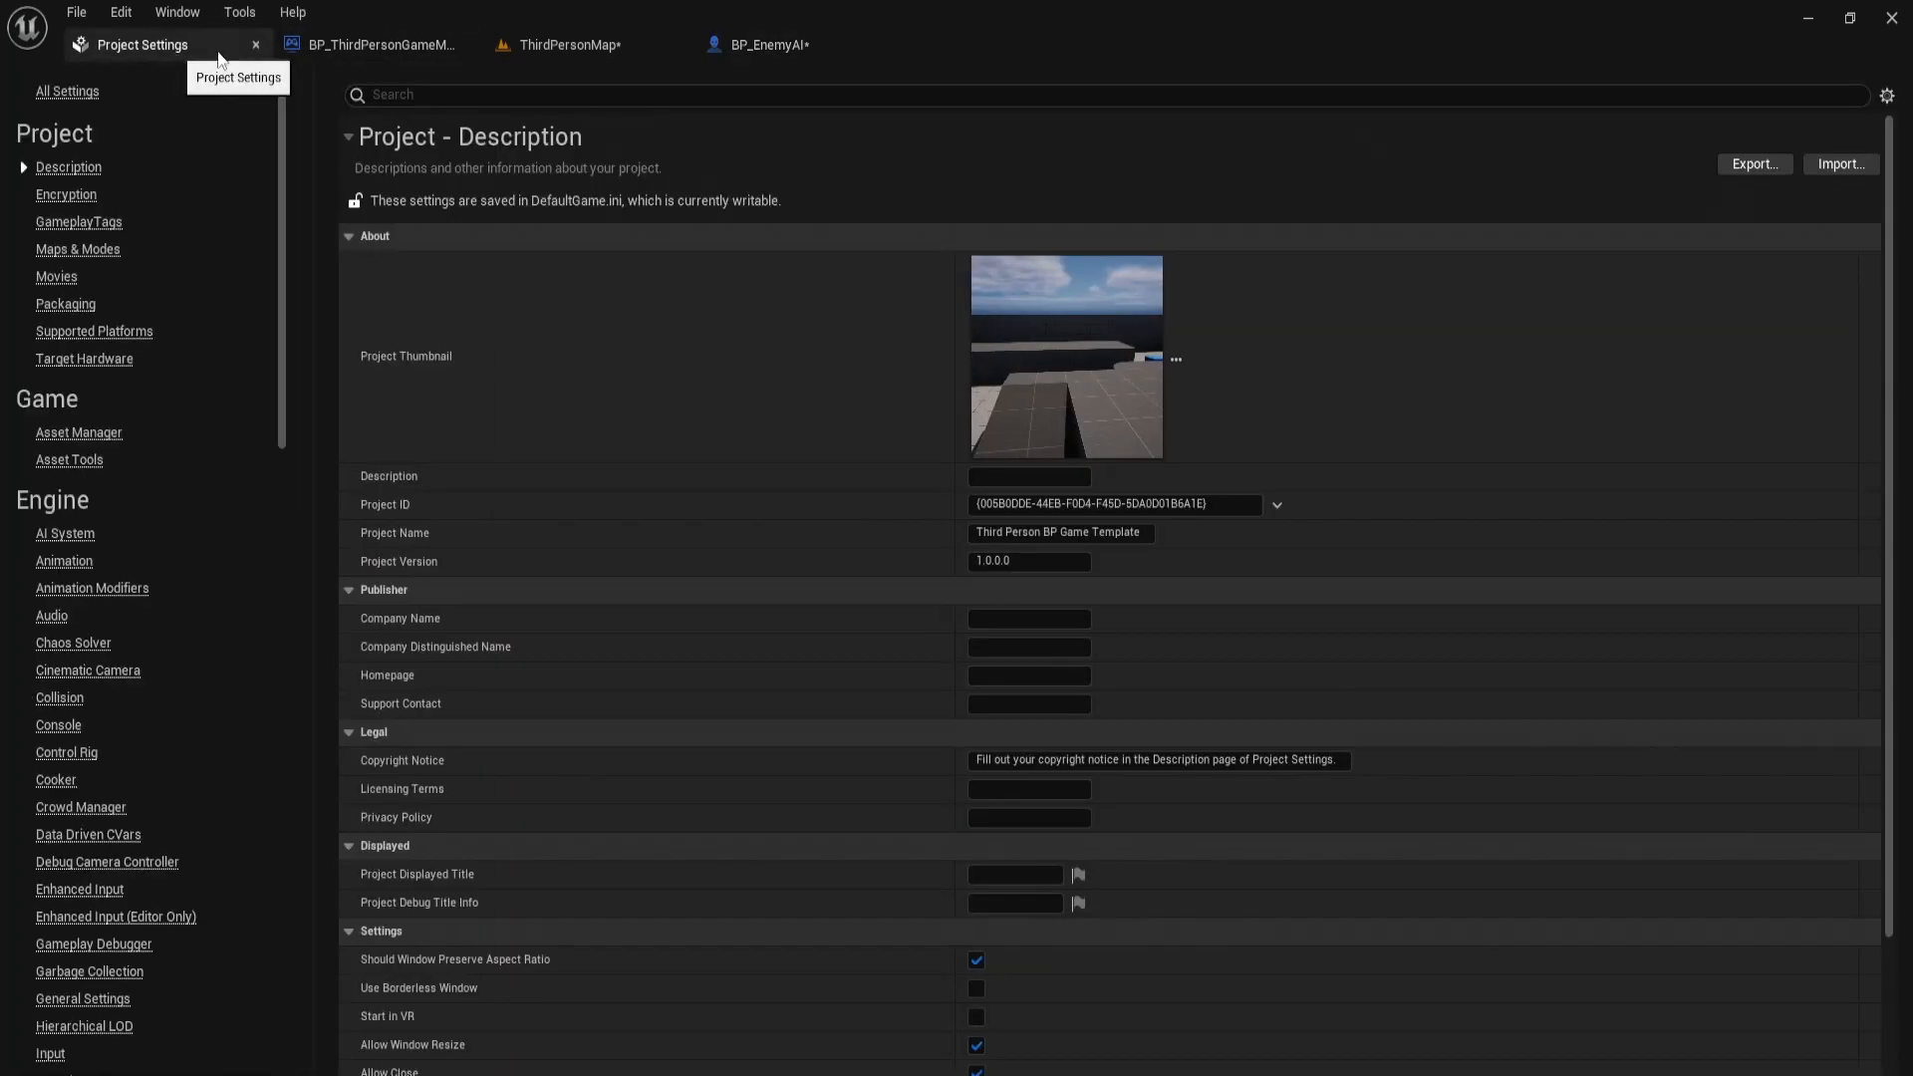
pyautogui.click(568, 45)
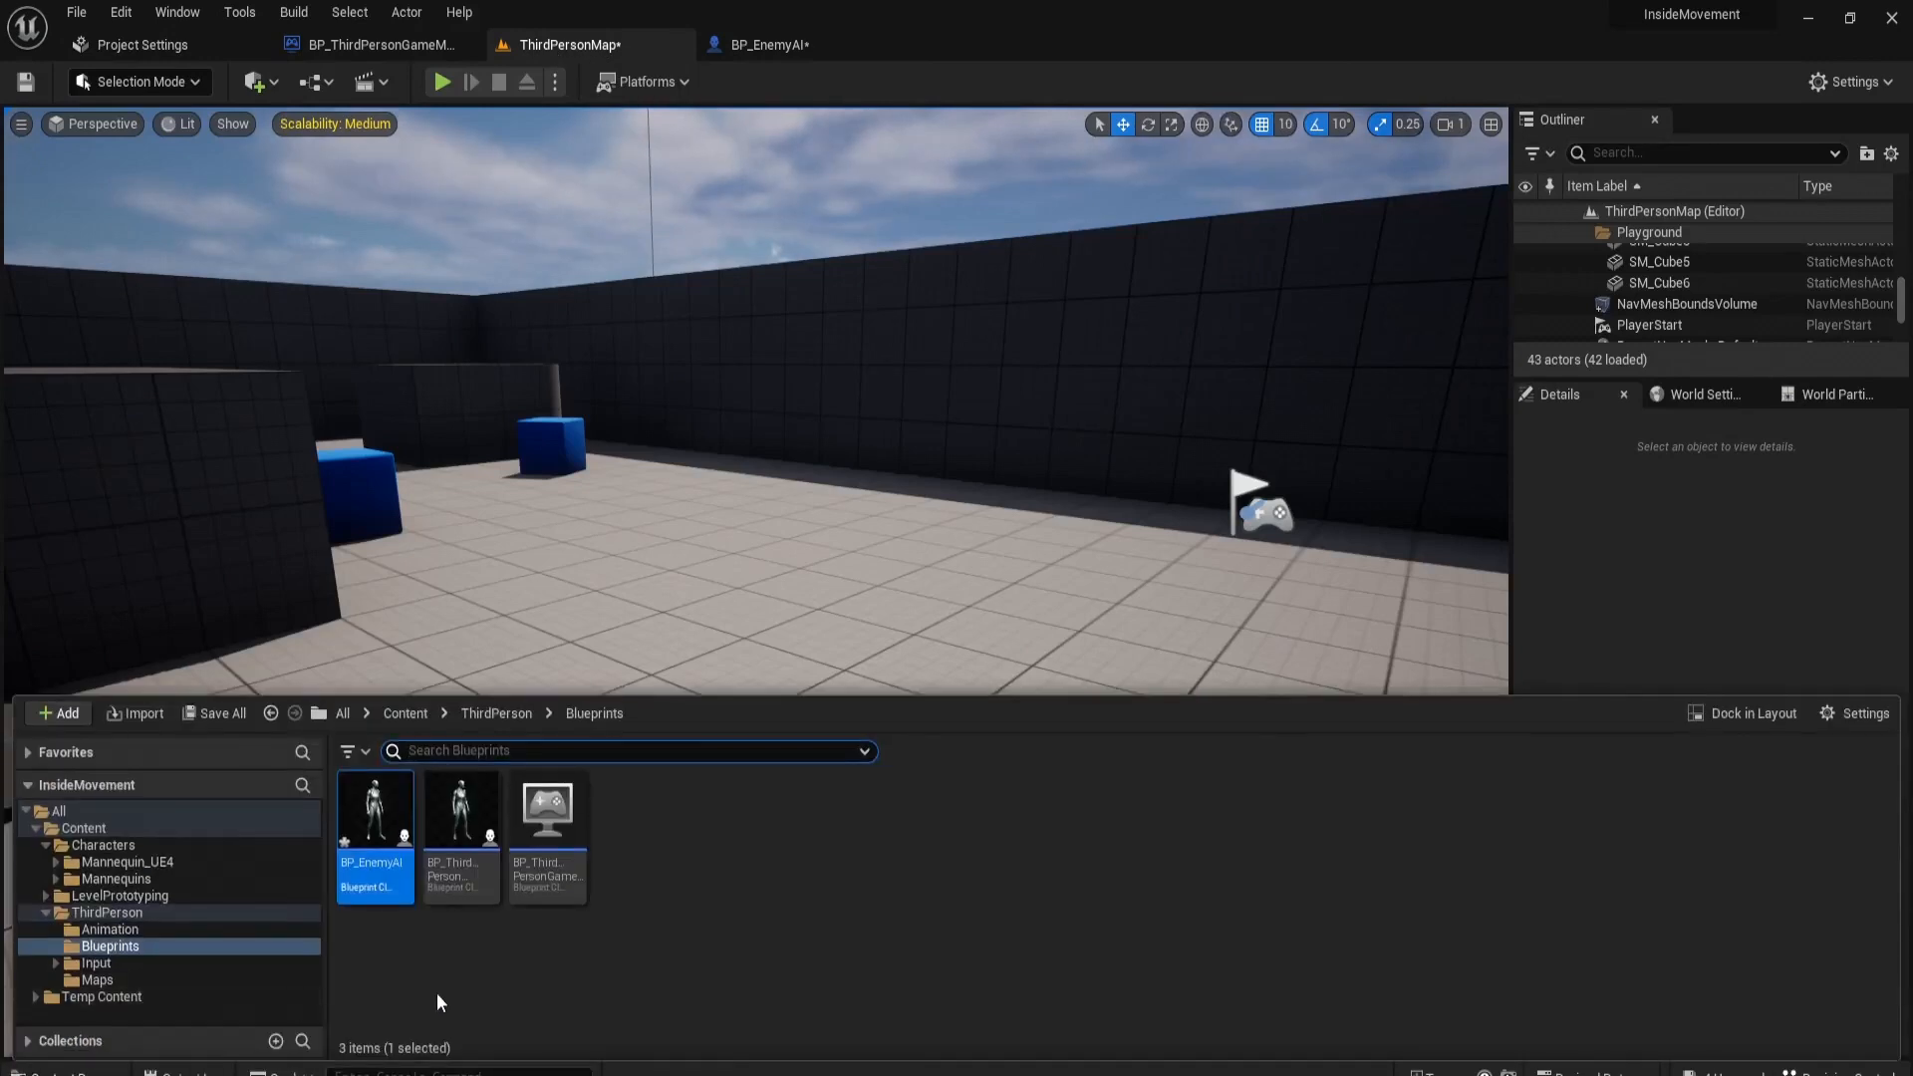
pyautogui.click(460, 811)
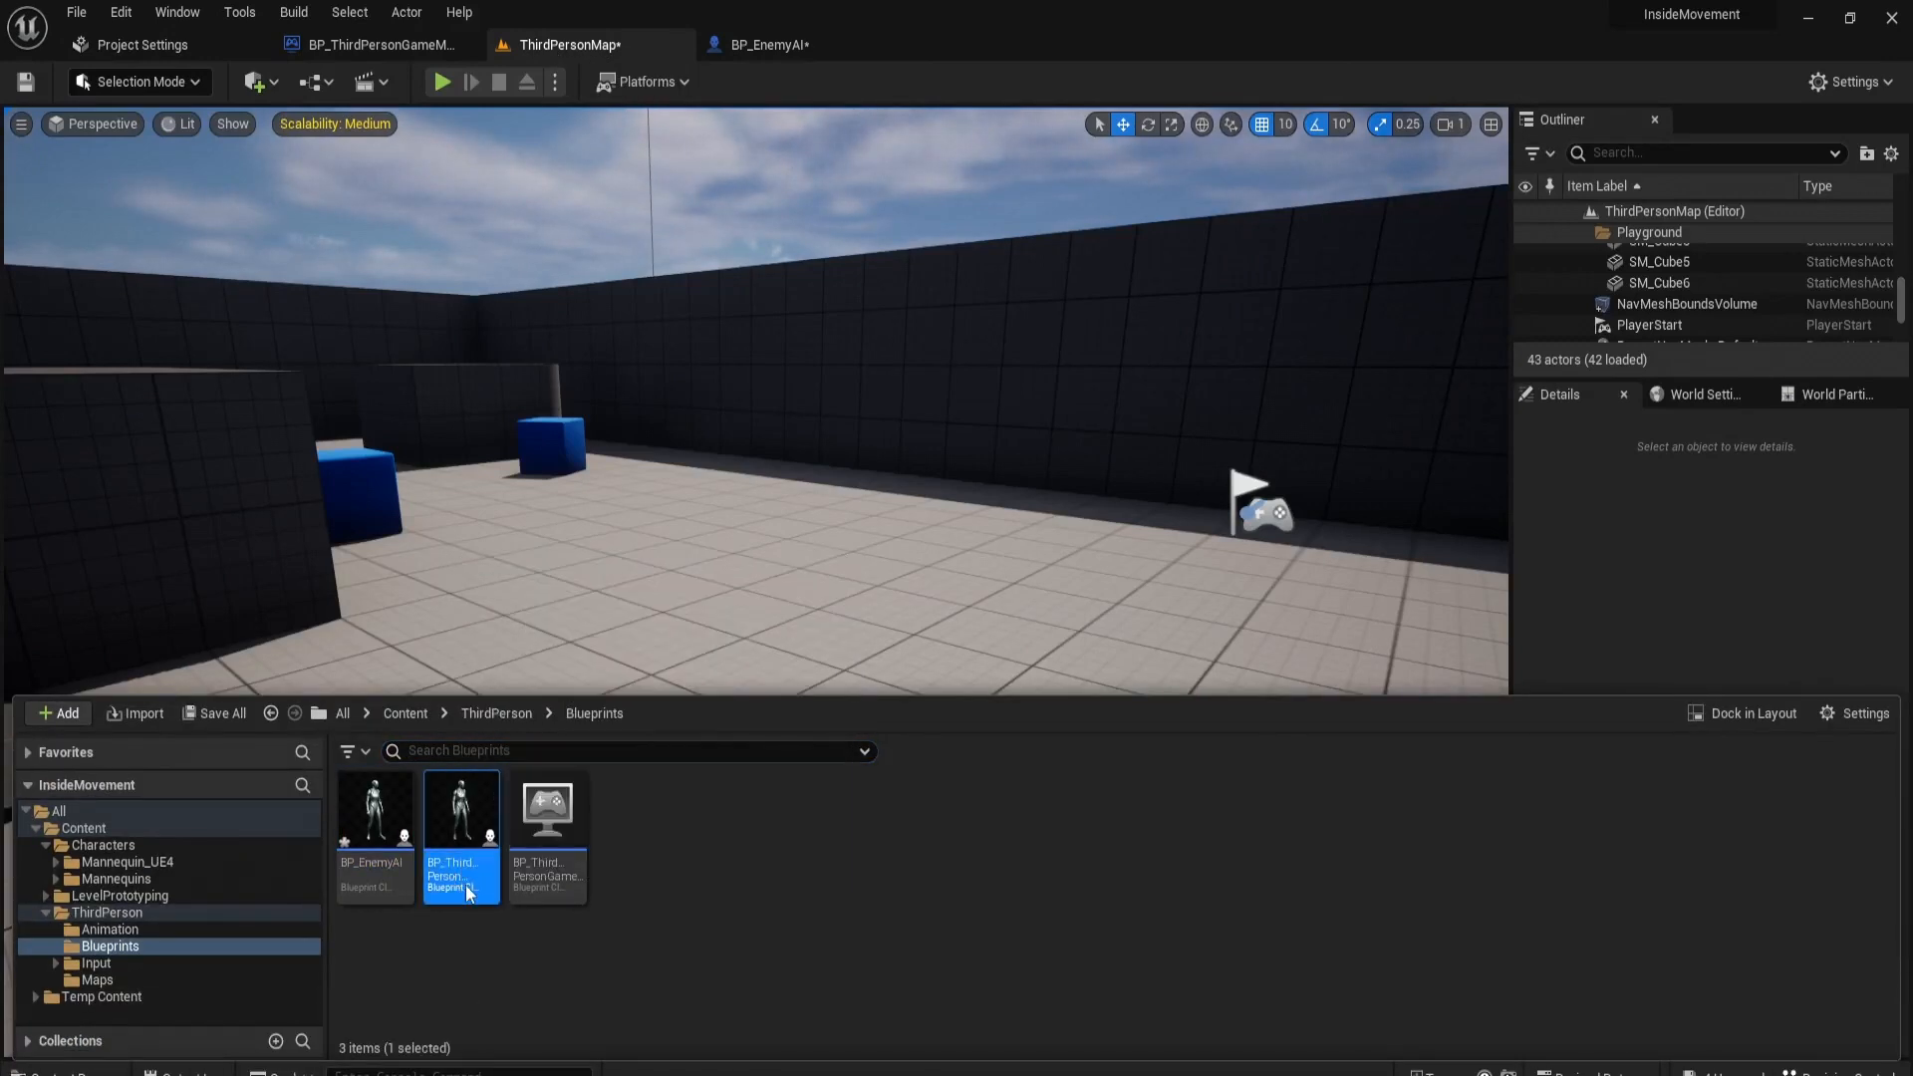
pyautogui.doubleClick(460, 809)
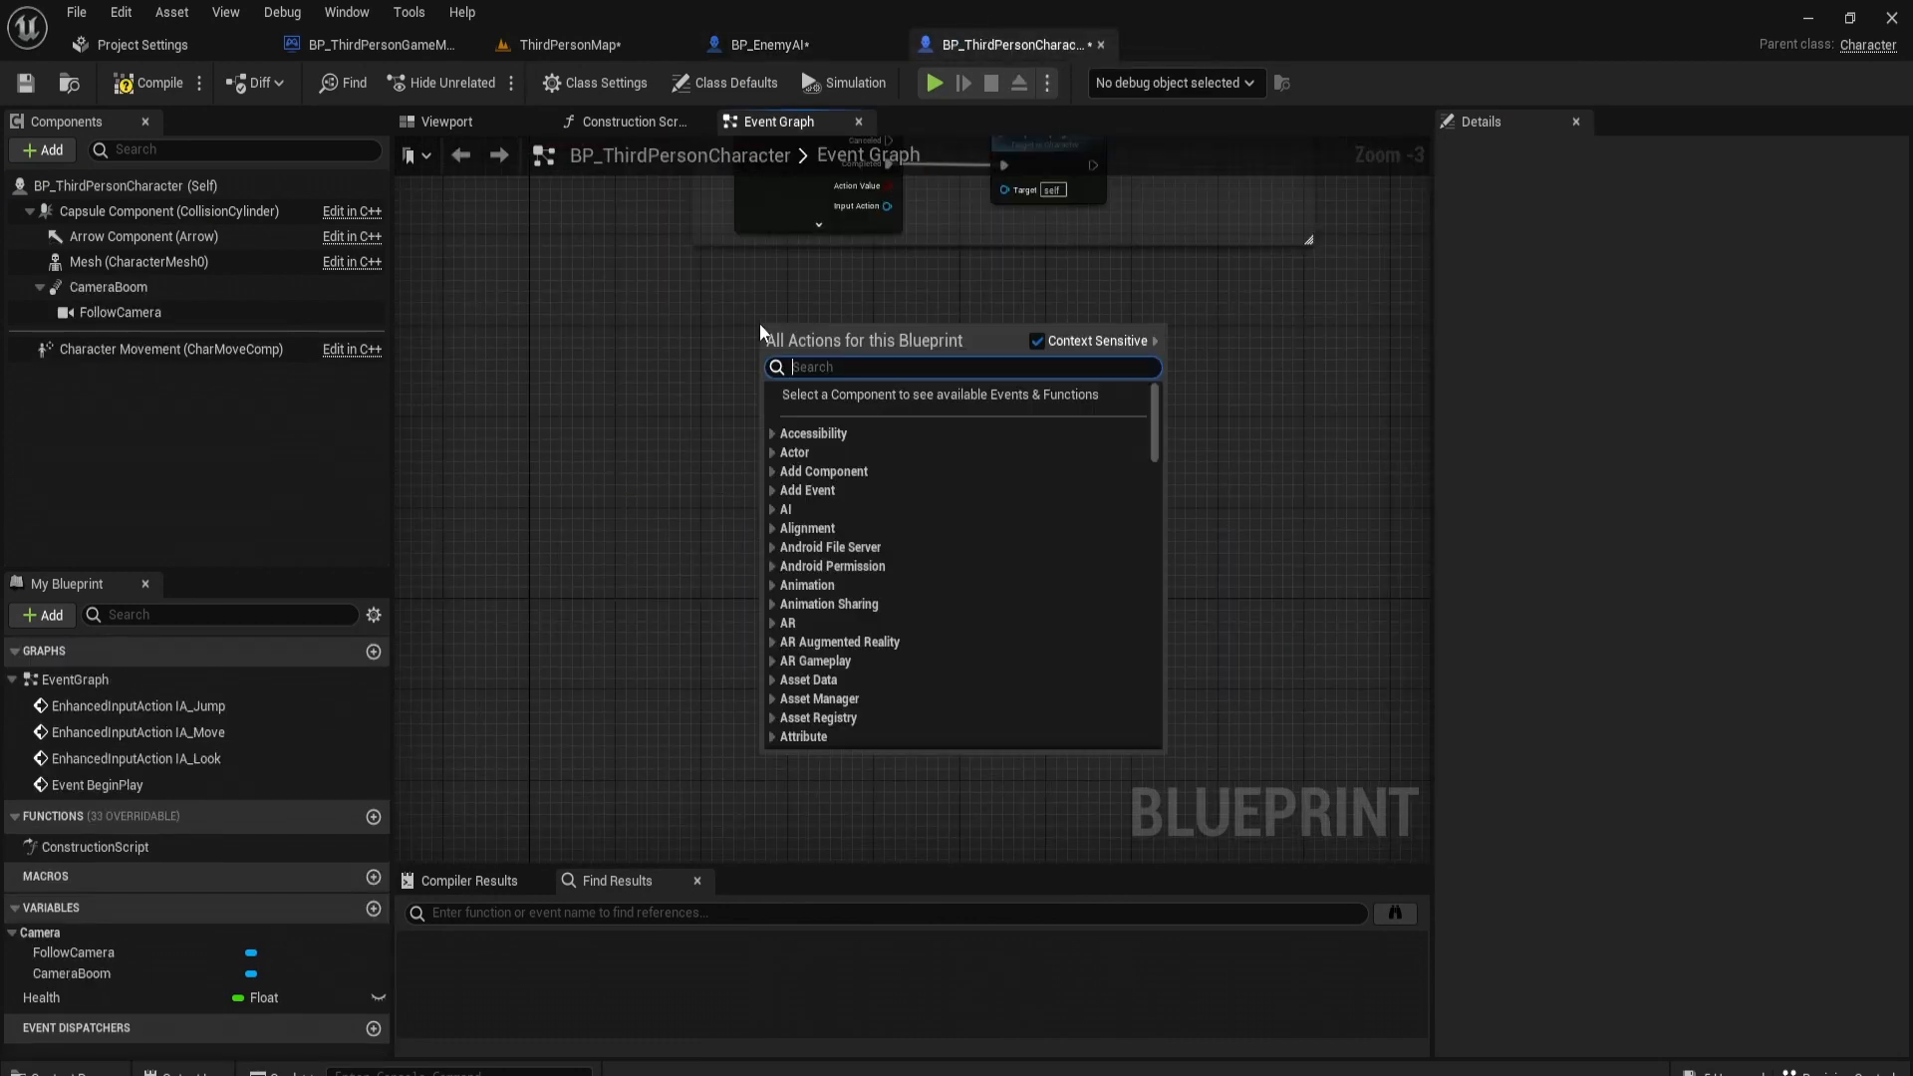
pyautogui.write('any')
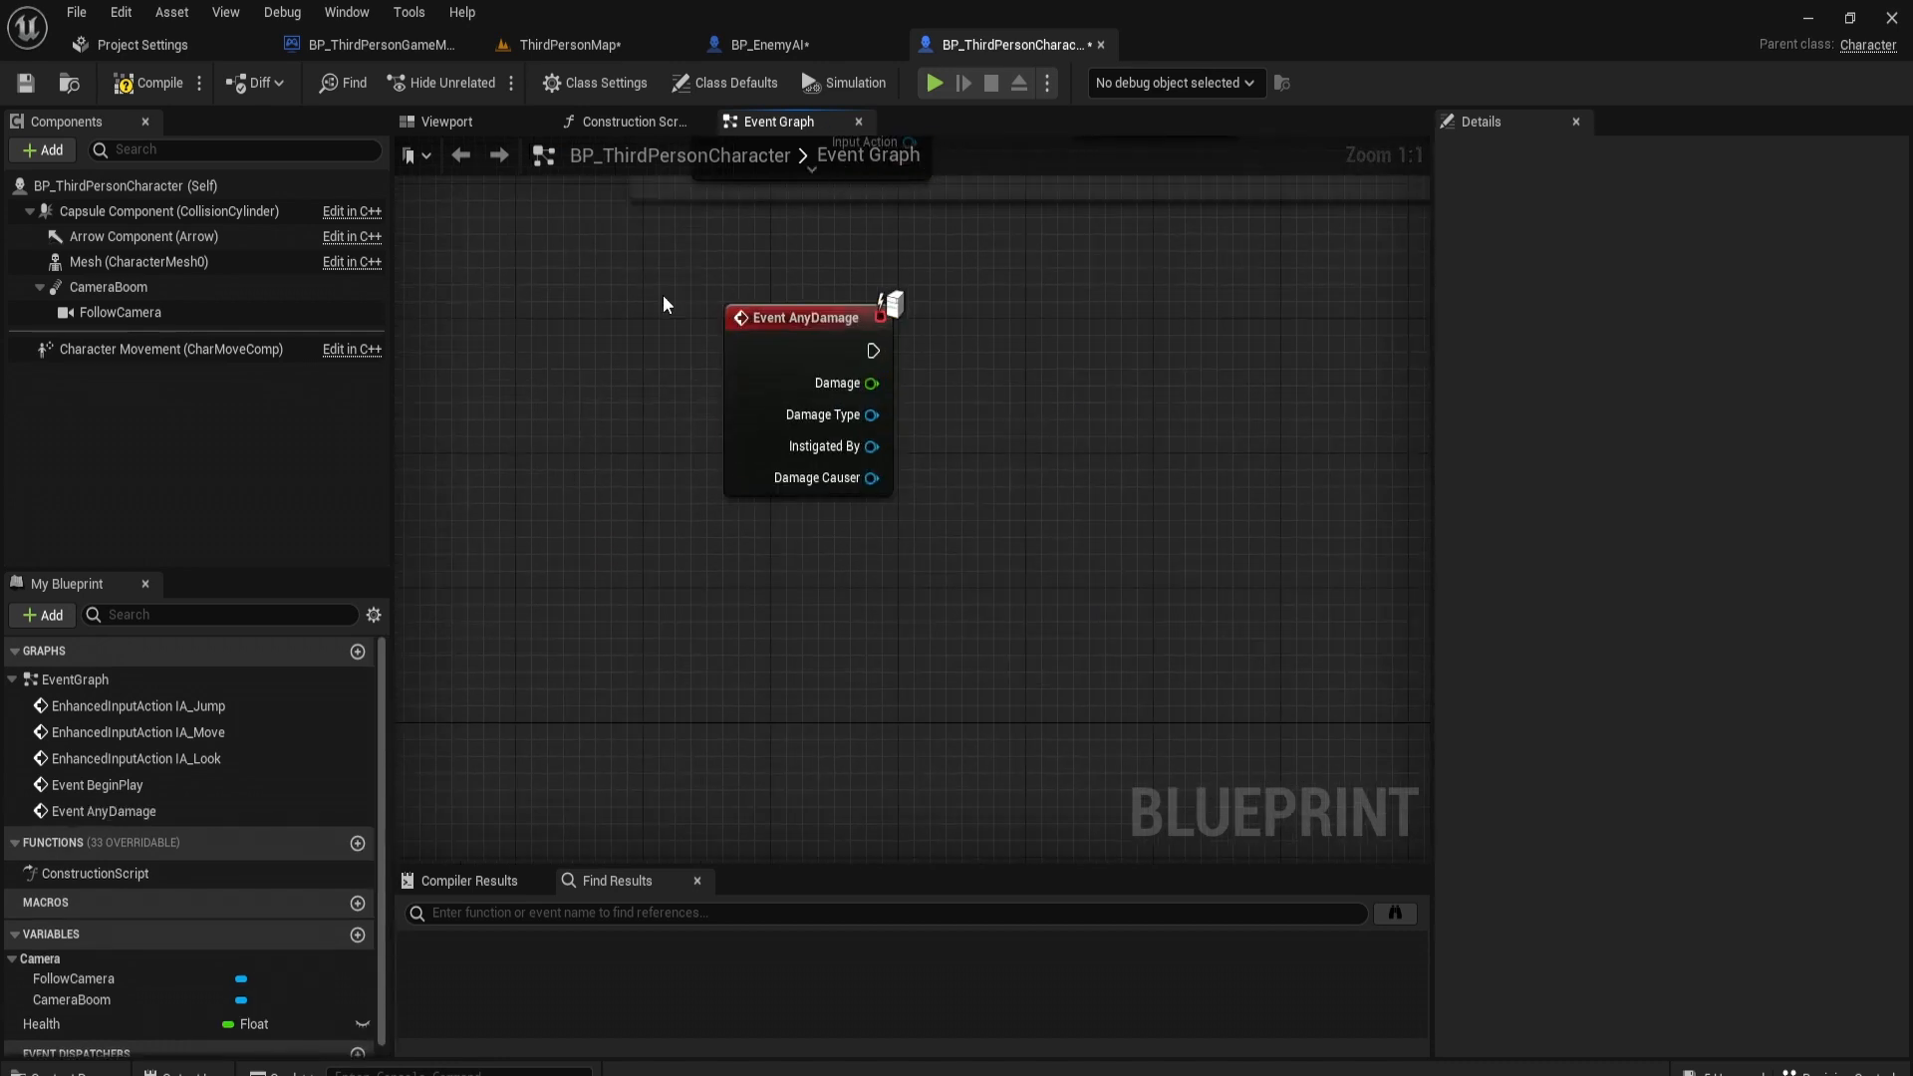
pyautogui.click(765, 44)
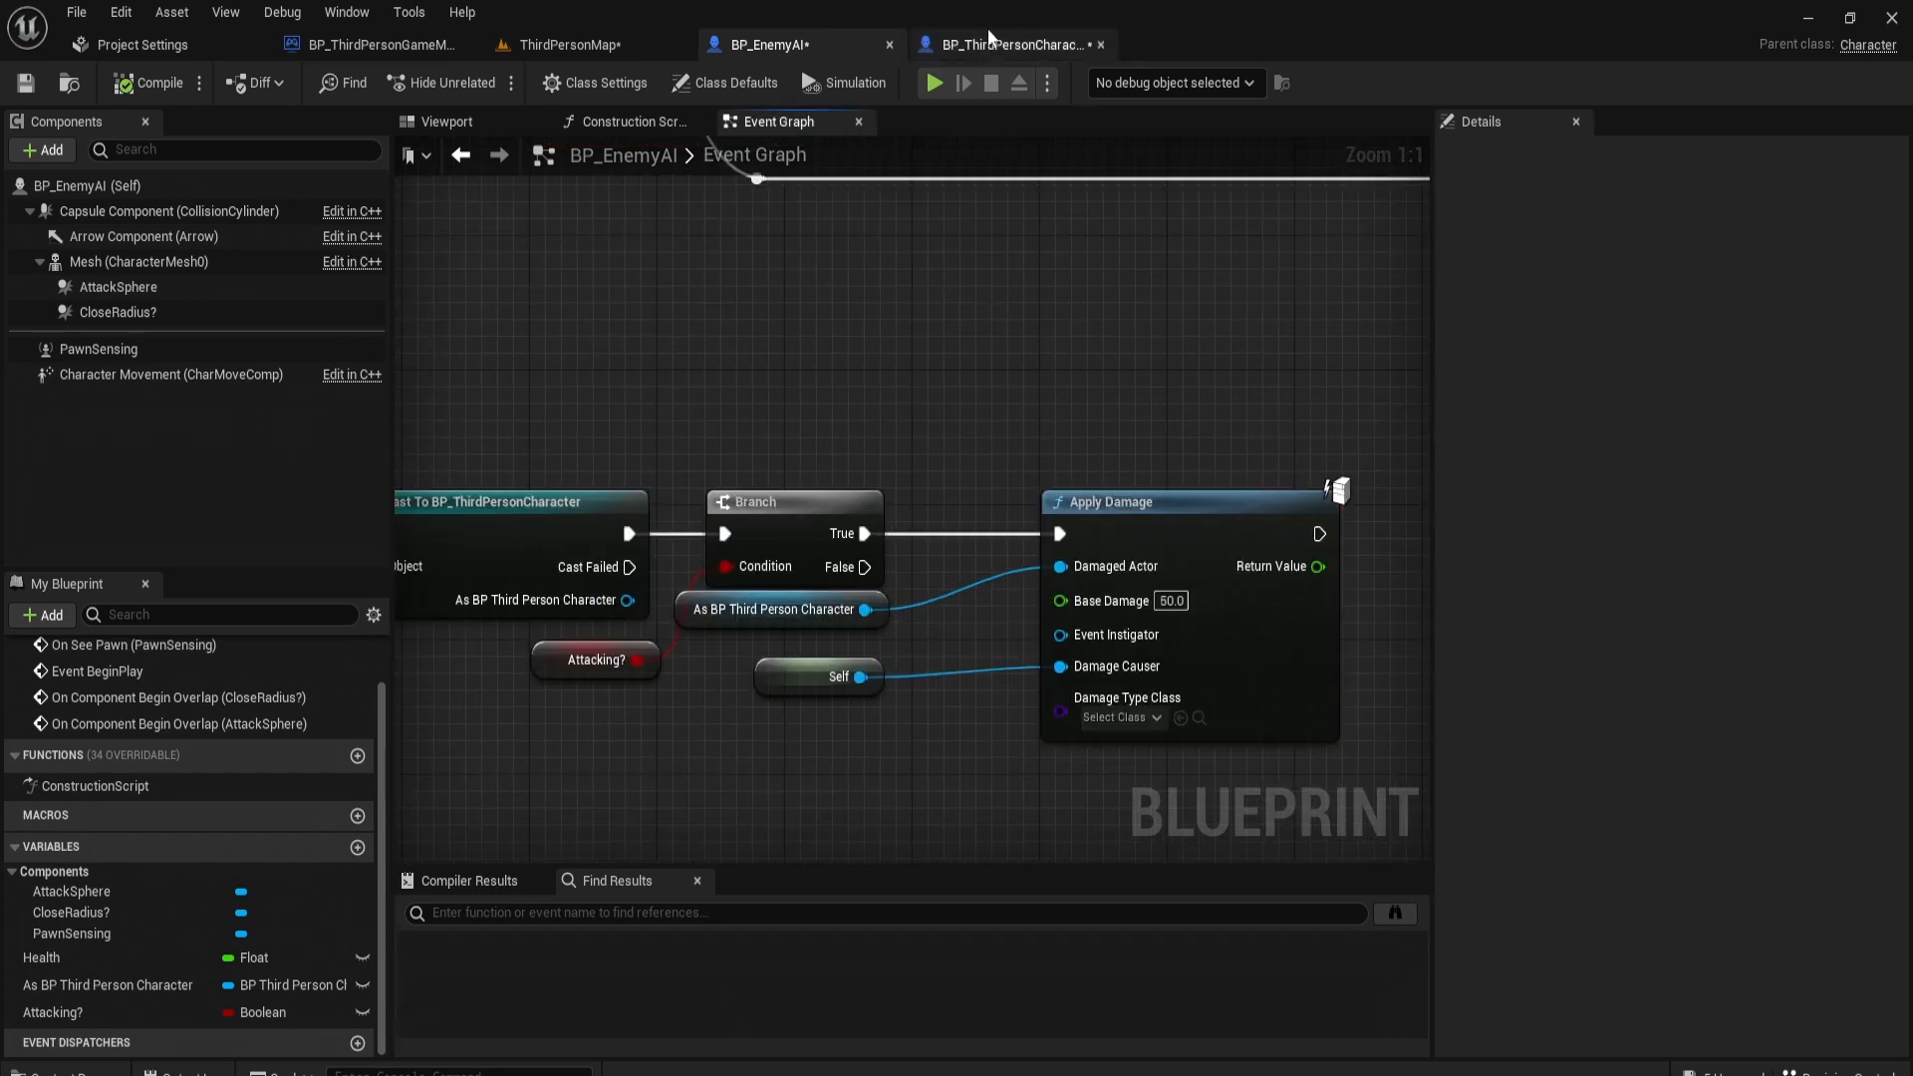
# Step: Subtract incoming Damage from Health, set Health, and branch on Health ≤ 0.0
pyautogui.click(1000, 46)
pyautogui.write('-')
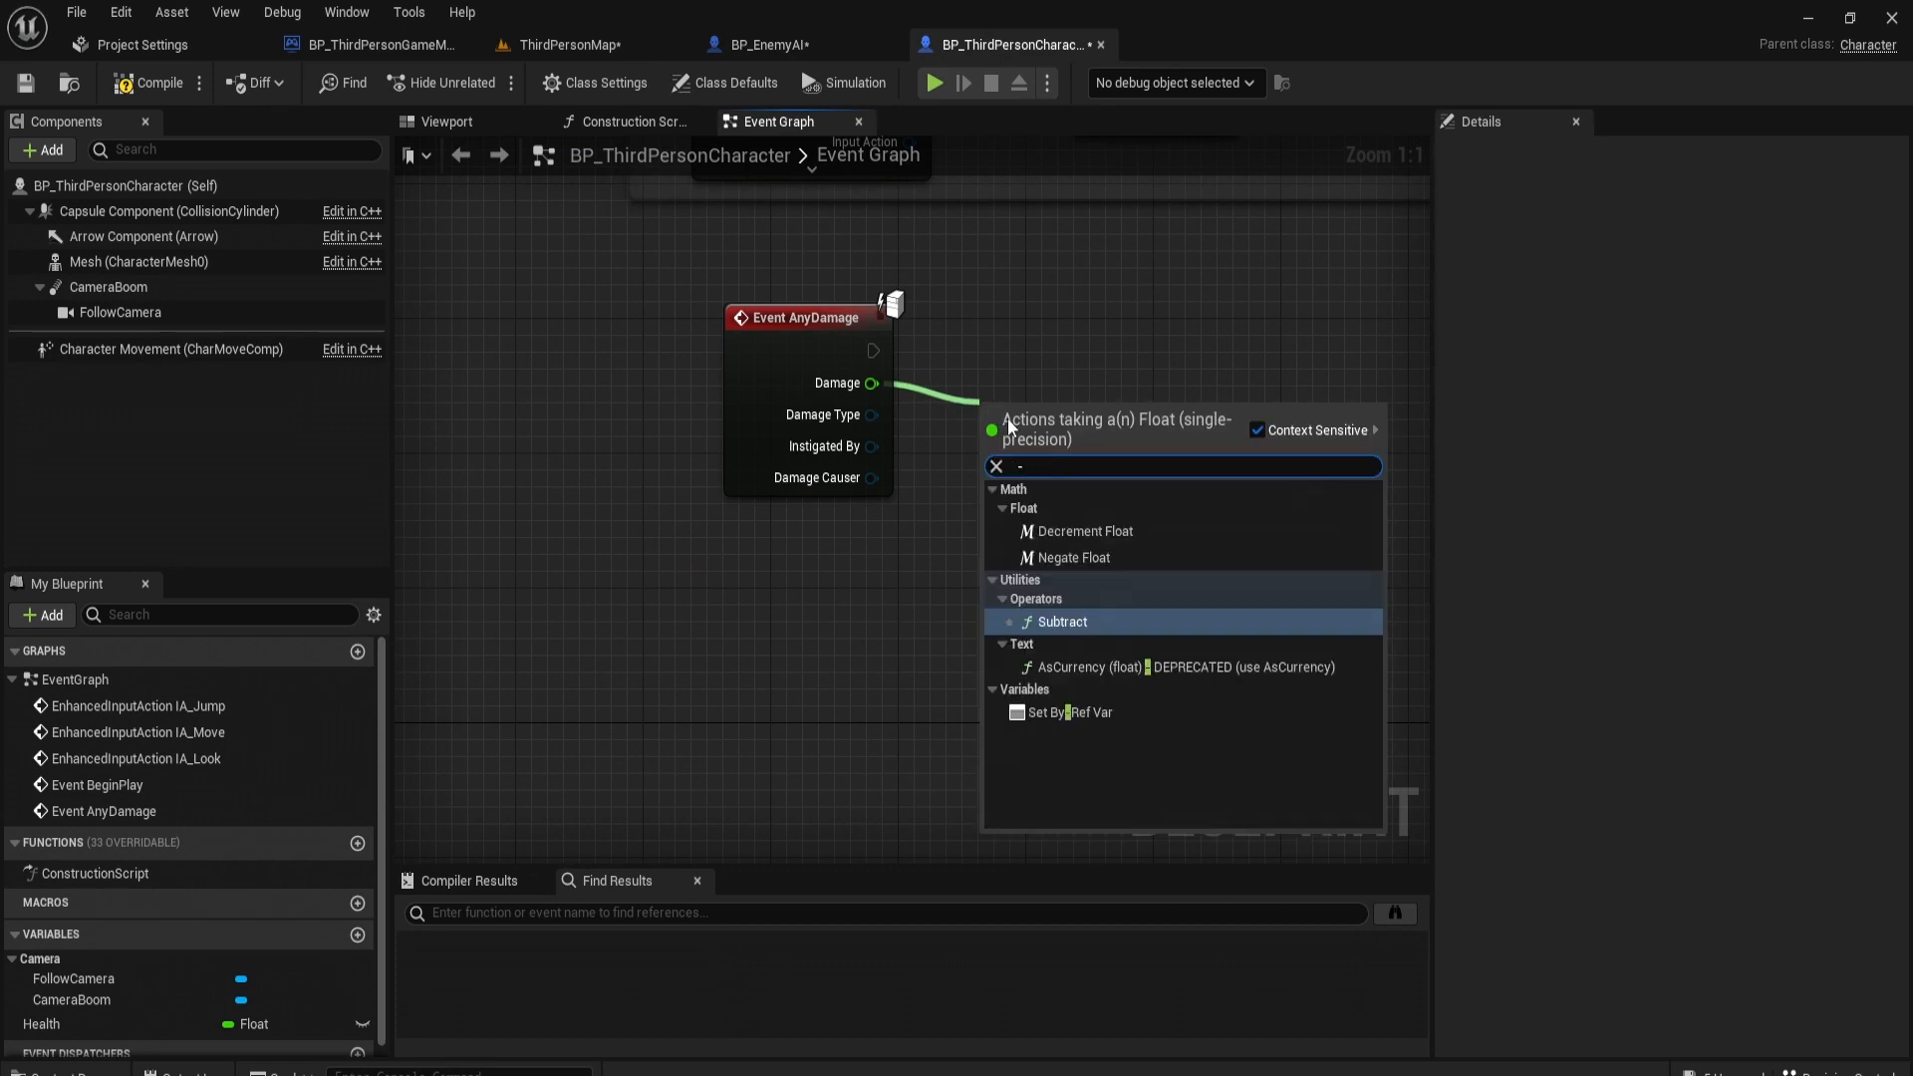
pyautogui.click(1059, 622)
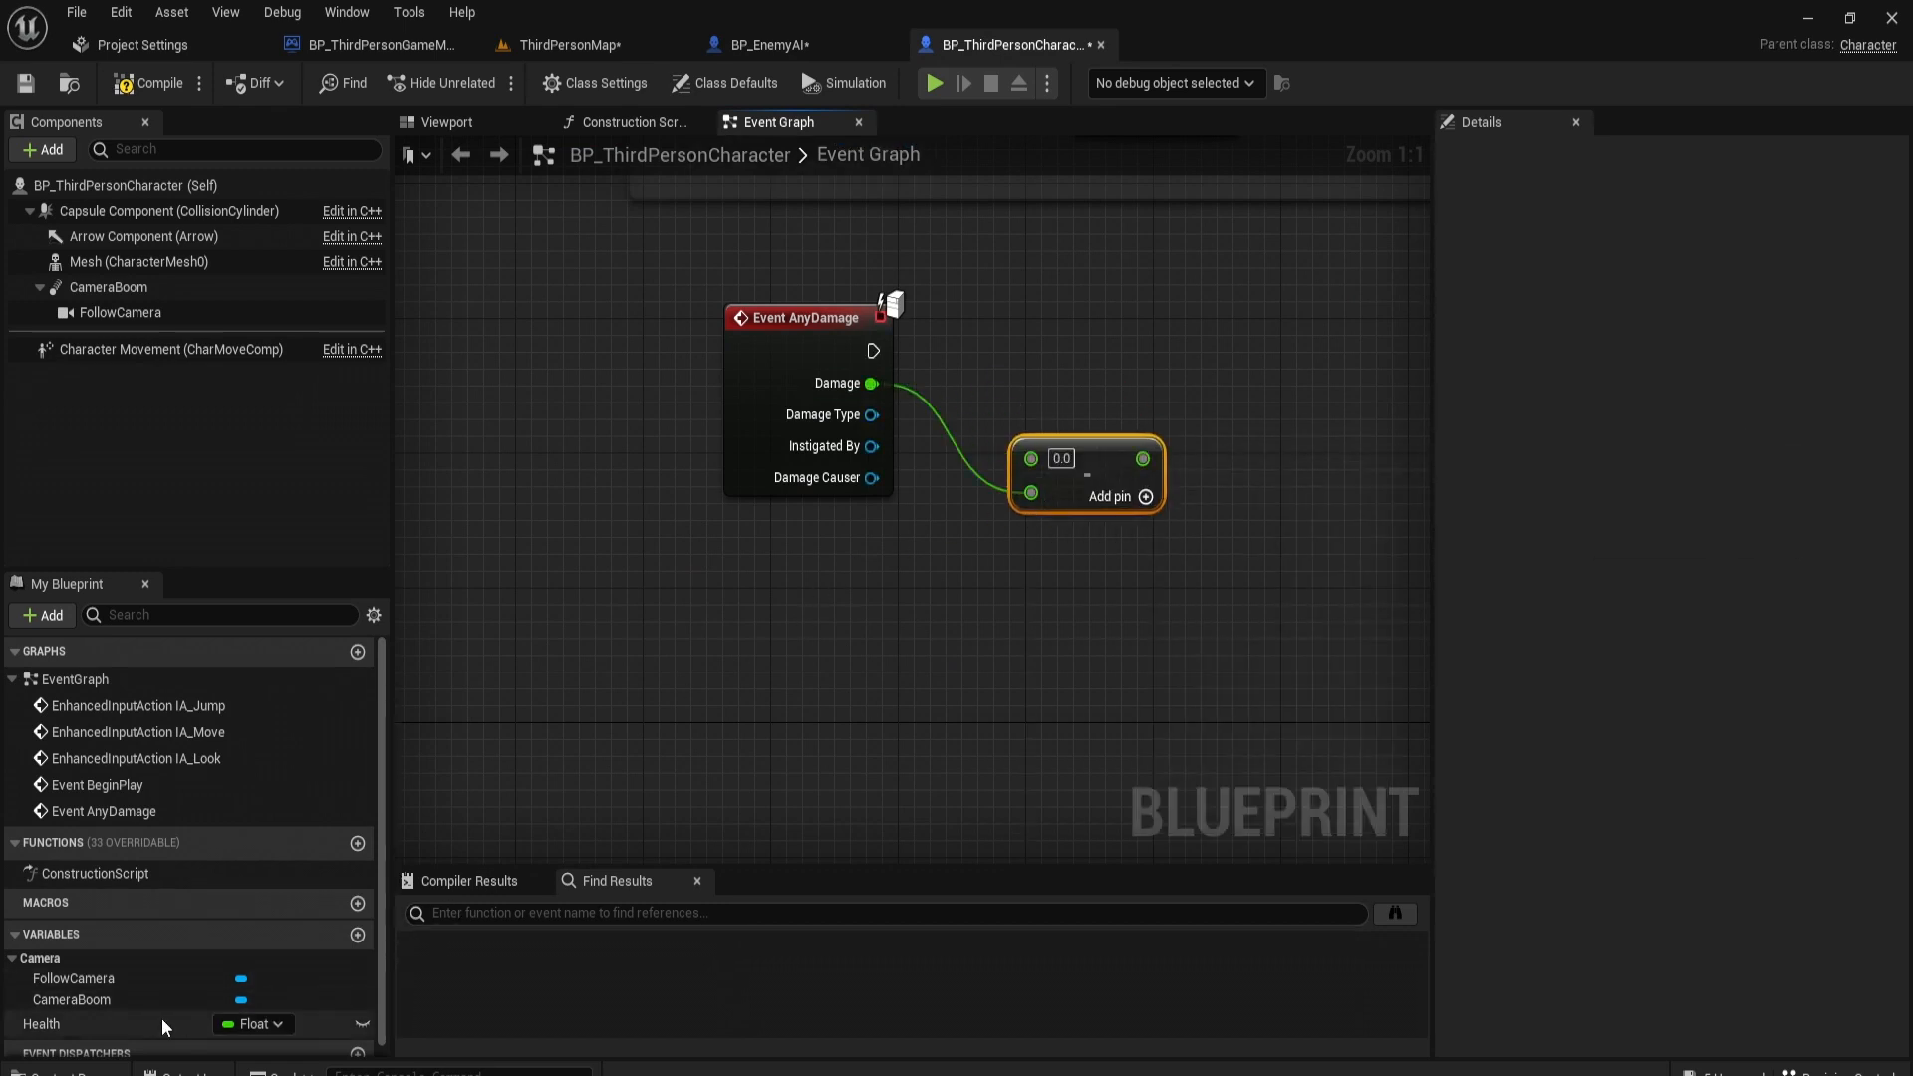
pyautogui.click(39, 1024)
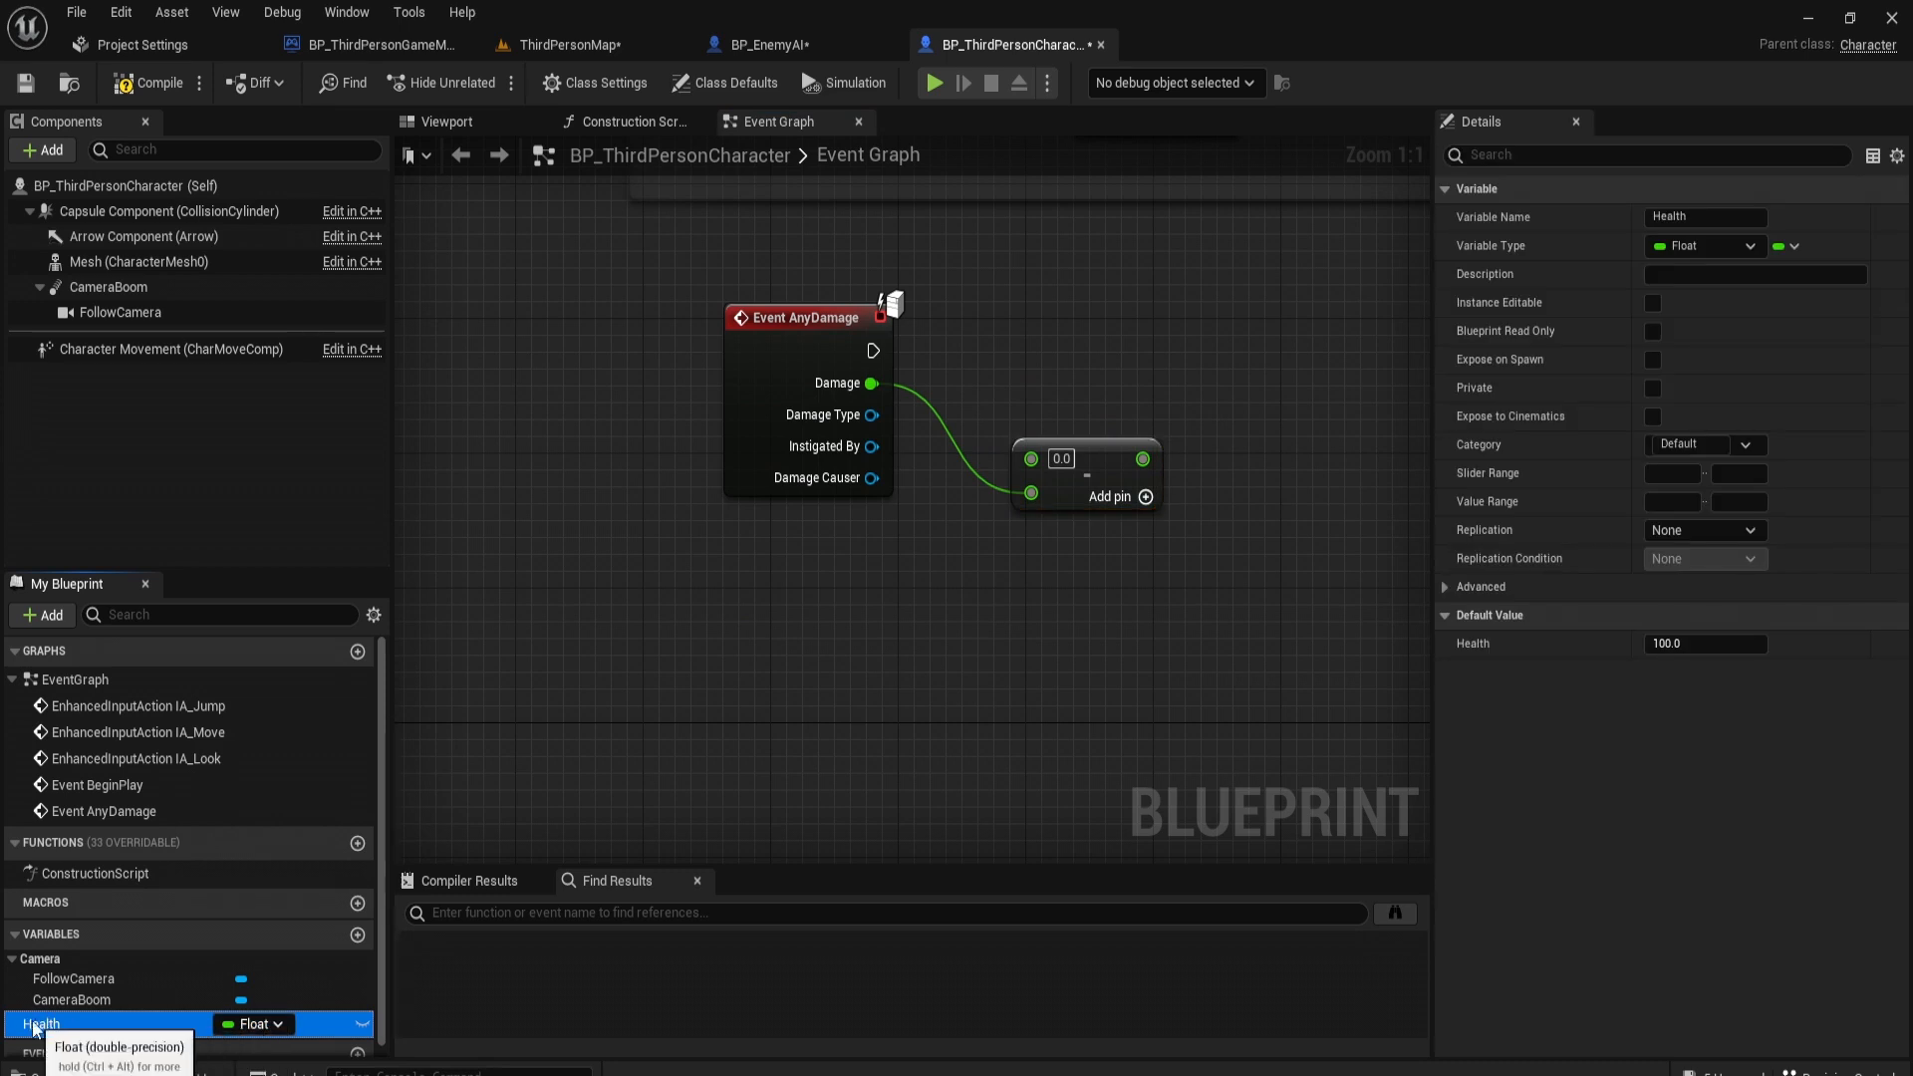
pyautogui.click(1703, 643)
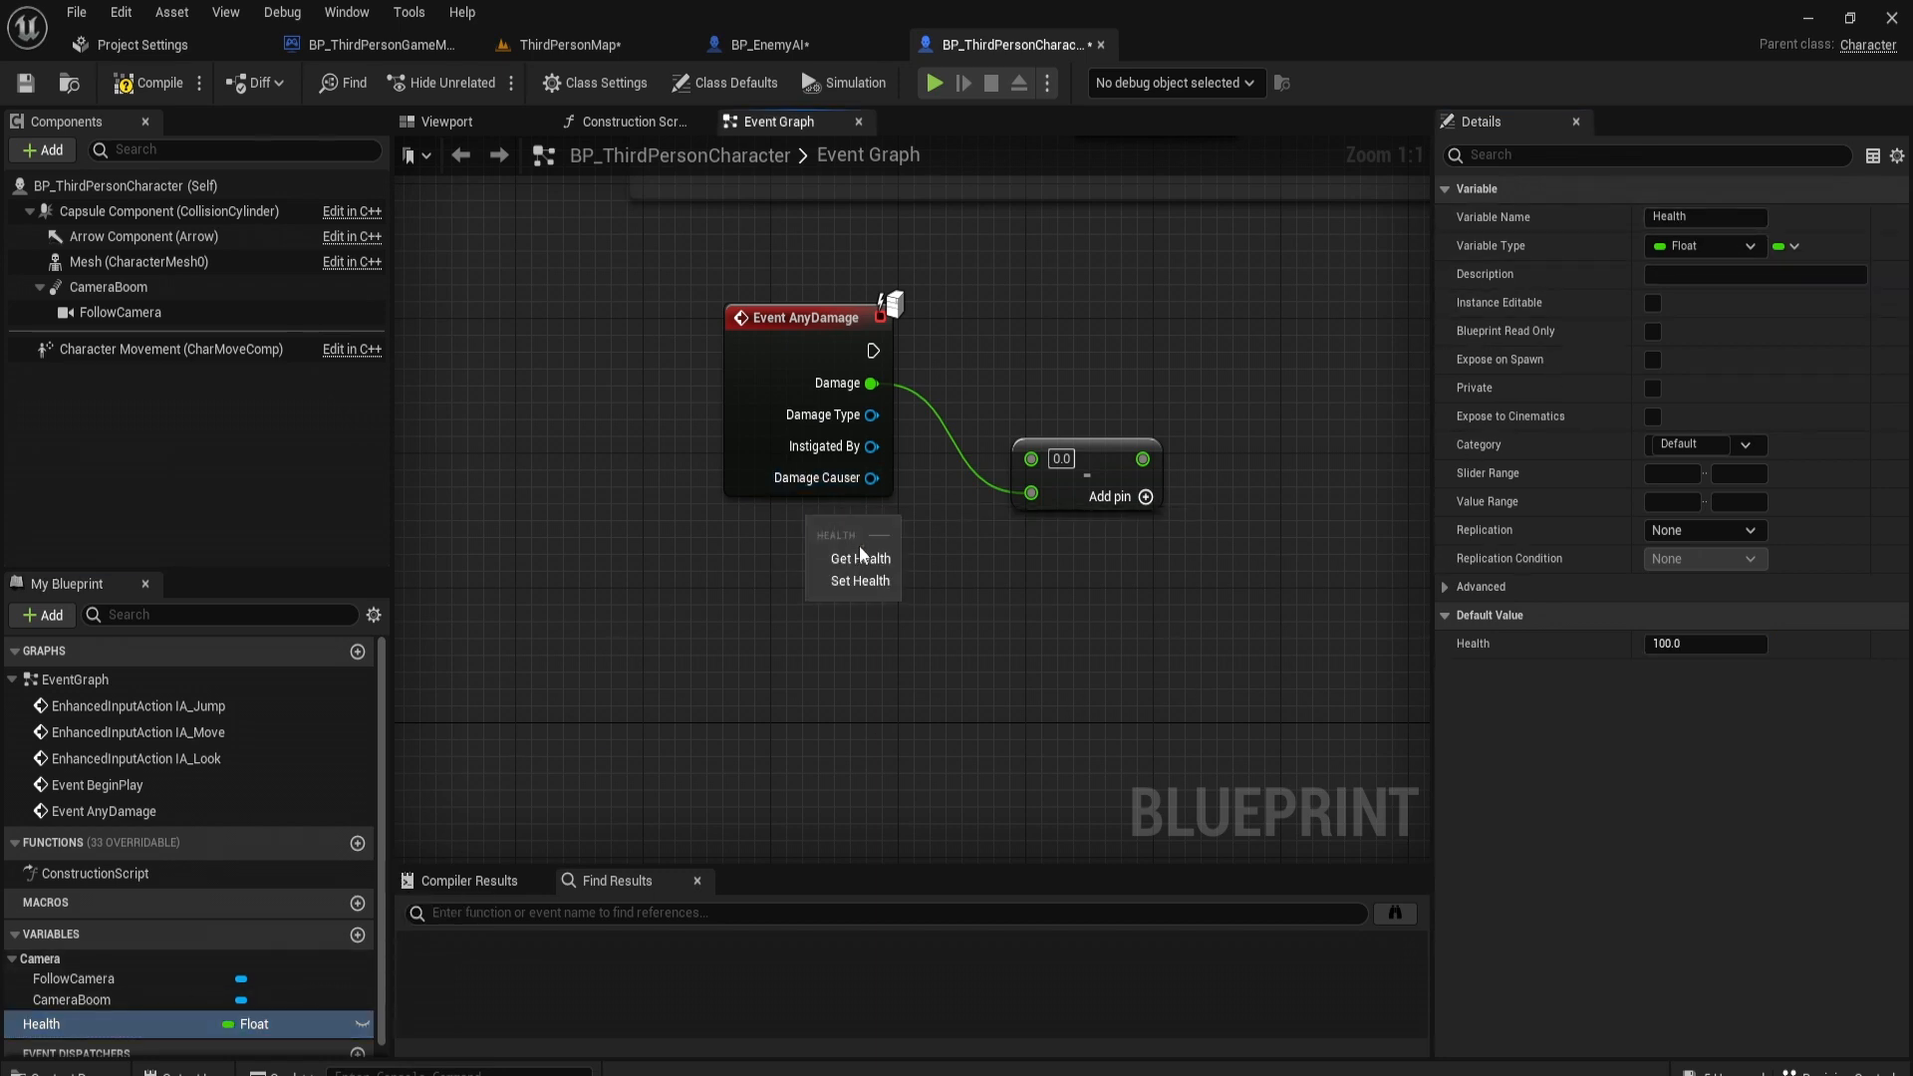
pyautogui.click(859, 558)
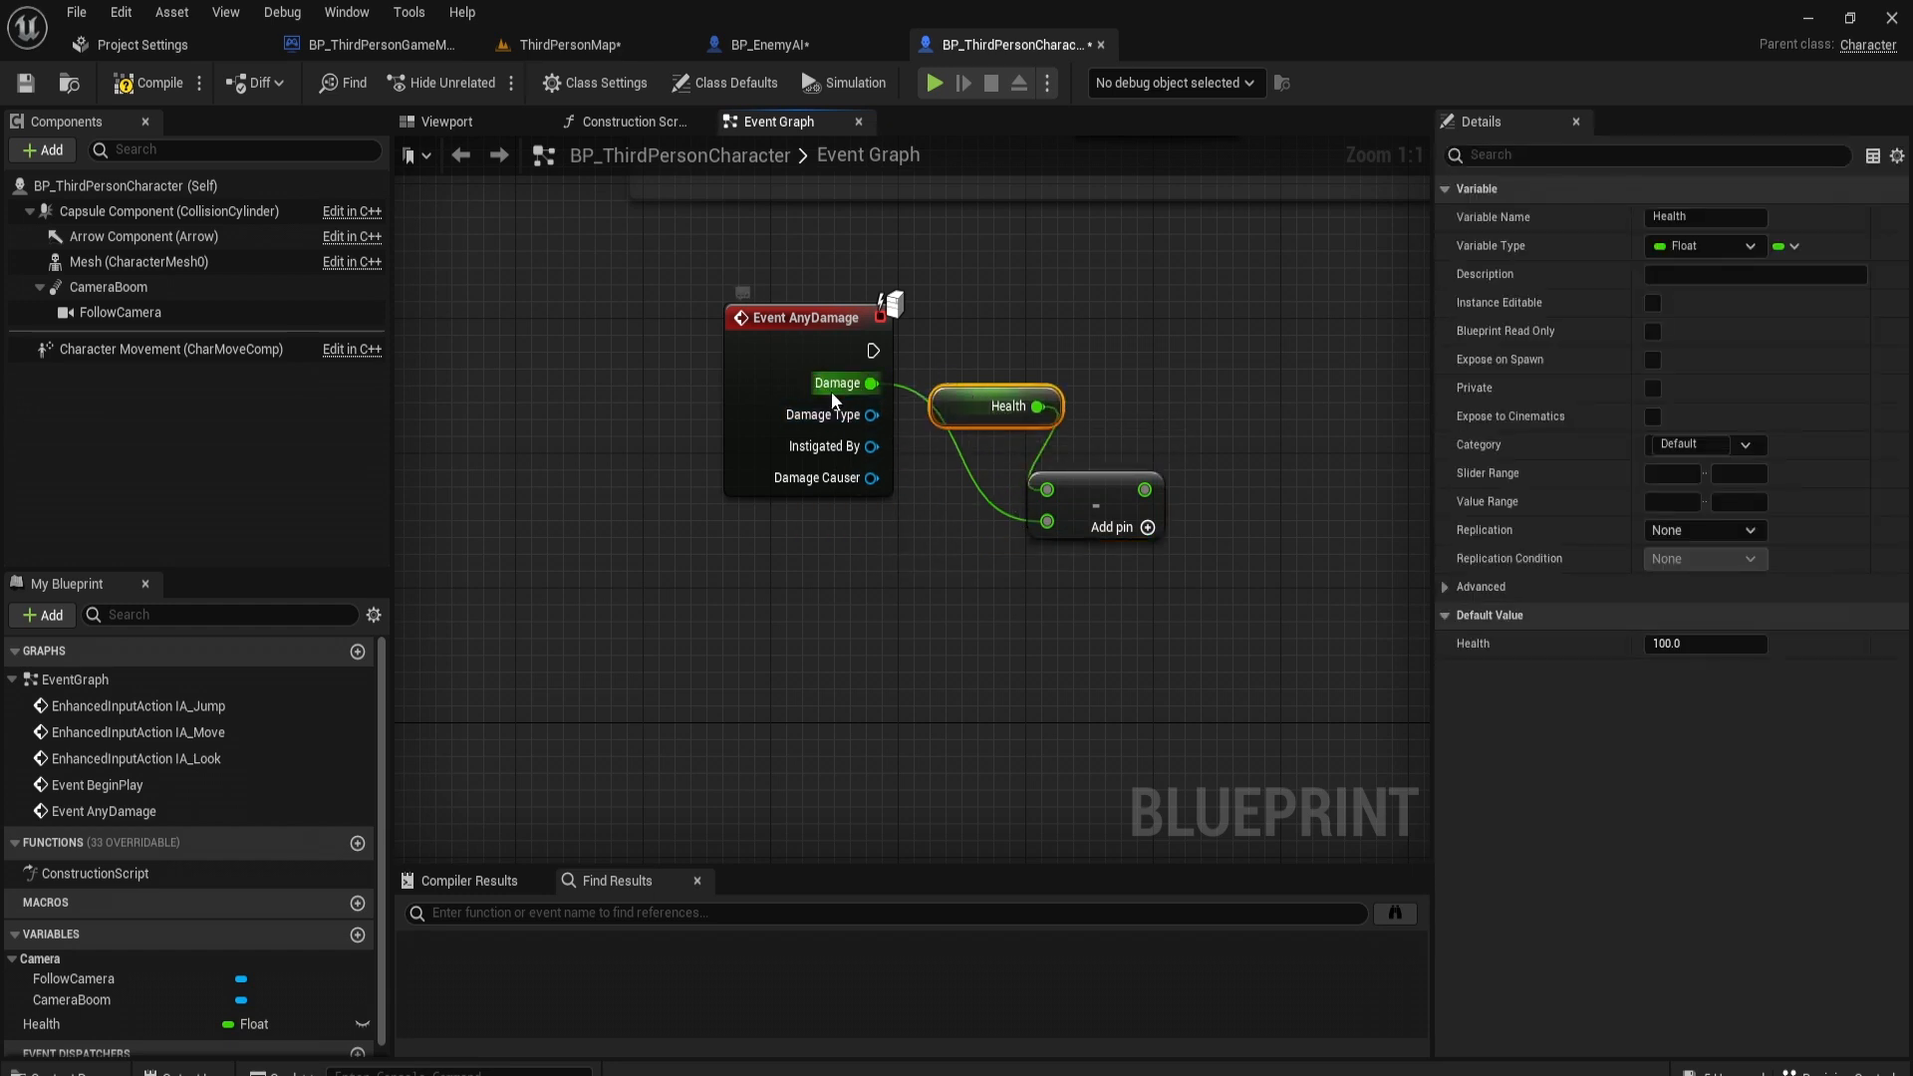
pyautogui.moveTo(994, 404); pyautogui.dragTo(834, 540)
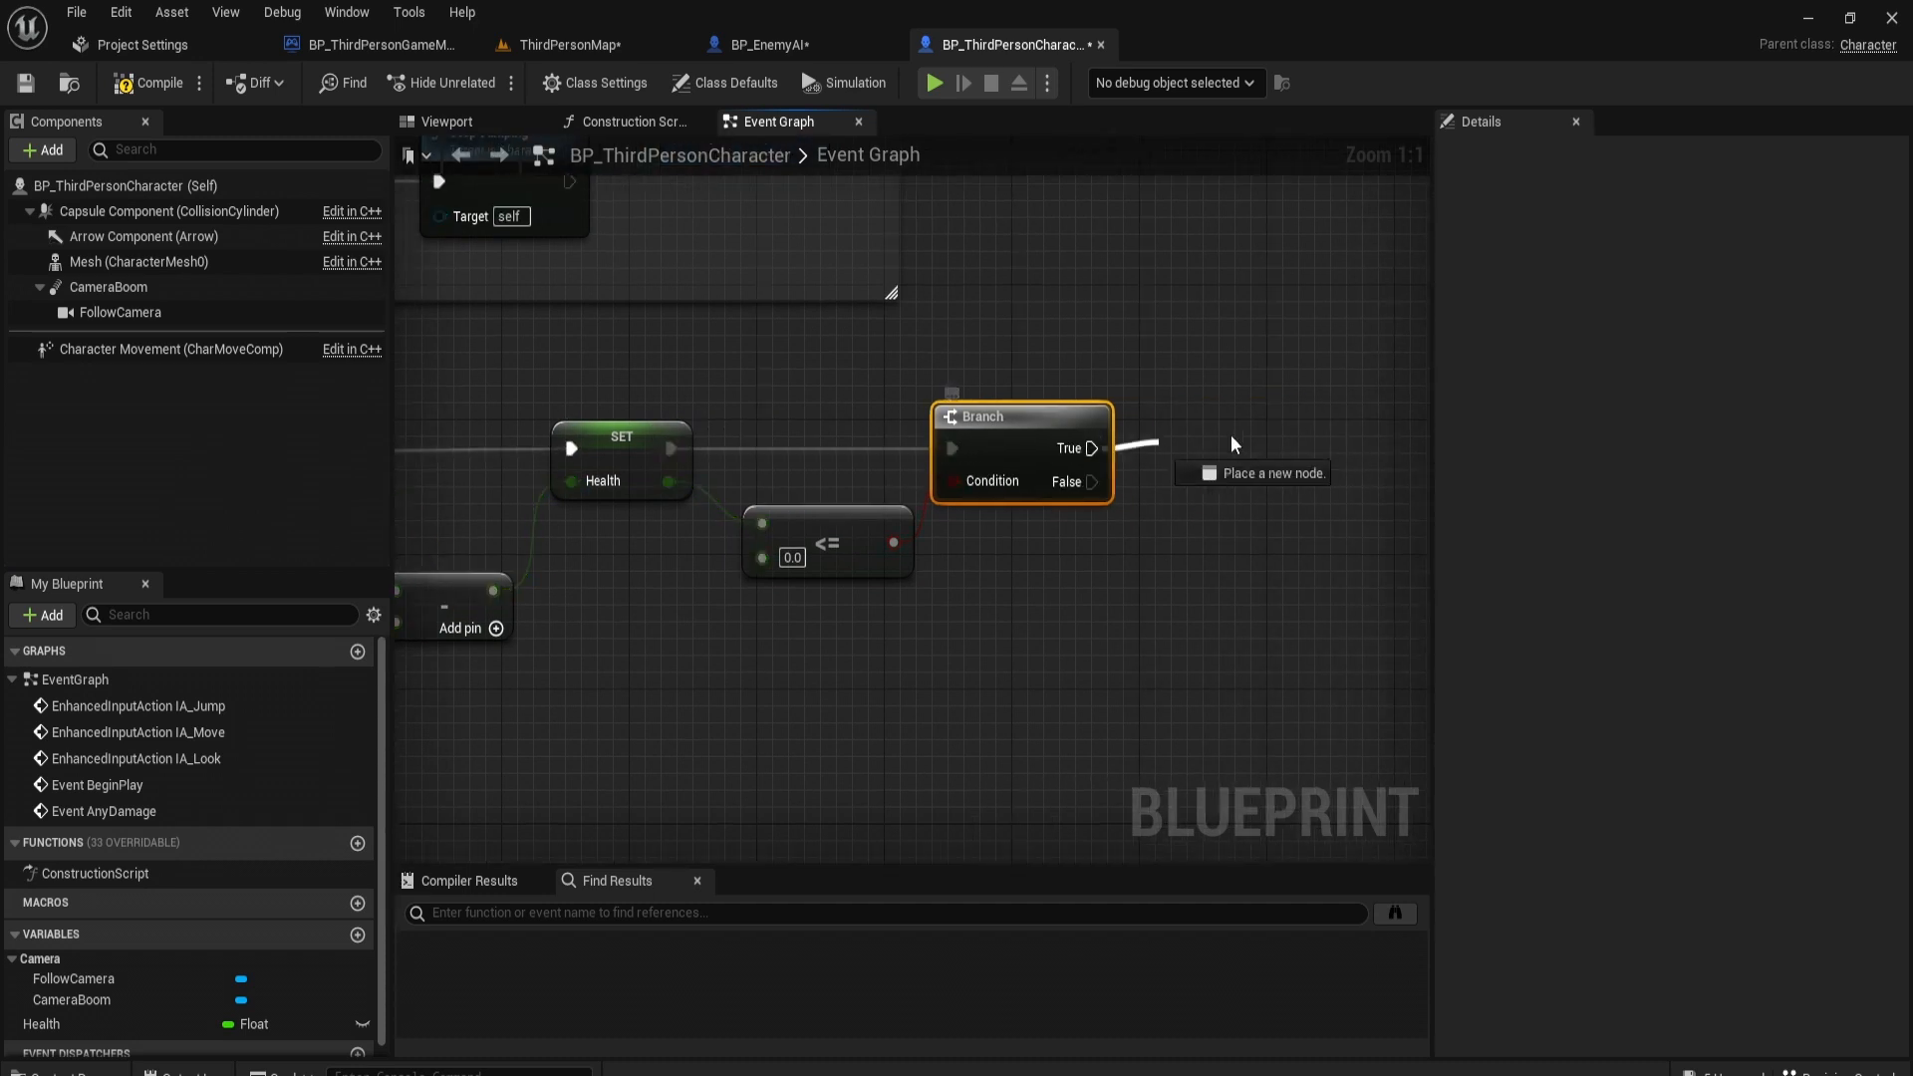
pyautogui.click(1254, 473)
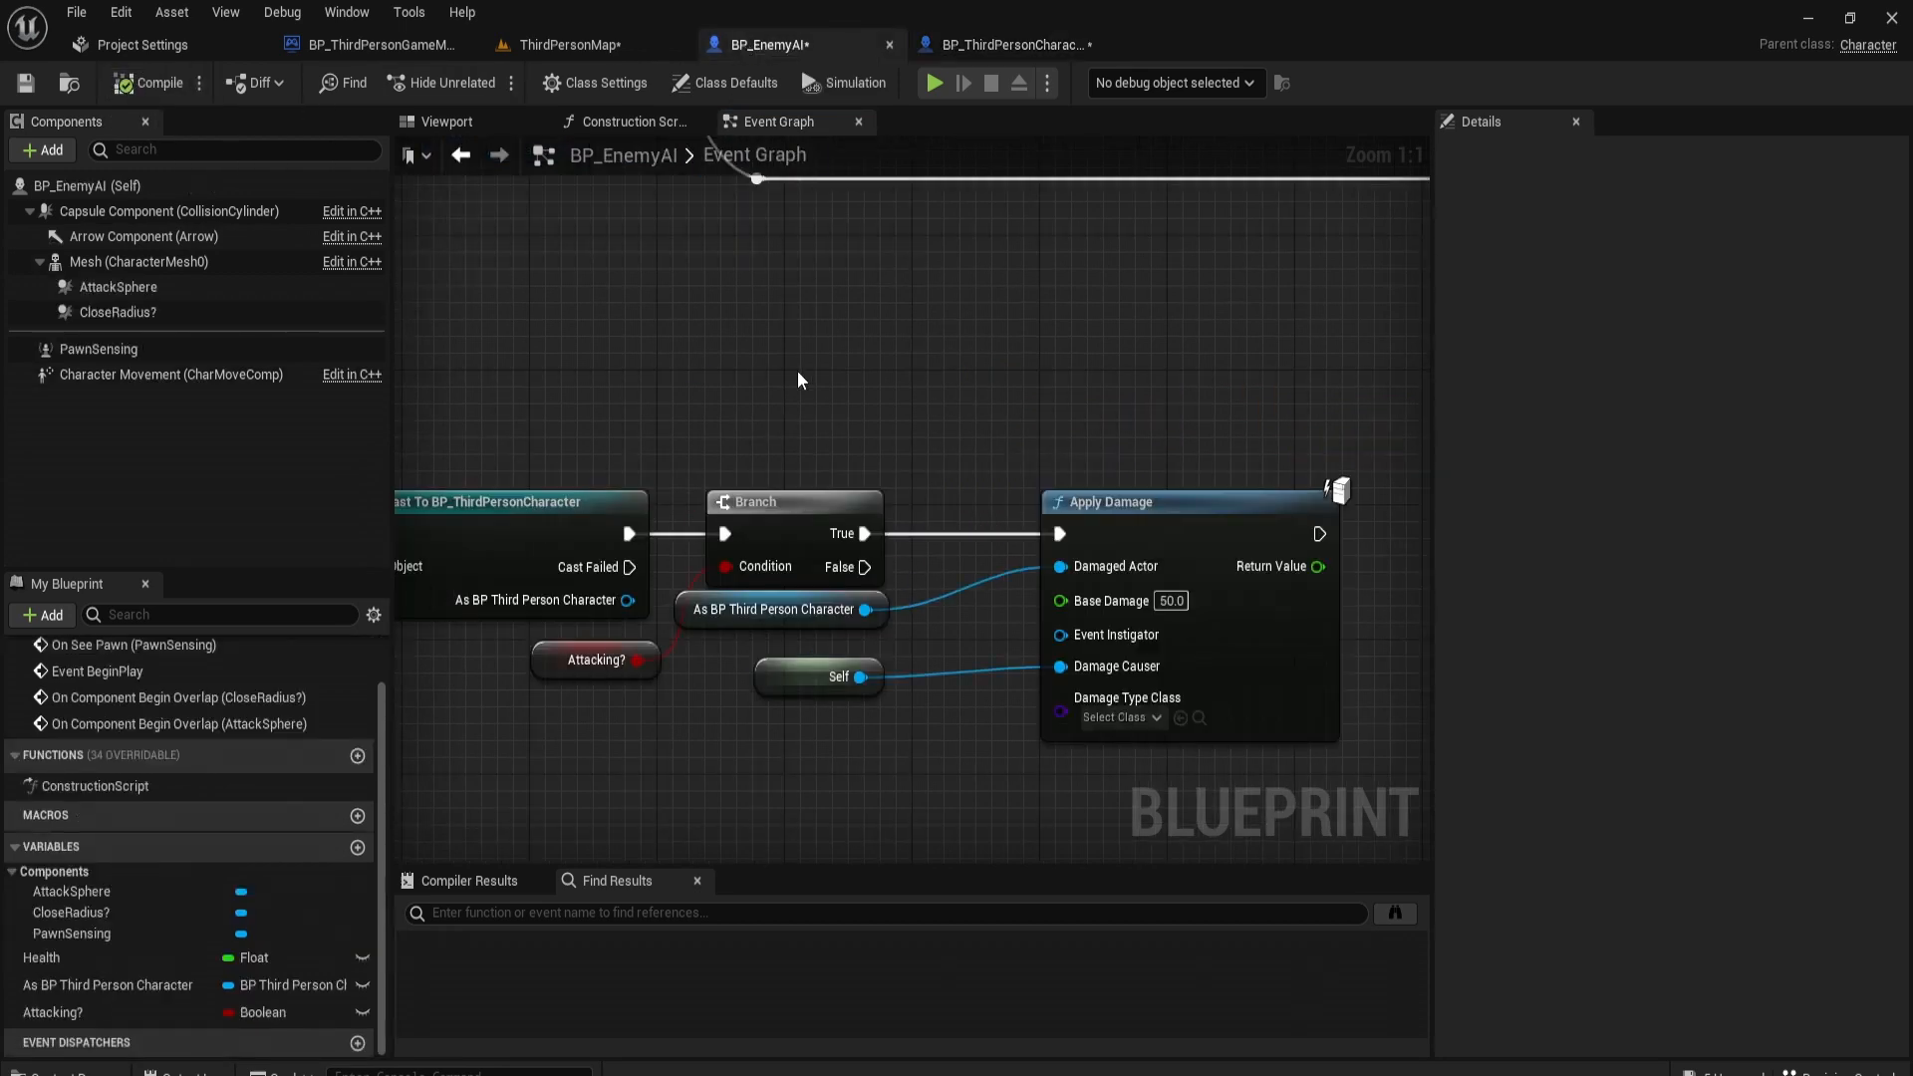
# Step: Compile BP_EnemyAI and return to the ThirdPersonMap level tab
pyautogui.scroll(-3)
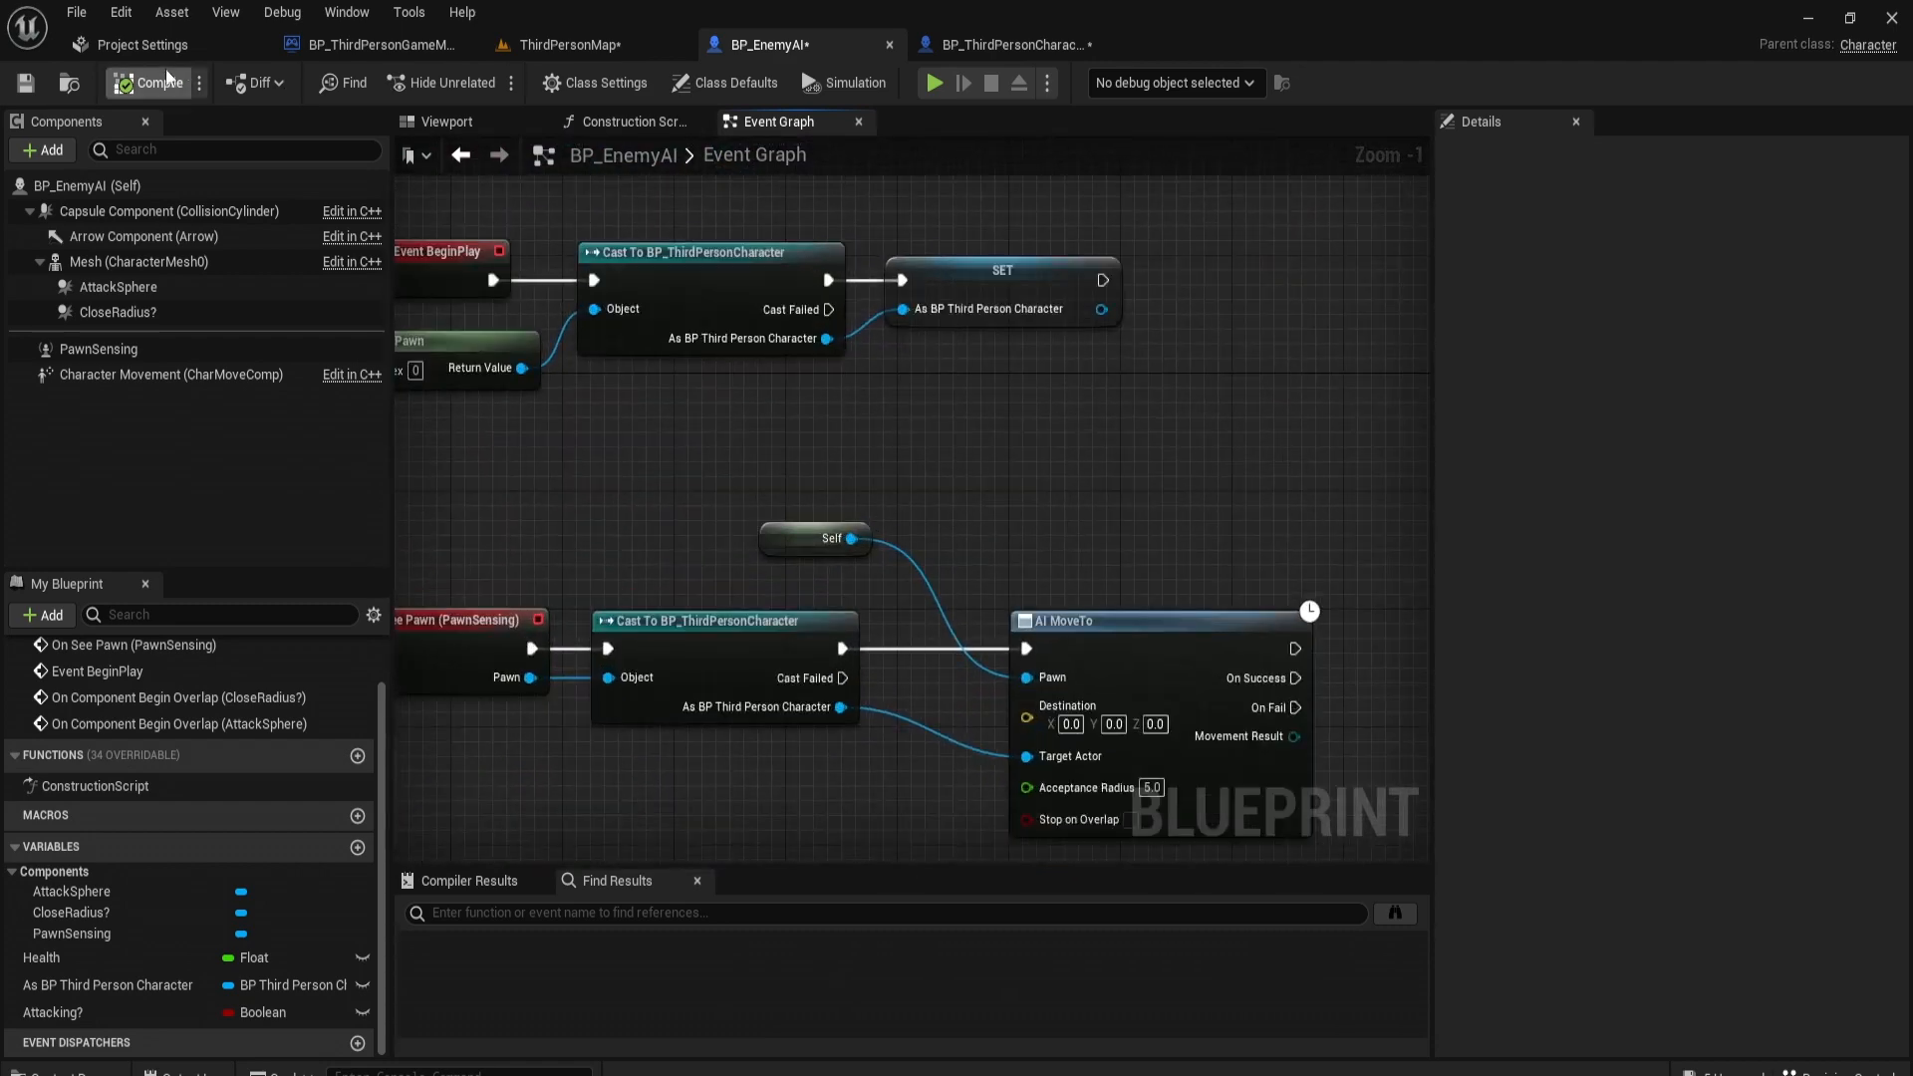
pyautogui.click(568, 45)
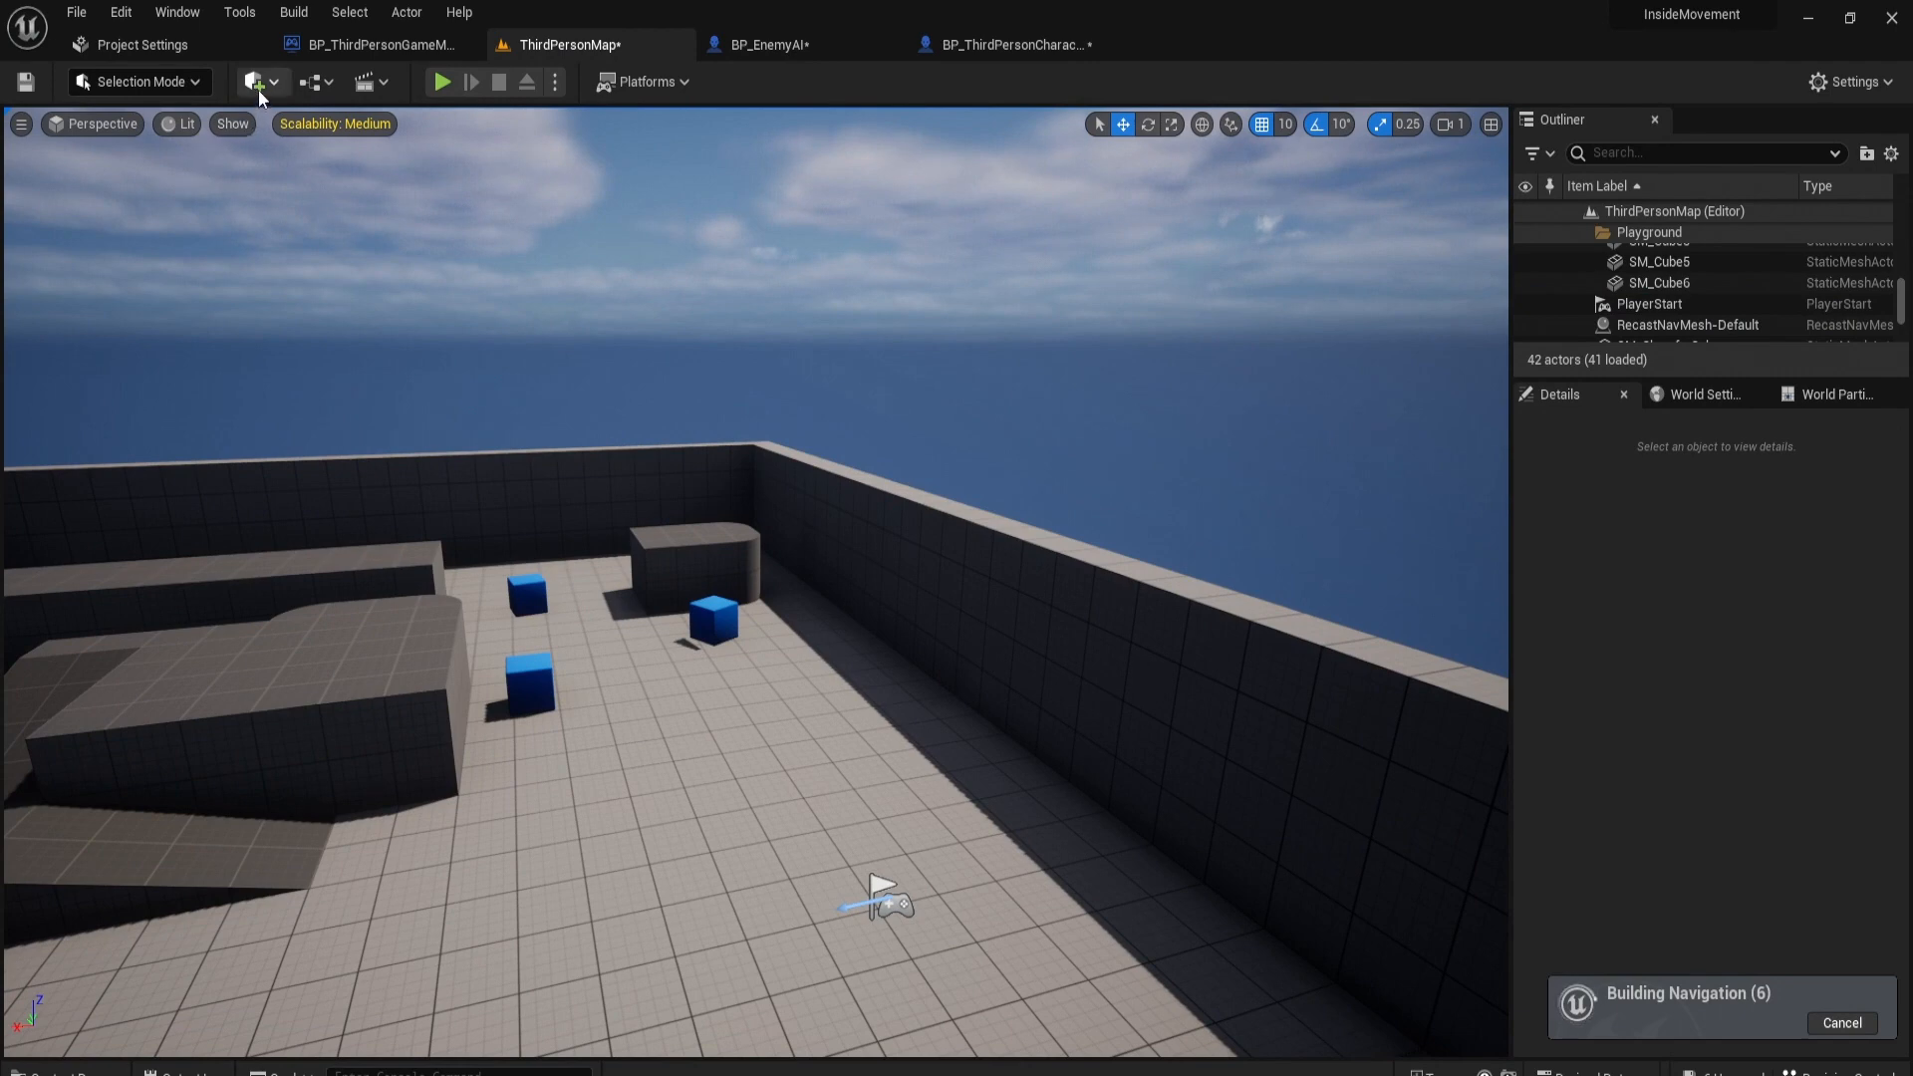
# Step: Add a Nav Mesh Bounds Volume scaled to 12.5 over the arena and drop BP_EnemyAI onto the floor
pyautogui.click(253, 82)
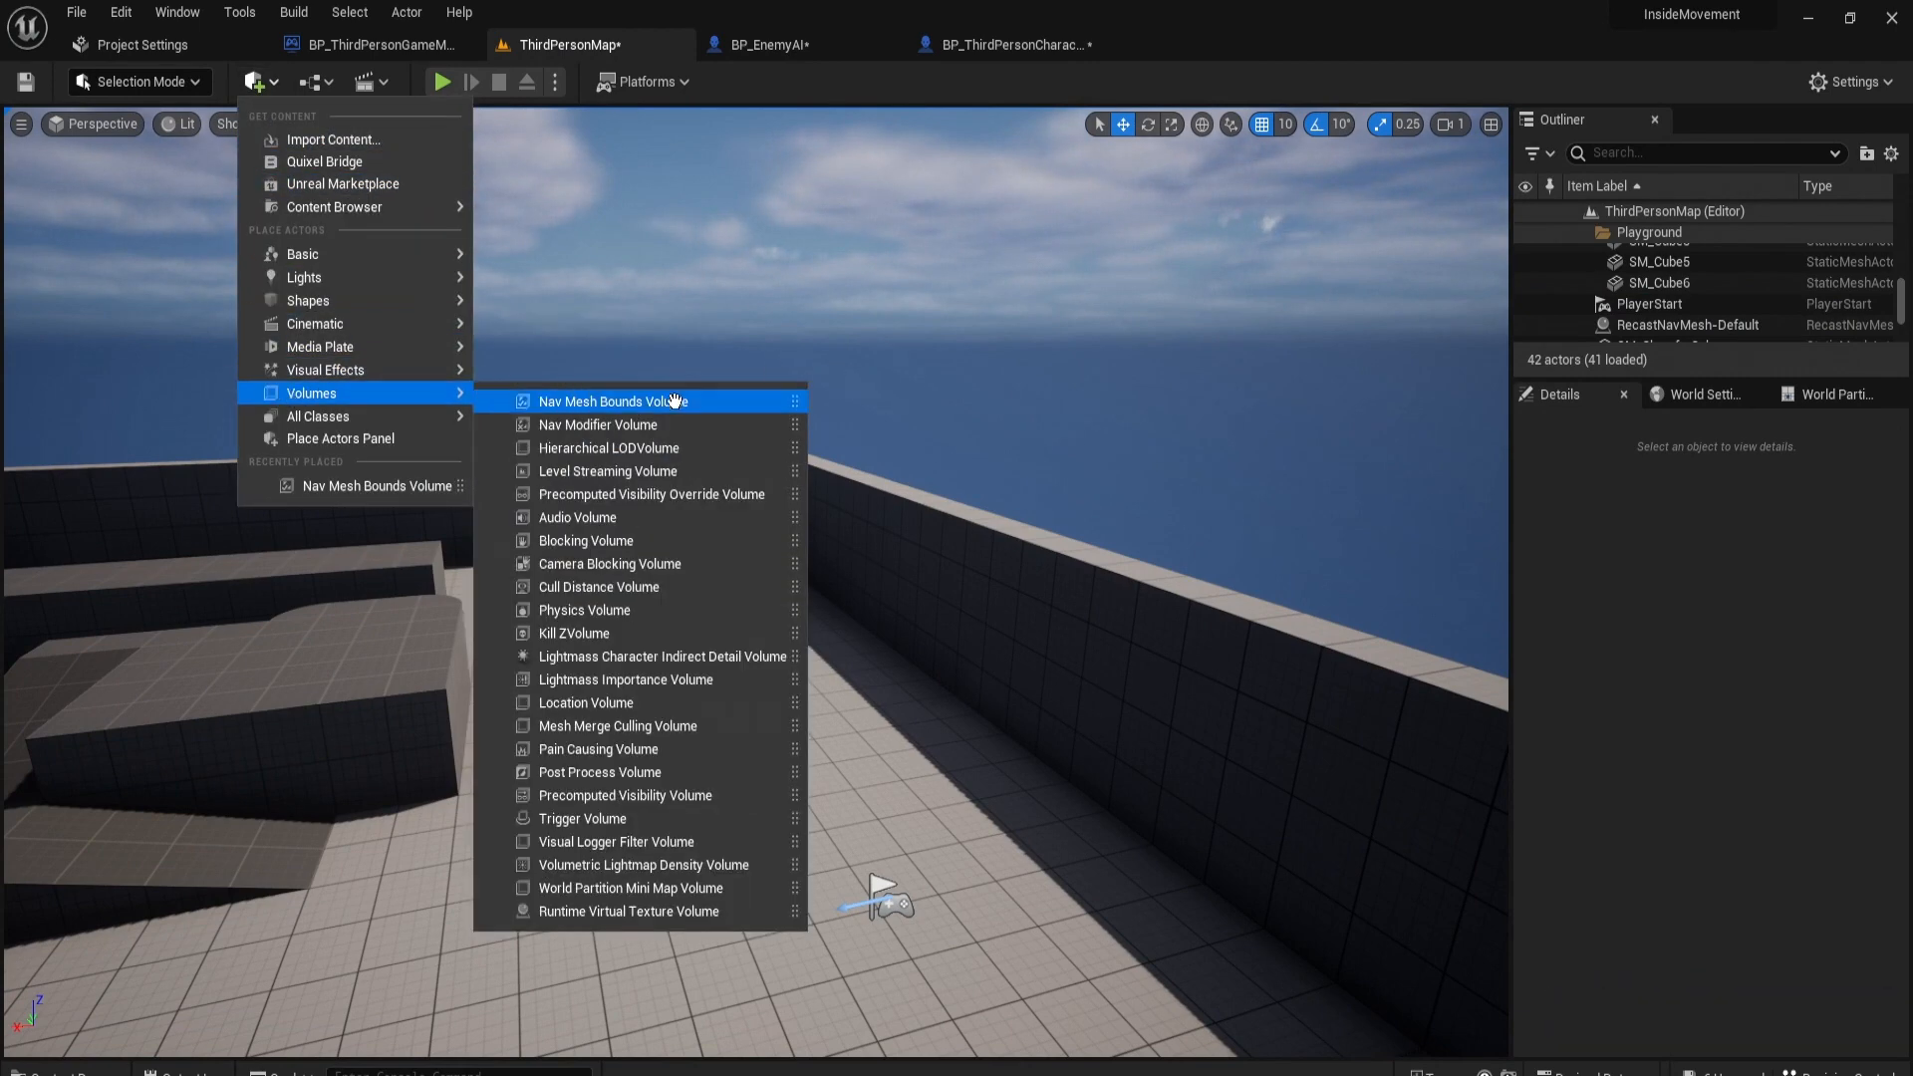
pyautogui.click(614, 400)
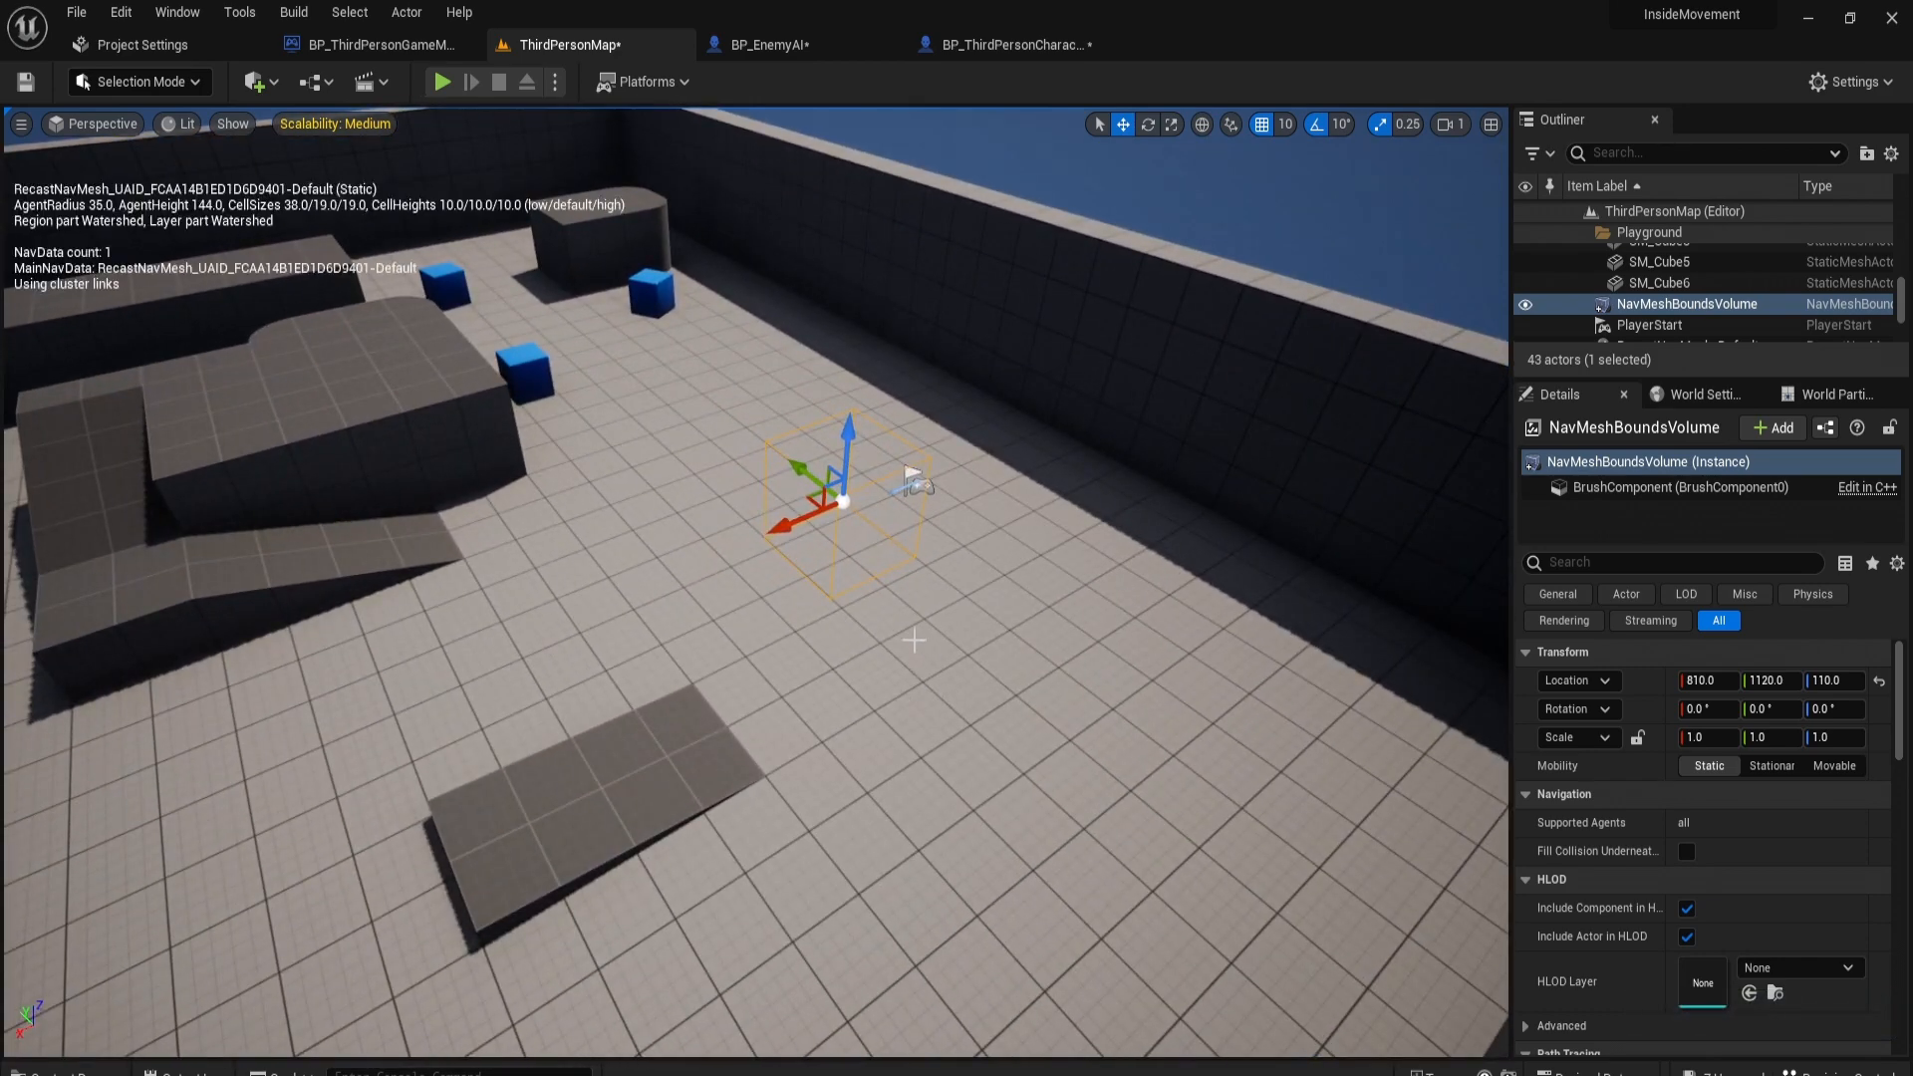
pyautogui.moveTo(849, 432); pyautogui.dragTo(886, 408)
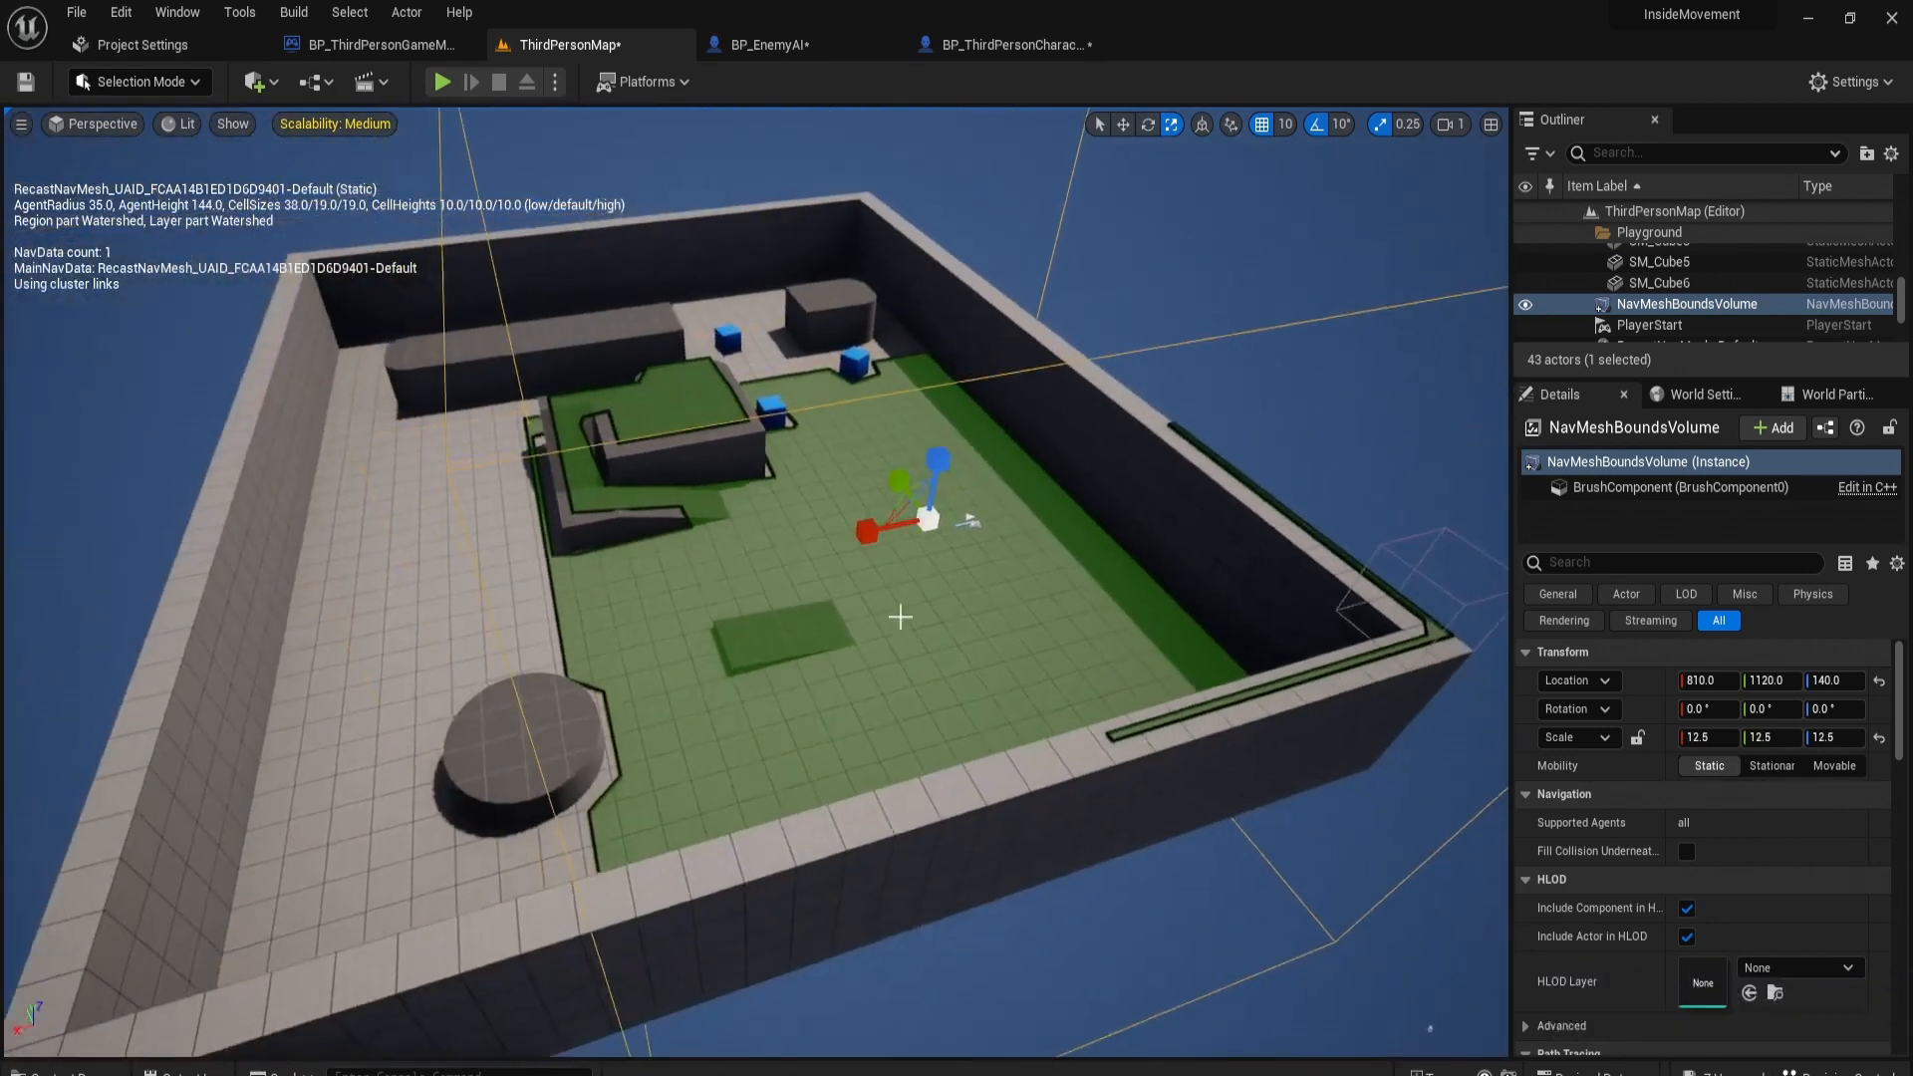
pyautogui.moveTo(867, 530); pyautogui.dragTo(908, 522)
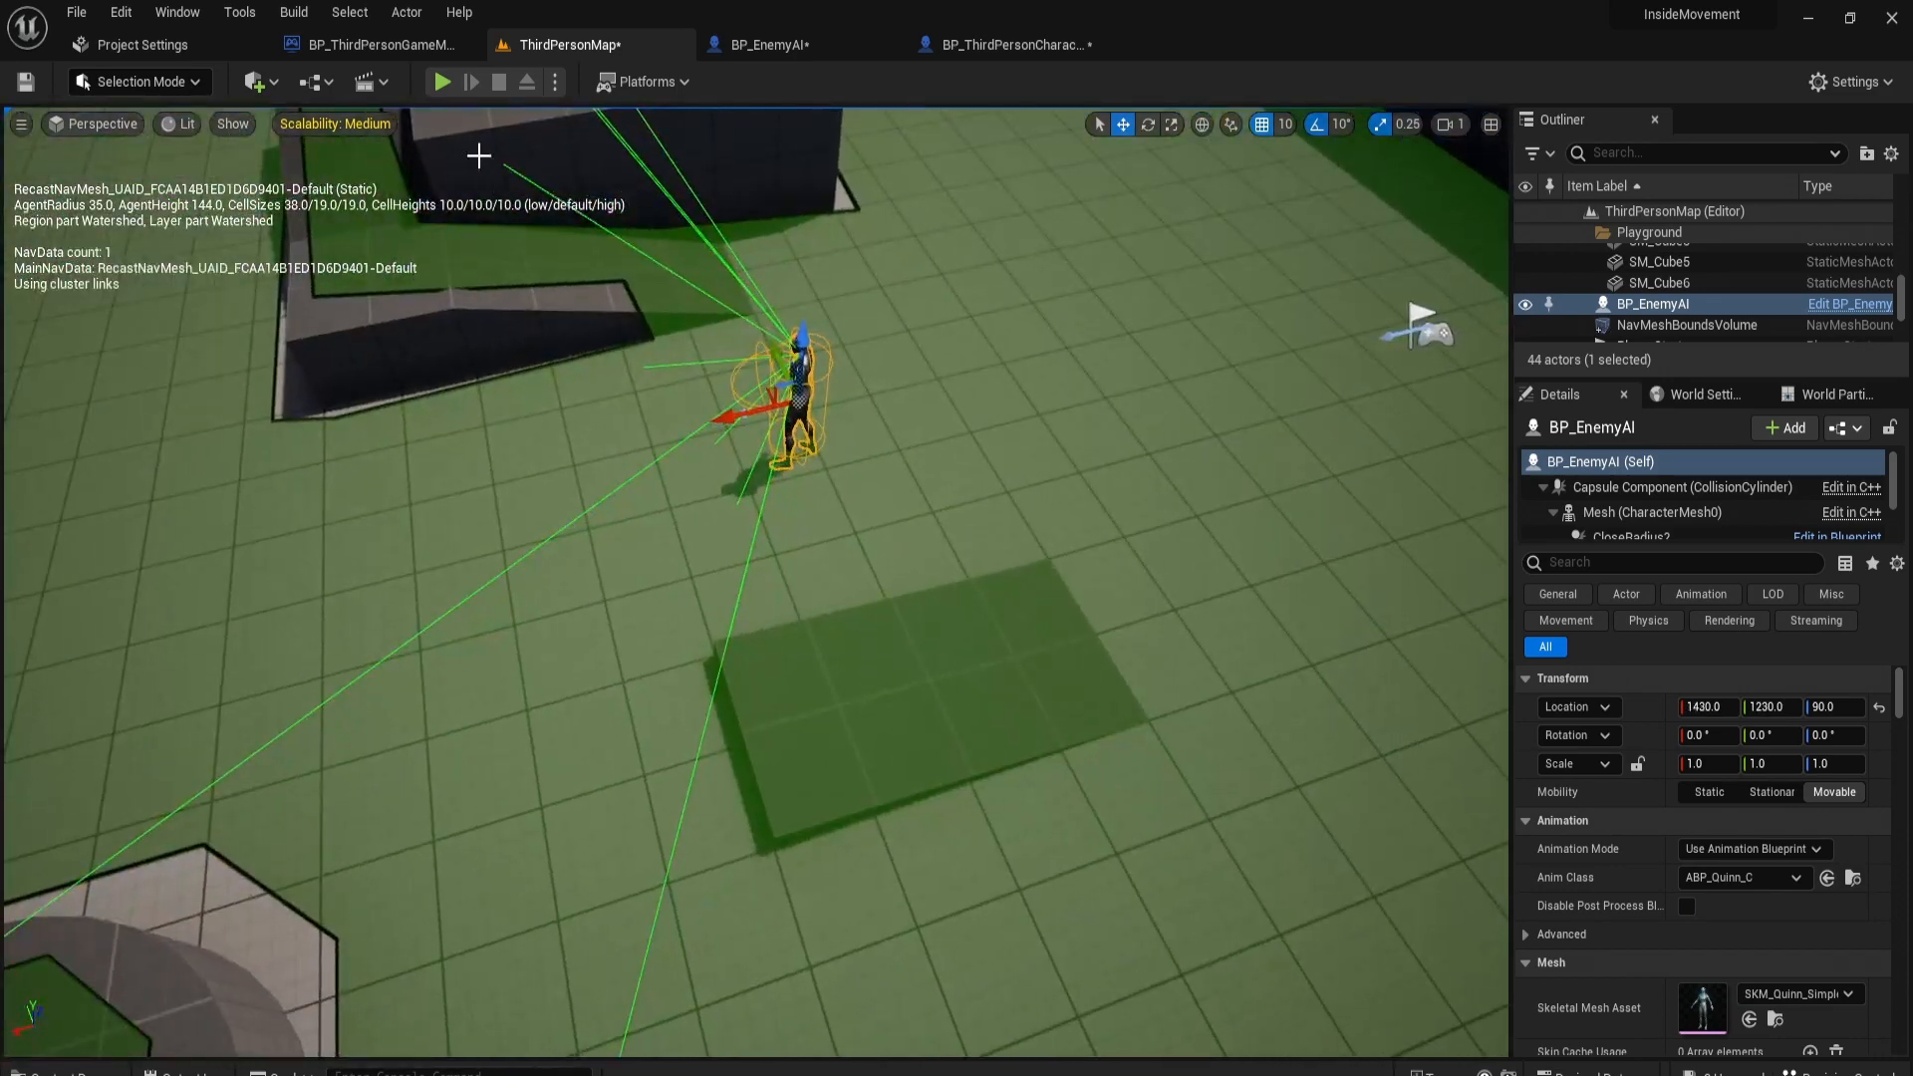
pyautogui.click(442, 82)
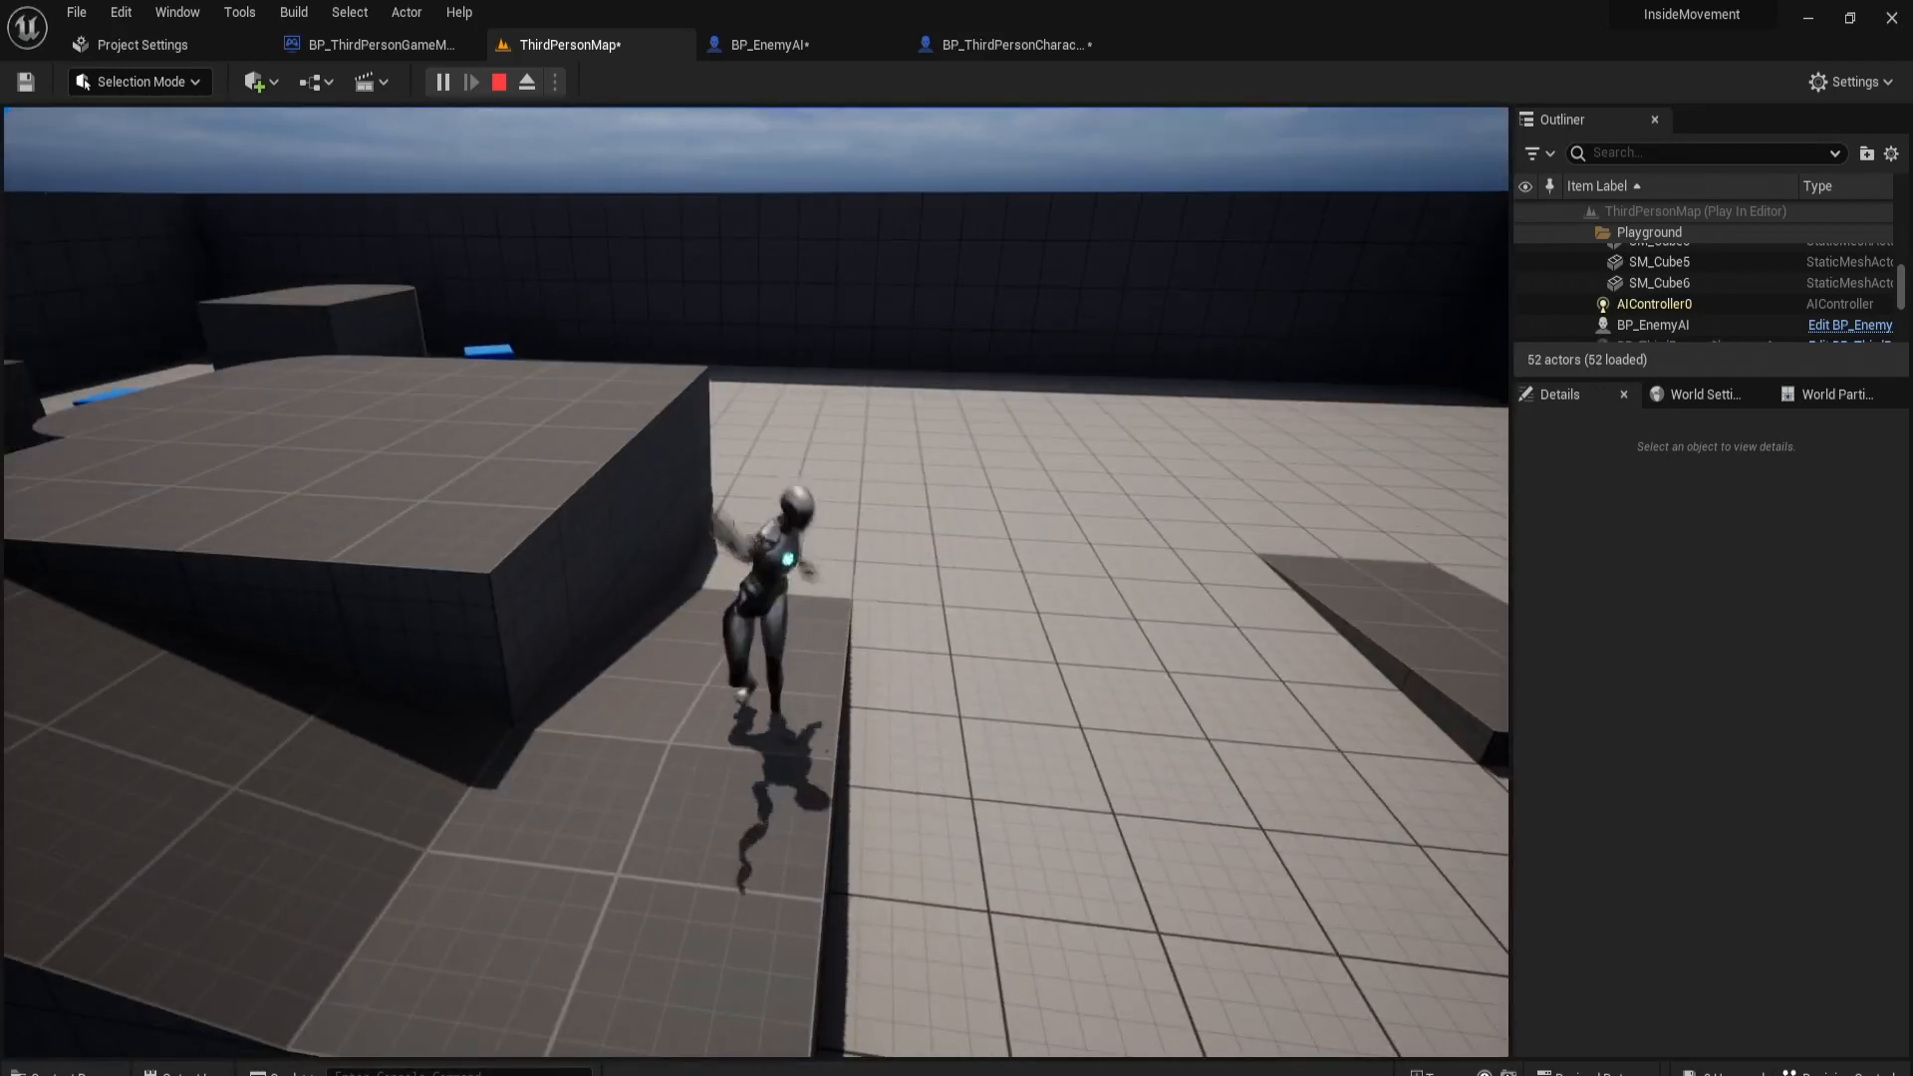
pyautogui.click(498, 81)
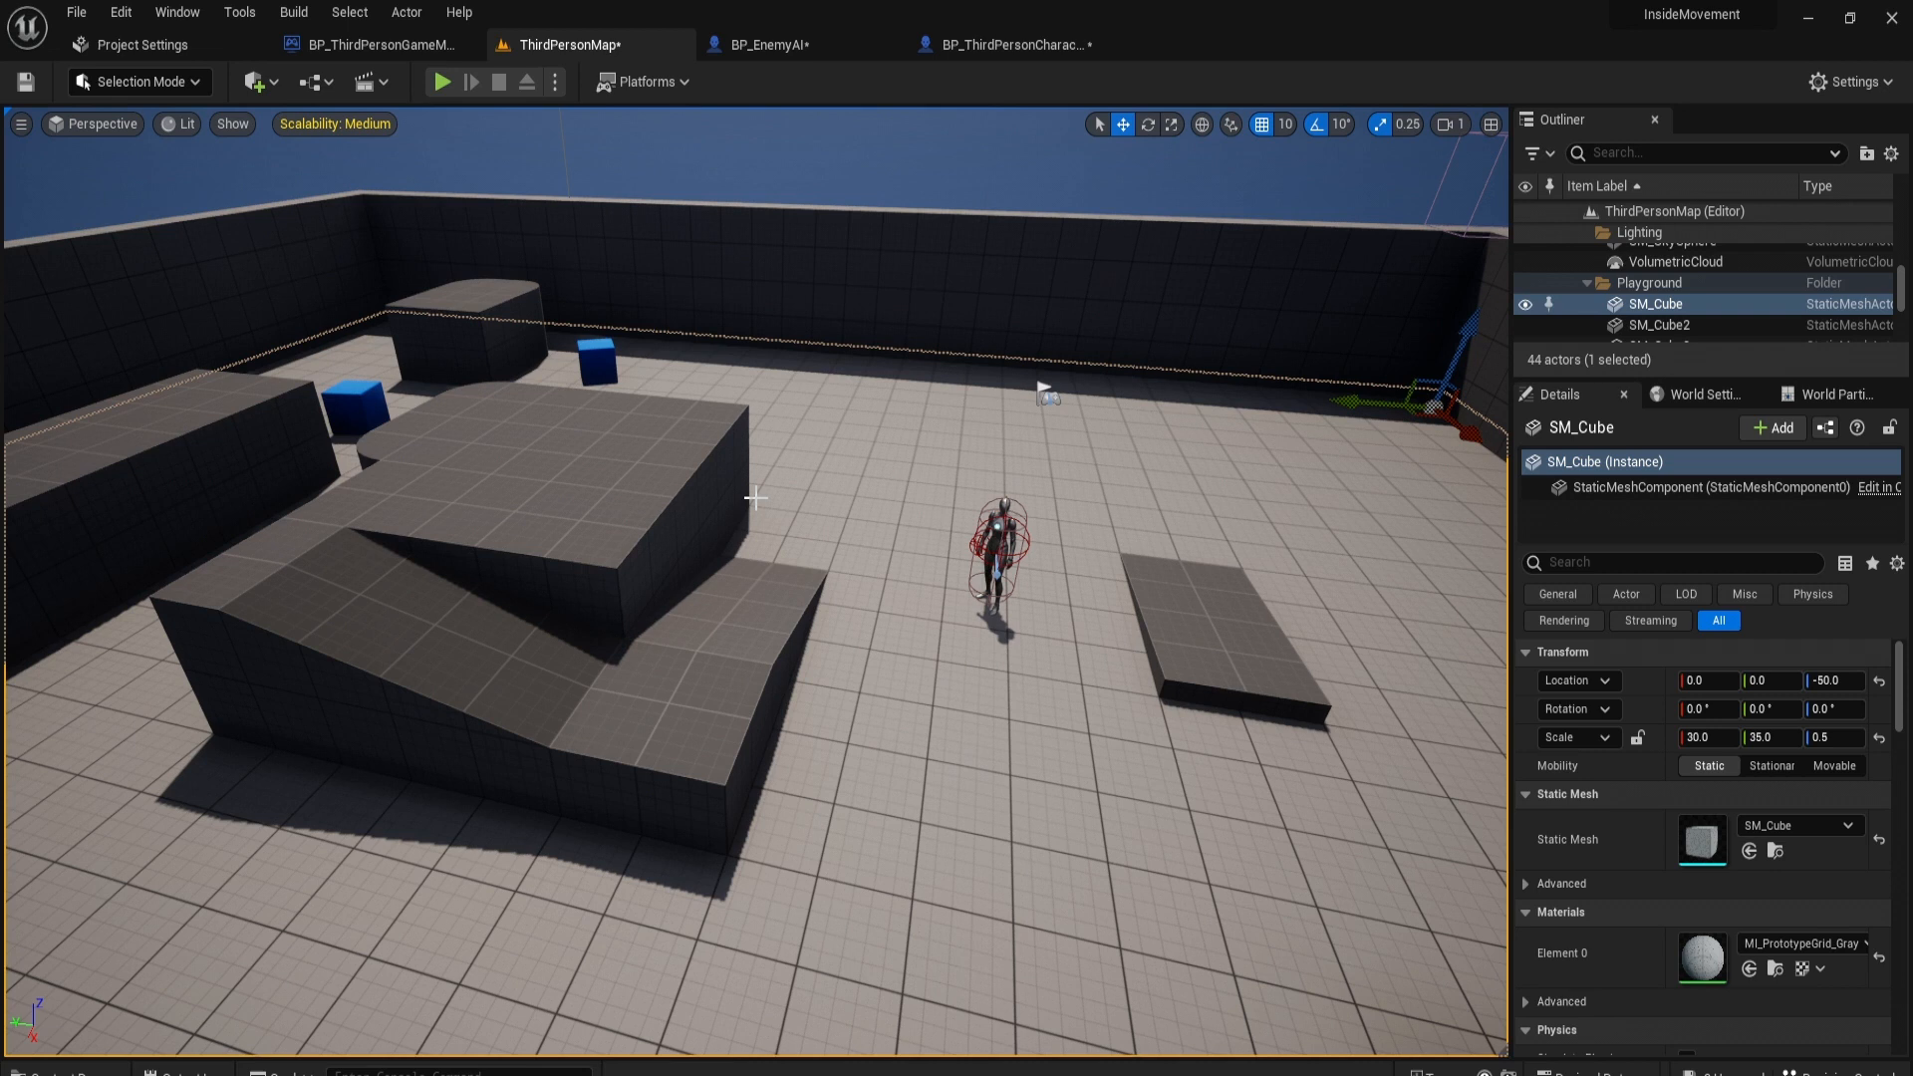